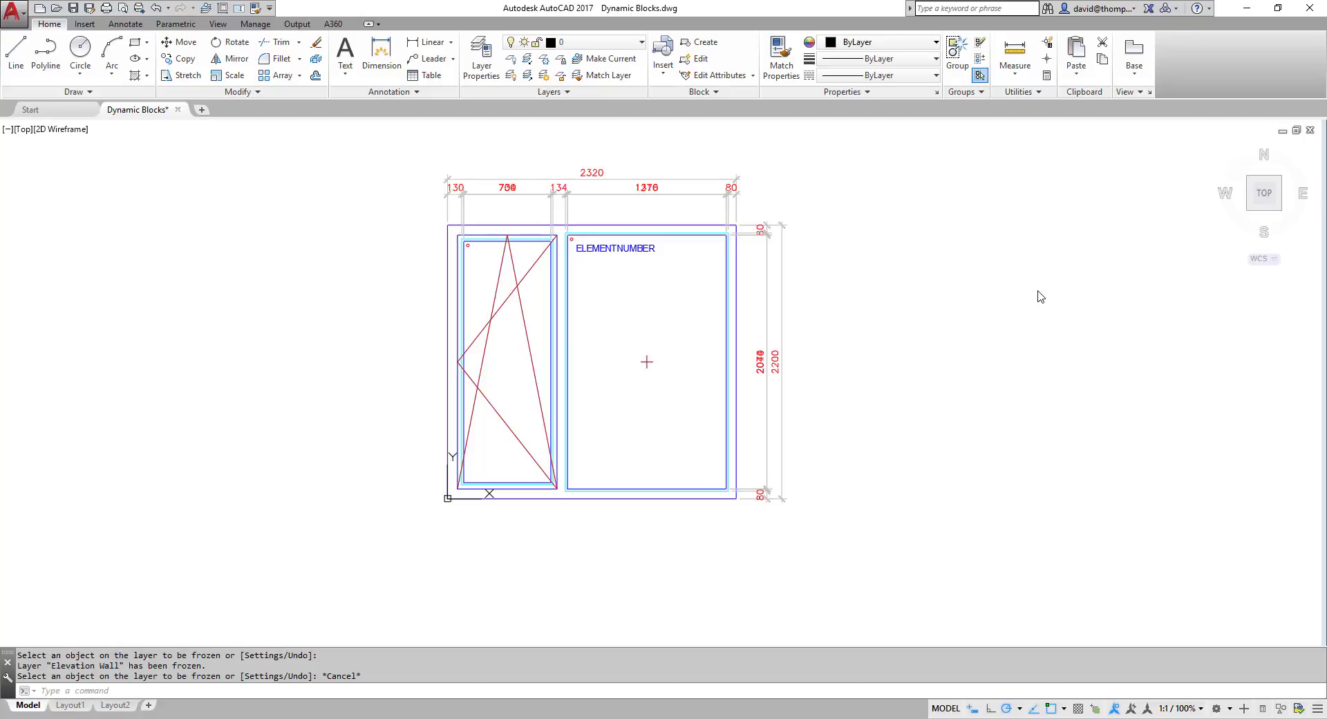
{"action": "mouse_move", "coordinate": [682, 126]}
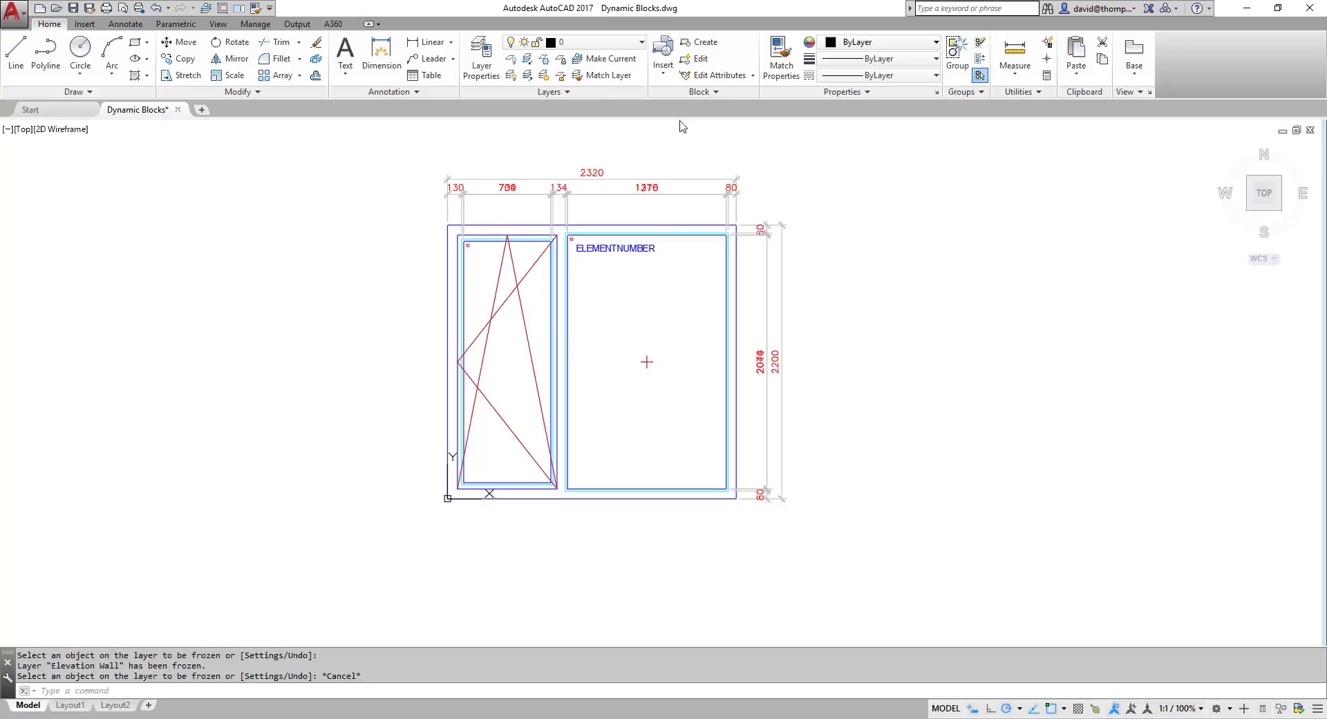
{"action": "mouse_move", "coordinate": [548, 406]}
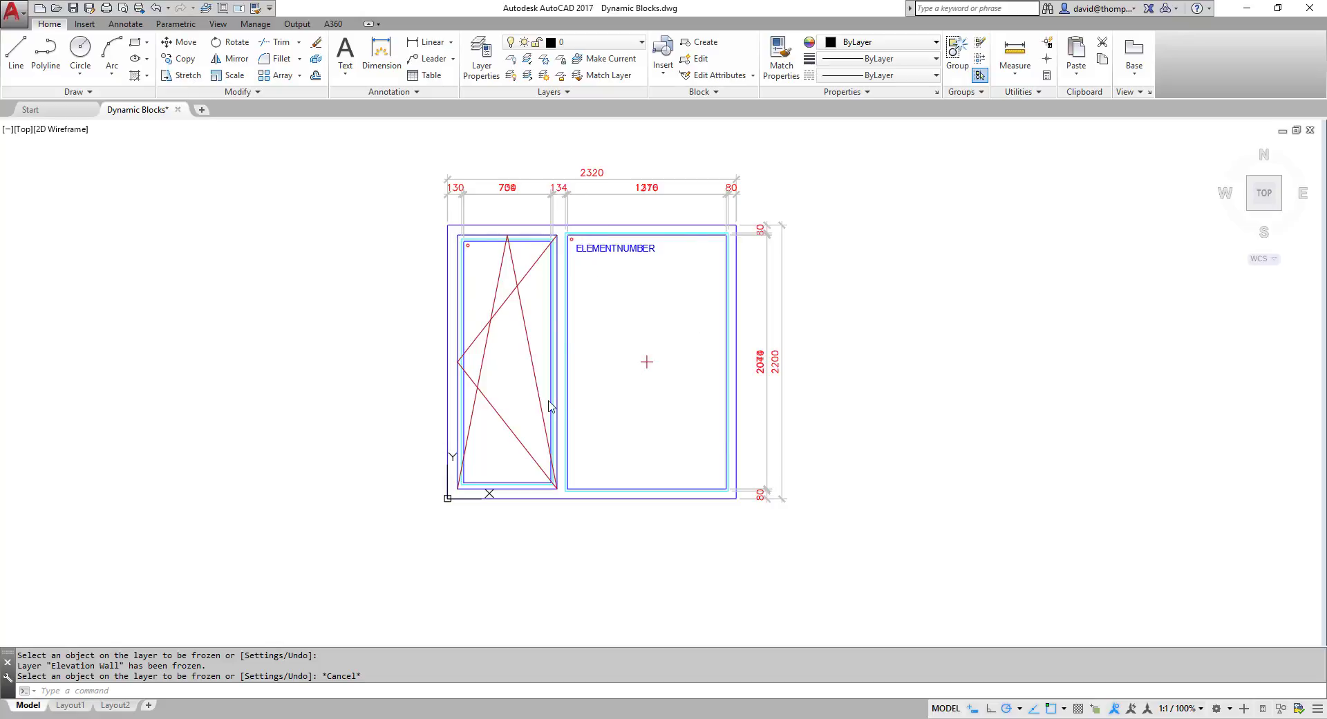
{"action": "mouse_move", "coordinate": [617, 258]}
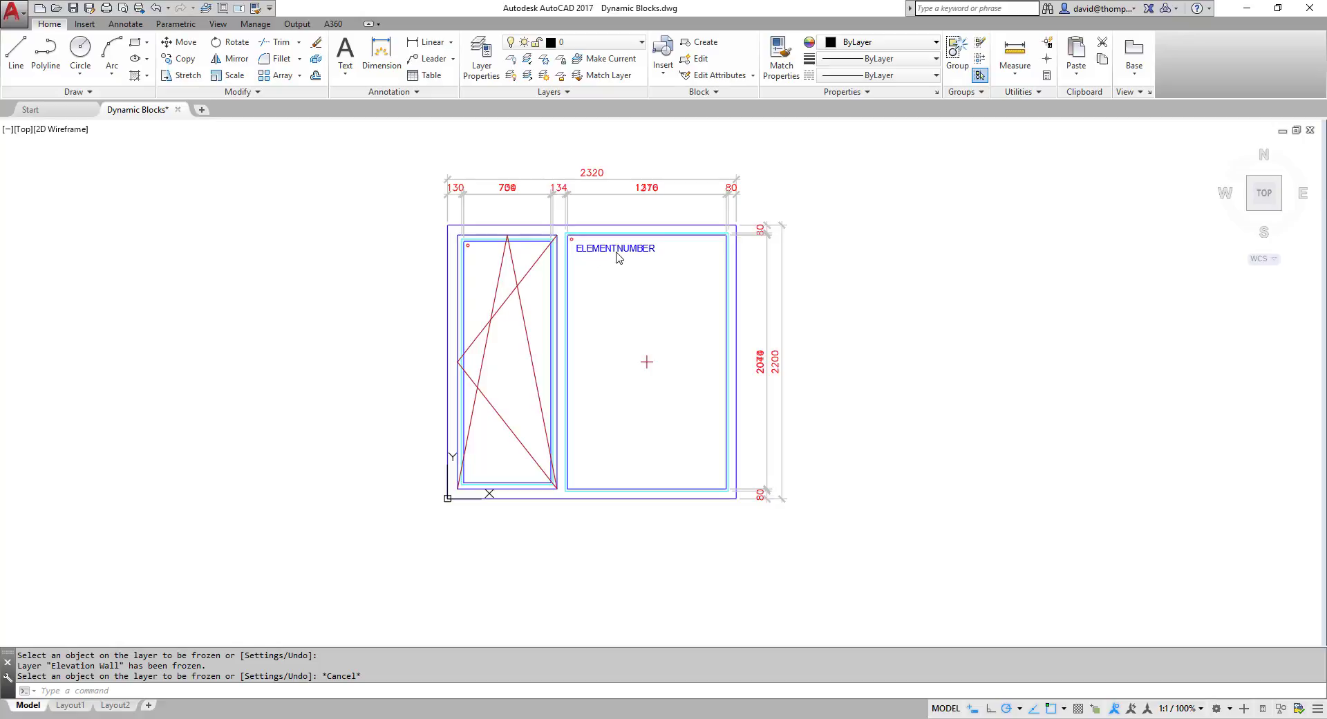
{"action": "mouse_move", "coordinate": [702, 477]}
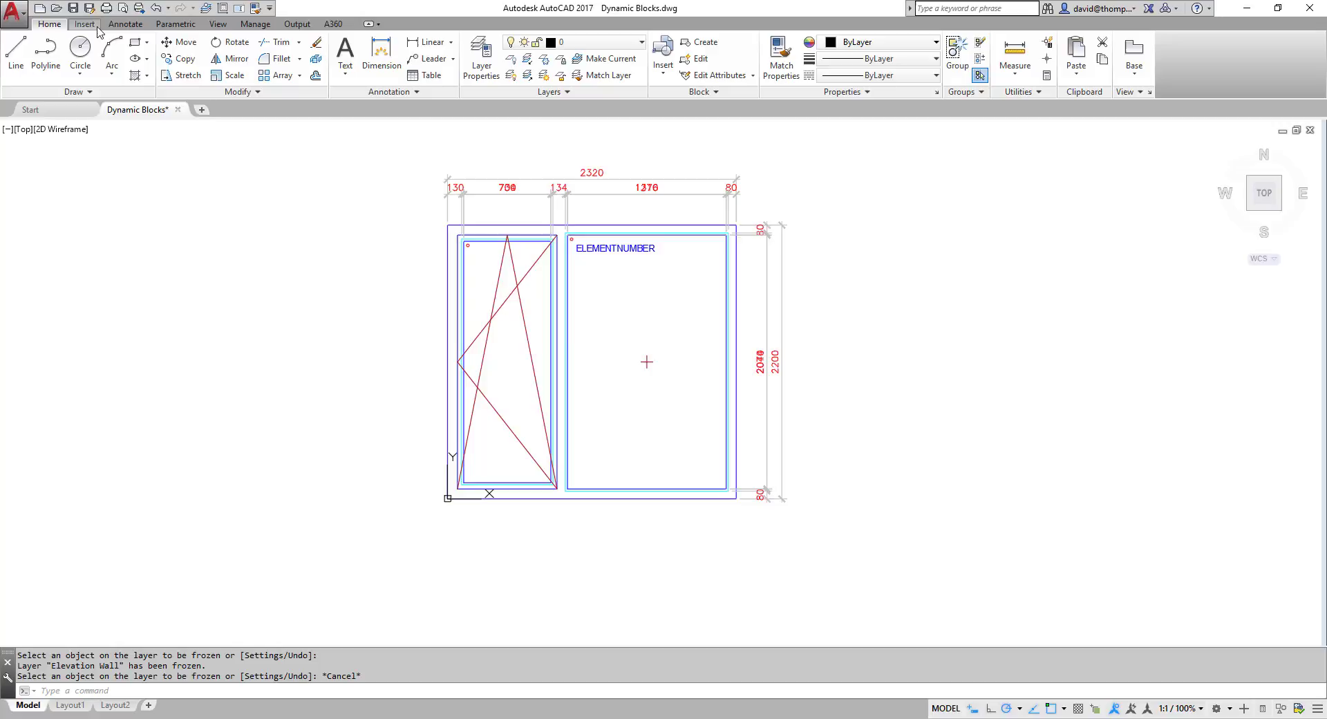
Start a new block definition from the Insert tab and name it Window element 01.
{"action": "left_click", "coordinate": [84, 23]}
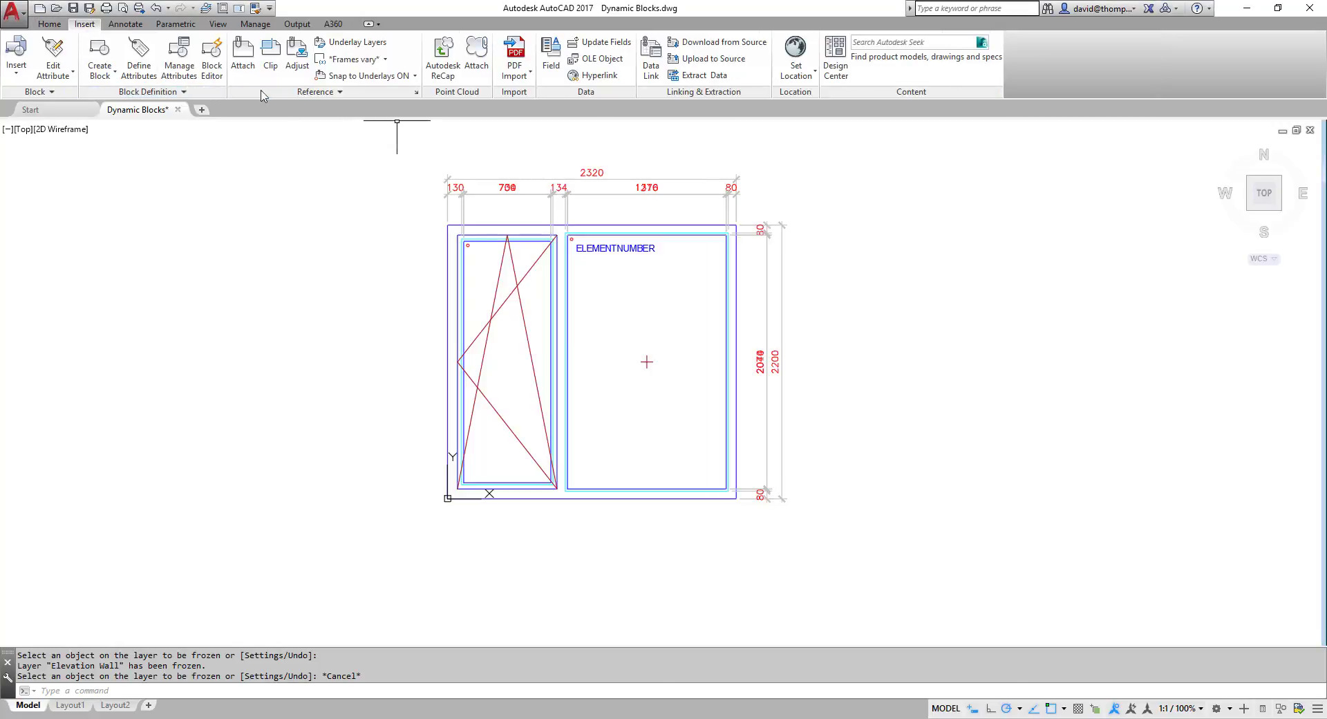
{"action": "left_click", "coordinate": [100, 60]}
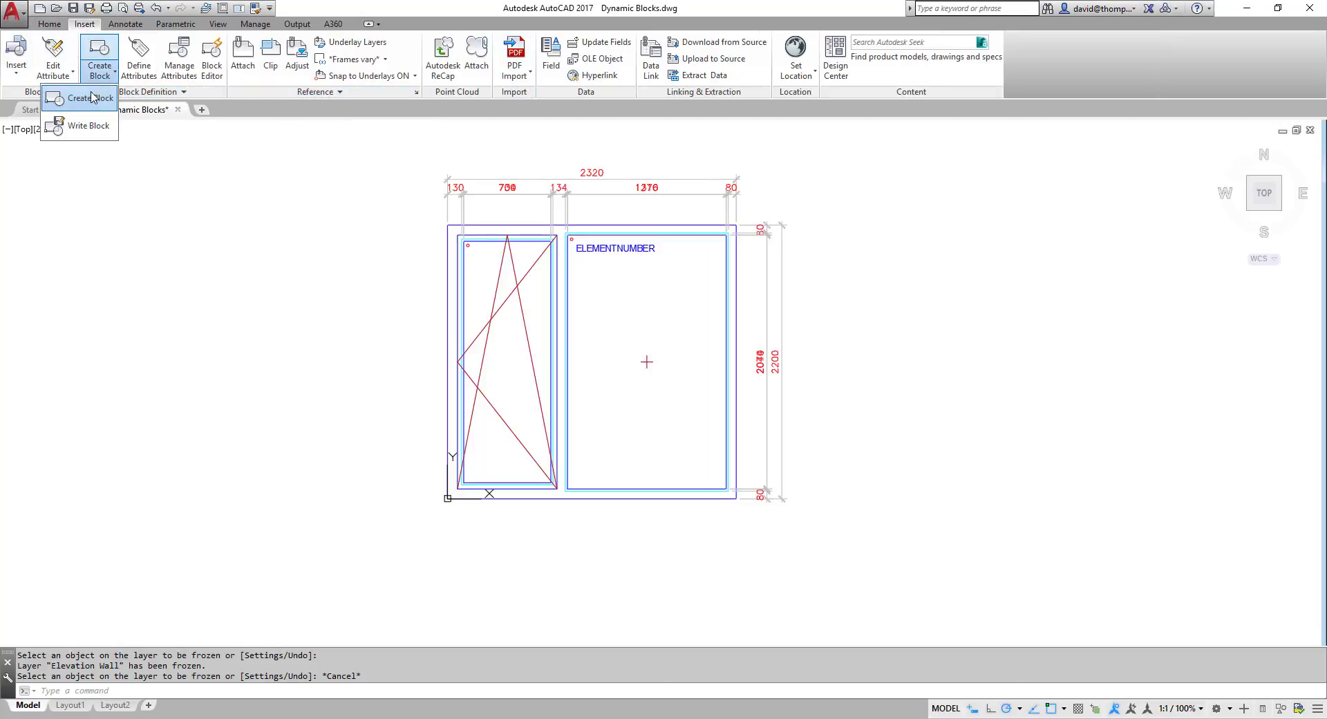
{"action": "left_click", "coordinate": [81, 97]}
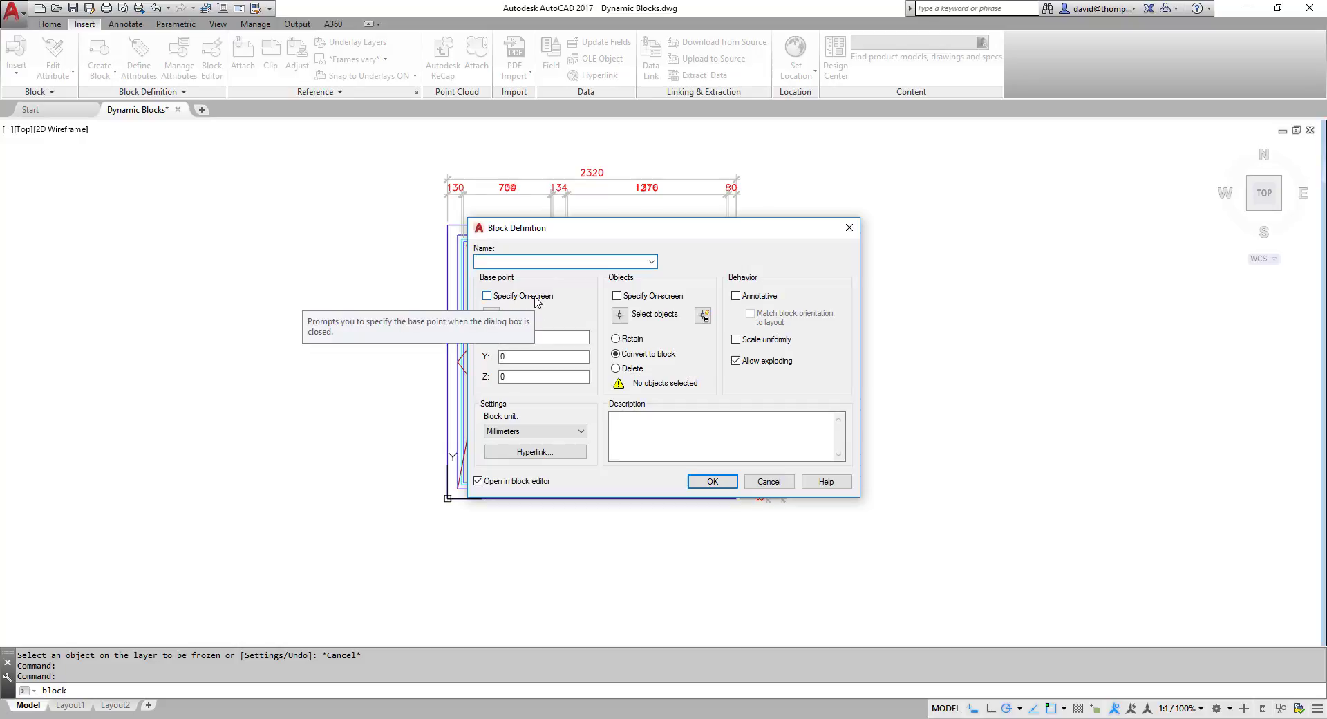
{"action": "type", "text": "Window elemen"}
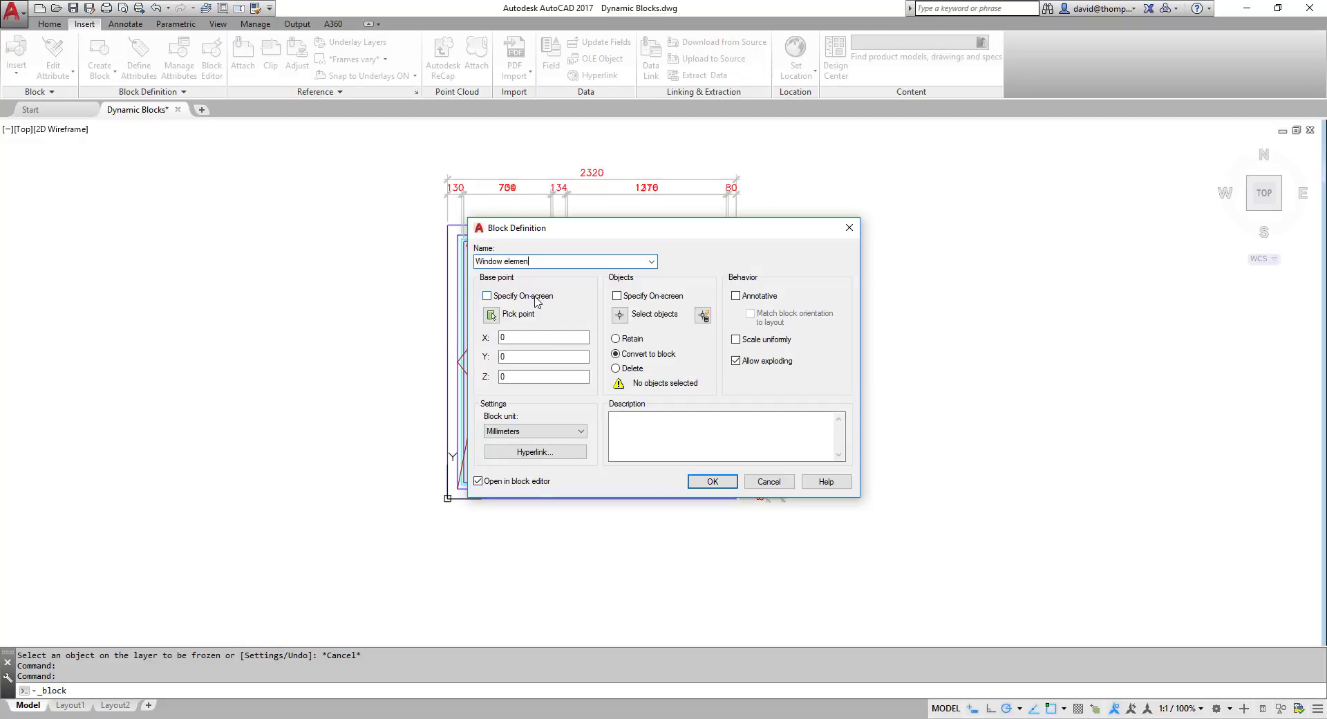
{"action": "type", "text": "01"}
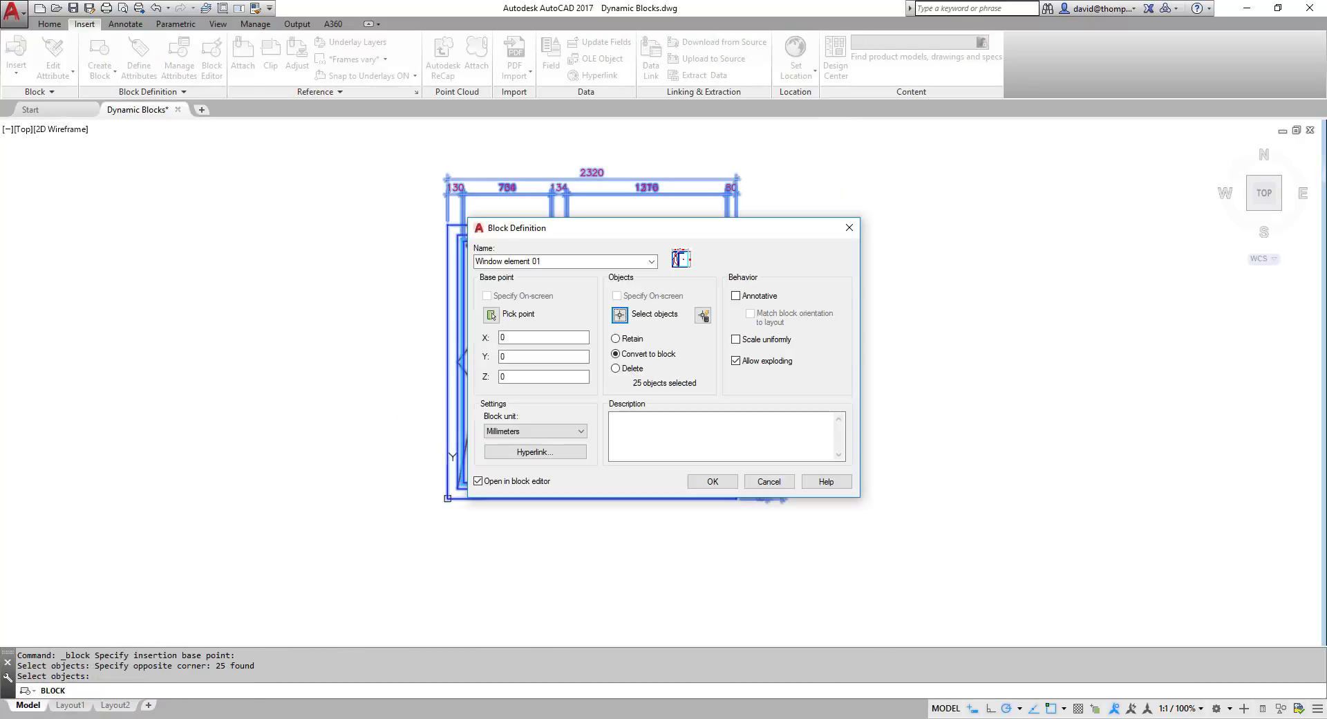
{"action": "mouse_move", "coordinate": [615, 354]}
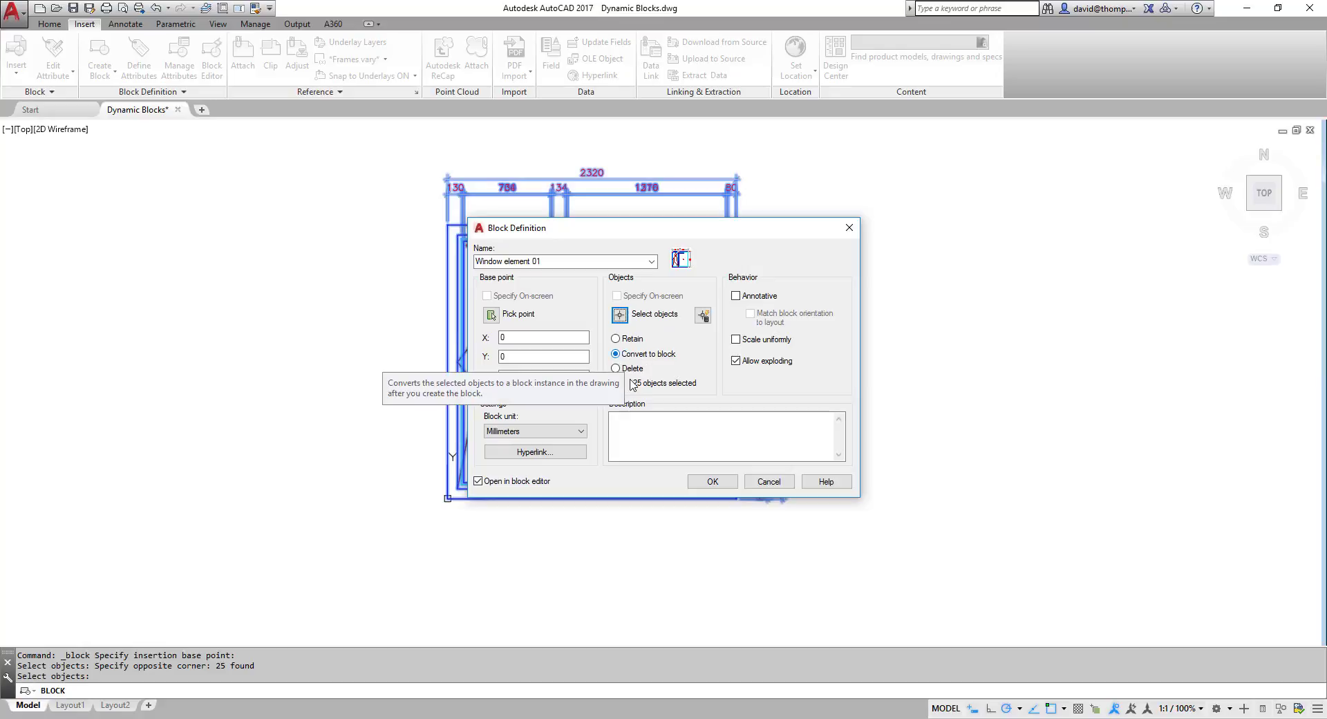
{"action": "mouse_move", "coordinate": [547, 490]}
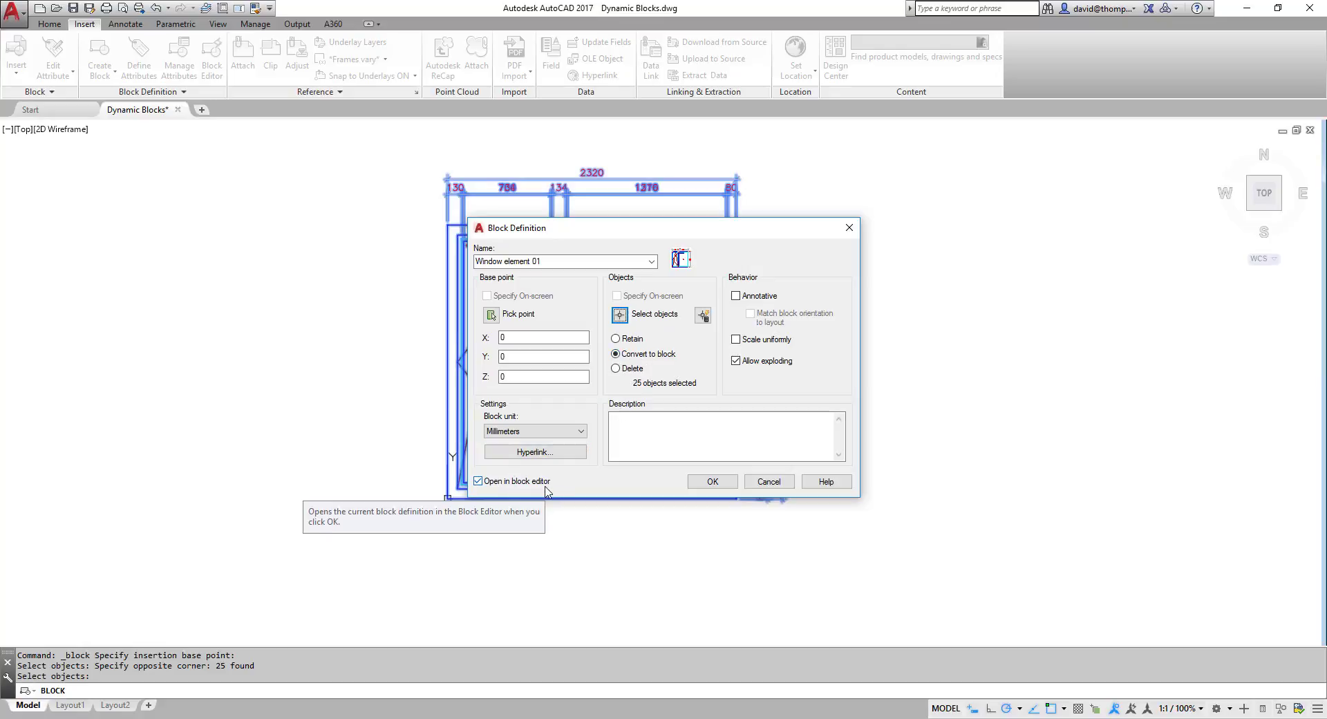
{"action": "mouse_move", "coordinate": [813, 387]}
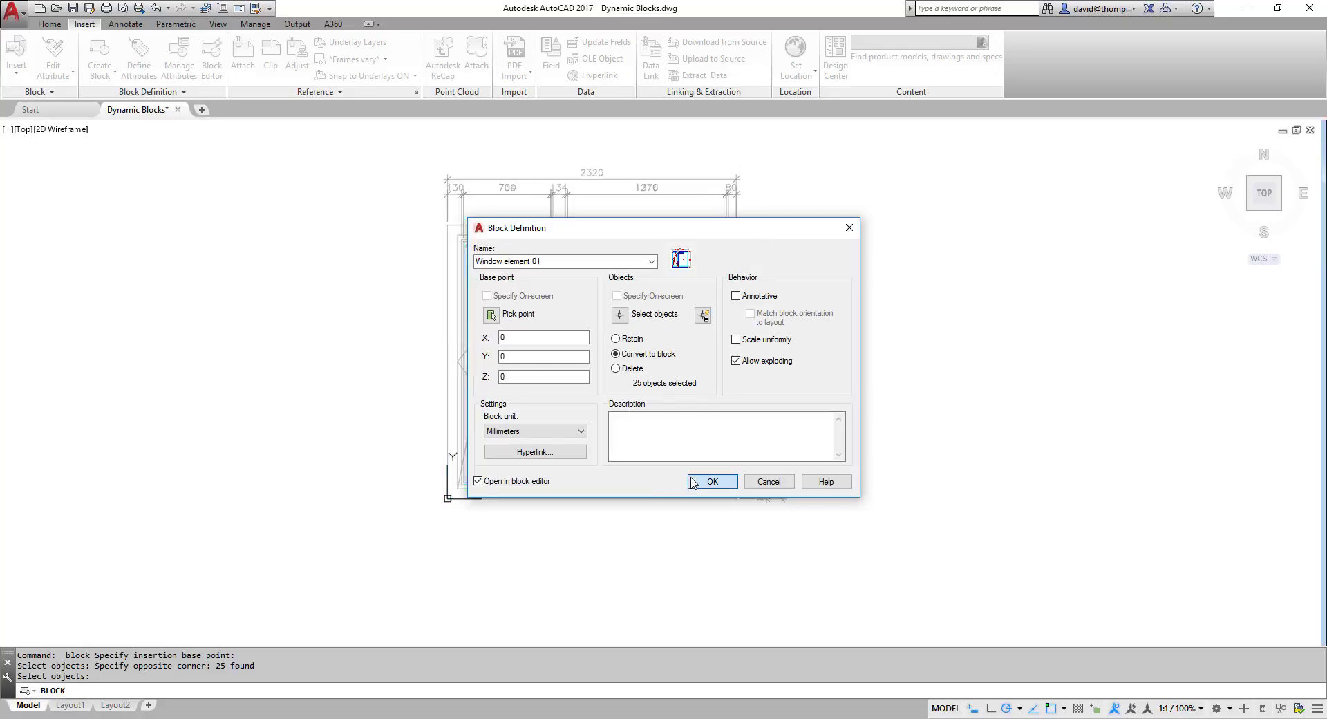
Confirm the block definition and set its Element number attribute to Window element 01.
{"action": "left_click", "coordinate": [712, 481]}
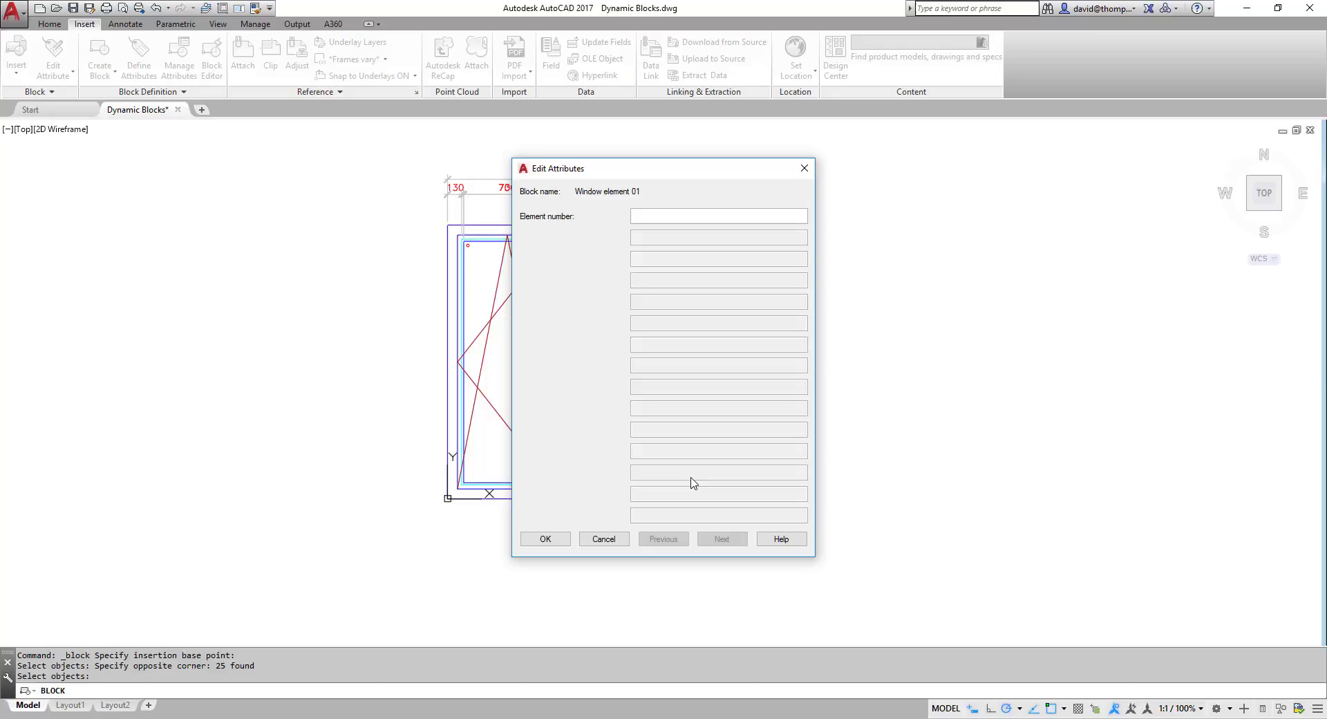
{"action": "type", "text": "W"}
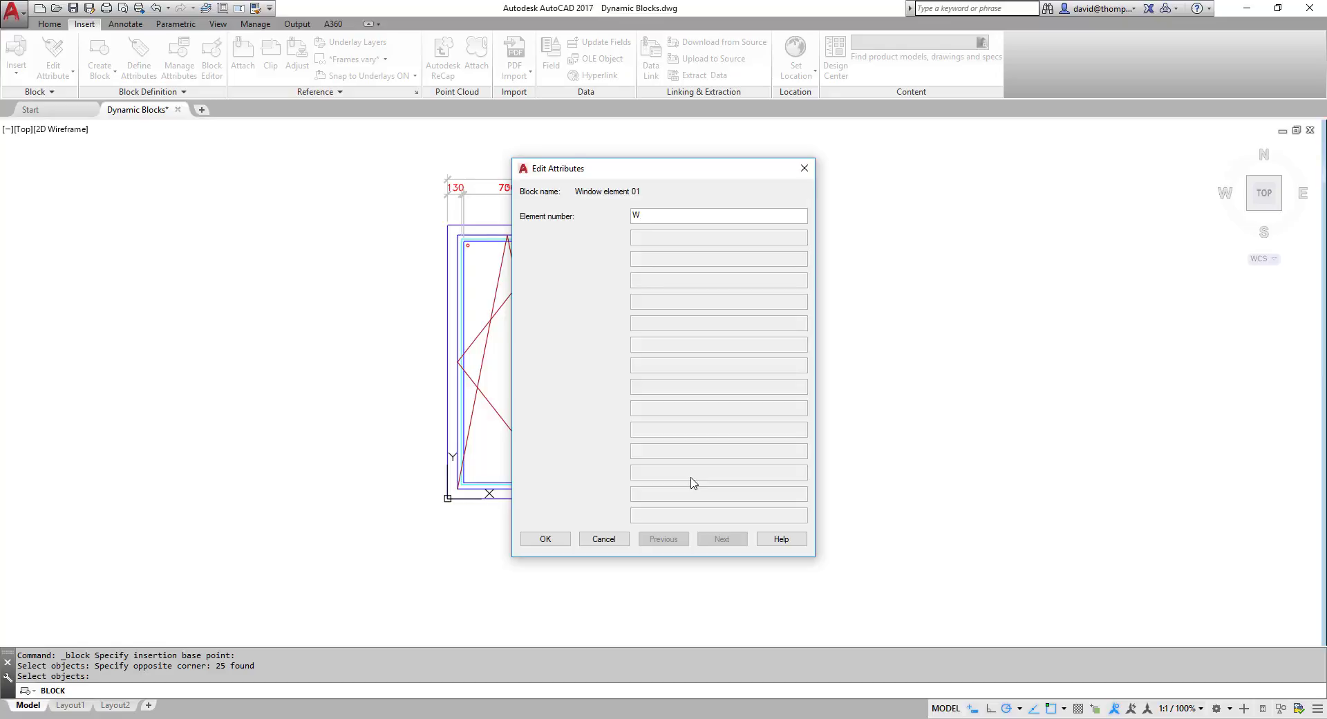
{"action": "type", "text": "indowele"}
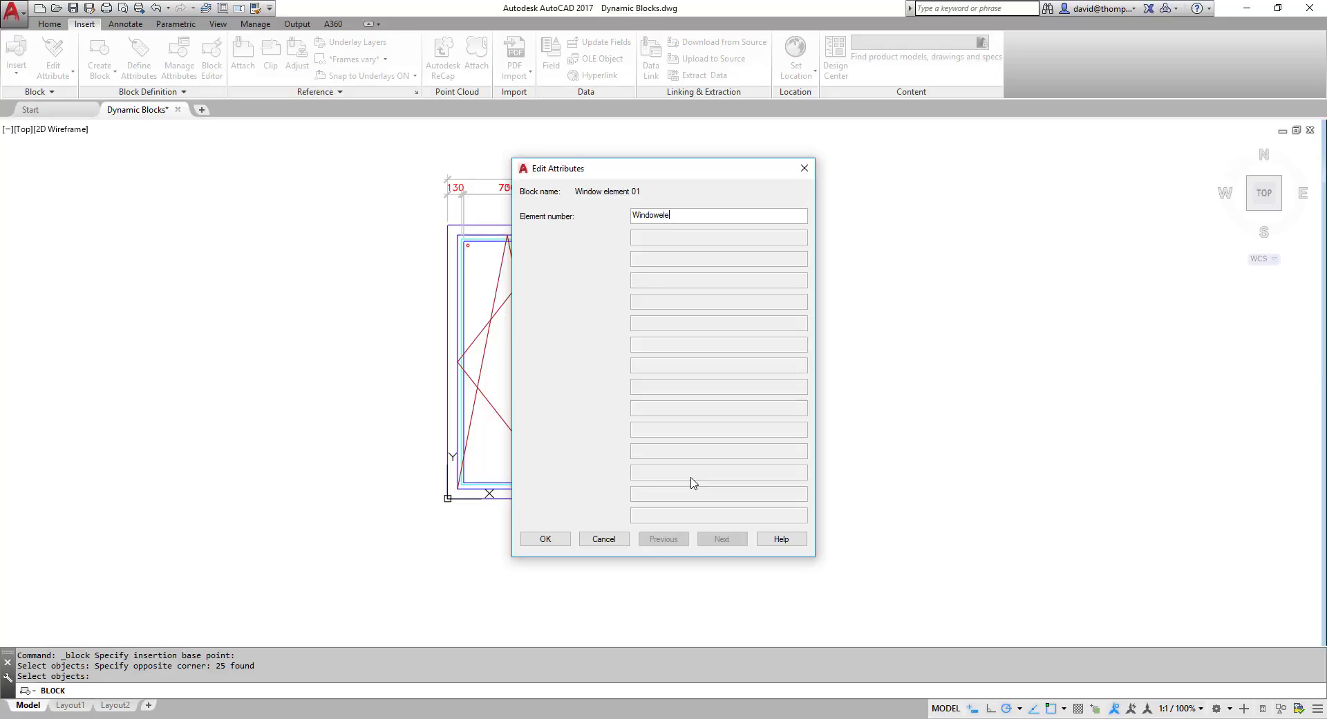
{"action": "type", "text": "ment 01"}
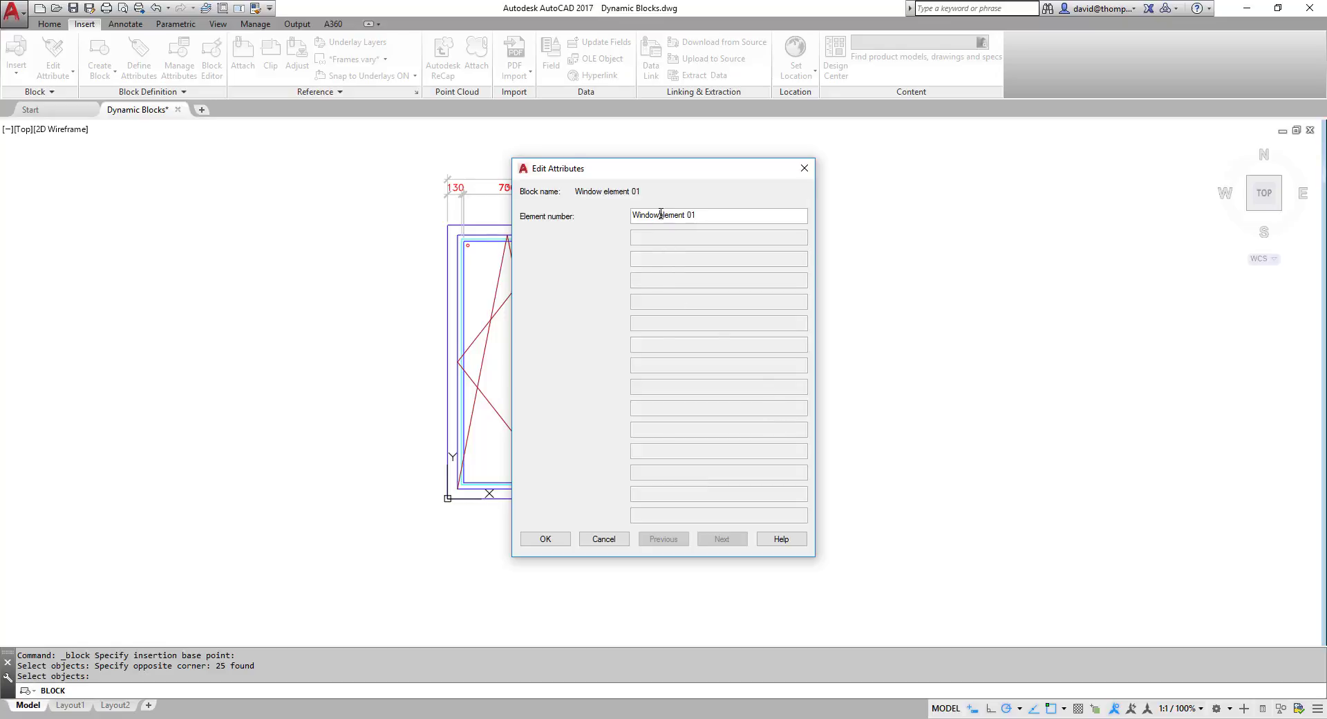
{"action": "mouse_move", "coordinate": [604, 539]}
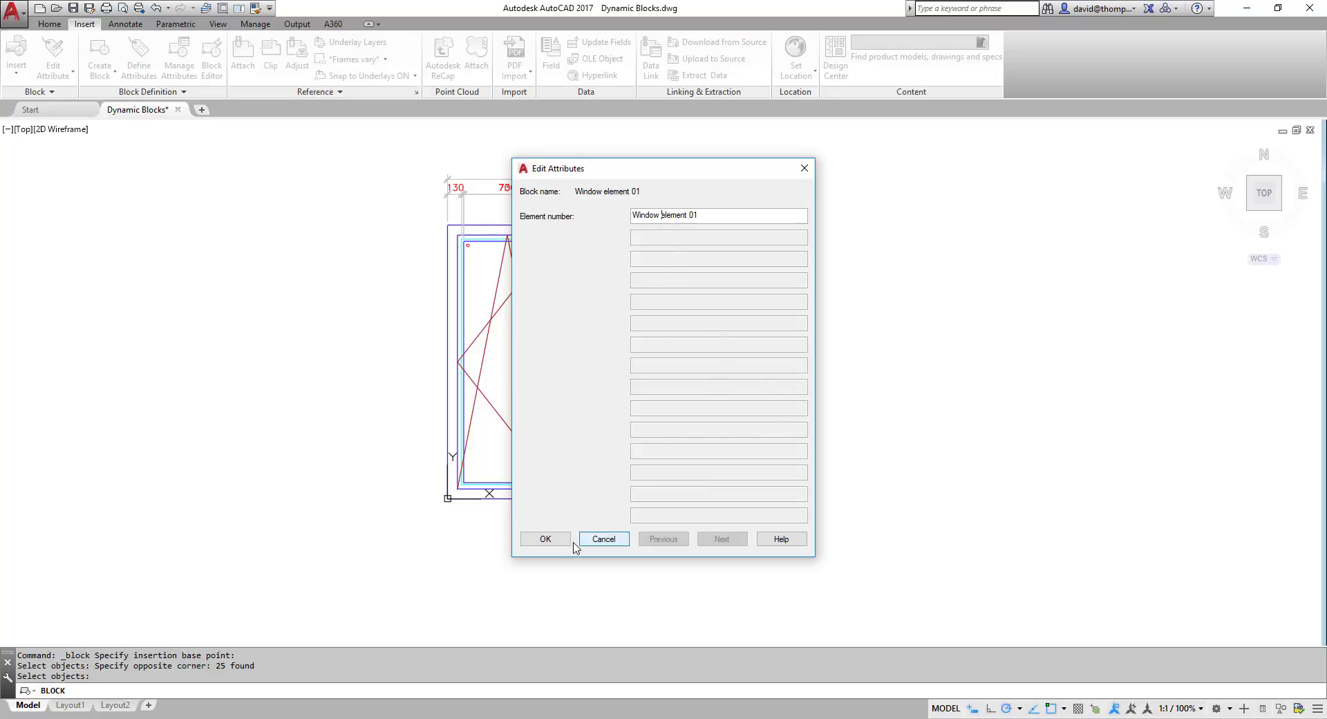
{"action": "left_click", "coordinate": [545, 539]}
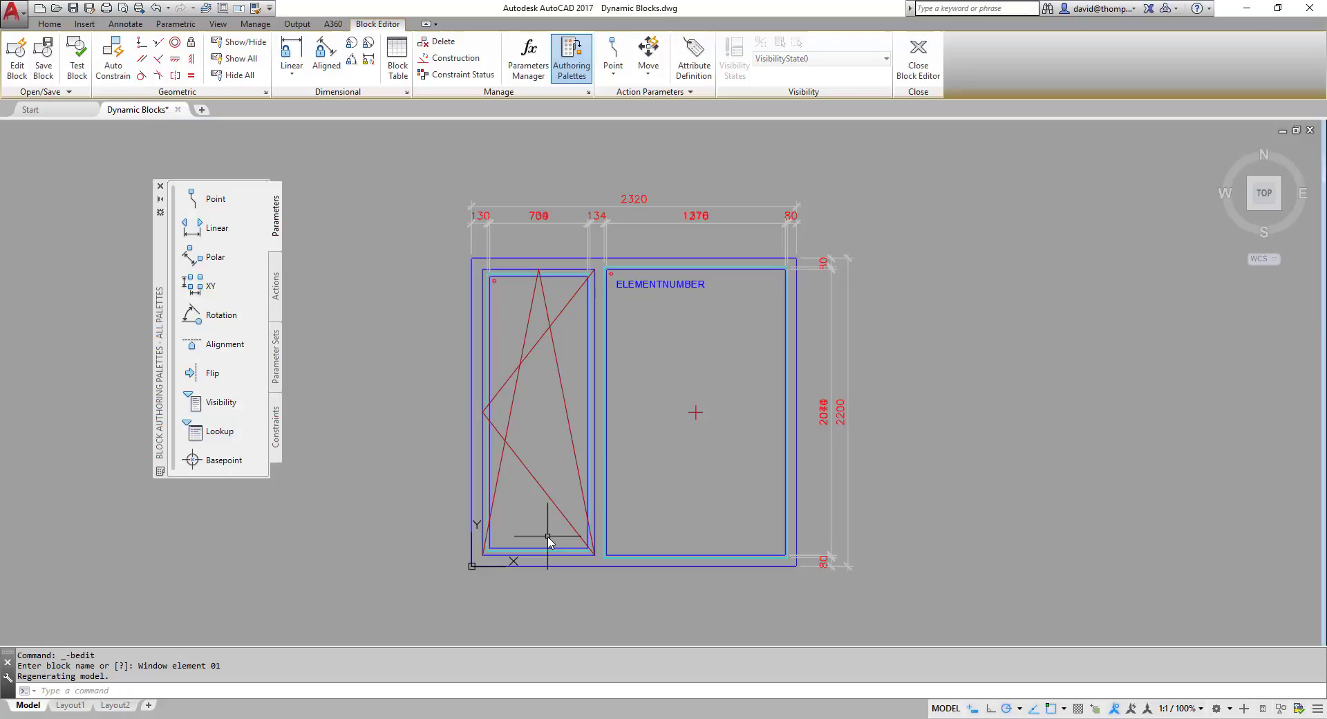
{"action": "mouse_move", "coordinate": [251, 382]}
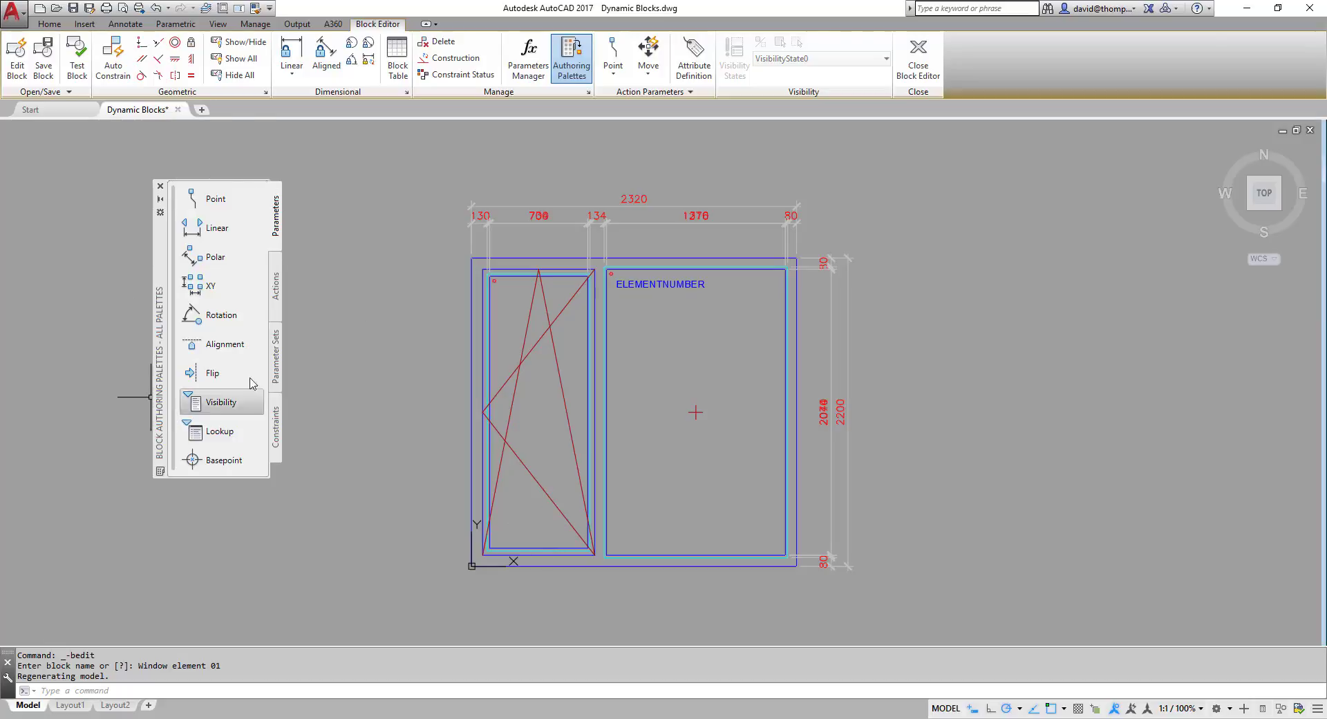
{"action": "mouse_move", "coordinate": [167, 354]}
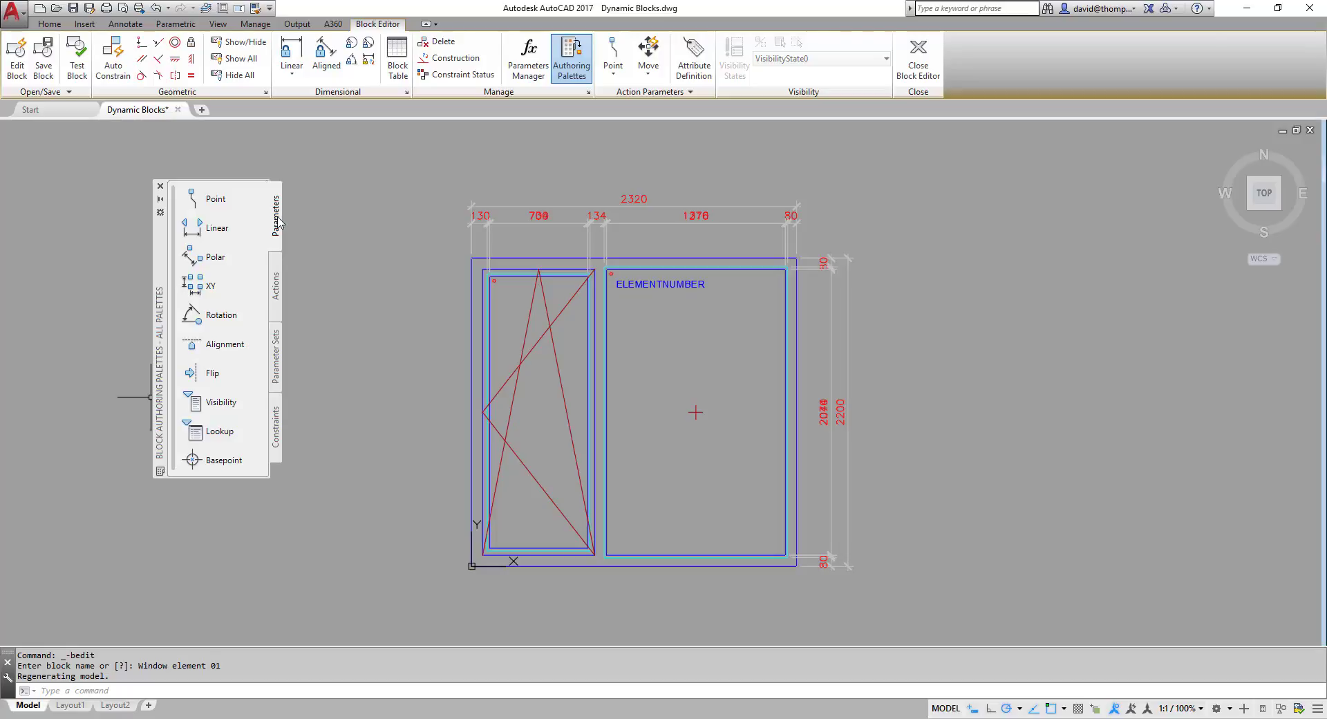
{"action": "left_click", "coordinate": [273, 287]}
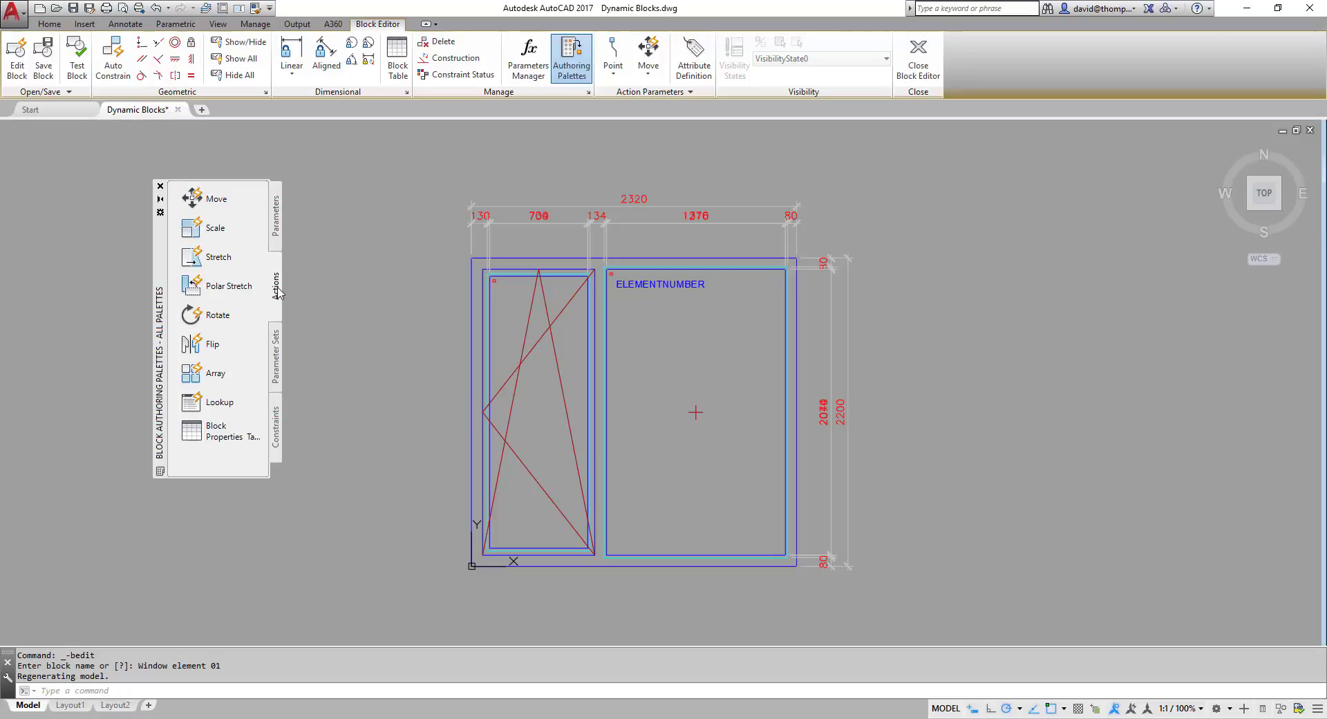
{"action": "left_click", "coordinate": [275, 212]}
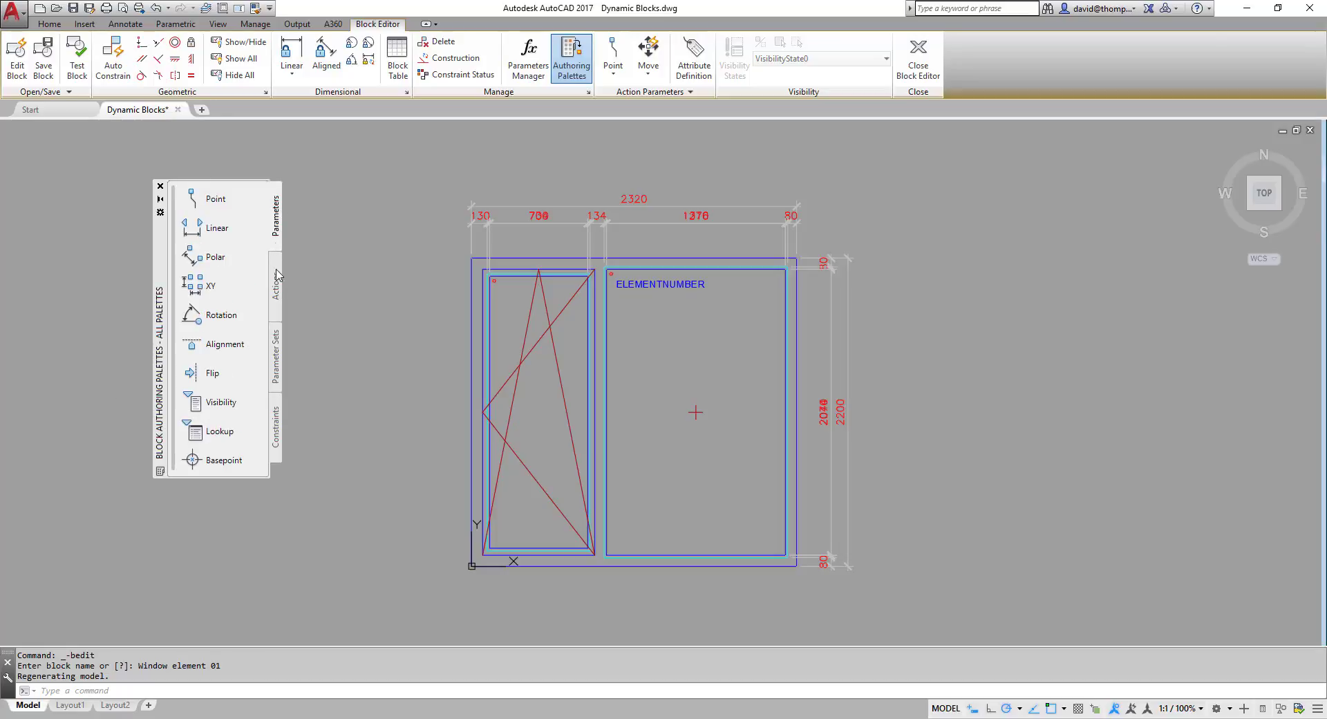
{"action": "left_click", "coordinate": [273, 285]}
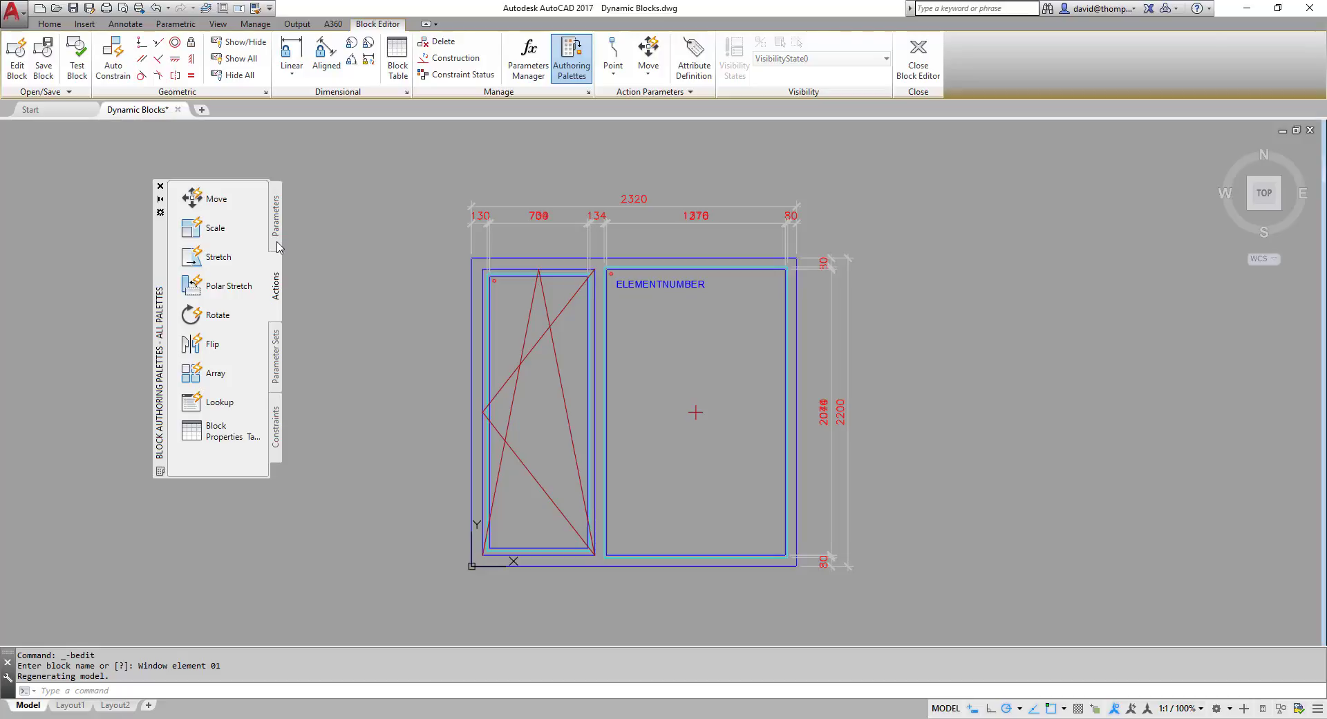
{"action": "left_click", "coordinate": [275, 212]}
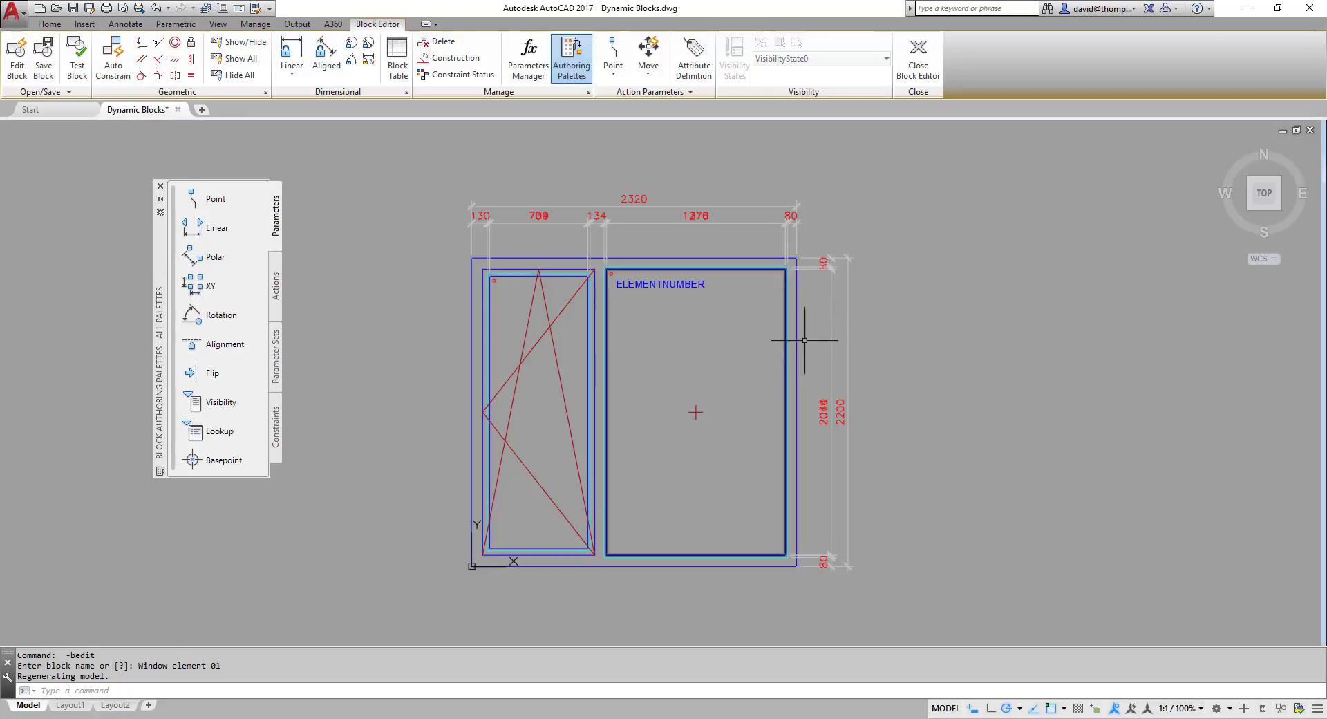
{"action": "mouse_move", "coordinate": [669, 503]}
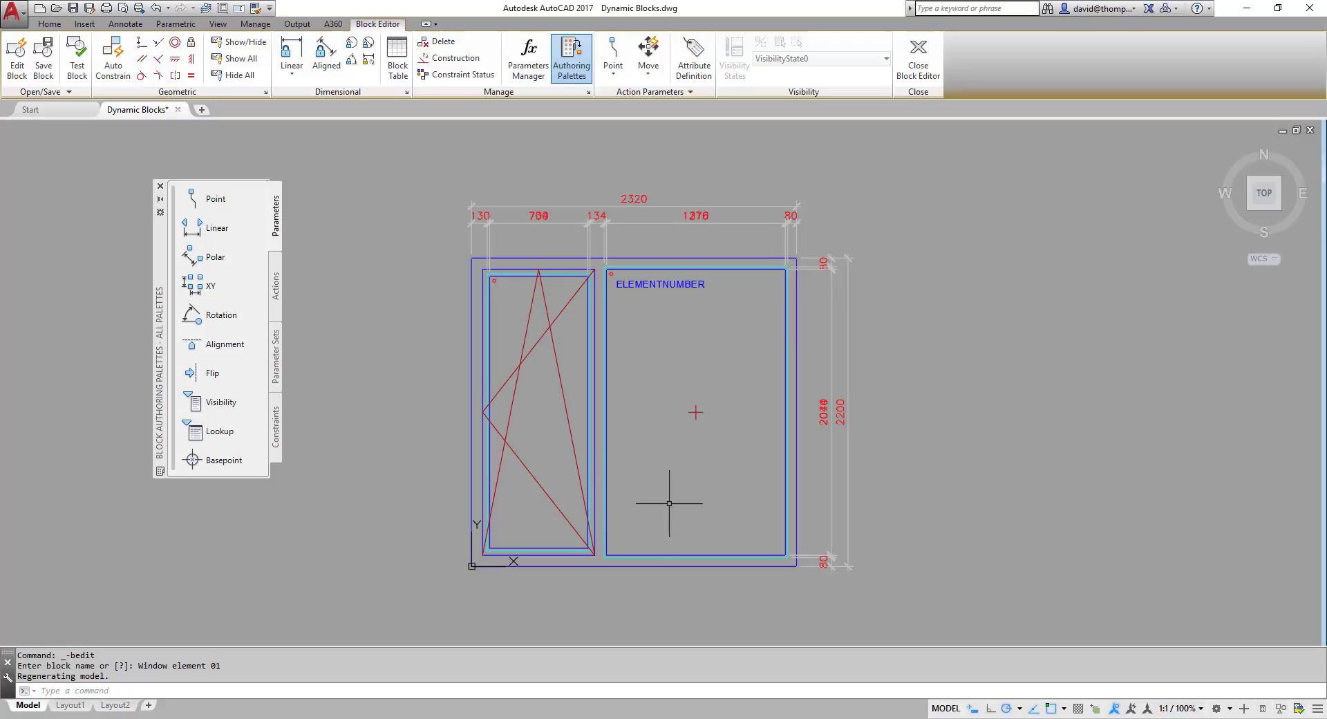
{"action": "mouse_move", "coordinate": [655, 209]}
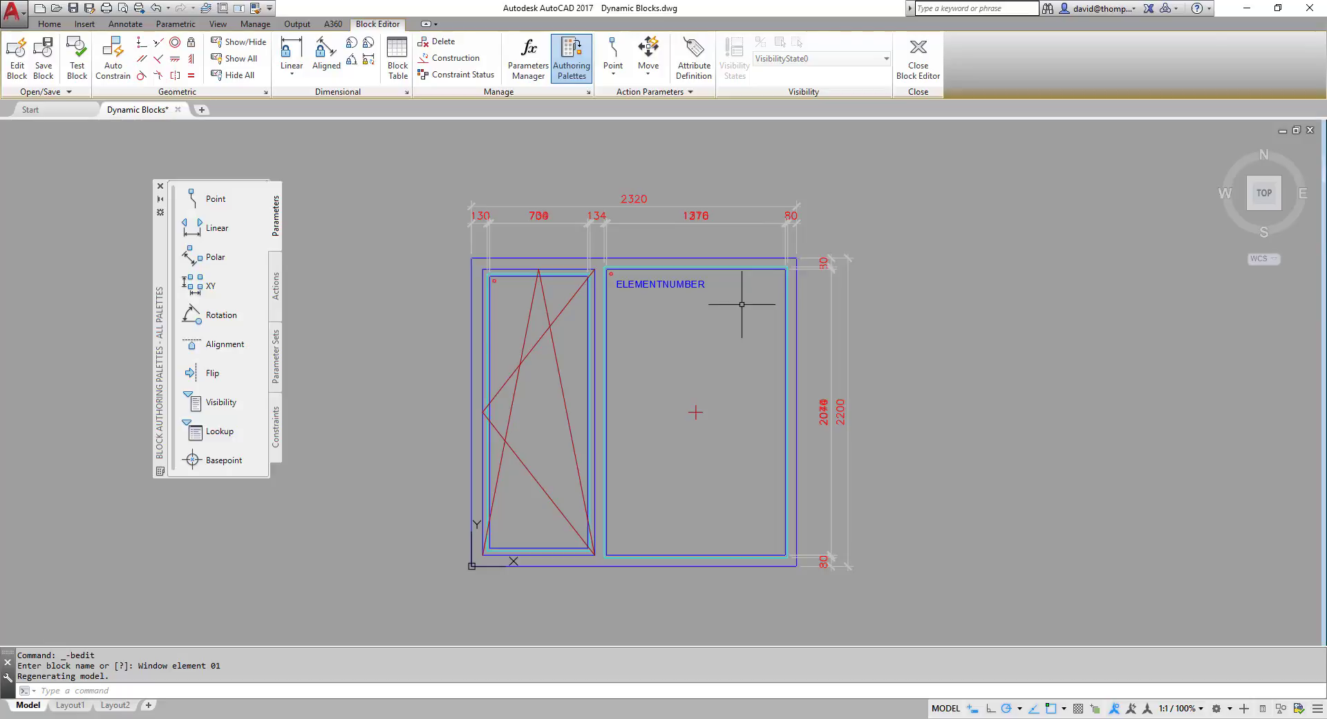
{"action": "mouse_move", "coordinate": [526, 401]}
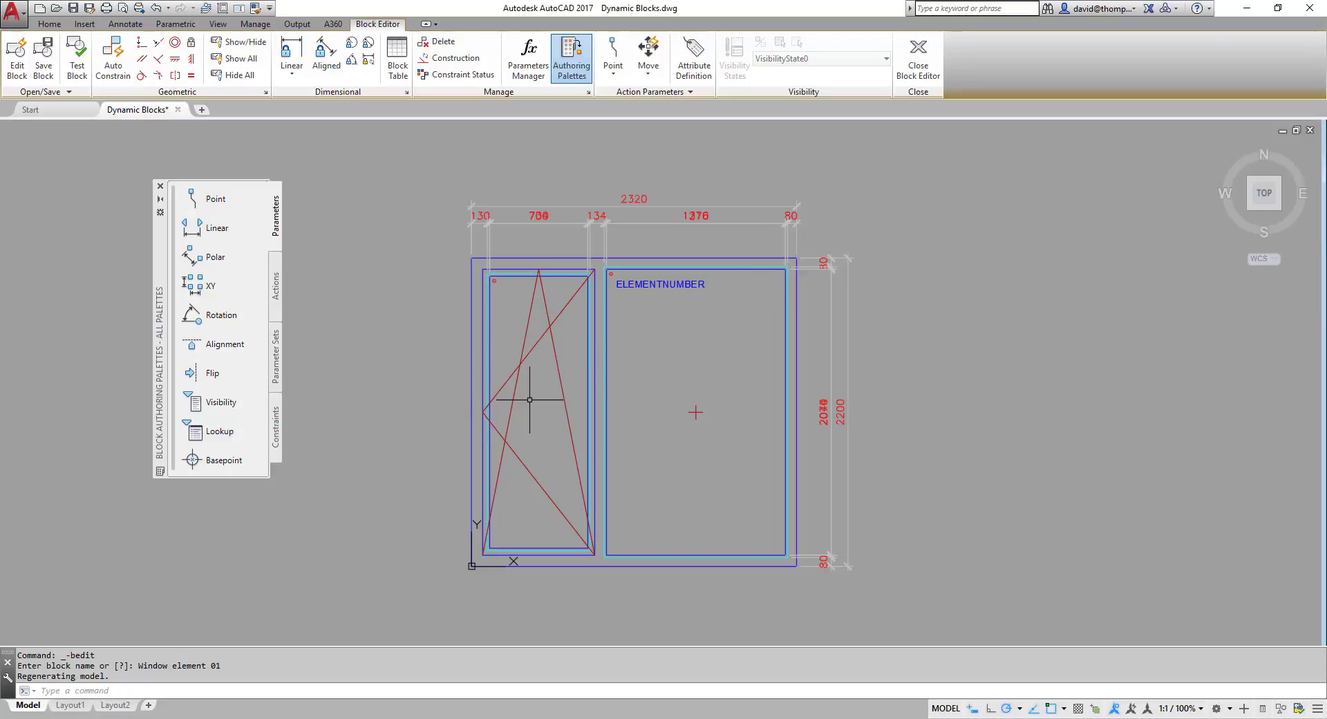
{"action": "mouse_move", "coordinate": [540, 632]}
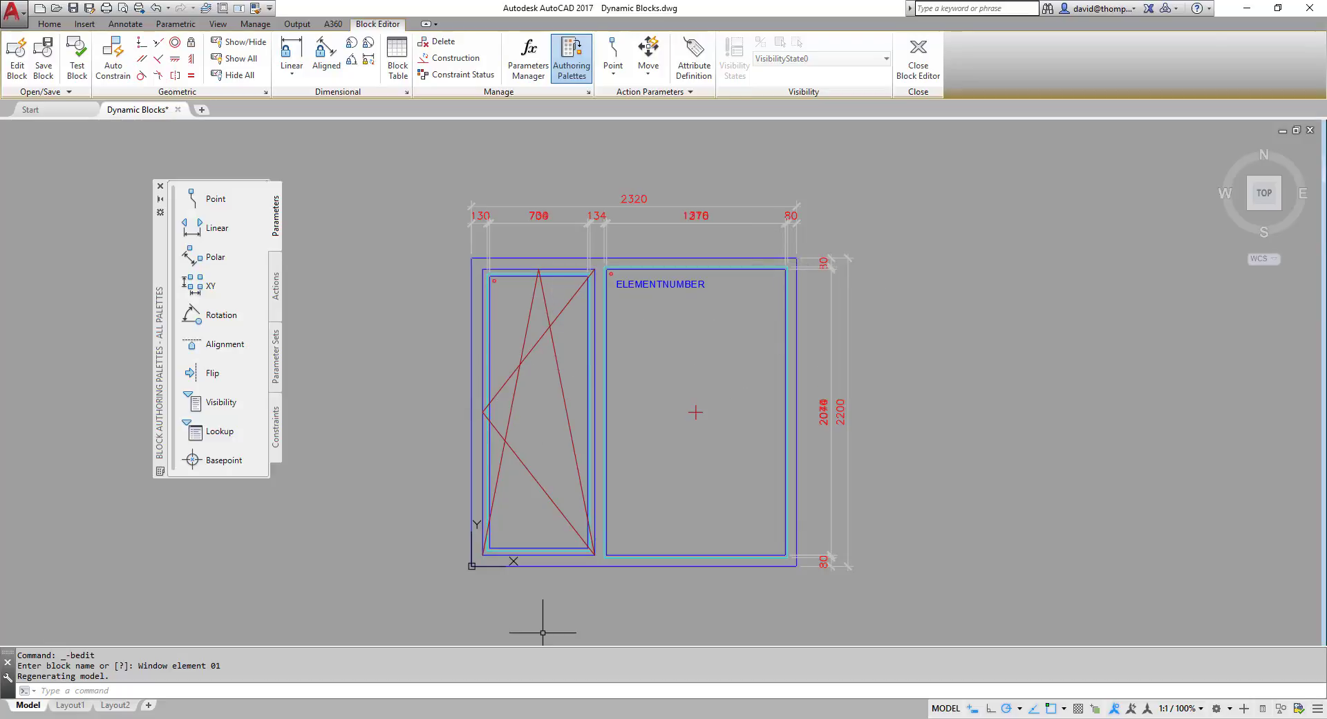
{"action": "mouse_move", "coordinate": [215, 227]}
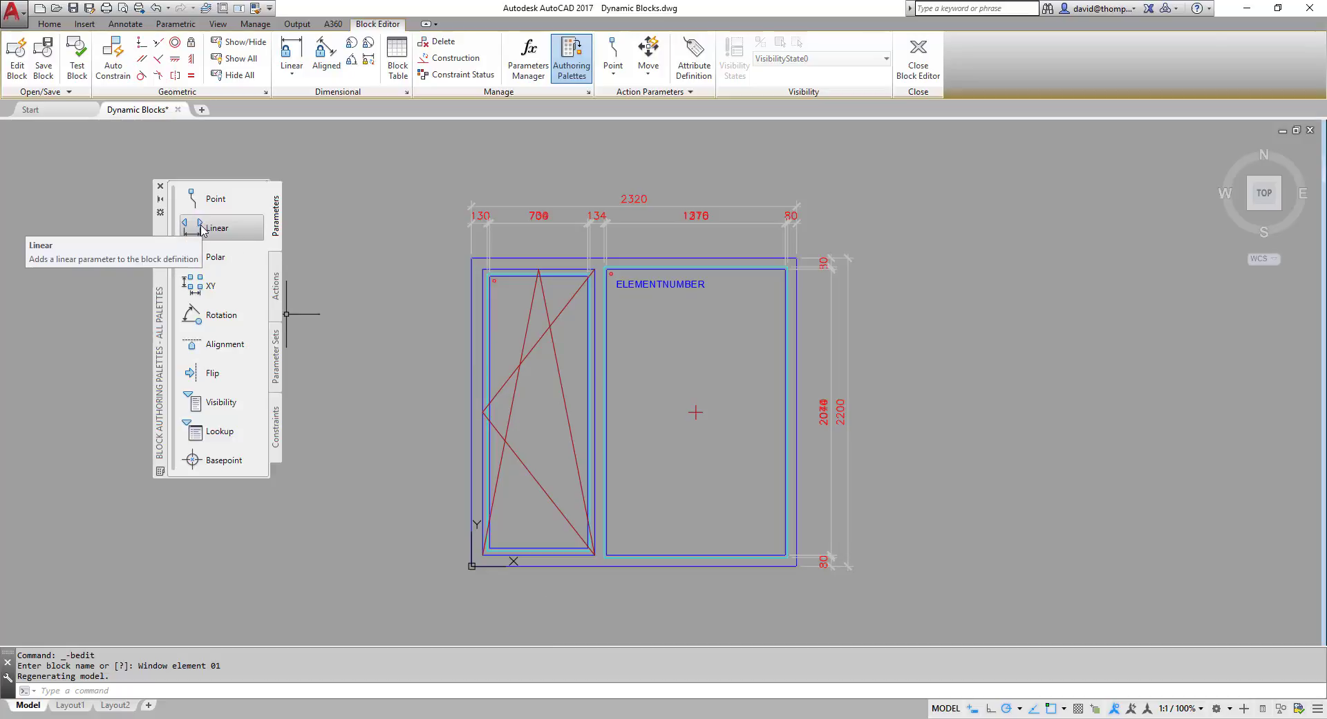
Add linear parameter Distance1 from the frame's top-left to top-right corner, spanning the 2320 width.
{"action": "left_click", "coordinate": [215, 227]}
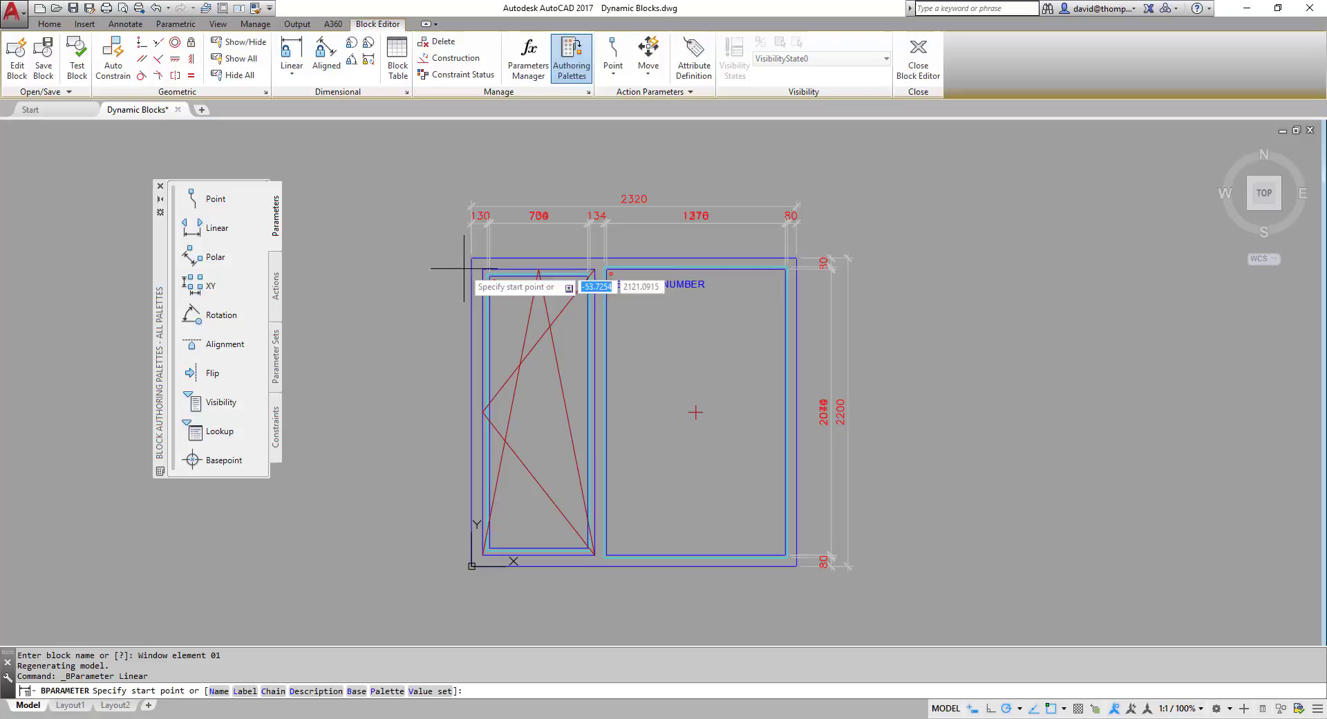
{"action": "left_click", "coordinate": [473, 258]}
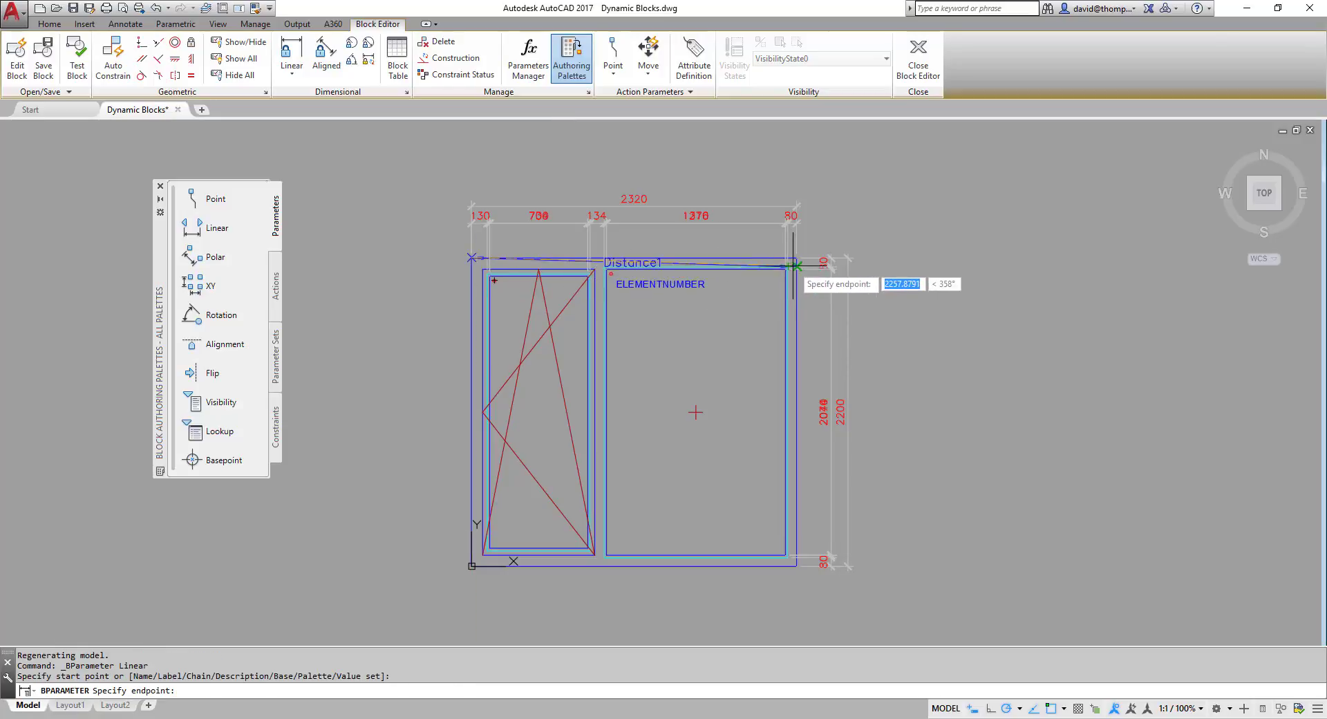
{"action": "left_click", "coordinate": [796, 260]}
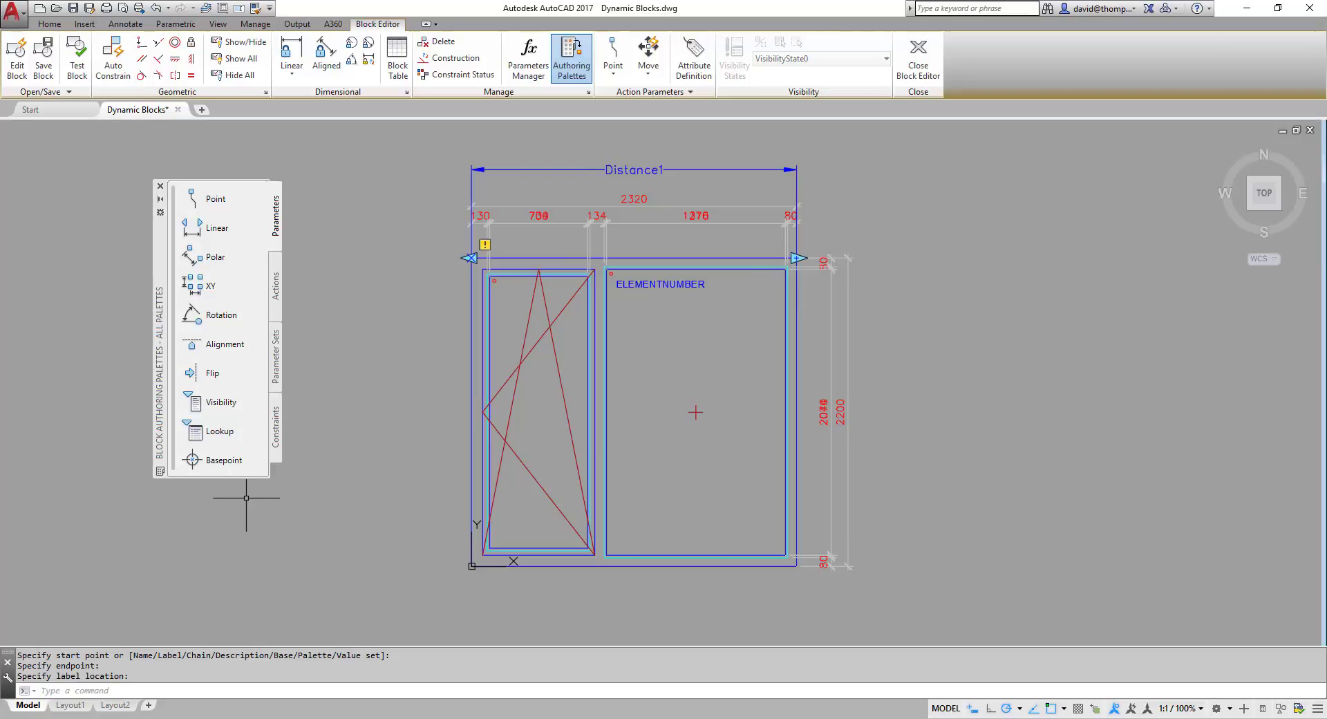
{"action": "mouse_move", "coordinate": [401, 381]}
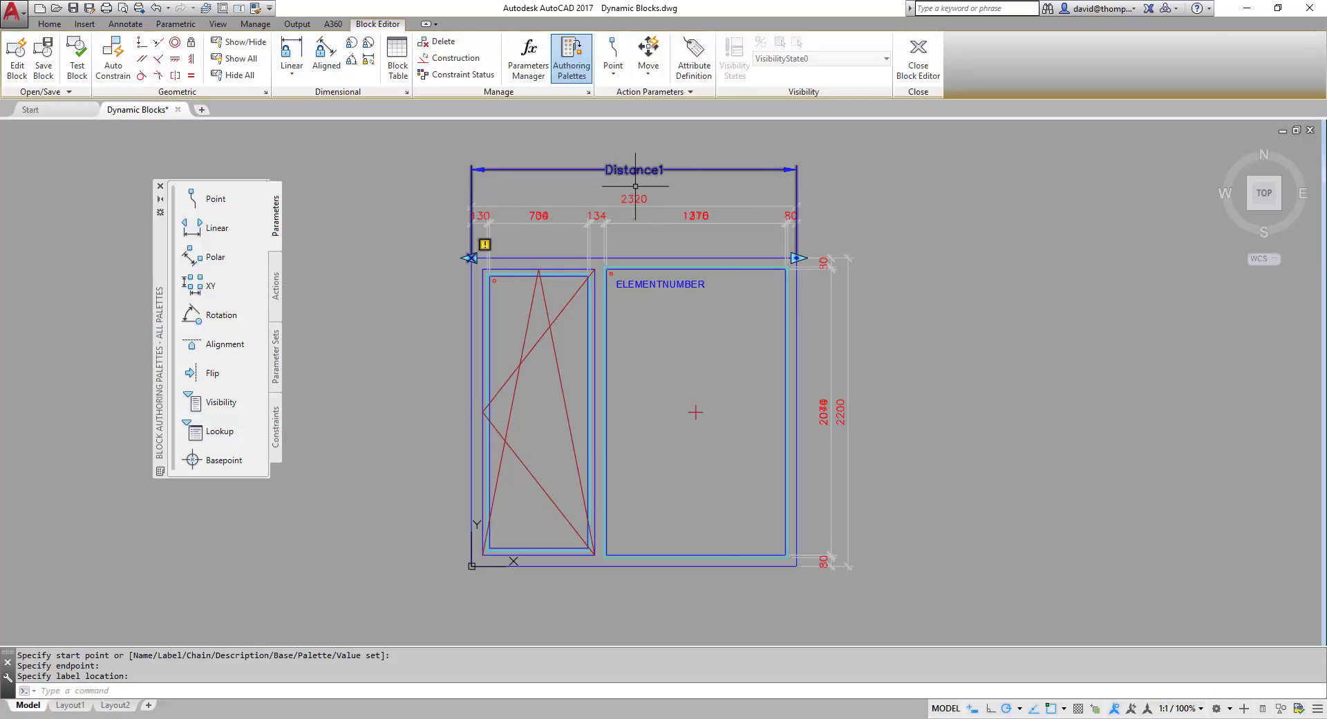
{"action": "left_click", "coordinate": [274, 284]}
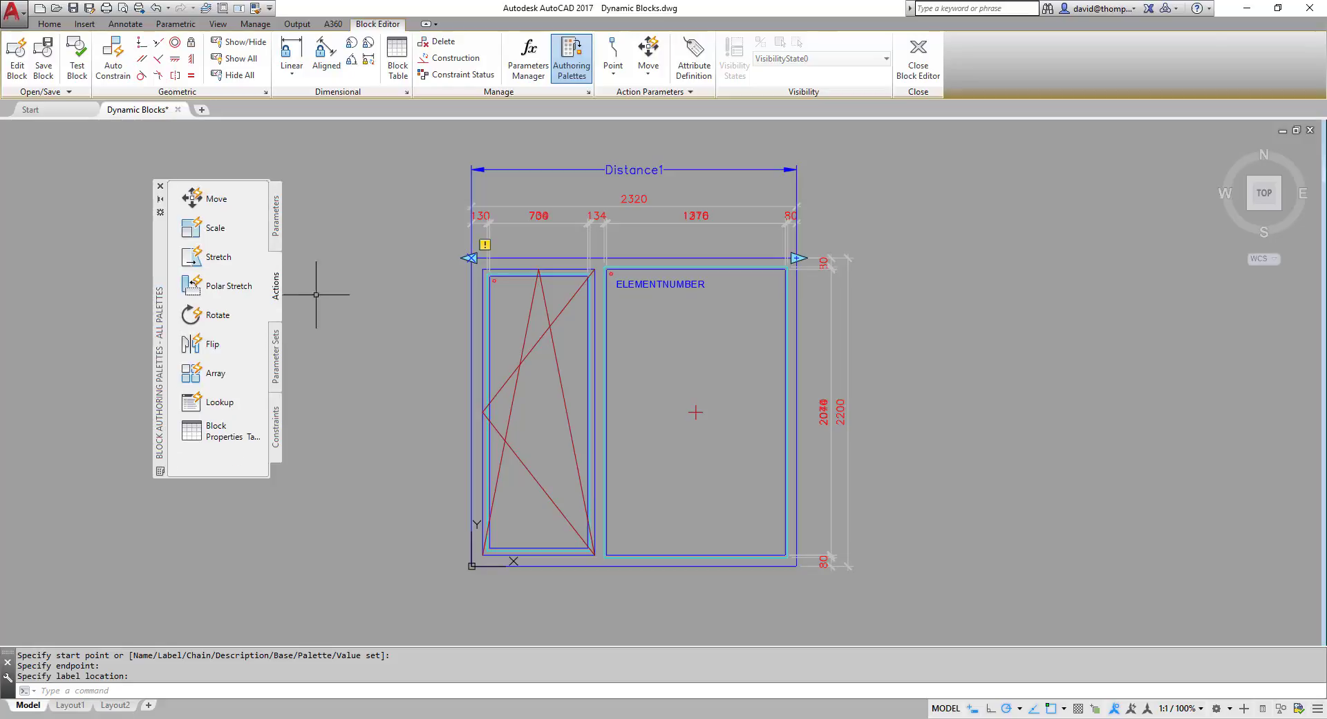
{"action": "mouse_move", "coordinate": [726, 483]}
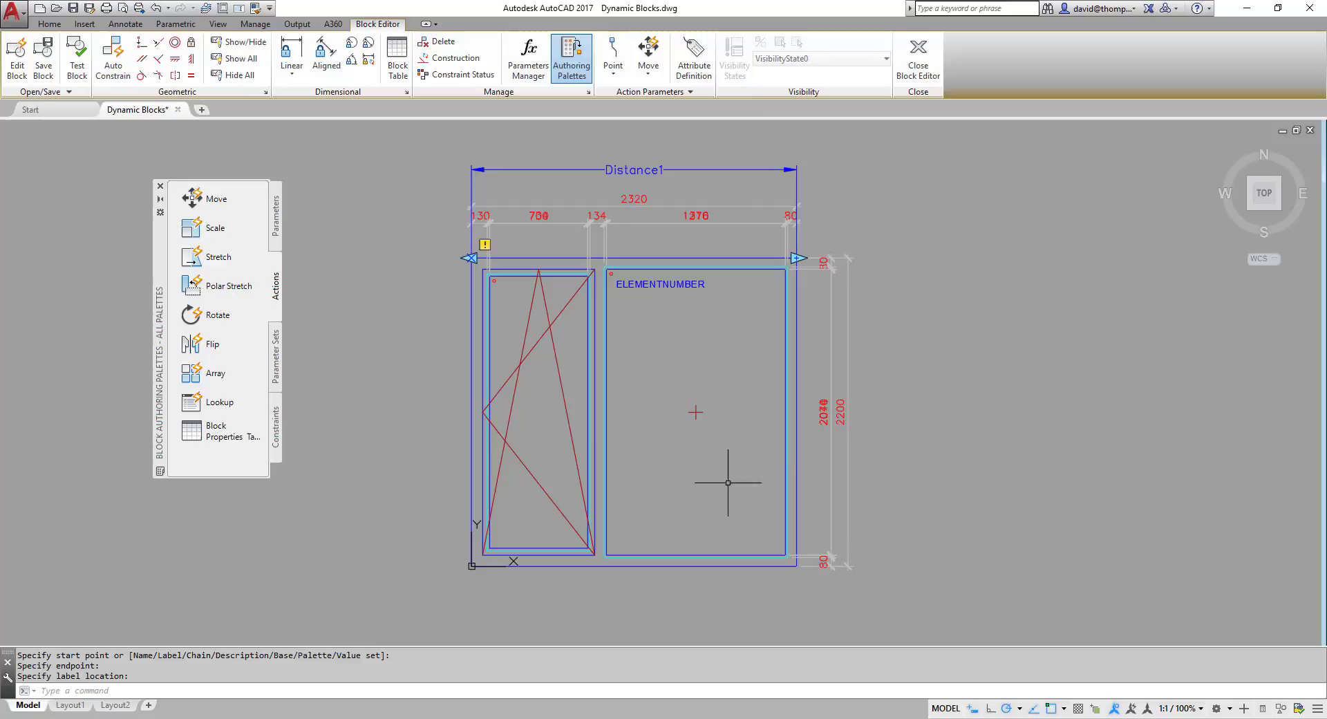
{"action": "mouse_move", "coordinate": [218, 257]}
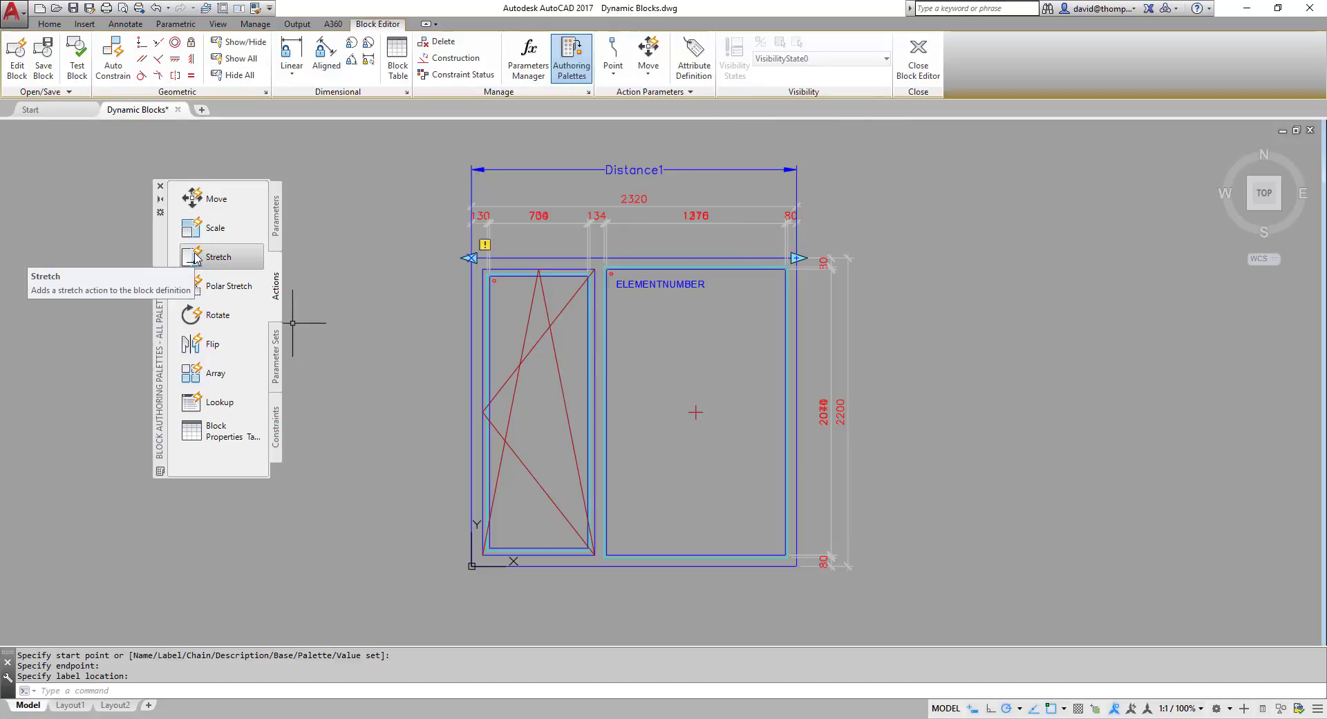
Start a stretch action and link it to the Distance1 parameter.
{"action": "left_click", "coordinate": [217, 257]}
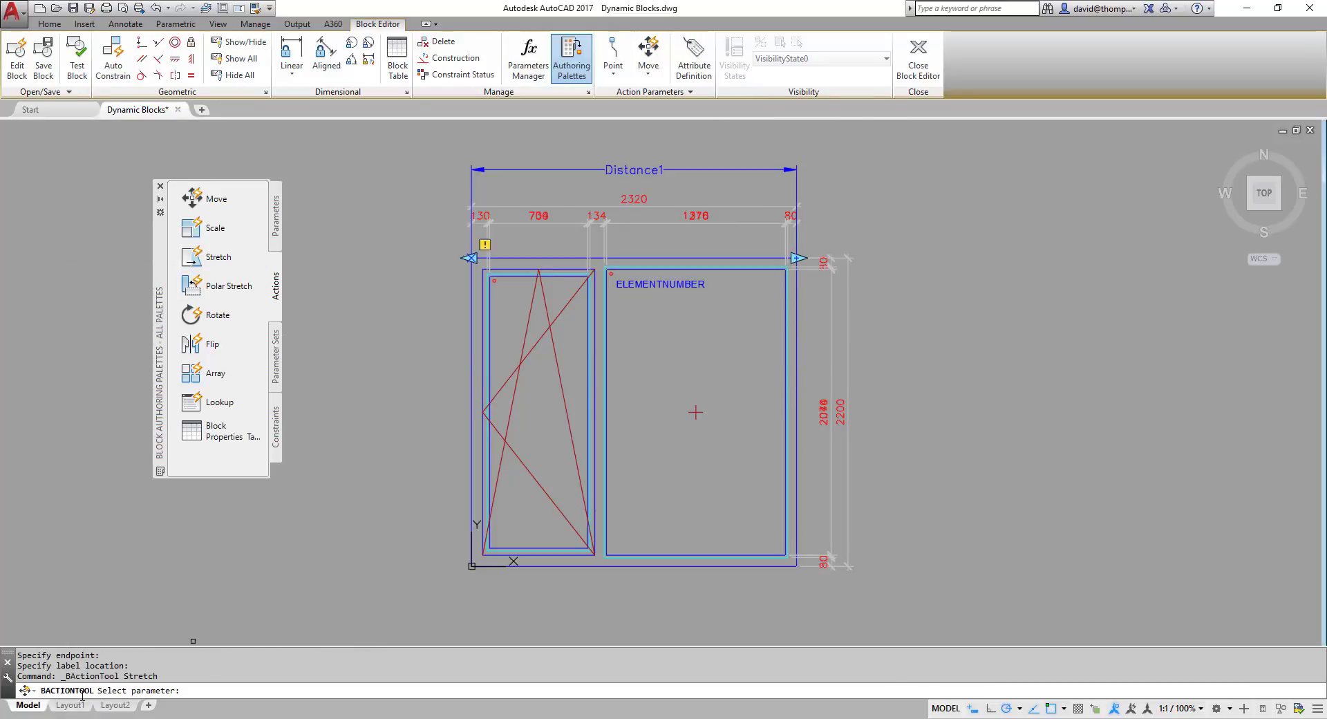
{"action": "mouse_move", "coordinate": [633, 174]}
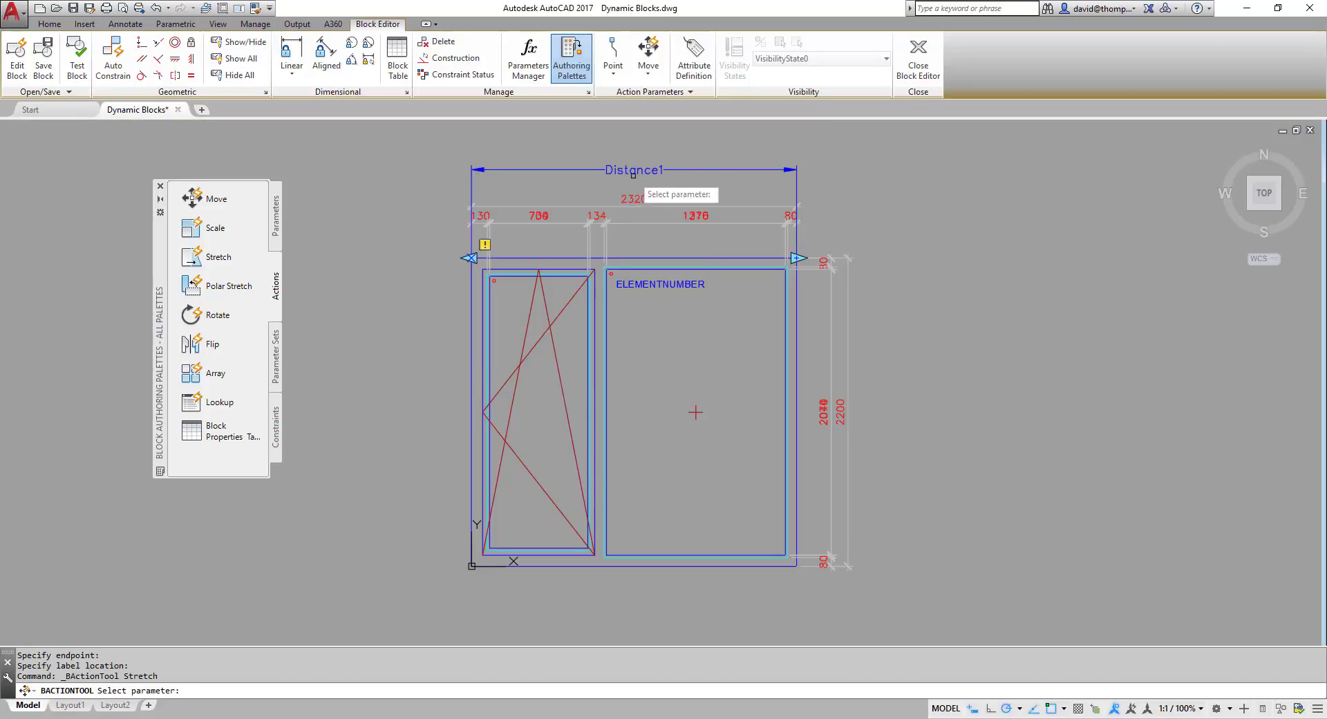
{"action": "left_click", "coordinate": [471, 258]}
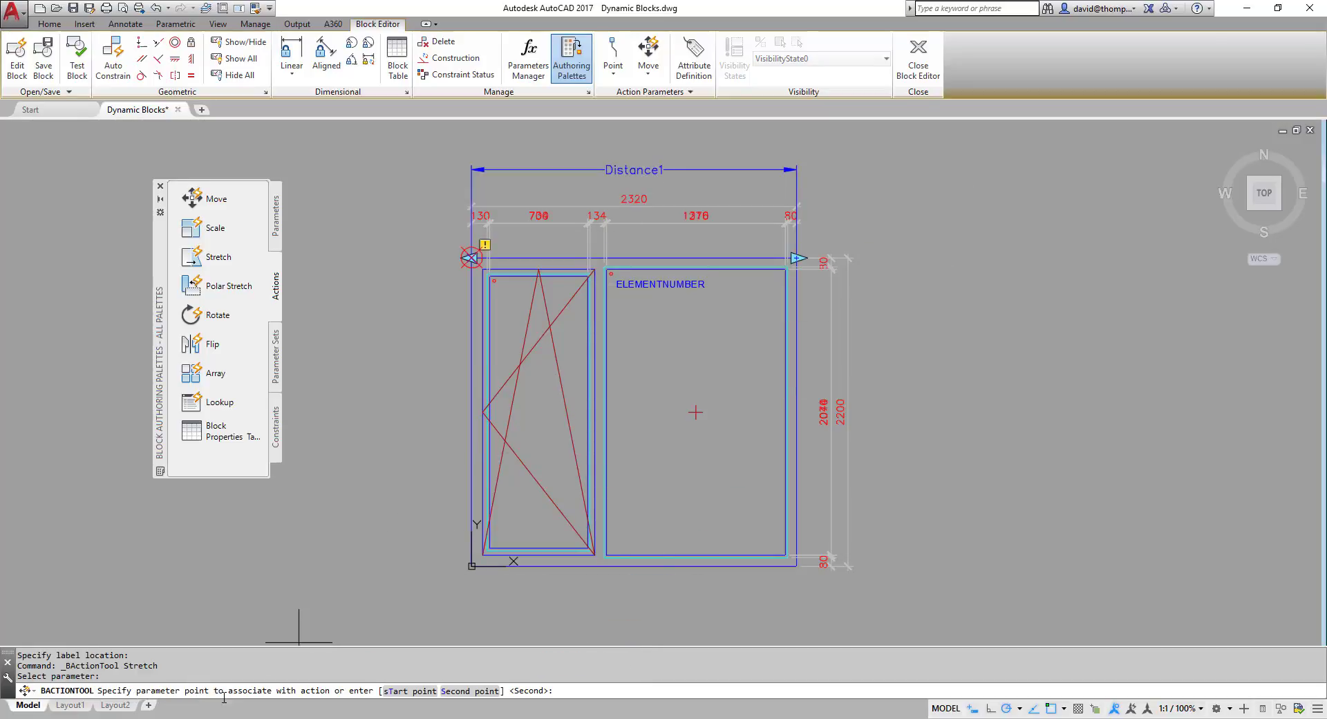
{"action": "mouse_move", "coordinate": [349, 691]}
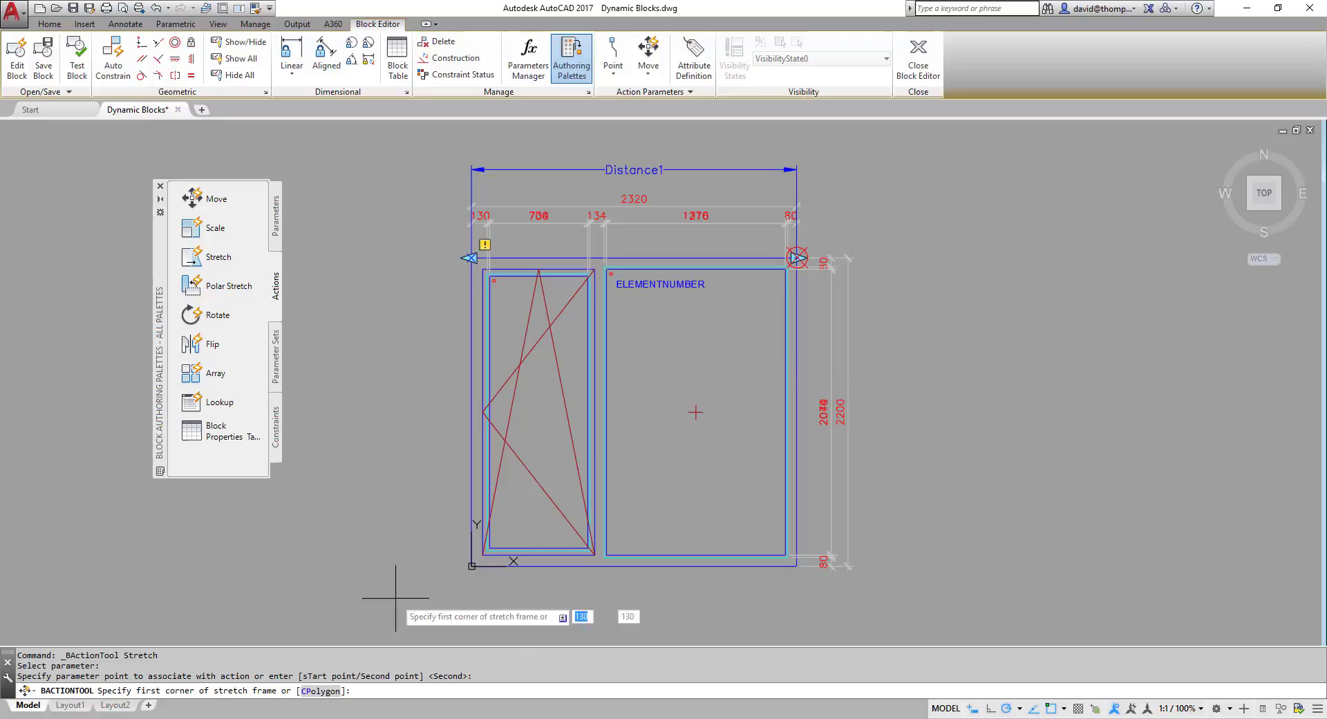
{"action": "mouse_move", "coordinate": [808, 327]}
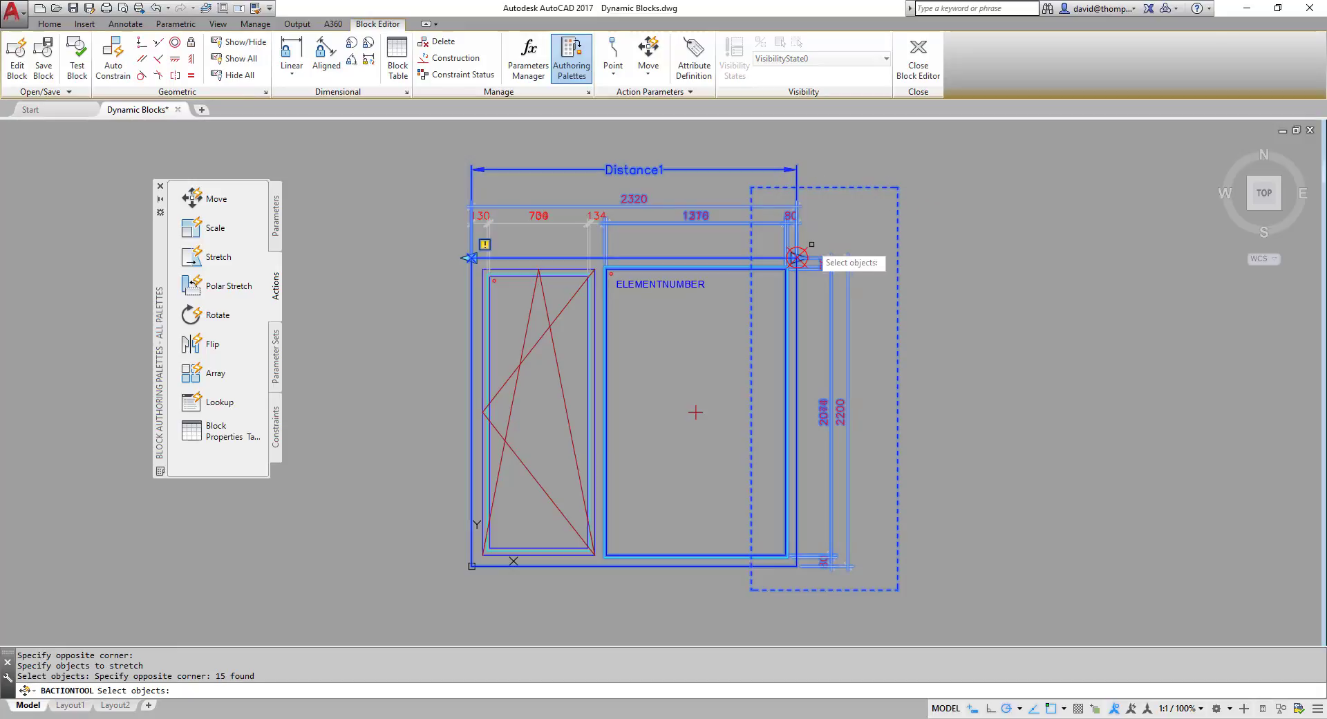
{"action": "mouse_move", "coordinate": [759, 501]}
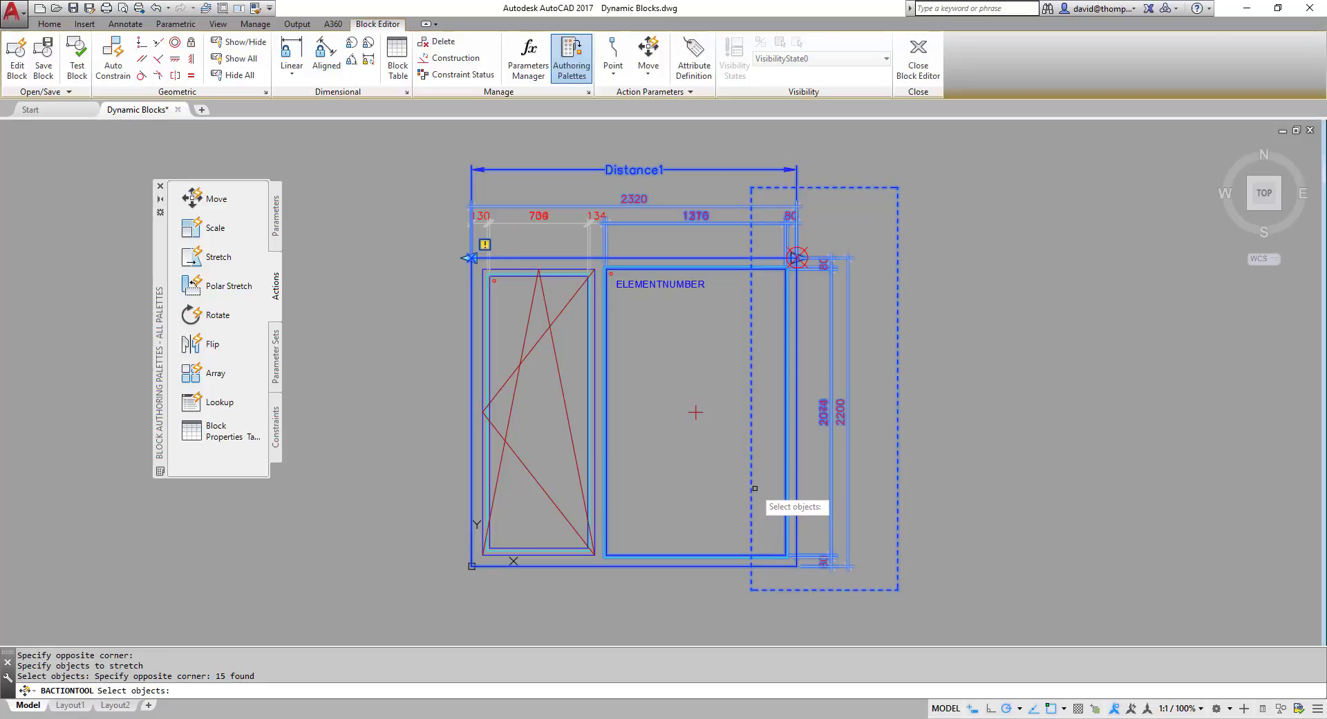
{"action": "mouse_move", "coordinate": [343, 571]}
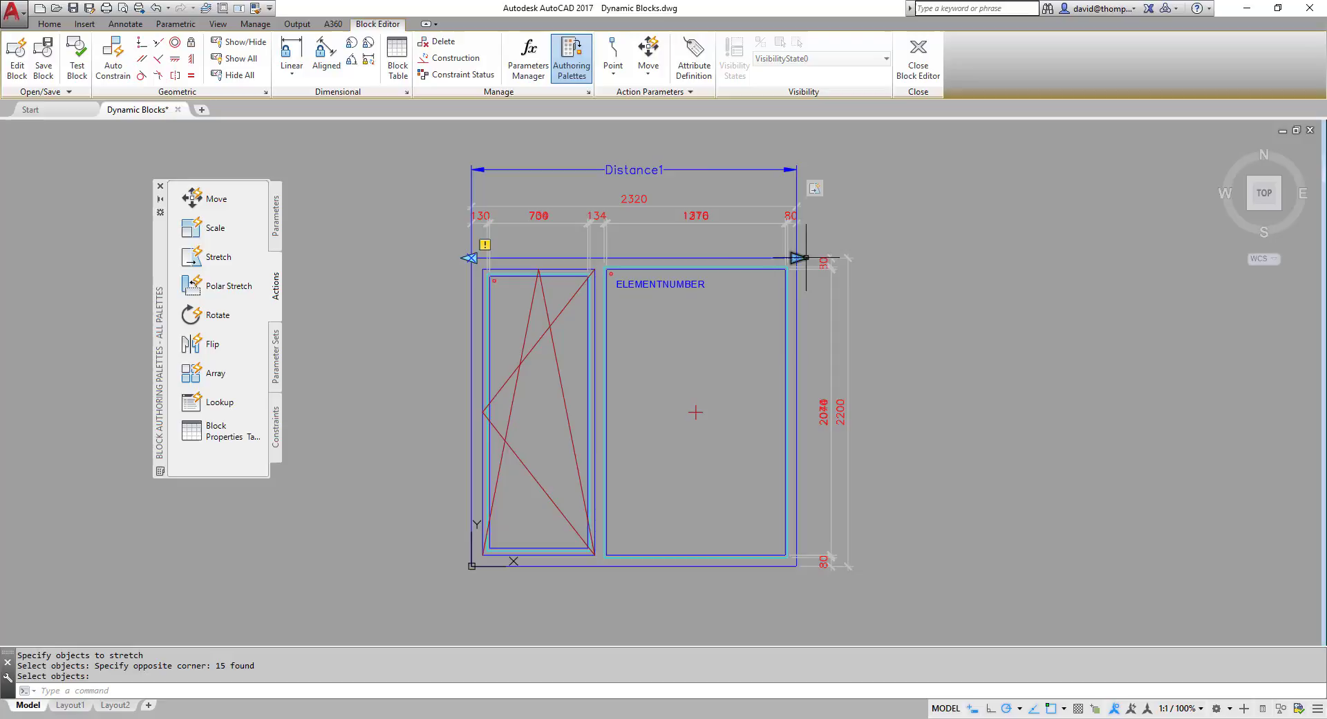
{"action": "mouse_move", "coordinate": [638, 169]}
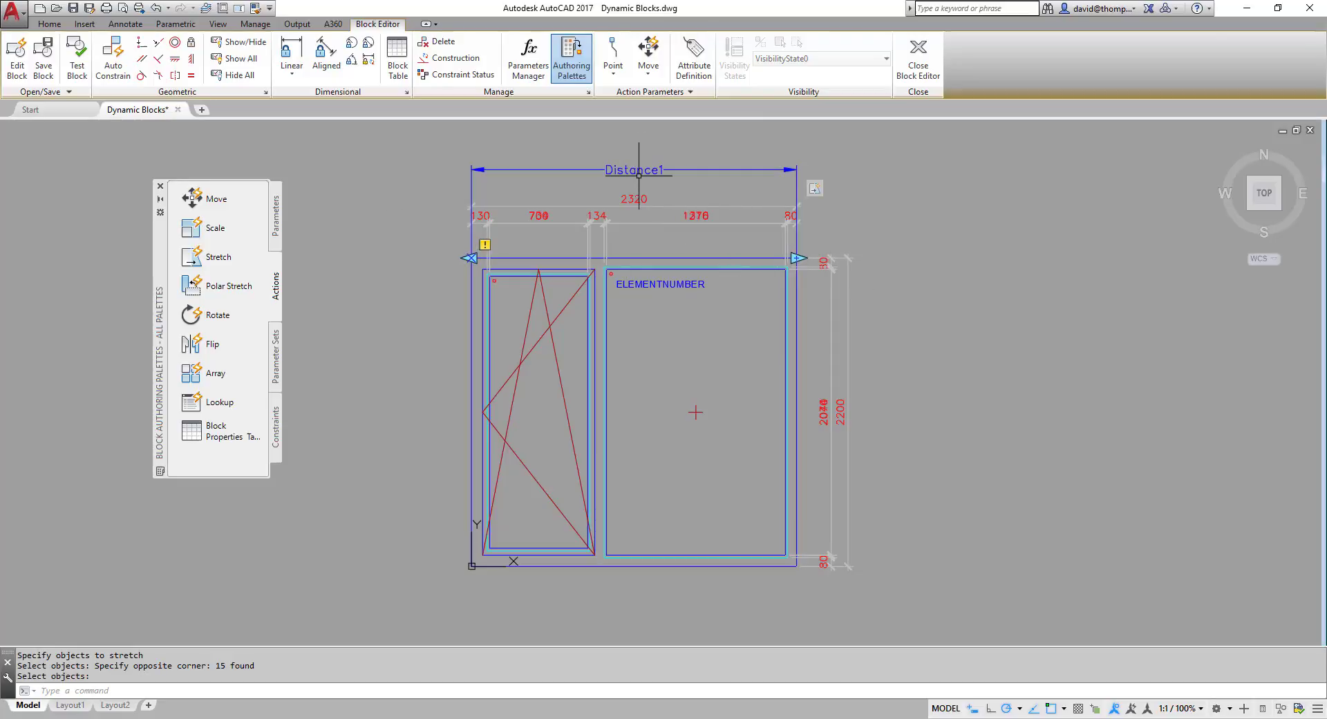
{"action": "mouse_move", "coordinate": [651, 199]}
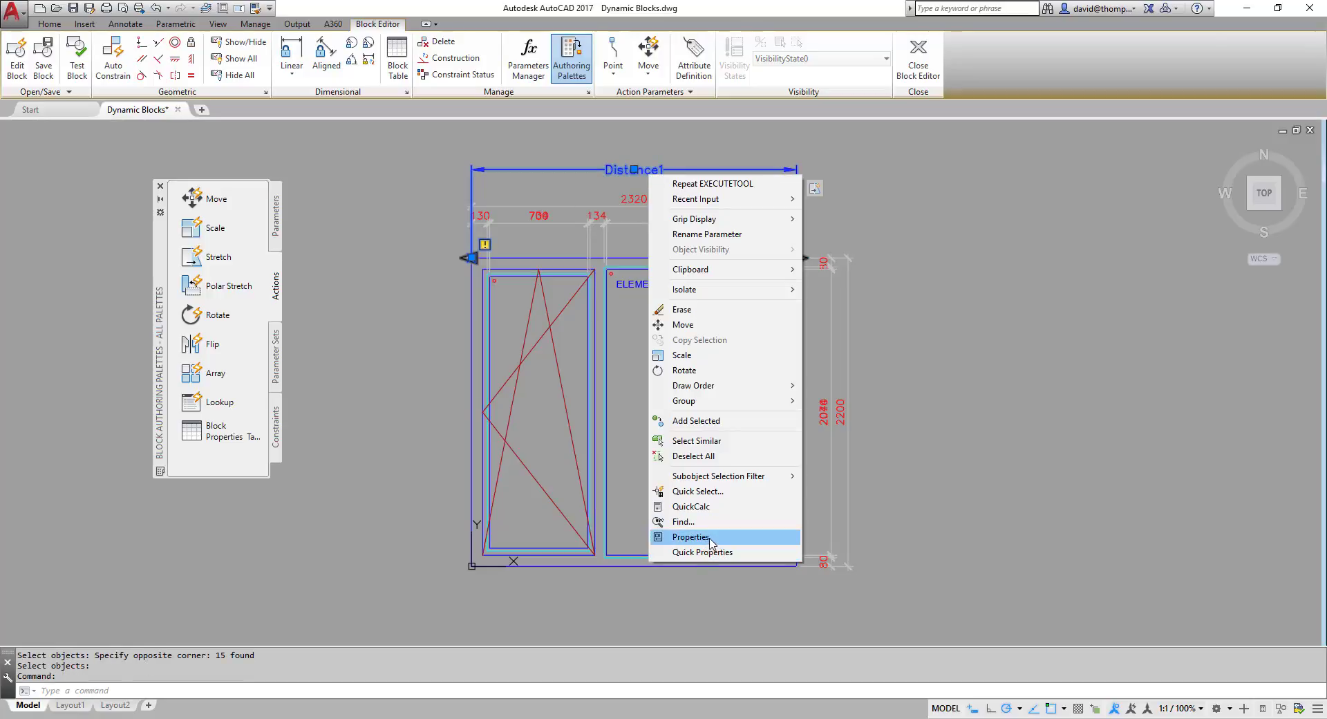
Set Distance1's Number of Grips to 1 in its Properties.
{"action": "left_click", "coordinate": [691, 536]}
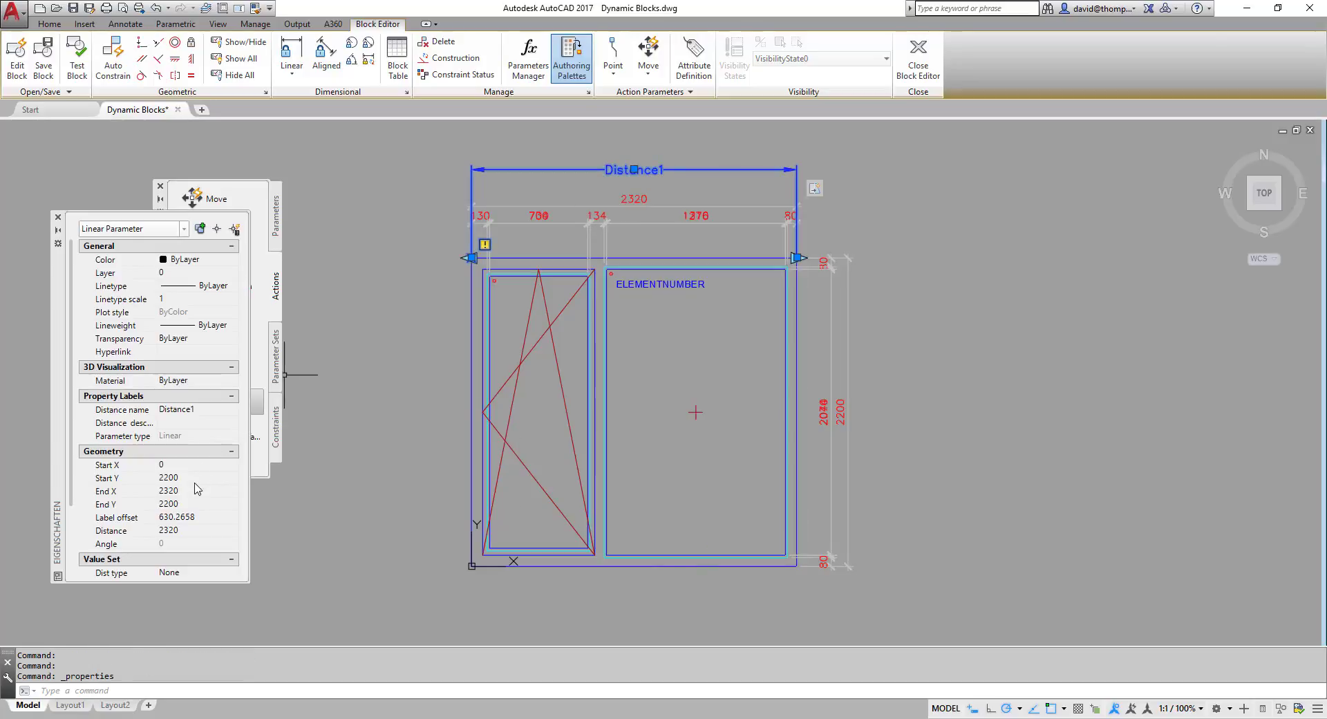
{"action": "scroll", "scroll_direction": "down", "scroll_amount": 3}
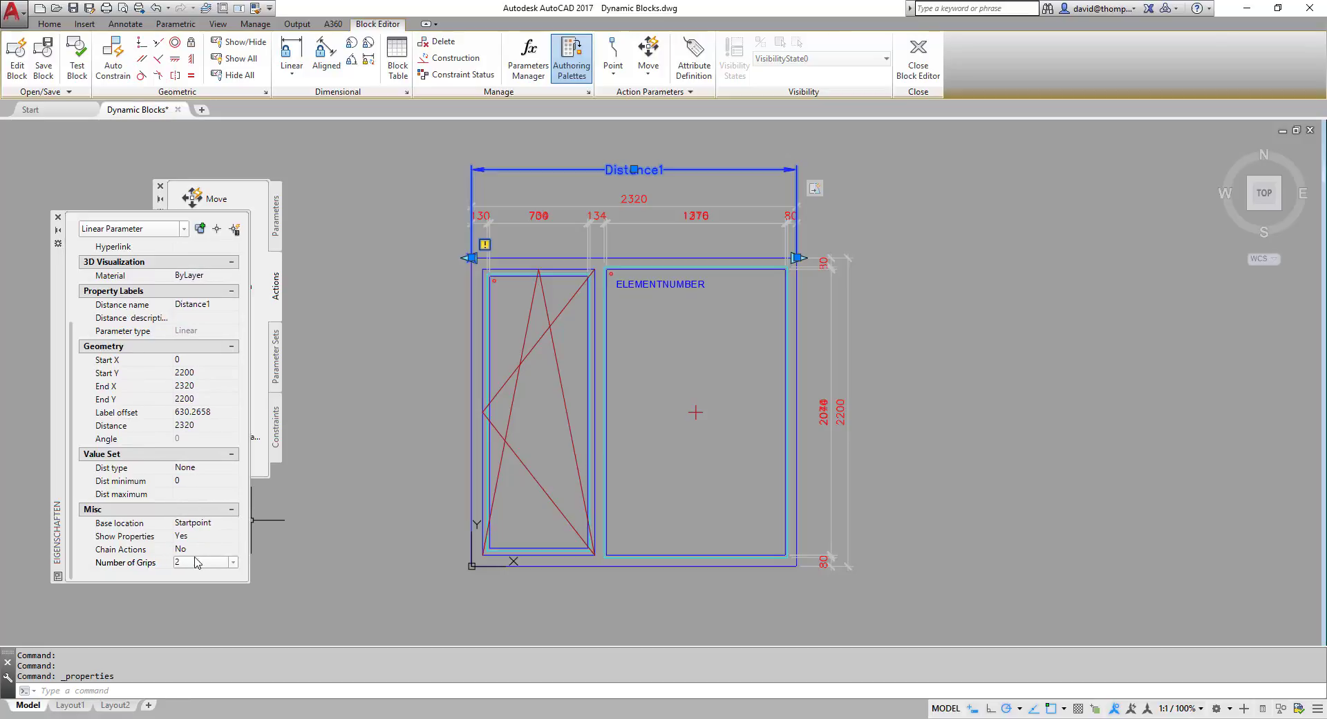
{"action": "left_click", "coordinate": [203, 562]}
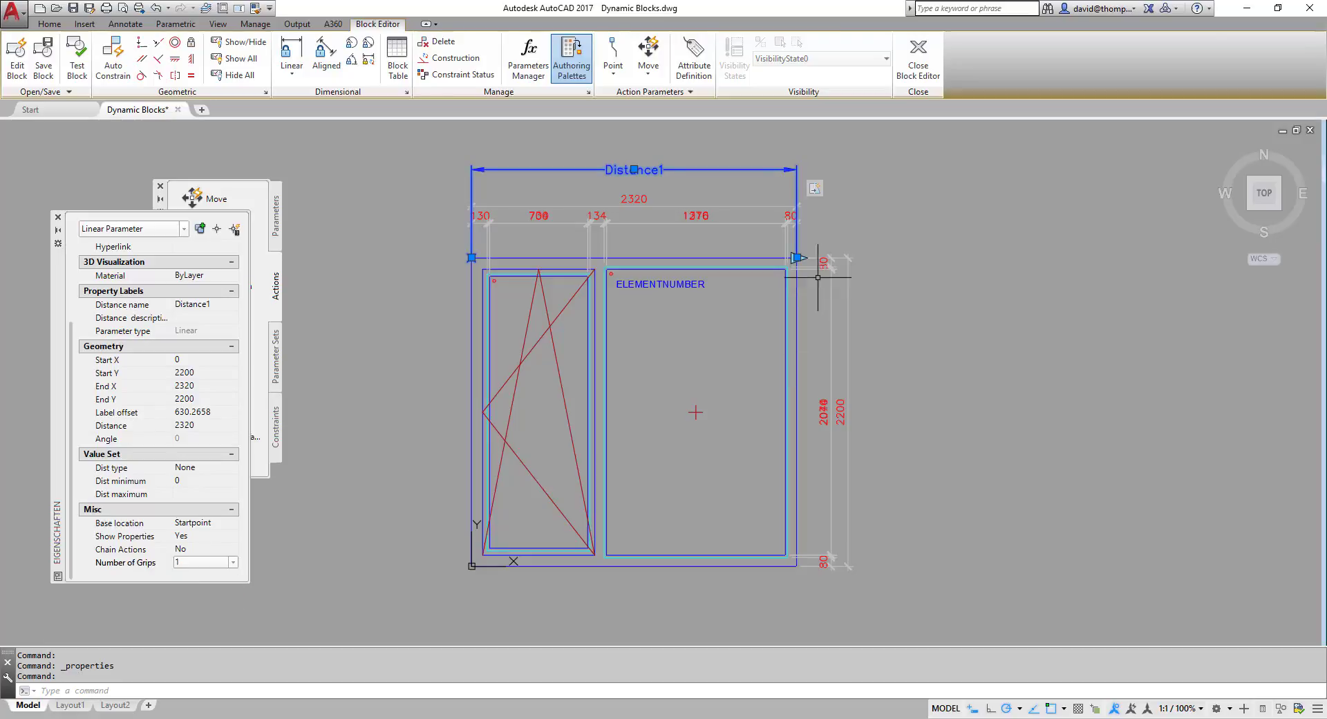
{"action": "mouse_move", "coordinate": [291, 580]}
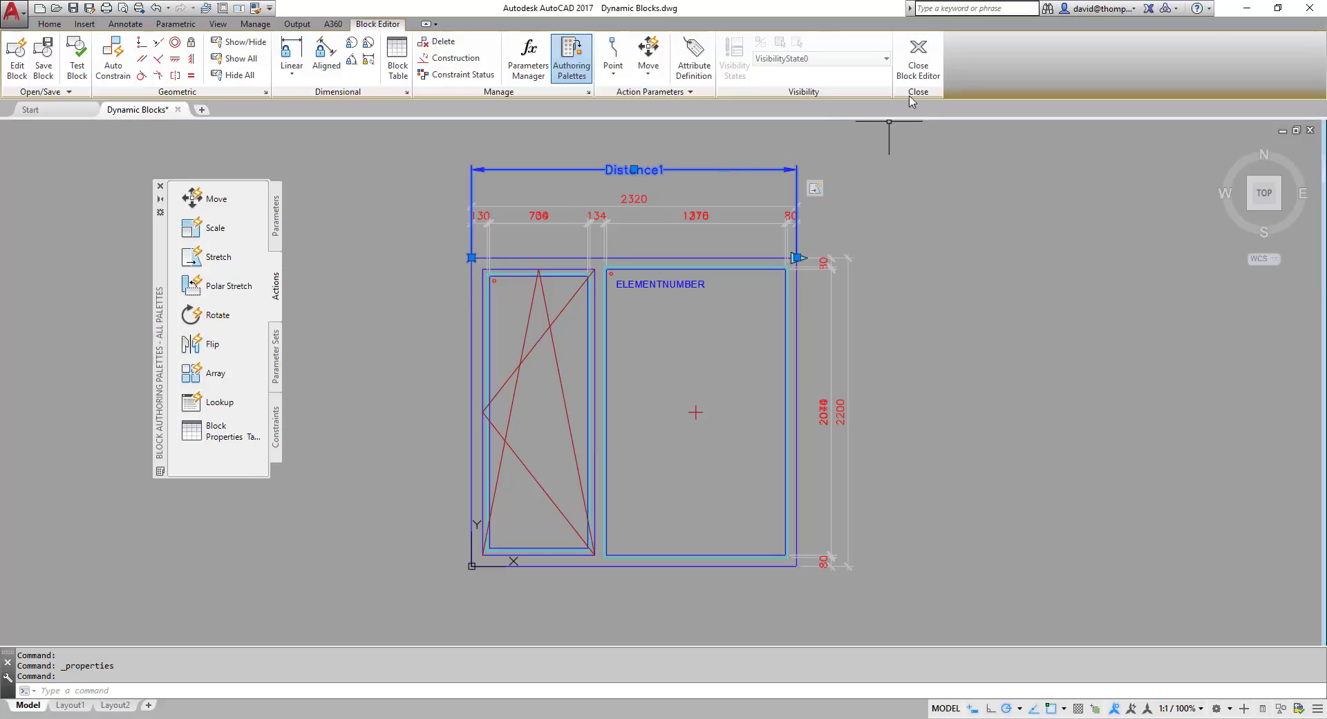
{"action": "mouse_move", "coordinate": [917, 55]}
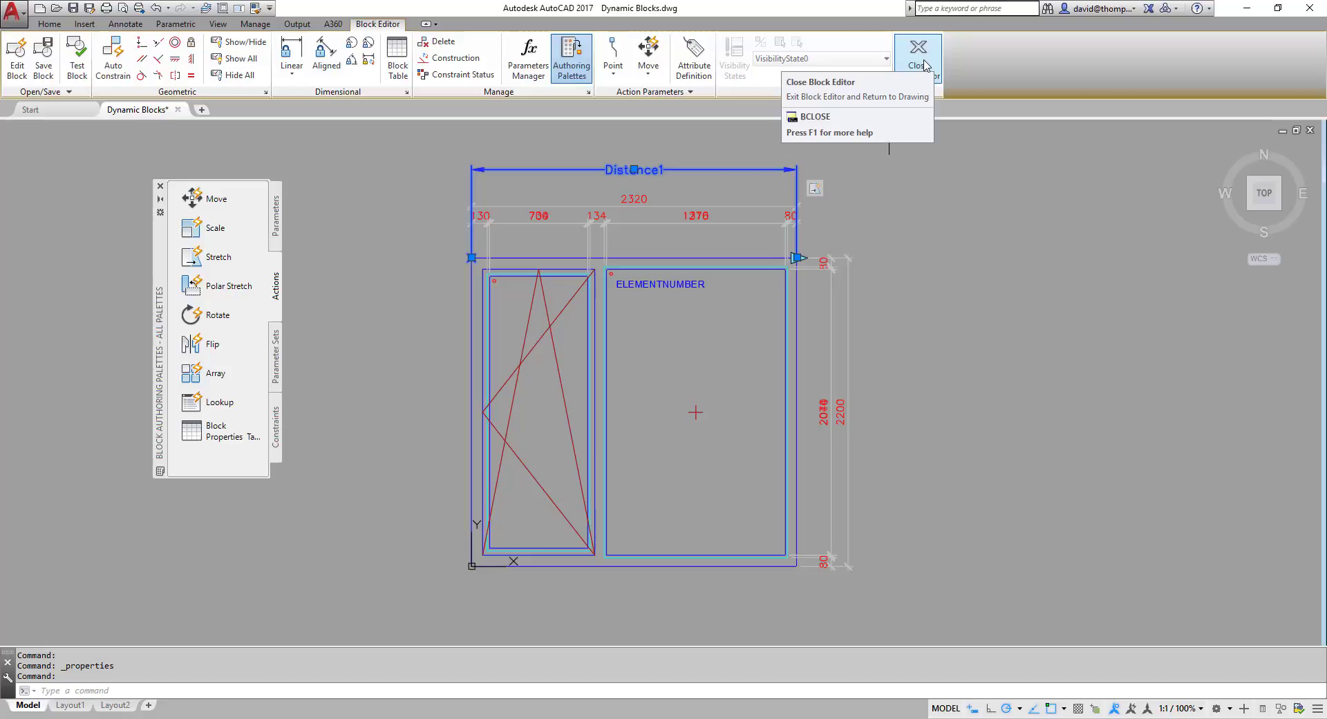
Close the block editor and cancel the trial stretch so the window keeps its 2320 width.
{"action": "left_click", "coordinate": [918, 51]}
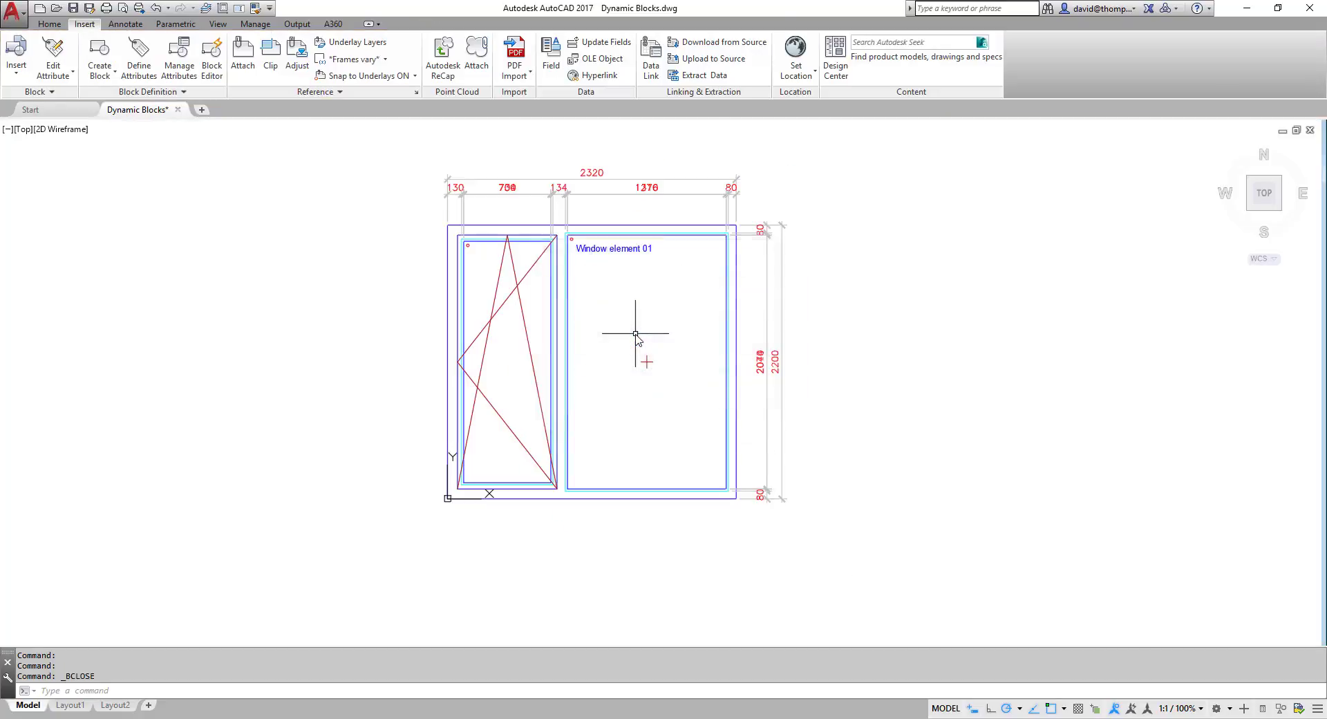
{"action": "mouse_move", "coordinate": [821, 392]}
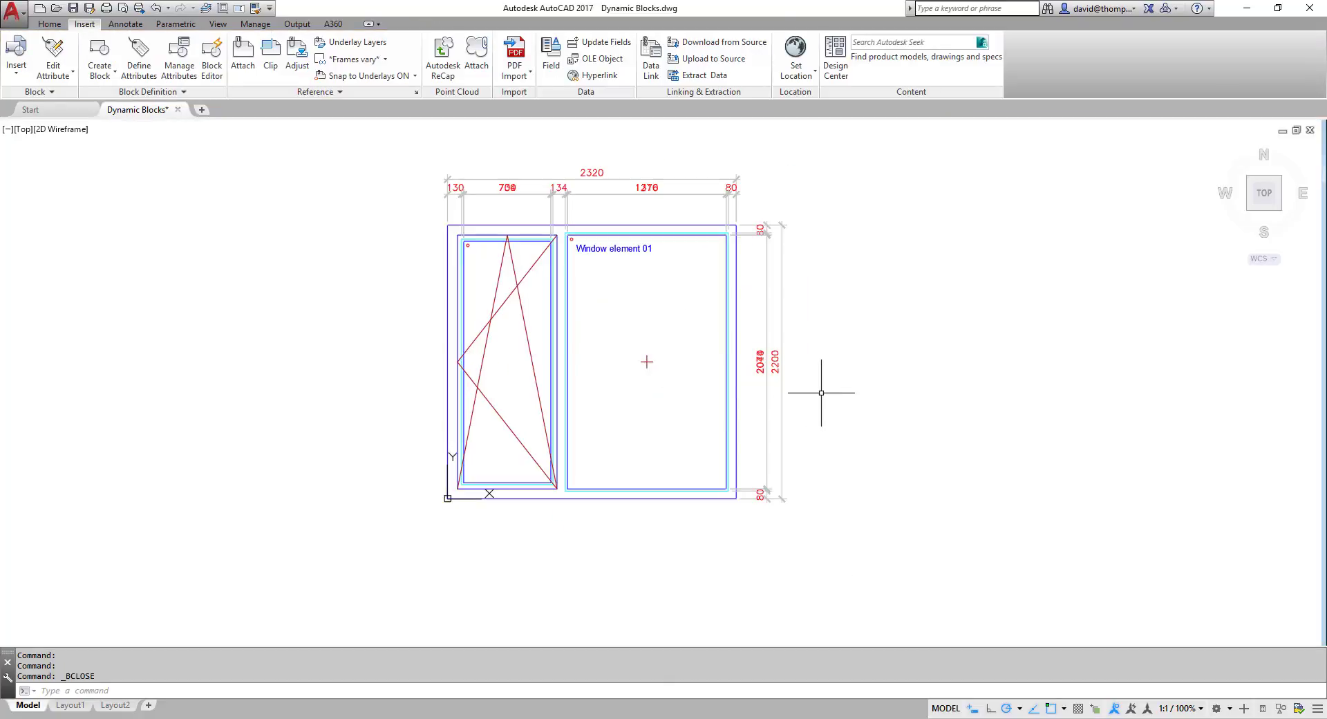
{"action": "mouse_move", "coordinate": [754, 318]}
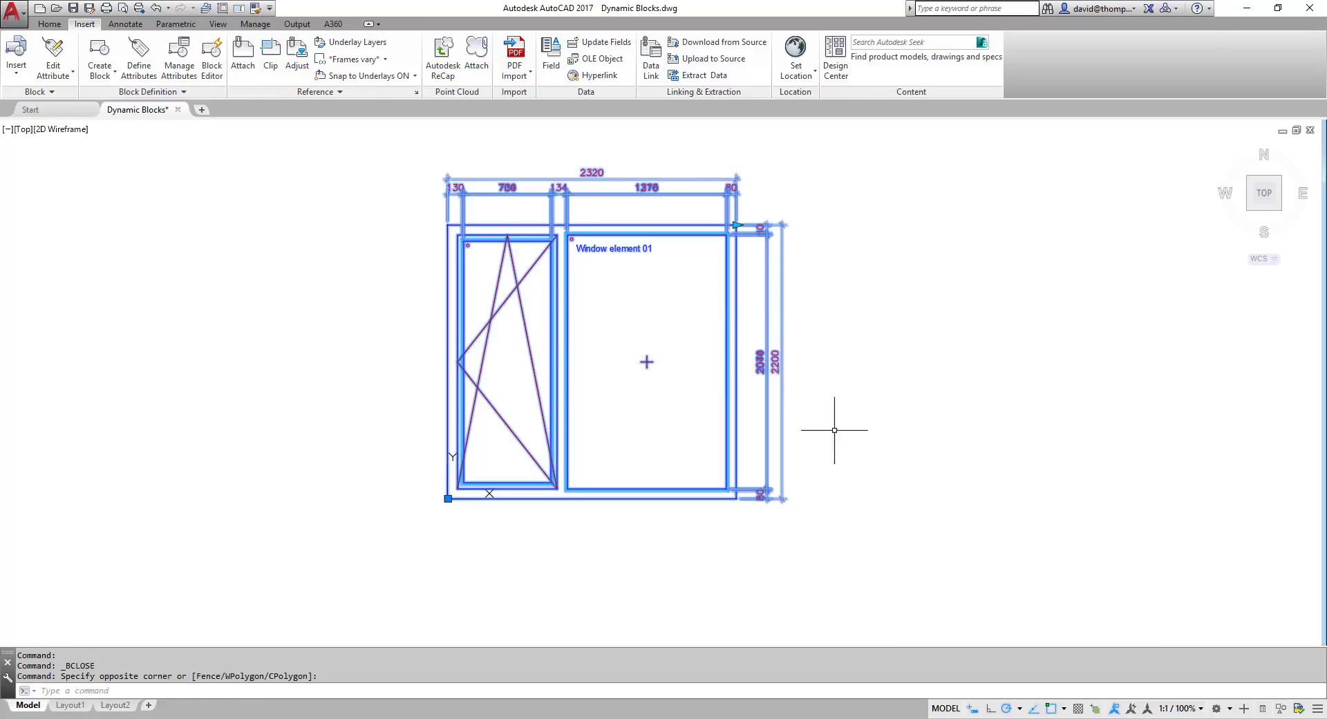
{"action": "mouse_move", "coordinate": [774, 283]}
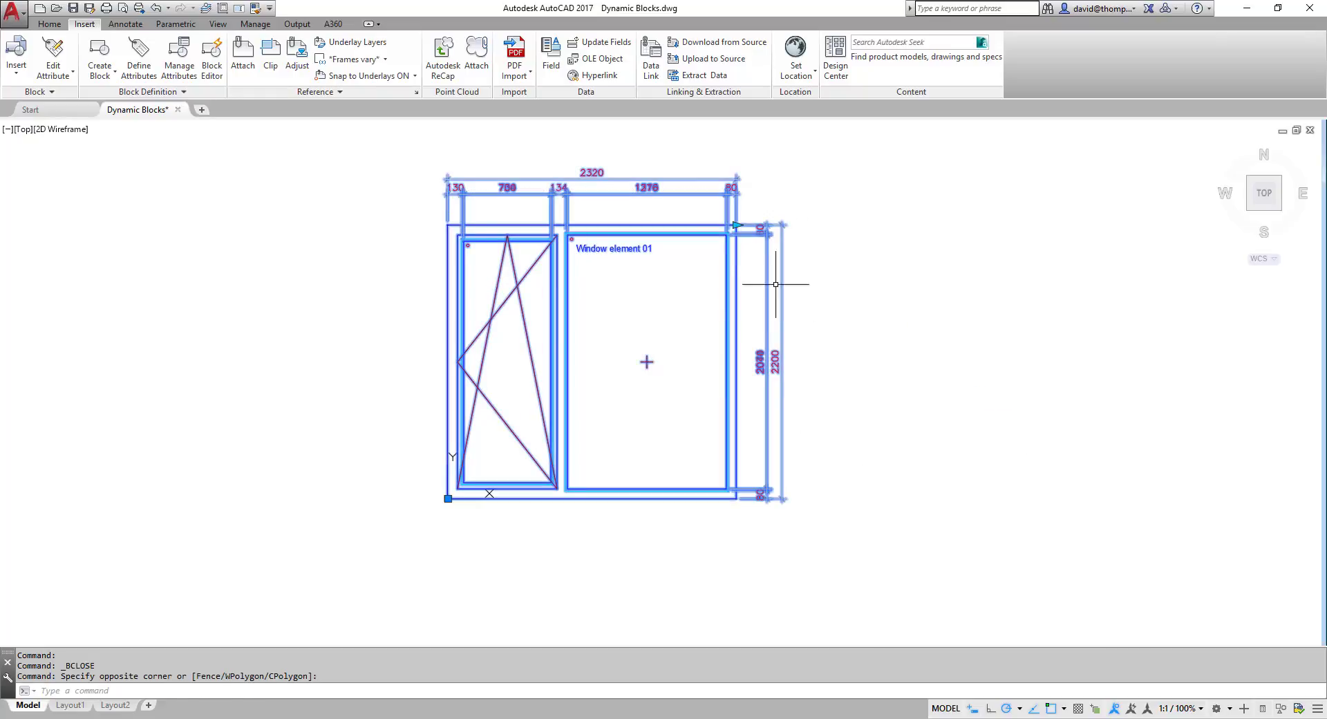
{"action": "mouse_move", "coordinate": [524, 278]}
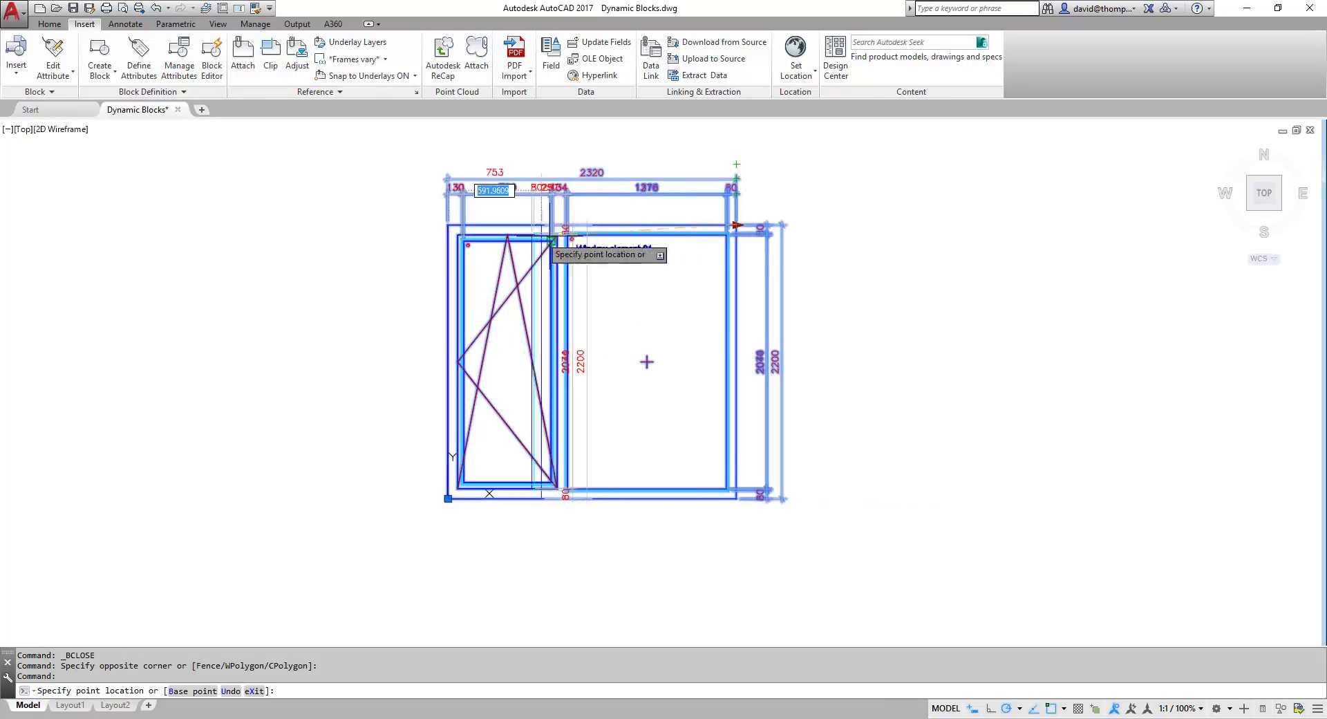
{"action": "key", "text": "Escape"}
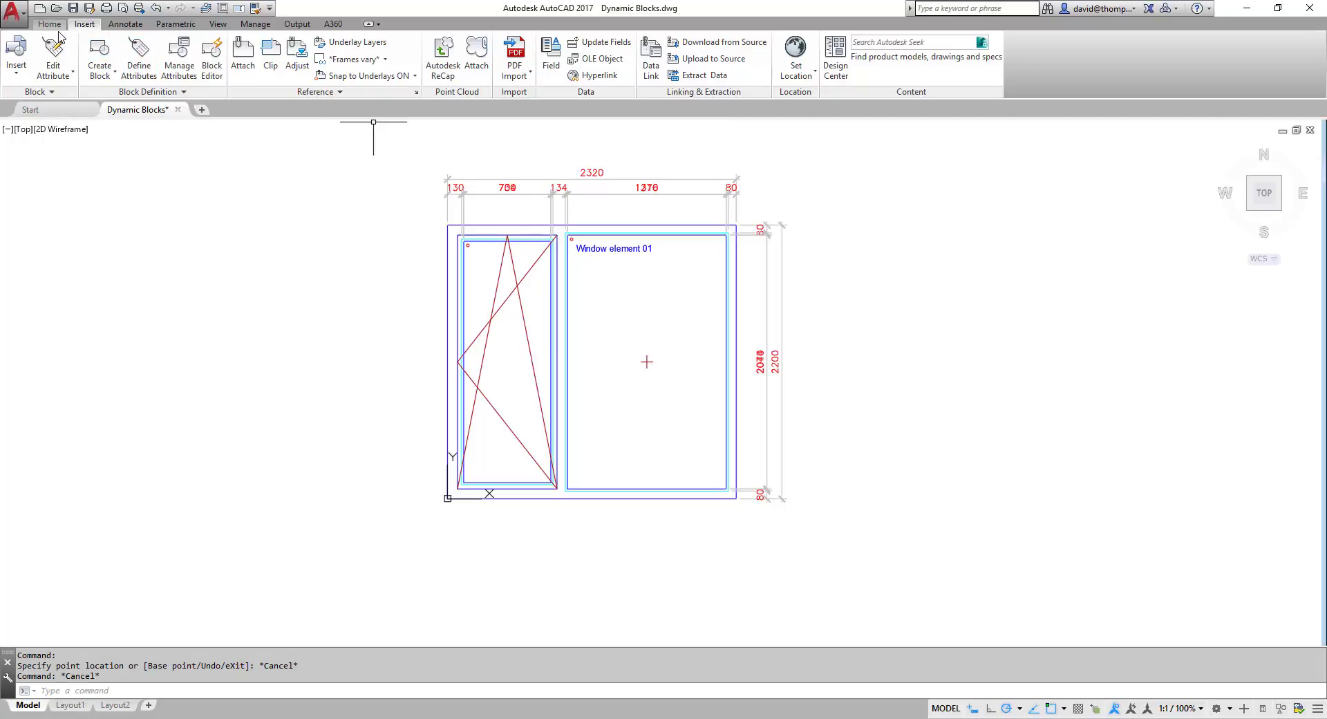
Turn all layers on and thaw all frozen layers from the Home tab.
{"action": "left_click", "coordinate": [50, 24]}
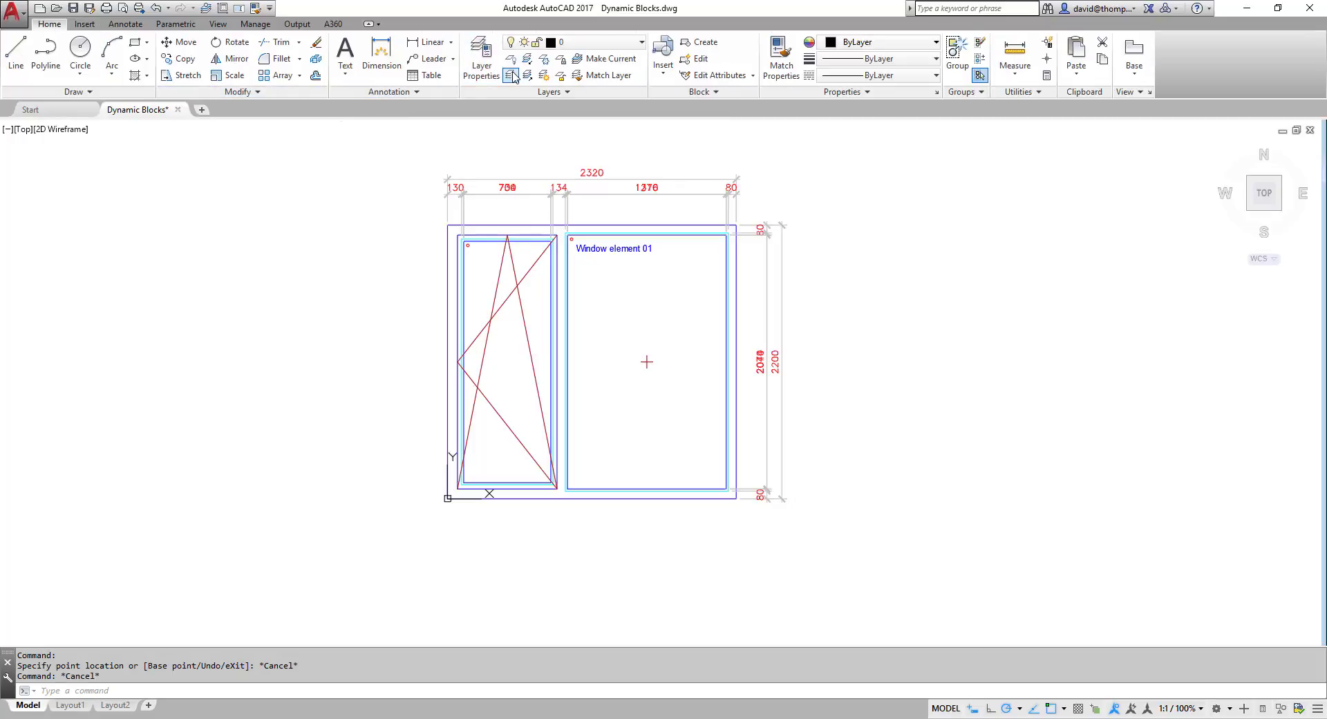
{"action": "left_click", "coordinate": [560, 76]}
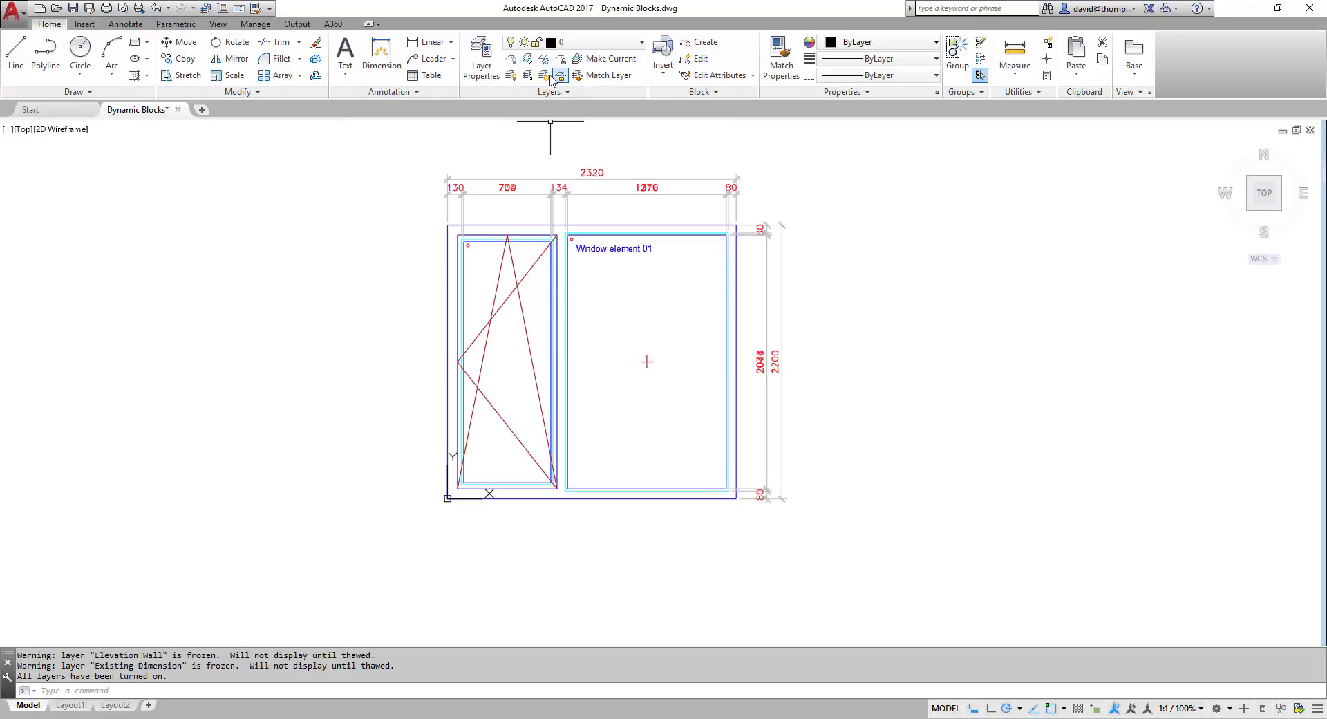
{"action": "left_click", "coordinate": [551, 76]}
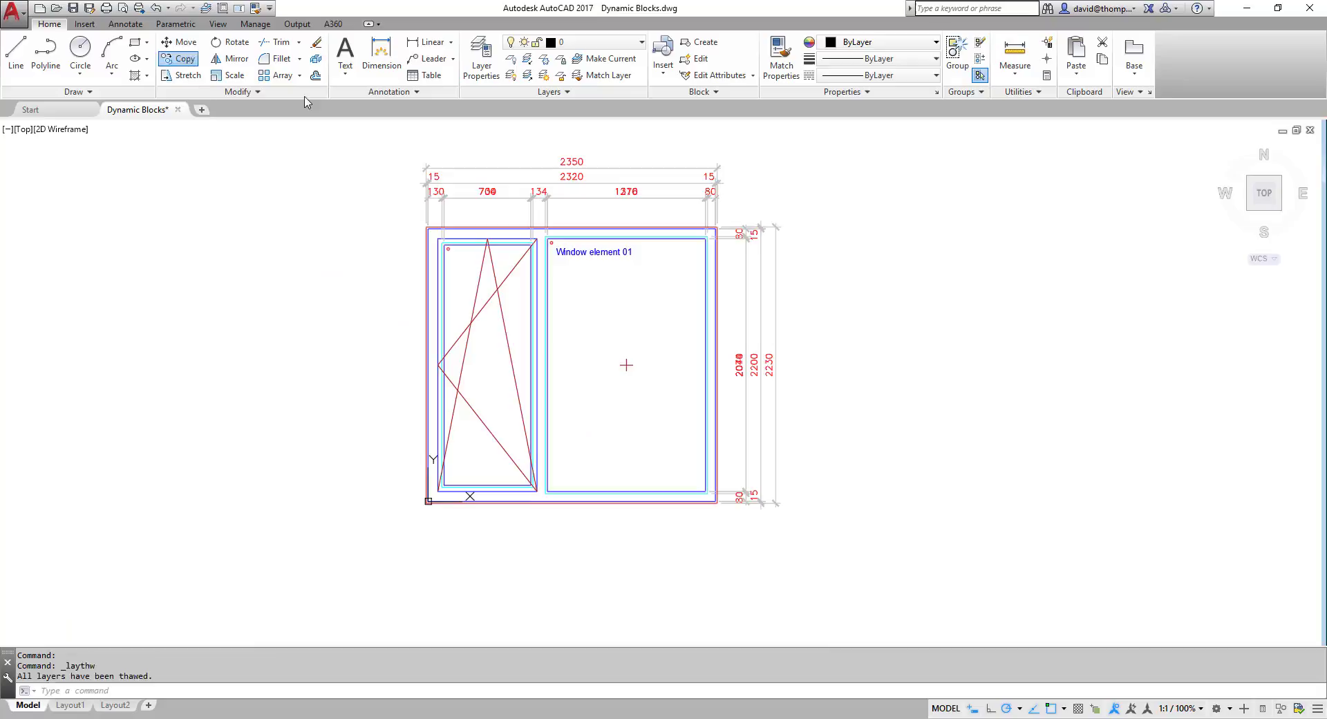
{"action": "left_click", "coordinate": [179, 58]}
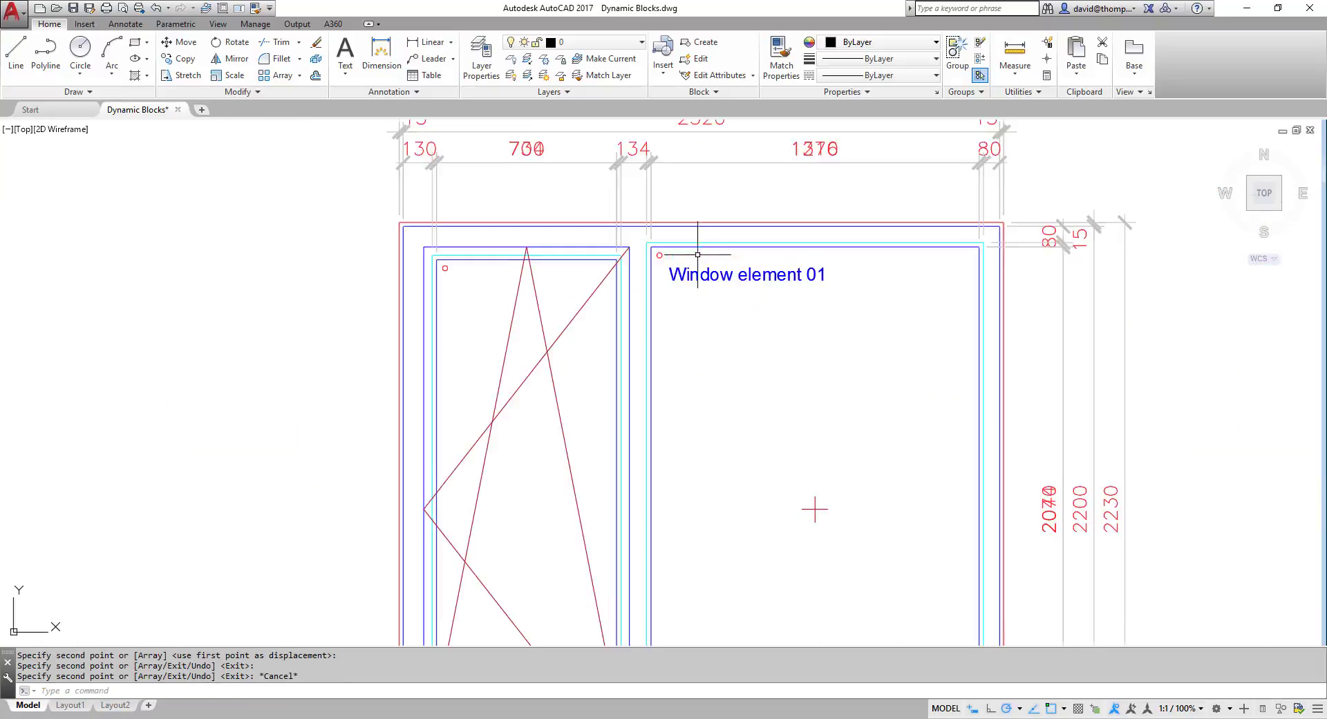
Renumber the copied windows' labels to Window element 02 and Window element 03.
{"action": "double_click", "coordinate": [748, 274]}
{"action": "type", "text": "Window element 02"}
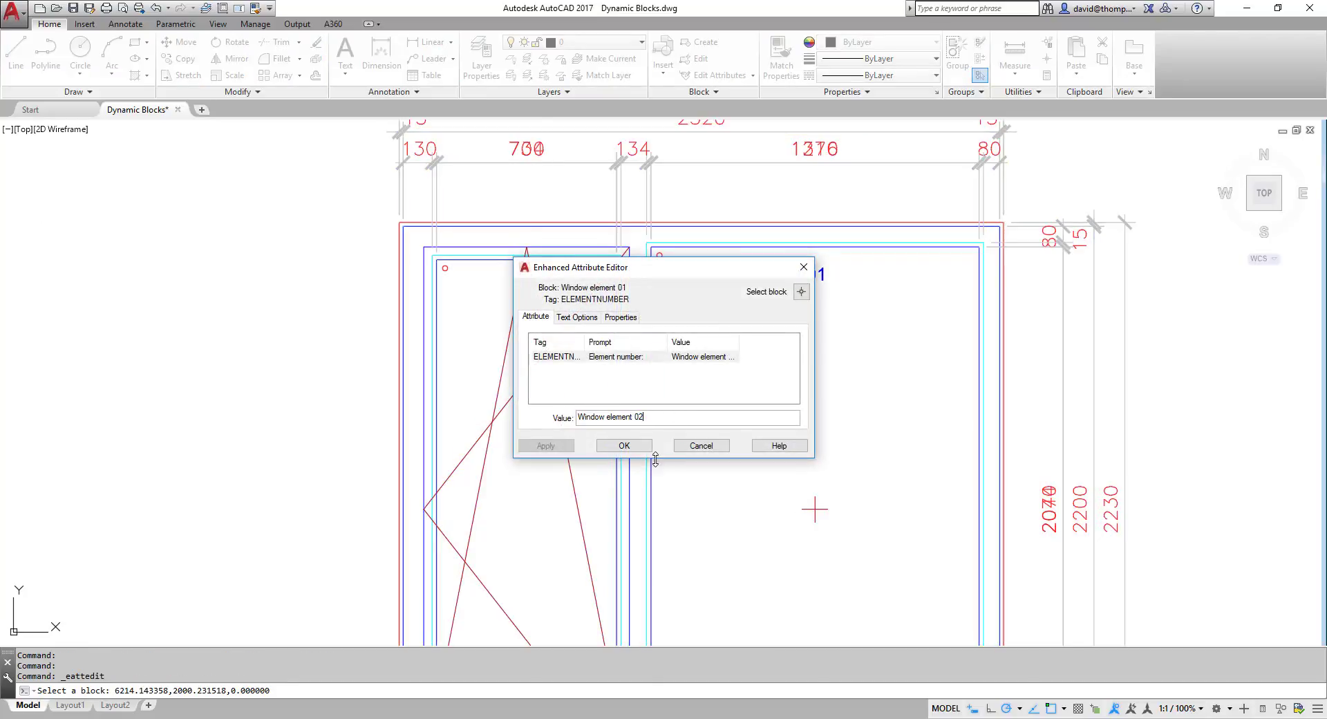
{"action": "left_click", "coordinate": [624, 445]}
{"action": "type", "text": "3"}
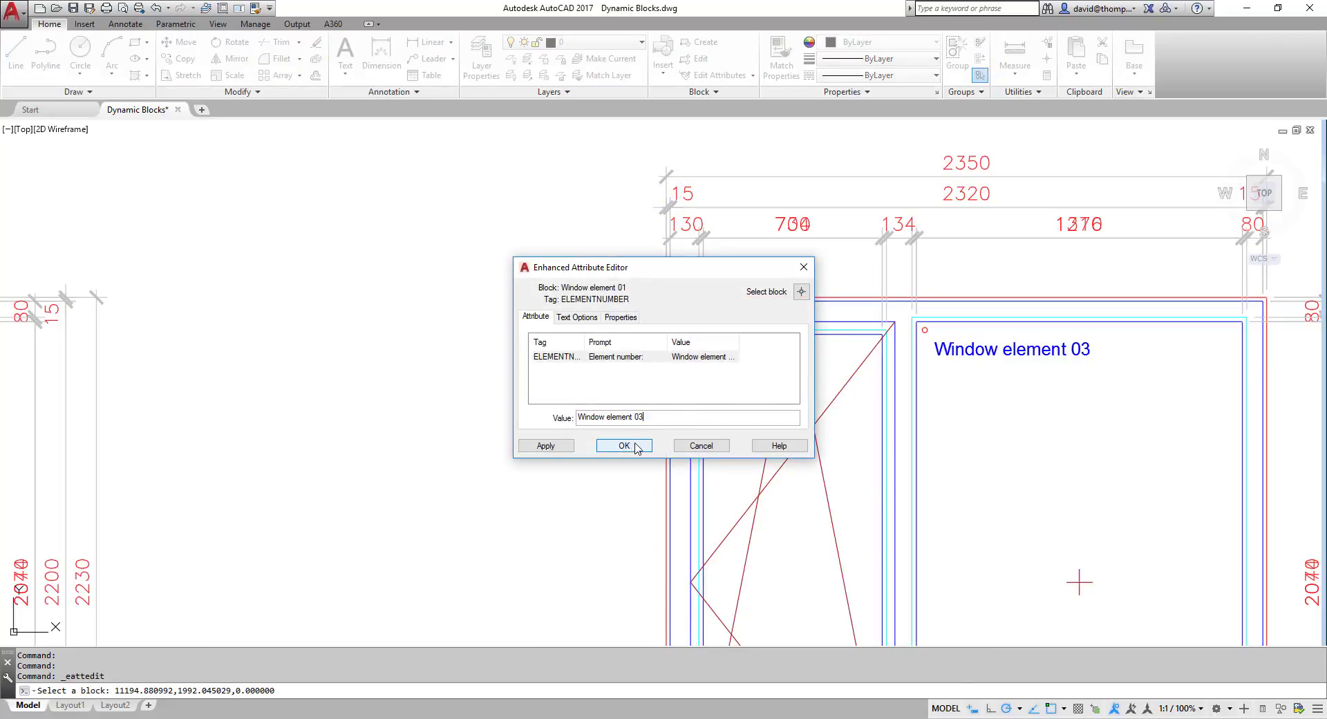
{"action": "left_click", "coordinate": [624, 445]}
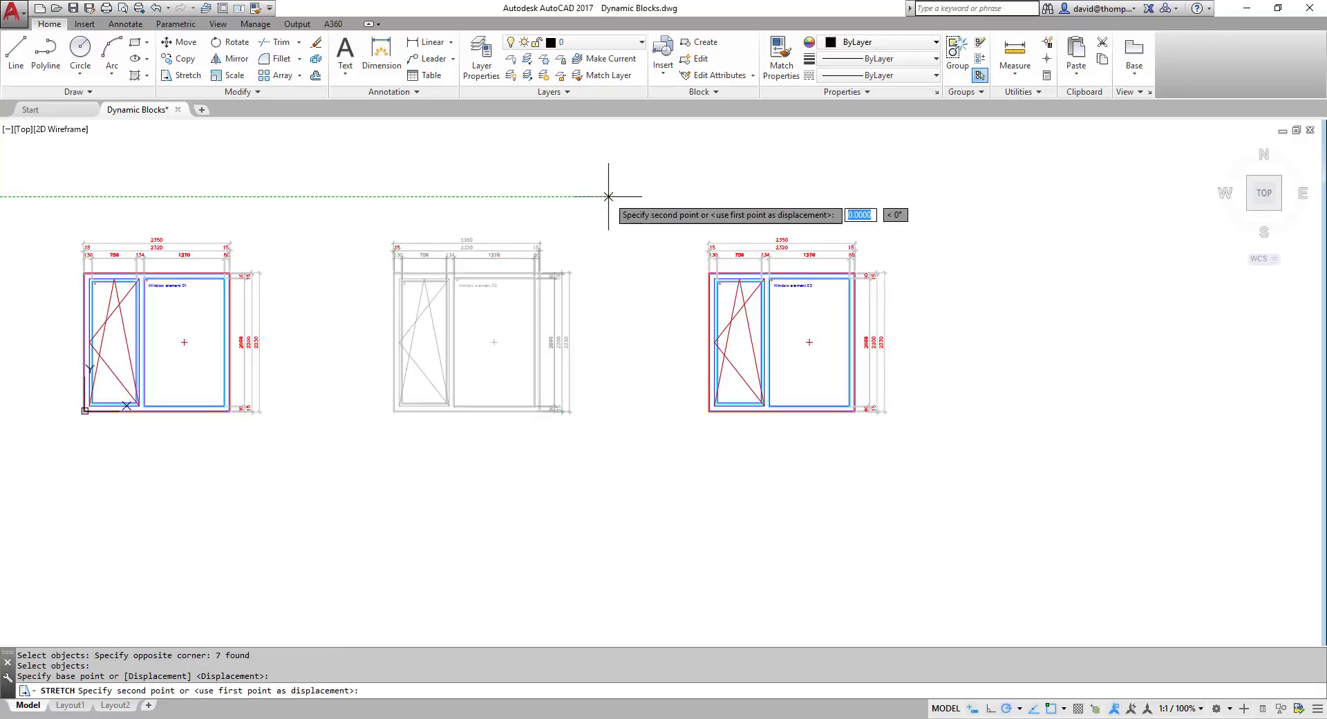
{"action": "mouse_move", "coordinate": [529, 195]}
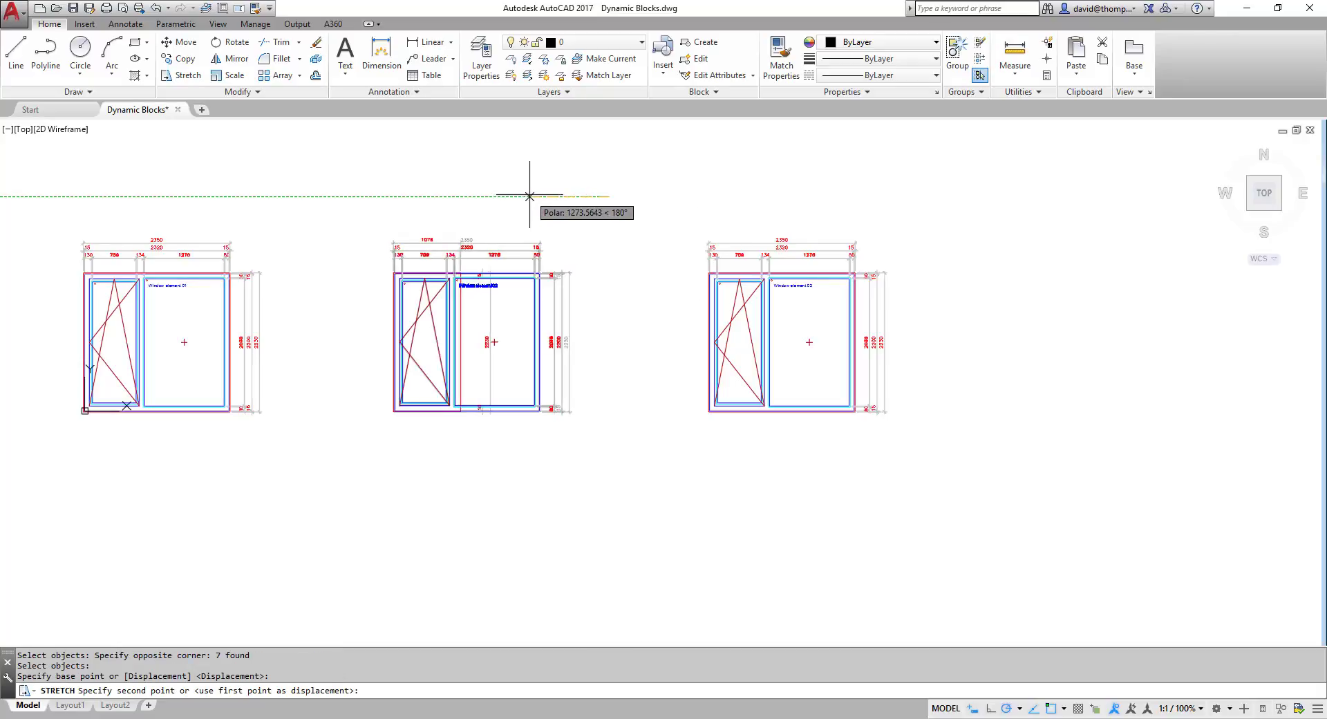
{"action": "mouse_move", "coordinate": [541, 195]}
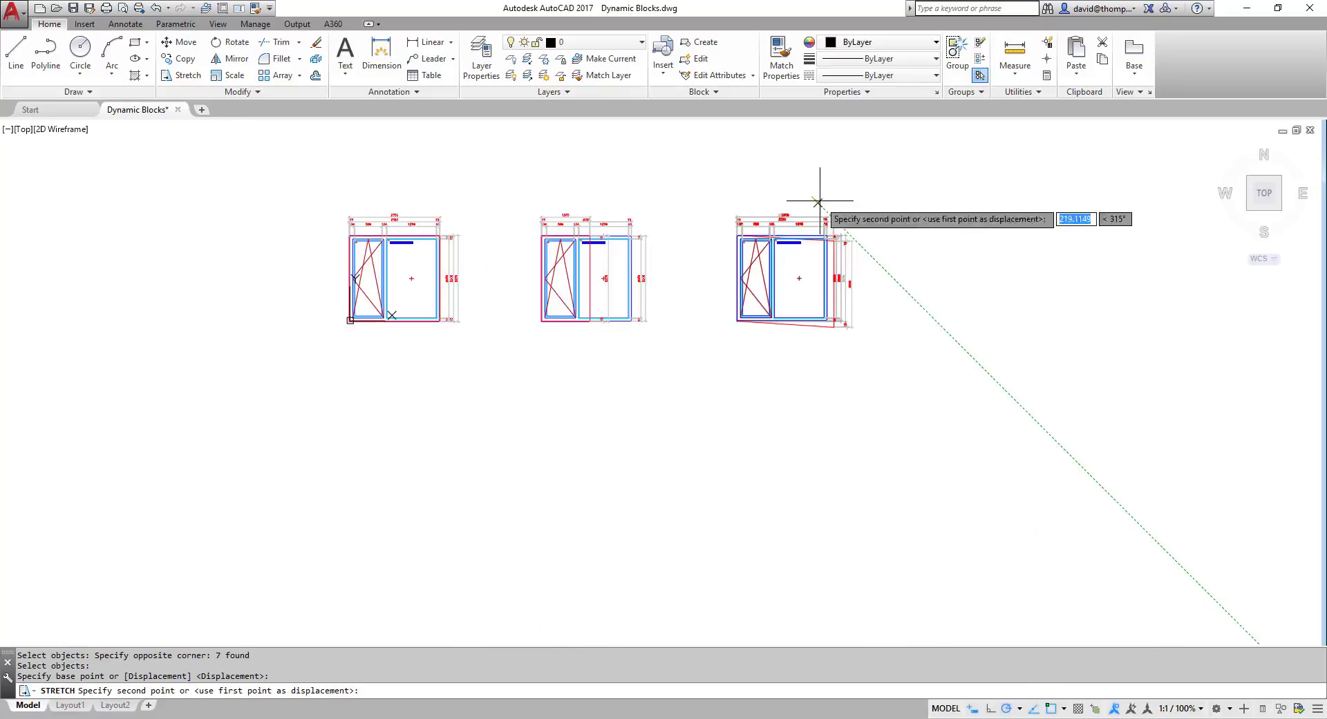
{"action": "mouse_move", "coordinate": [1075, 196]}
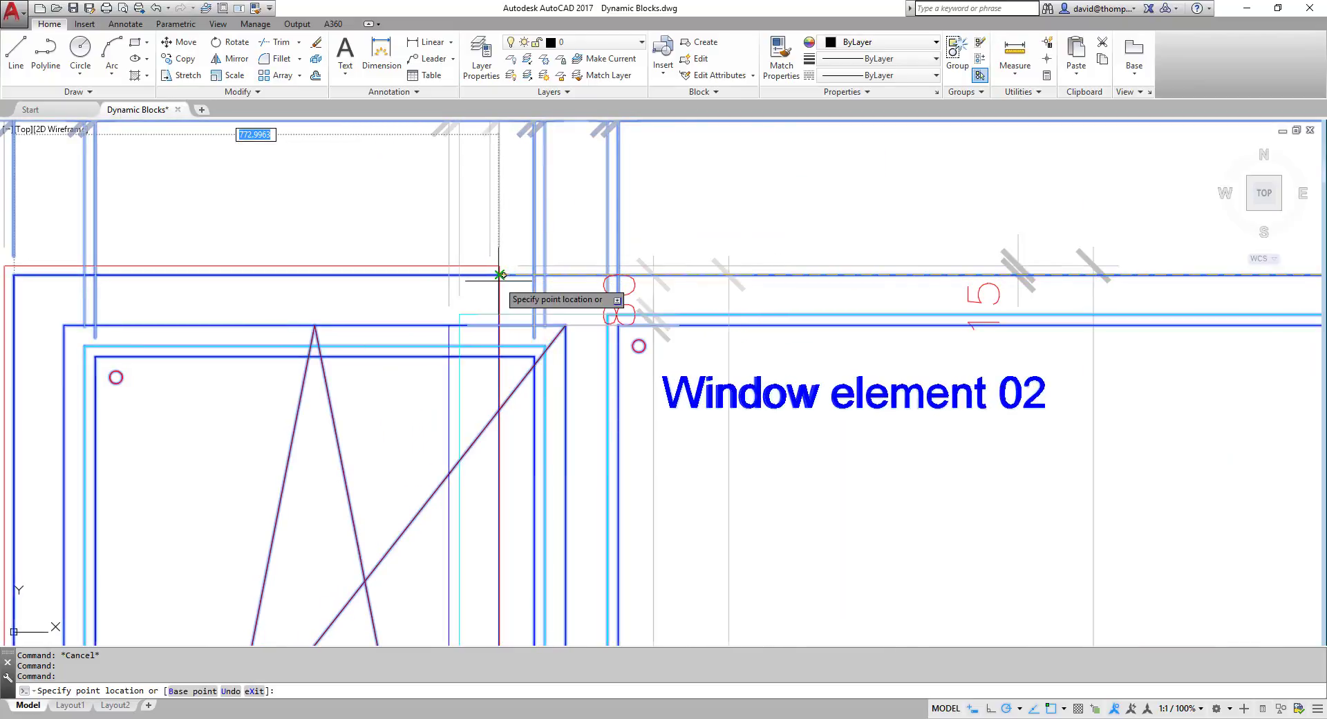
Enable Node in the status-bar object snap options.
{"action": "scroll", "scroll_direction": "up", "scroll_amount": 3}
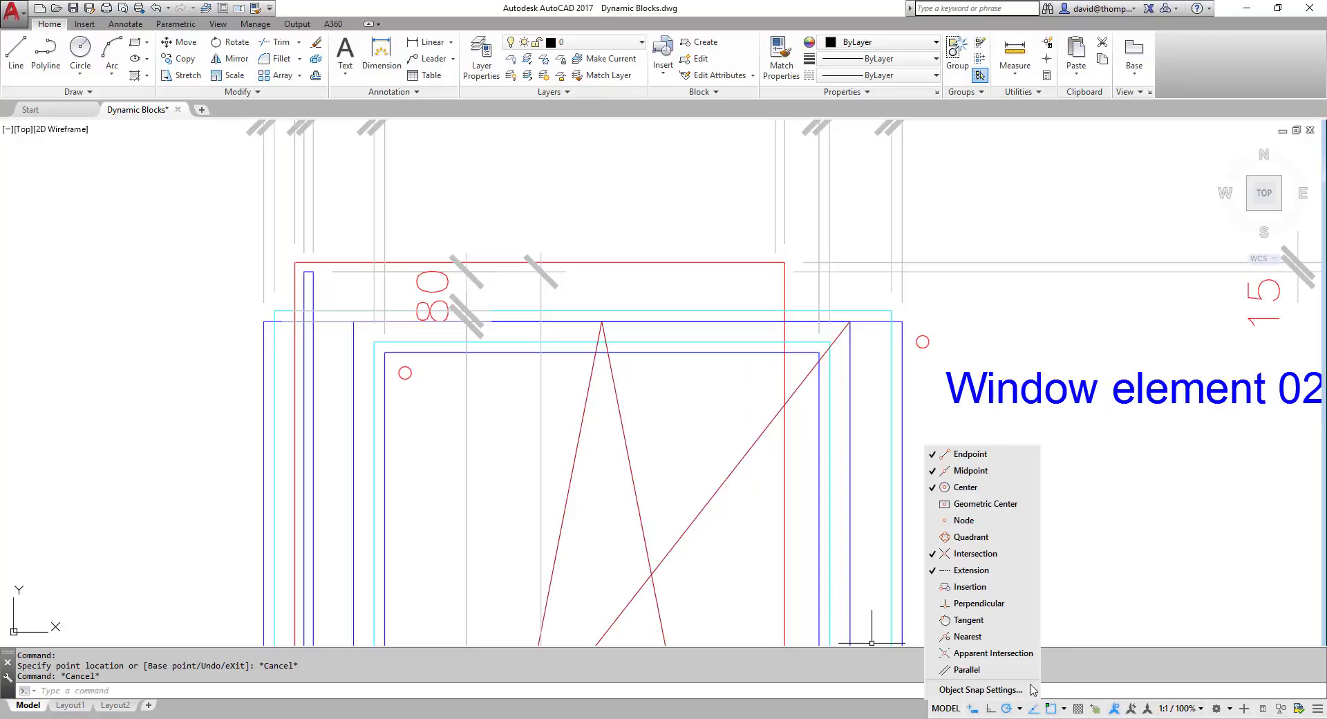
{"action": "left_click", "coordinate": [962, 520]}
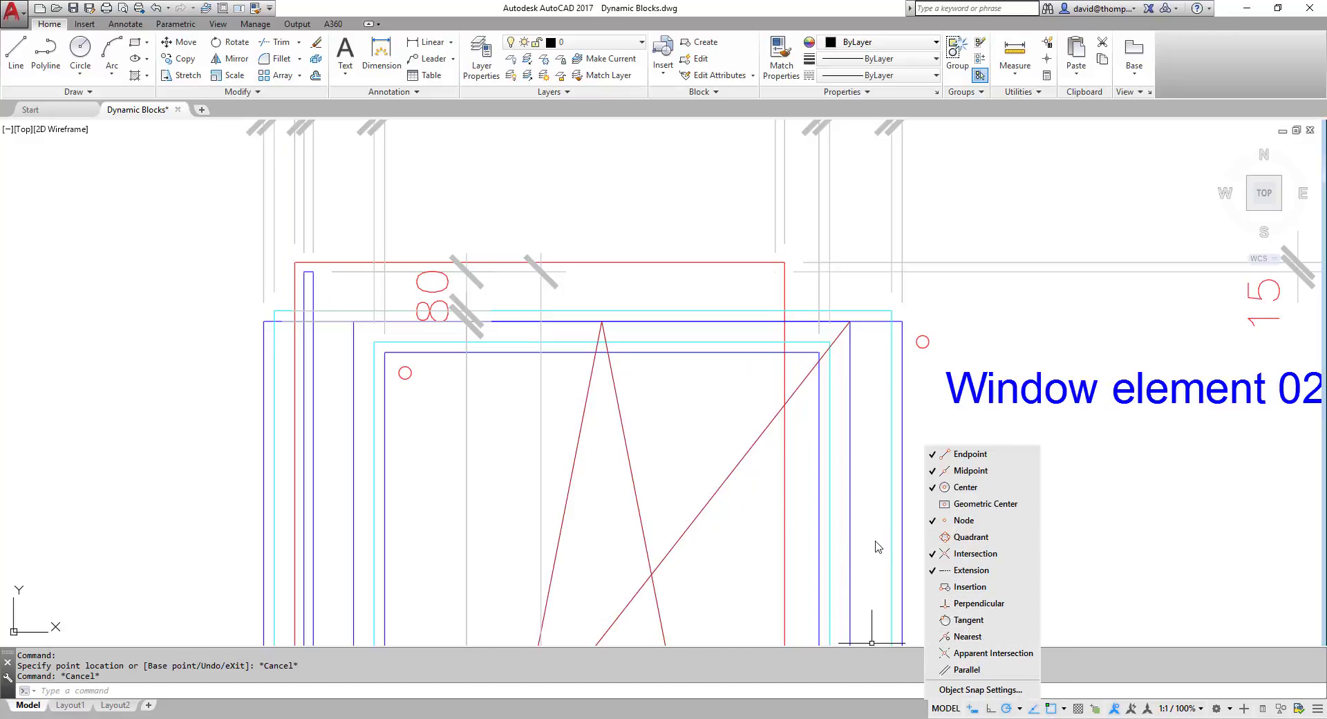
{"action": "left_click", "coordinate": [338, 336]}
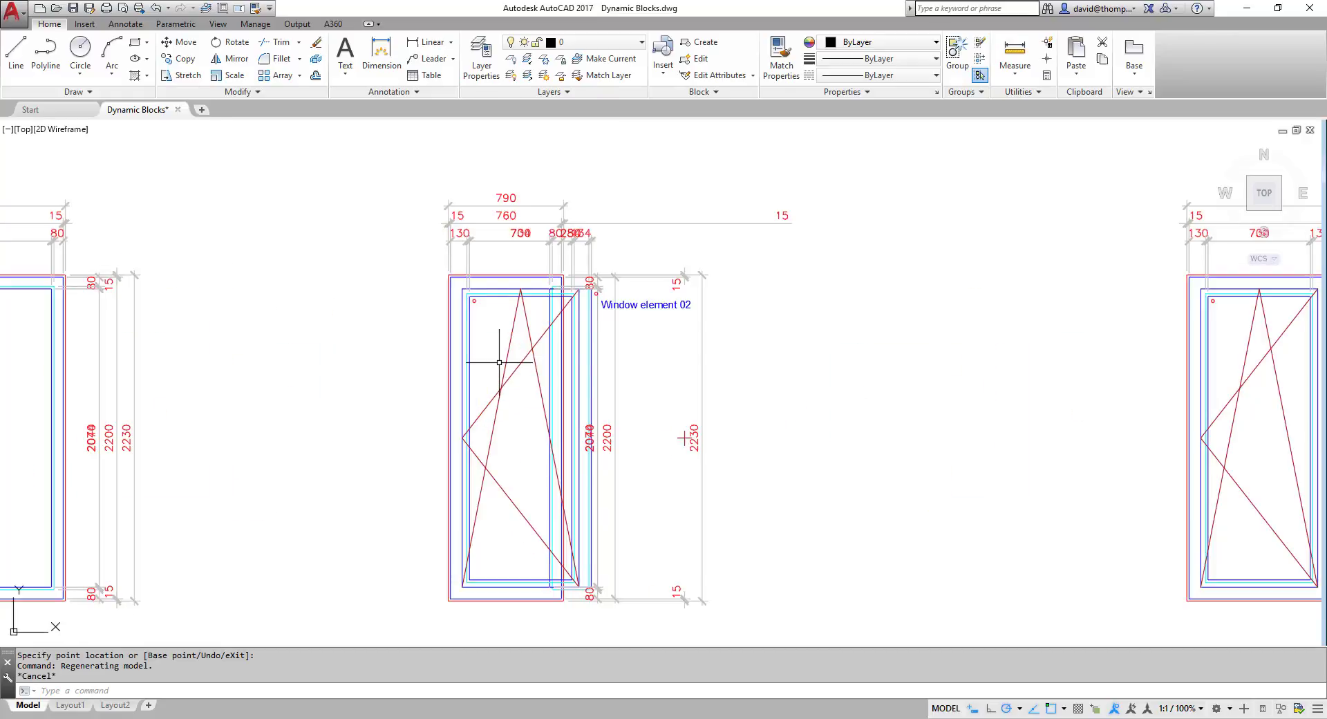
{"action": "scroll", "scroll_direction": "up", "scroll_amount": 3}
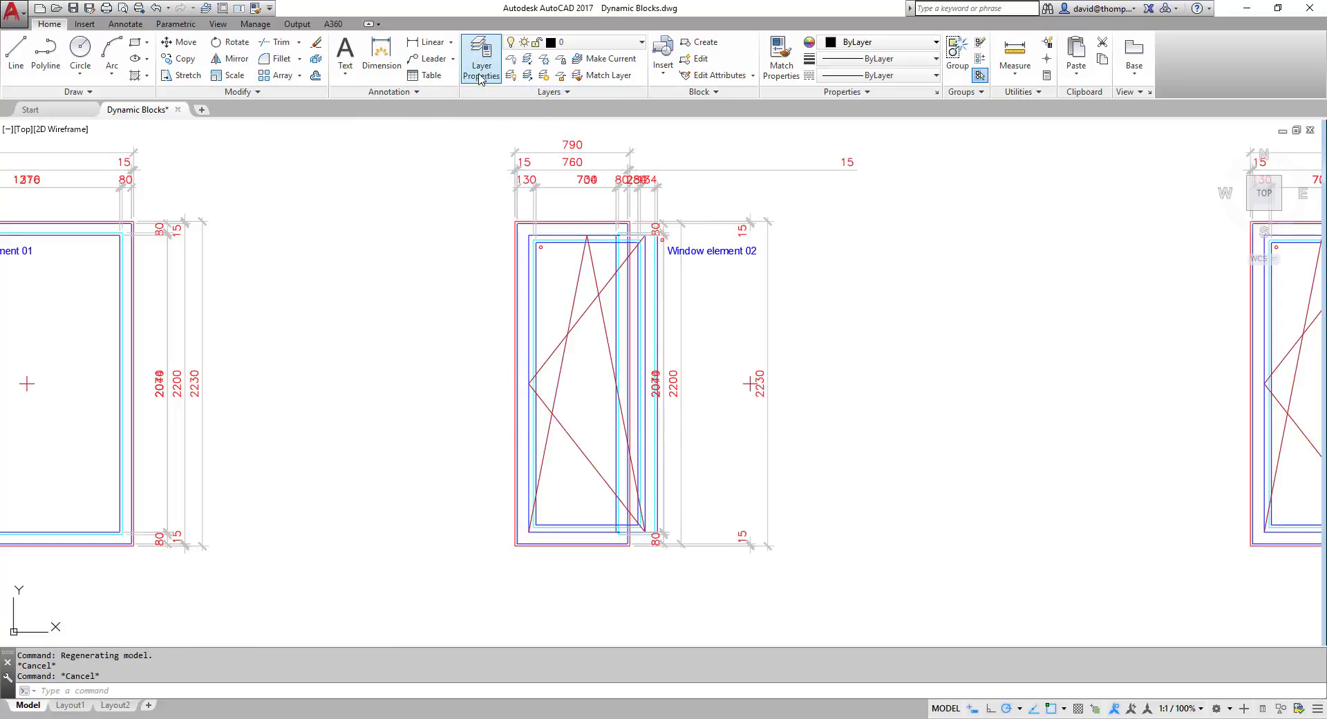
{"action": "left_click", "coordinate": [481, 58]}
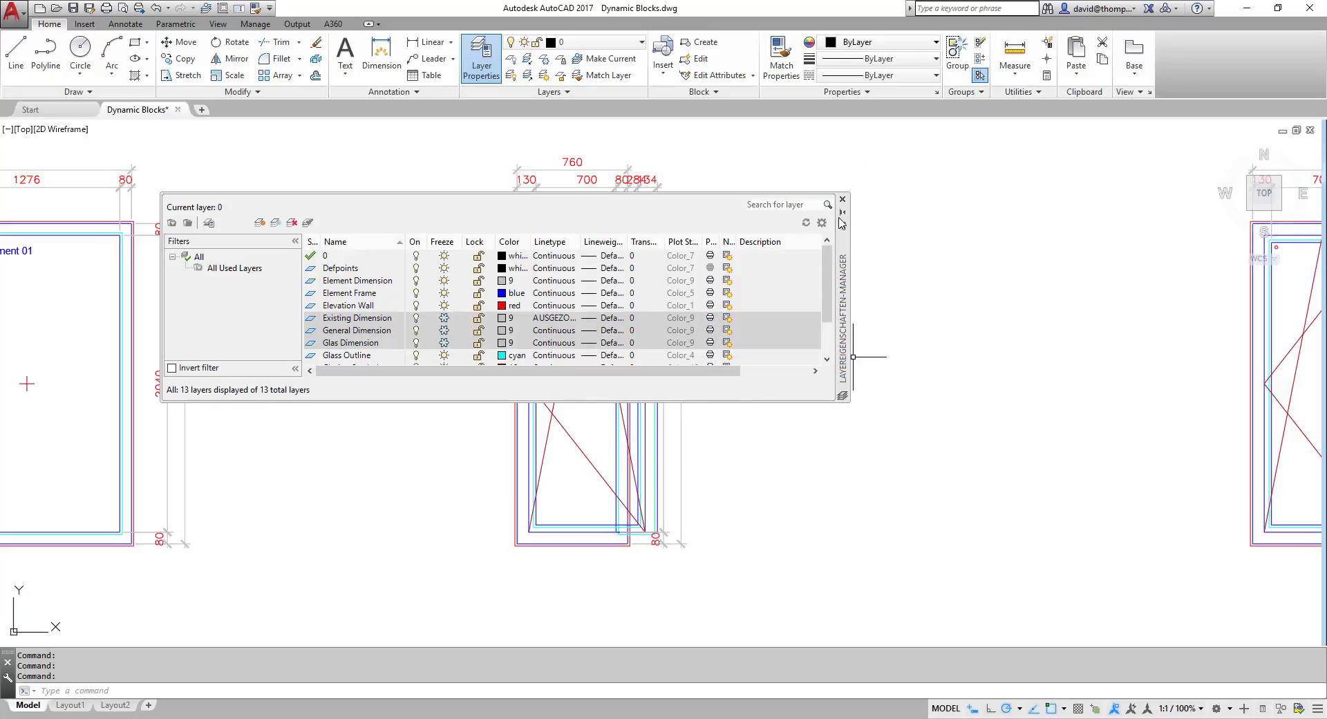
{"action": "left_click", "coordinate": [841, 199]}
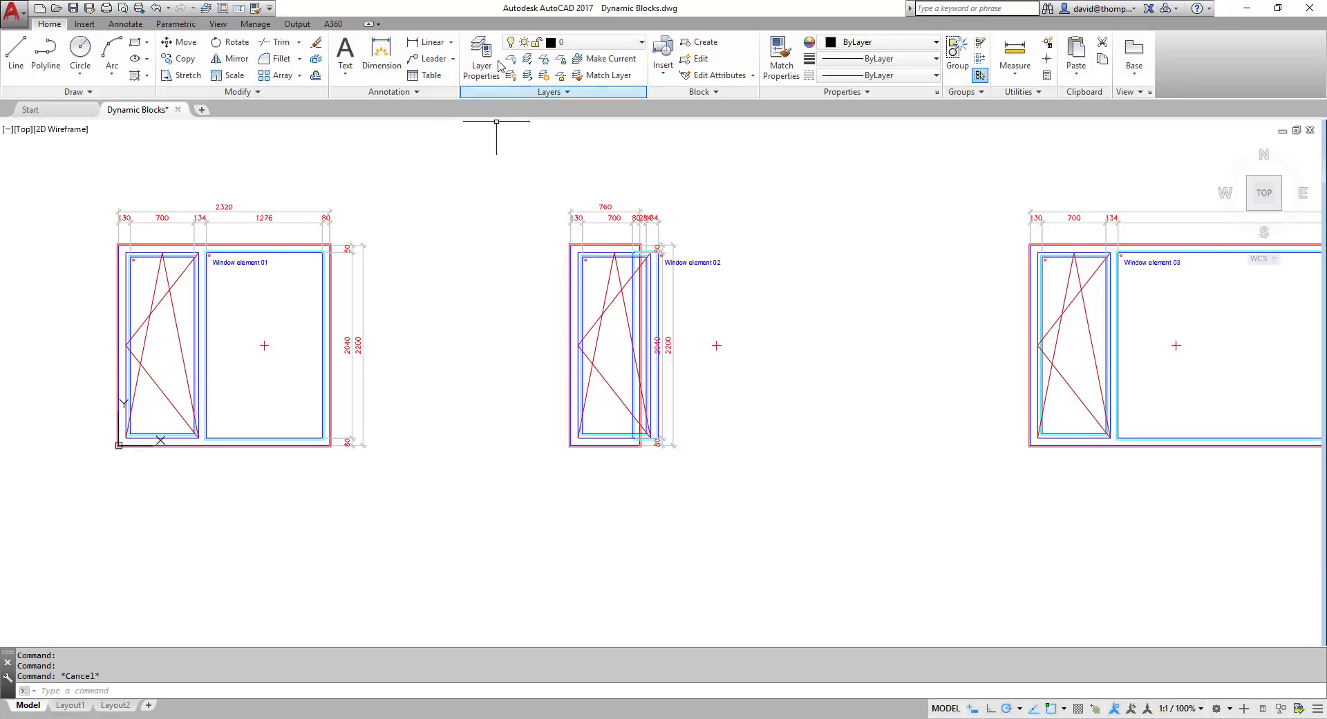
{"action": "left_click", "coordinate": [481, 55]}
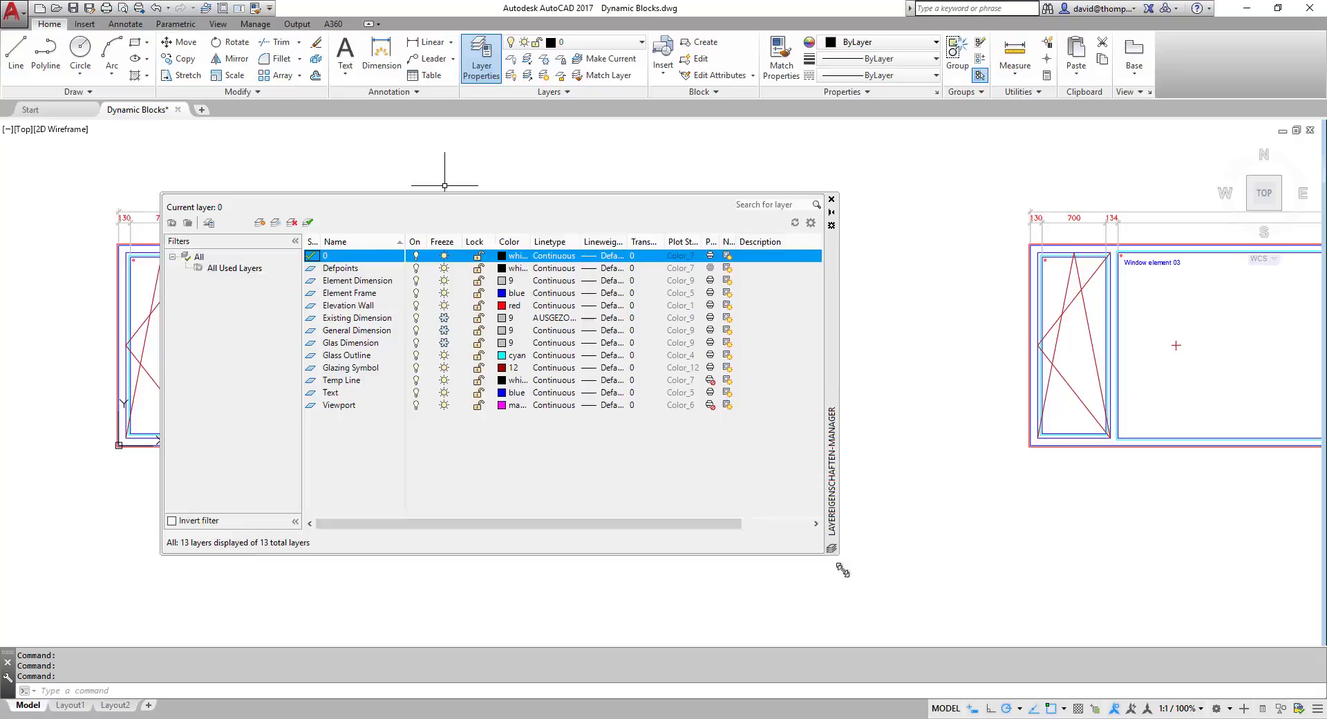
{"action": "left_click", "coordinate": [357, 281]}
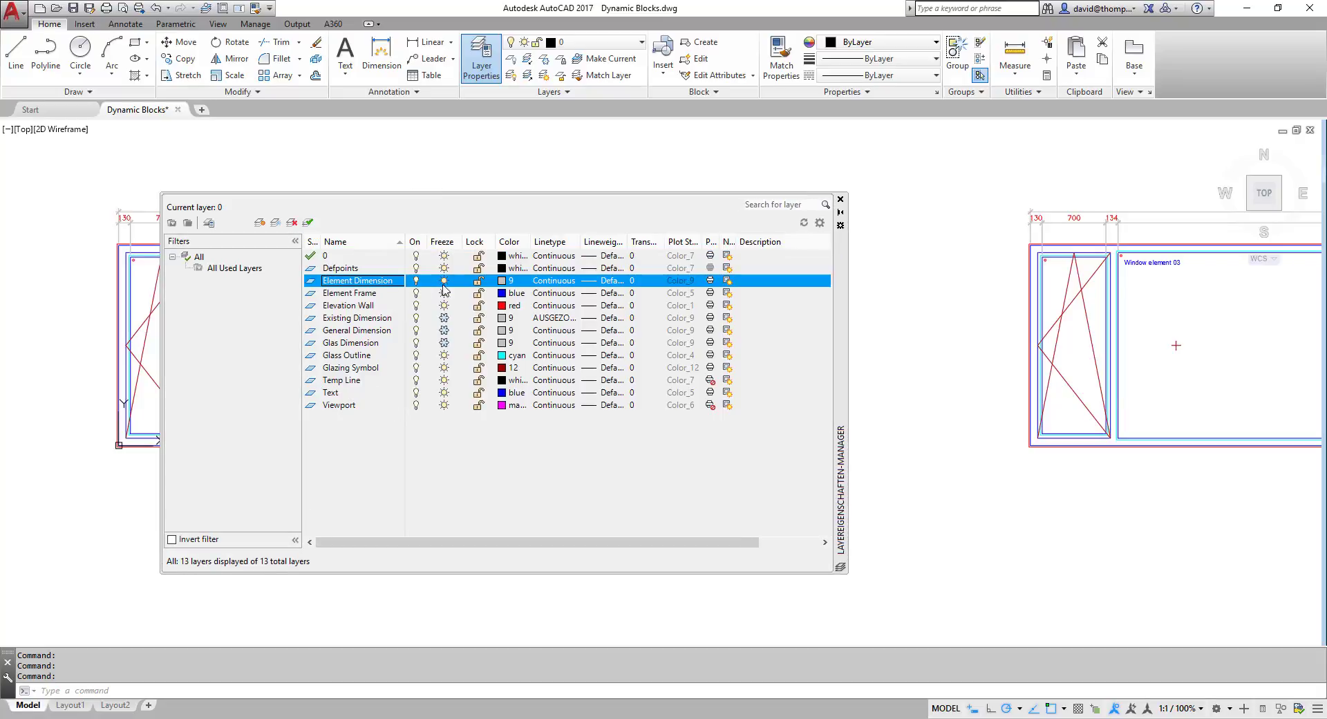
{"action": "left_click", "coordinate": [444, 280]}
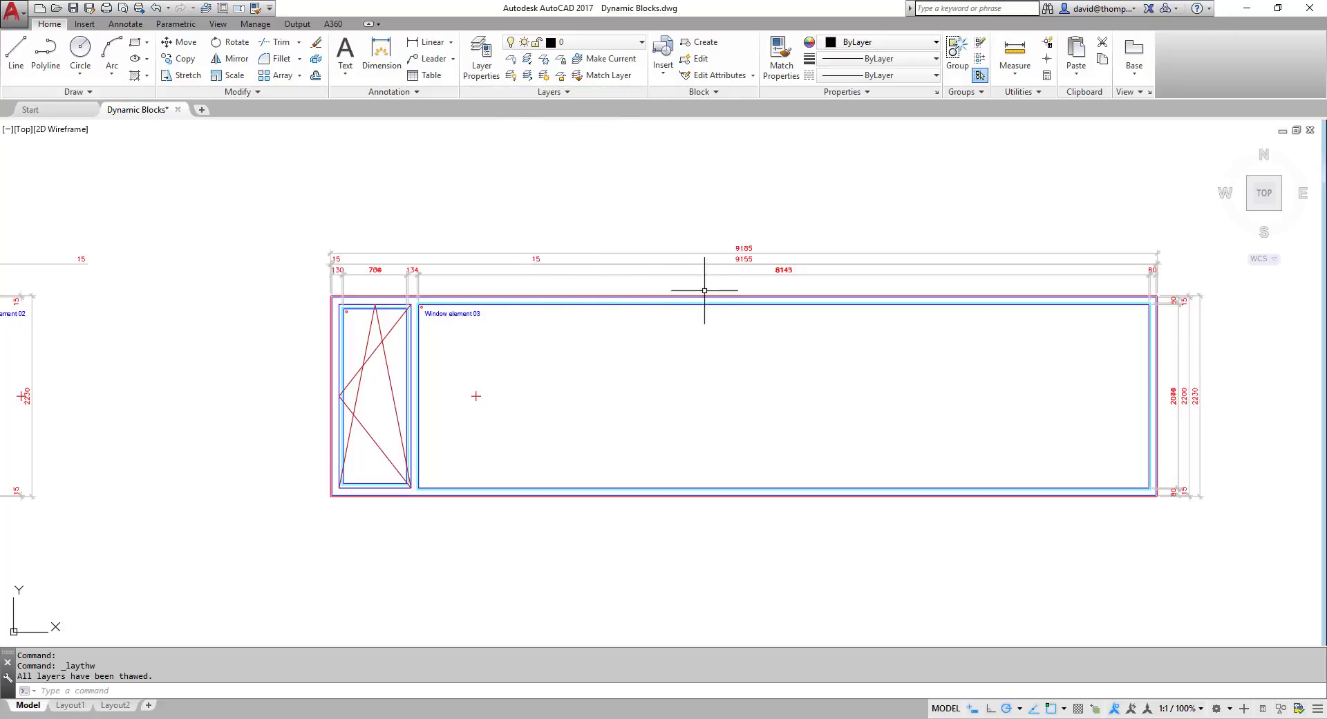
Select the narrowed 790-wide Window element 02 block for editing.
{"action": "scroll", "scroll_direction": "up", "scroll_amount": 3}
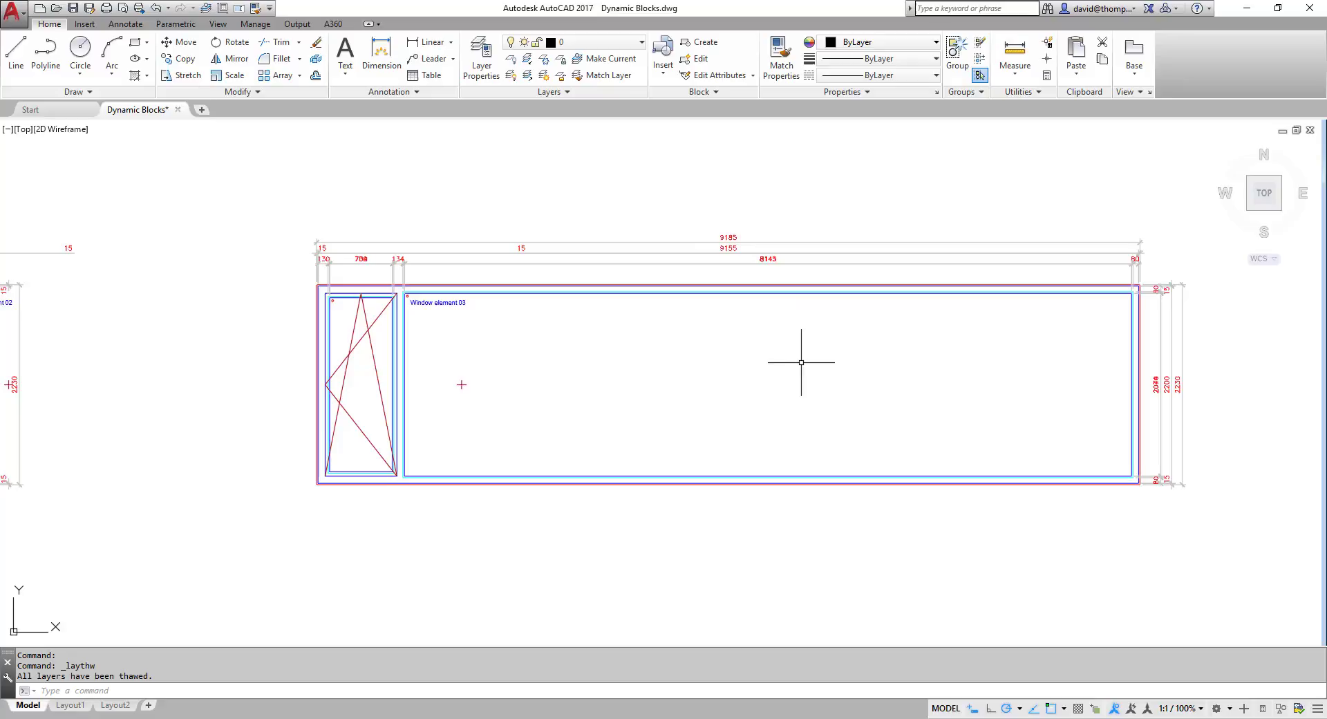
{"action": "mouse_move", "coordinate": [779, 395]}
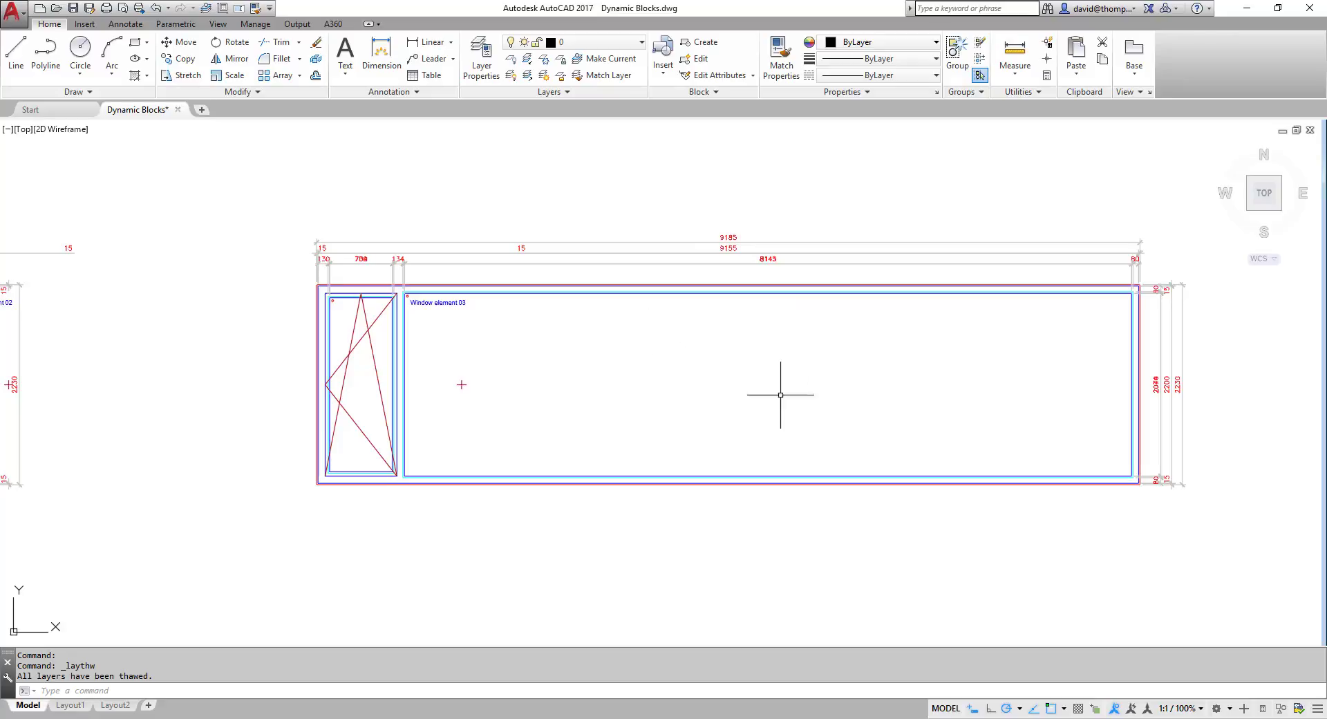
{"action": "mouse_move", "coordinate": [776, 392]}
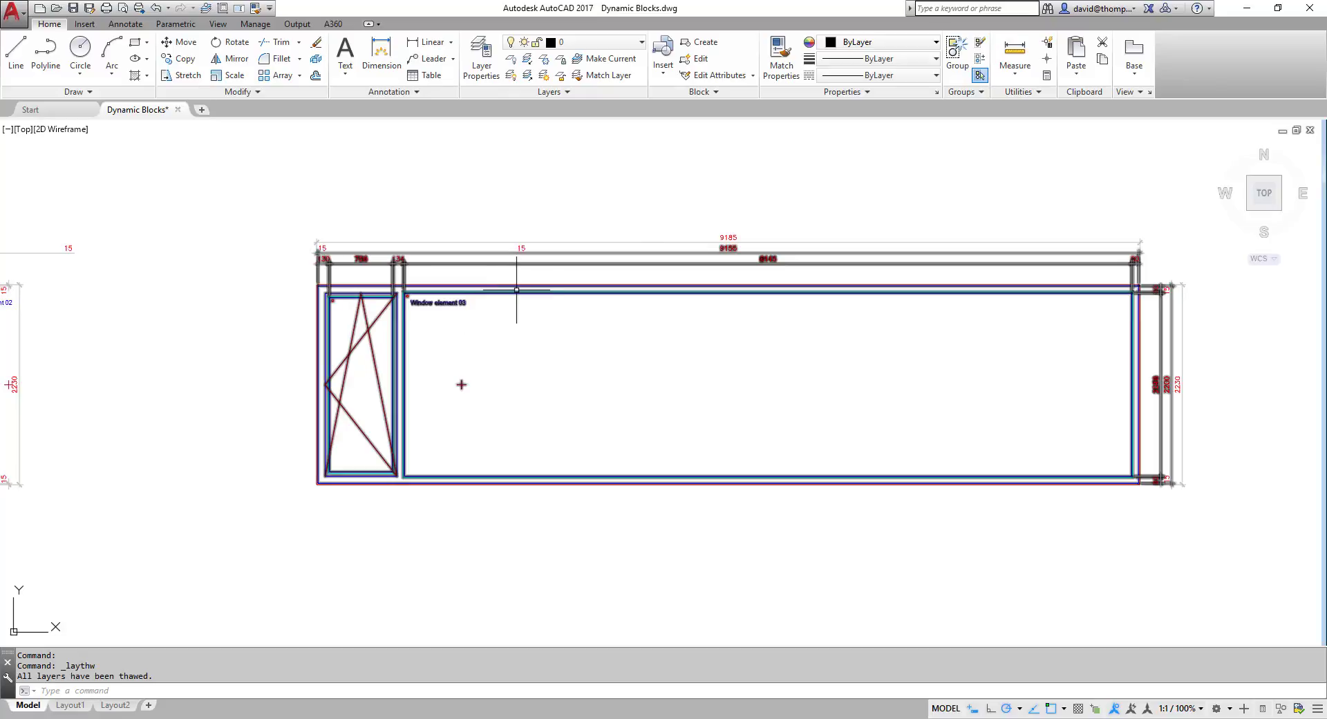
{"action": "mouse_move", "coordinate": [550, 296]}
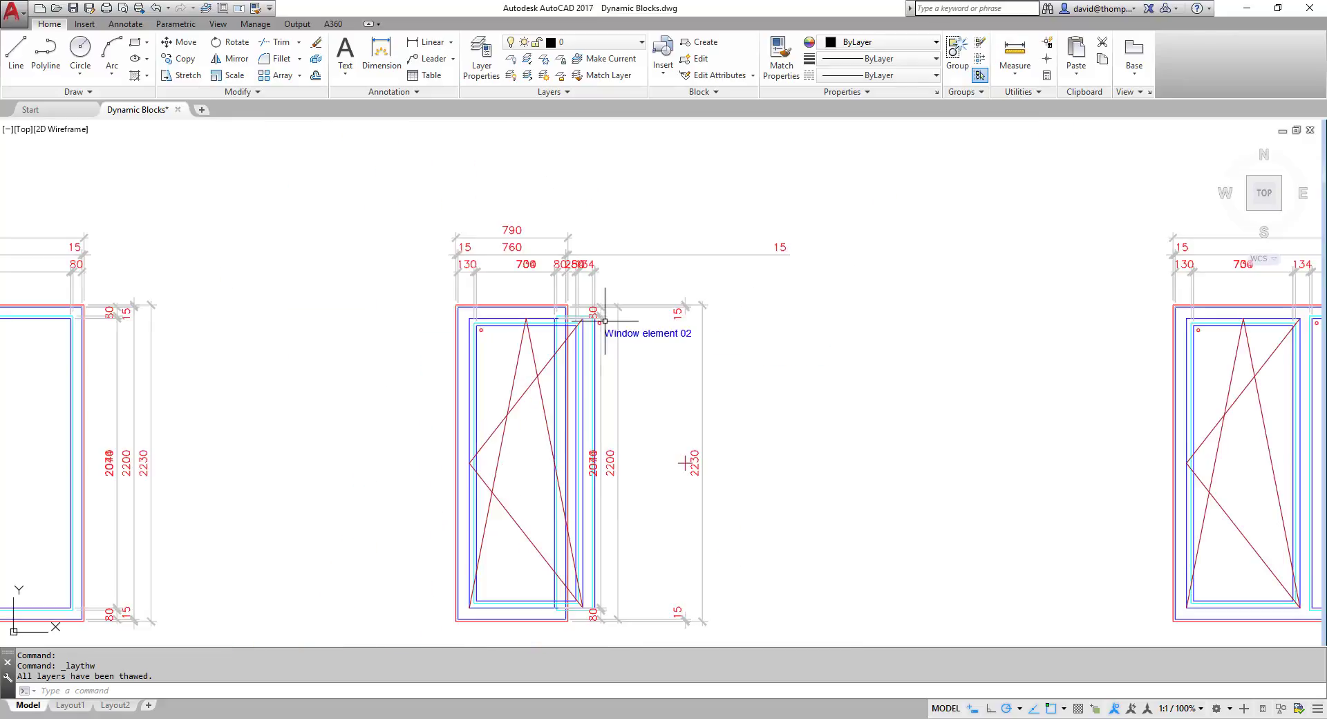
{"action": "left_click", "coordinate": [516, 462]}
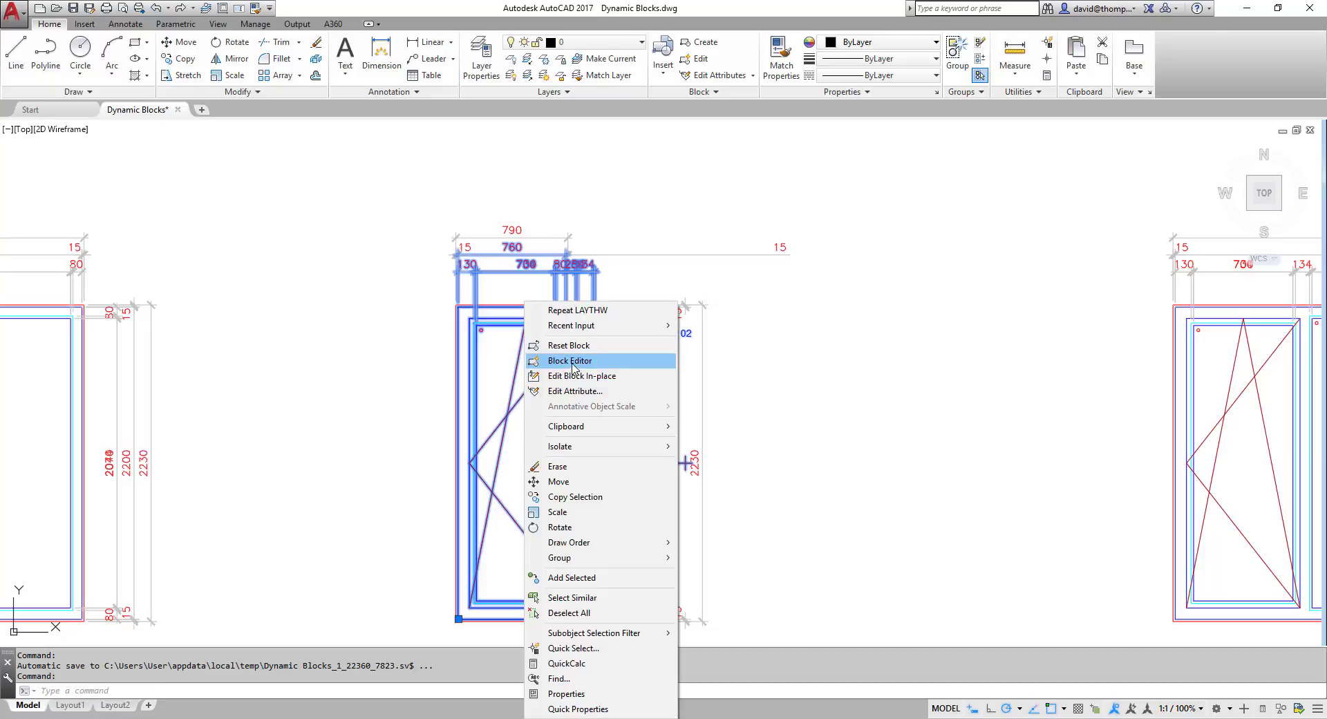
Open the block for editing and set Distance1 to Increment type with a 10-unit step.
{"action": "left_click", "coordinate": [570, 361]}
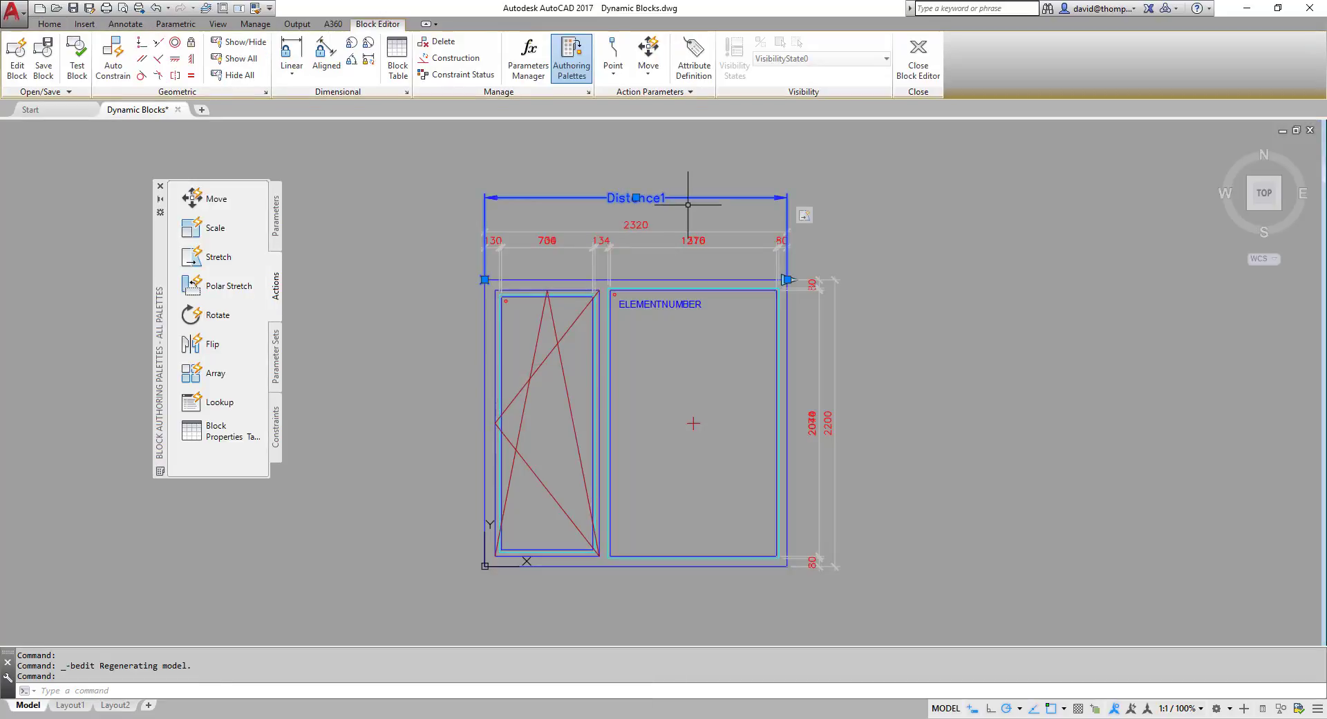
{"action": "right_click", "coordinate": [647, 423]}
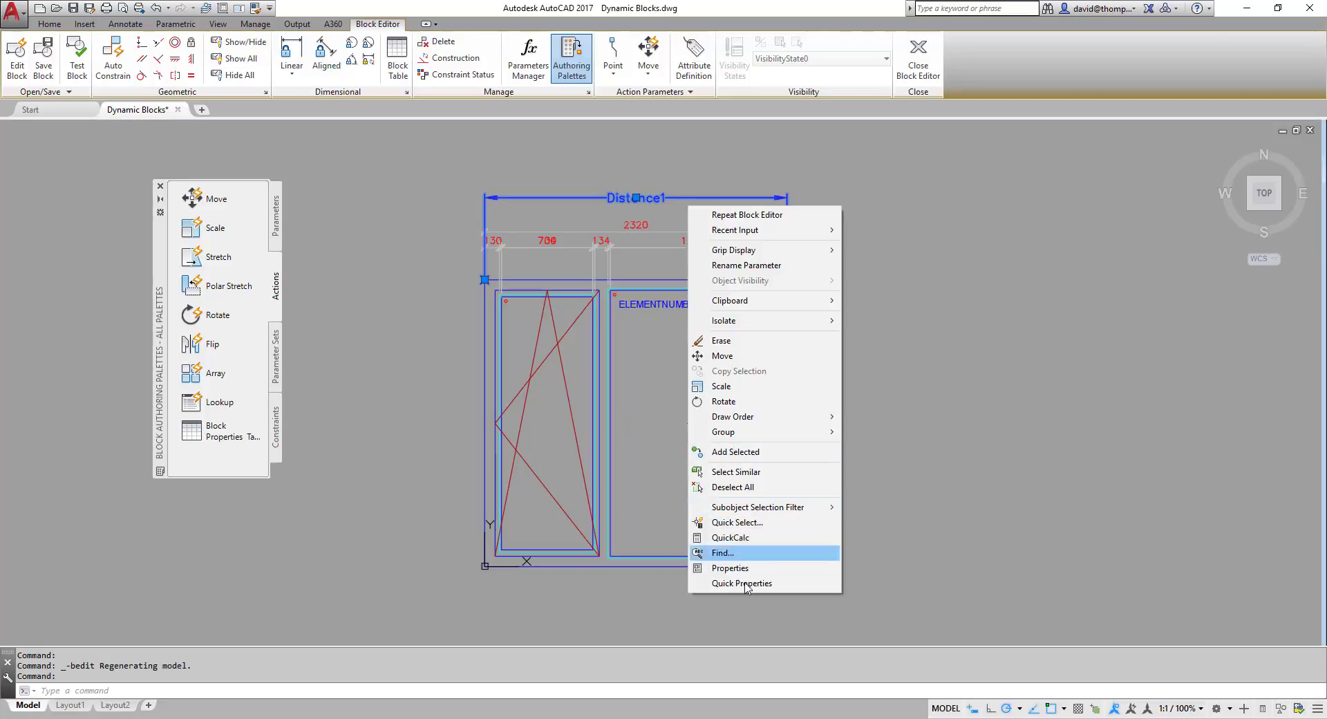
{"action": "left_click", "coordinate": [730, 567]}
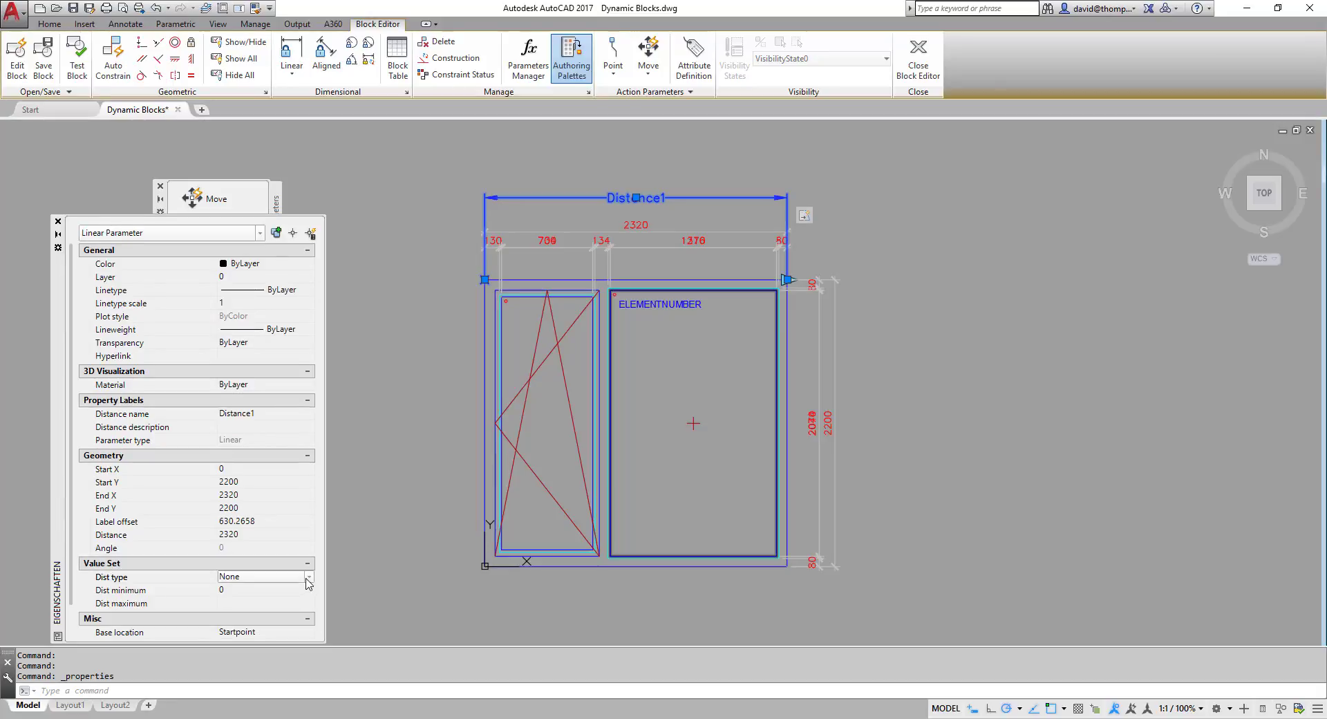
{"action": "left_click", "coordinate": [308, 577]}
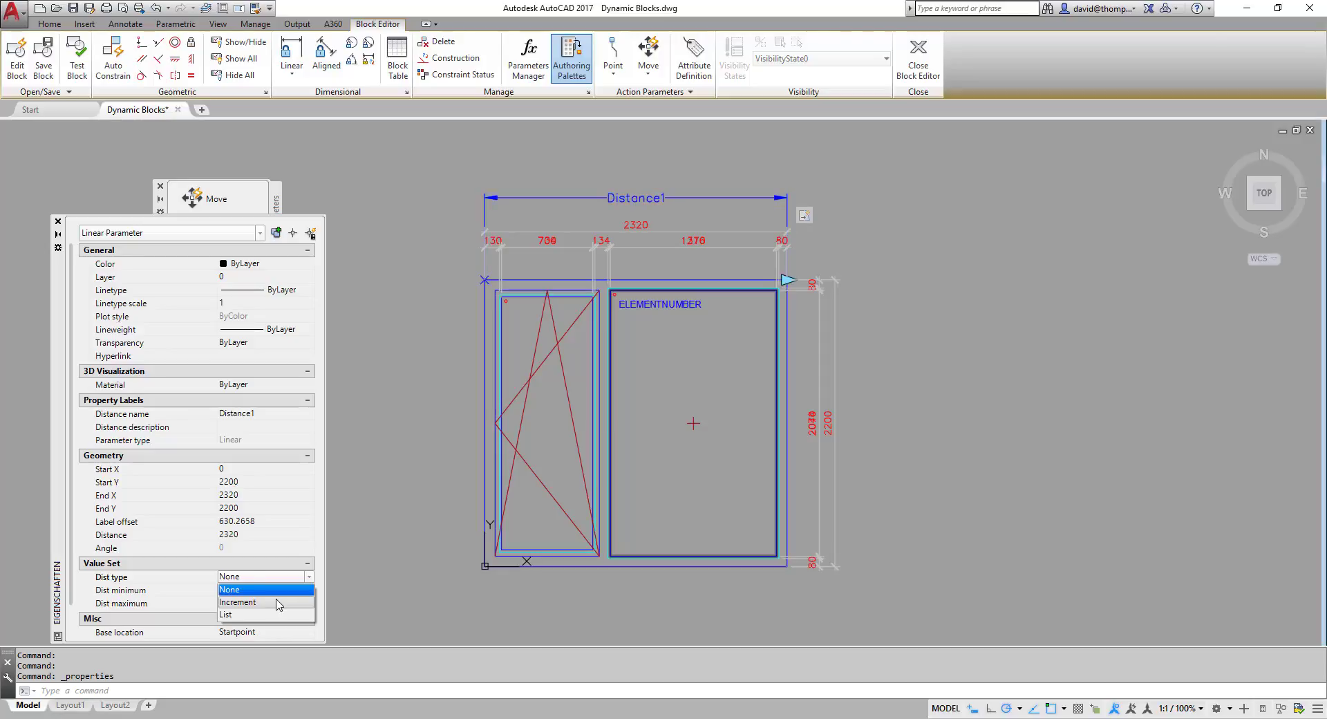
{"action": "left_click", "coordinate": [238, 601]}
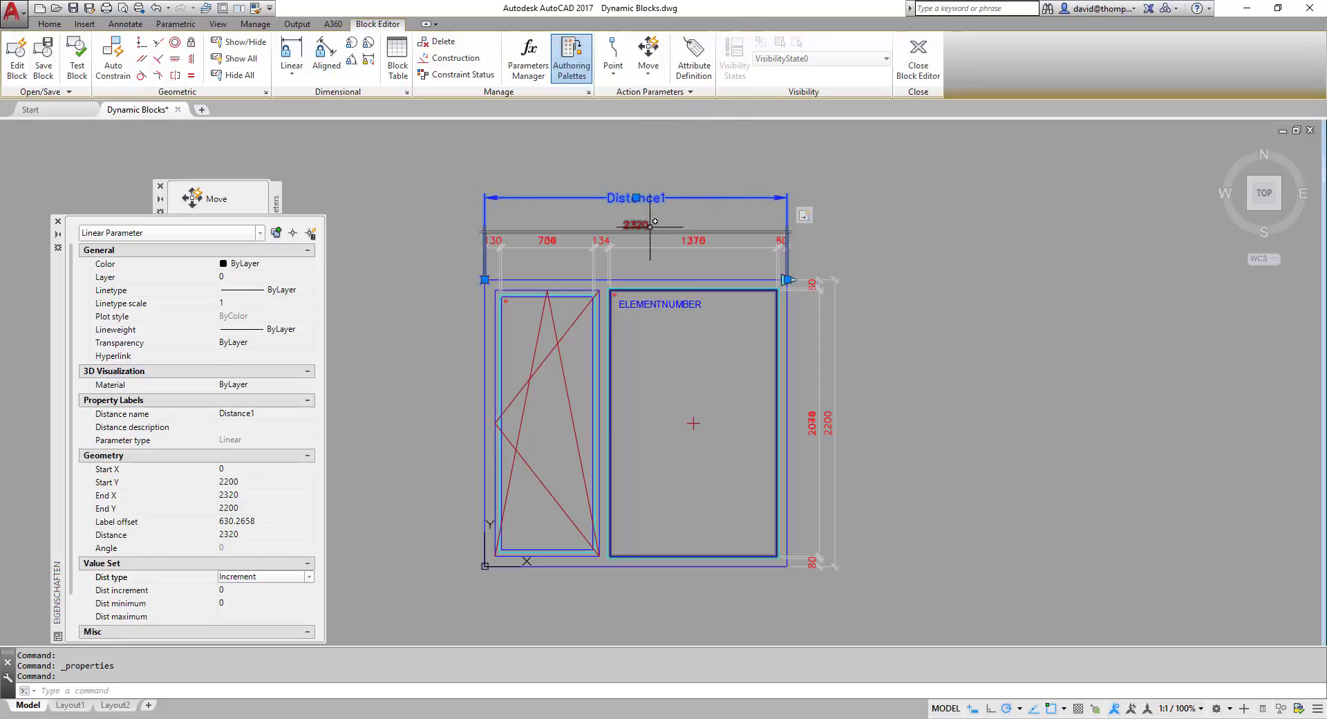
{"action": "left_click", "coordinate": [258, 590]}
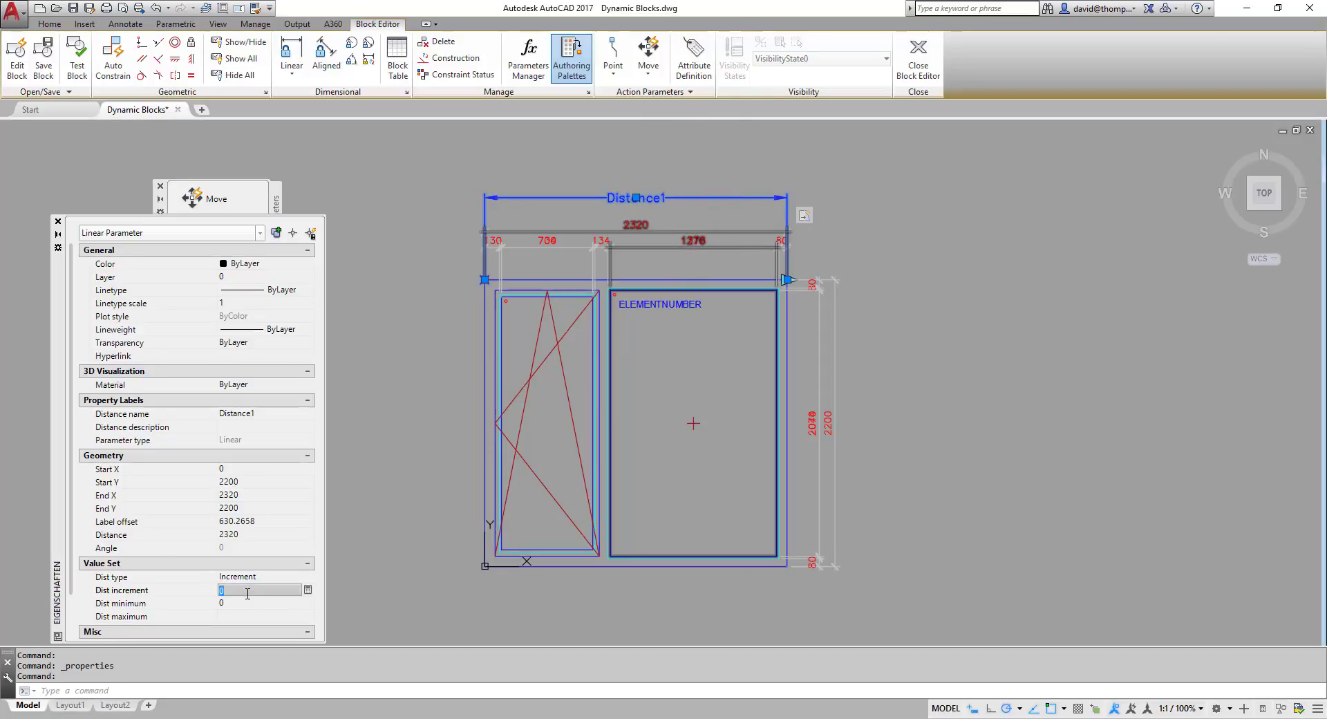
{"action": "type", "text": "1"}
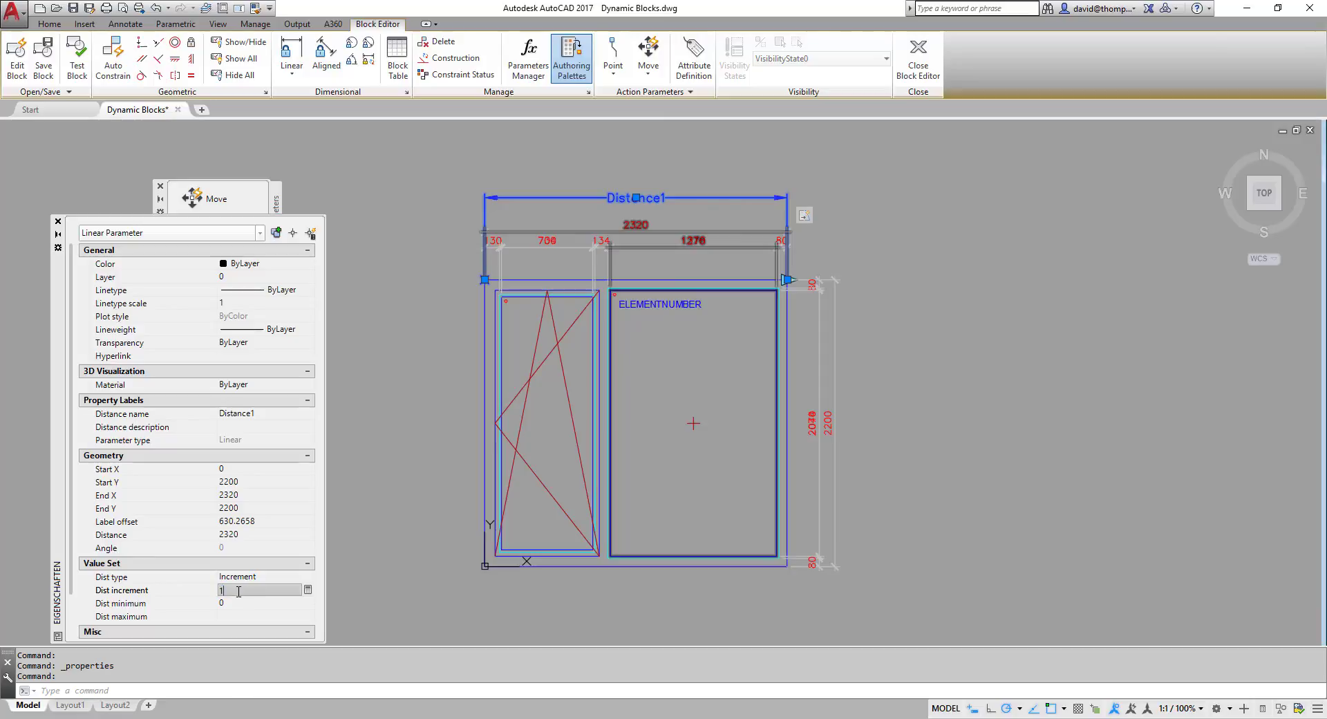
{"action": "mouse_move", "coordinate": [195, 596]}
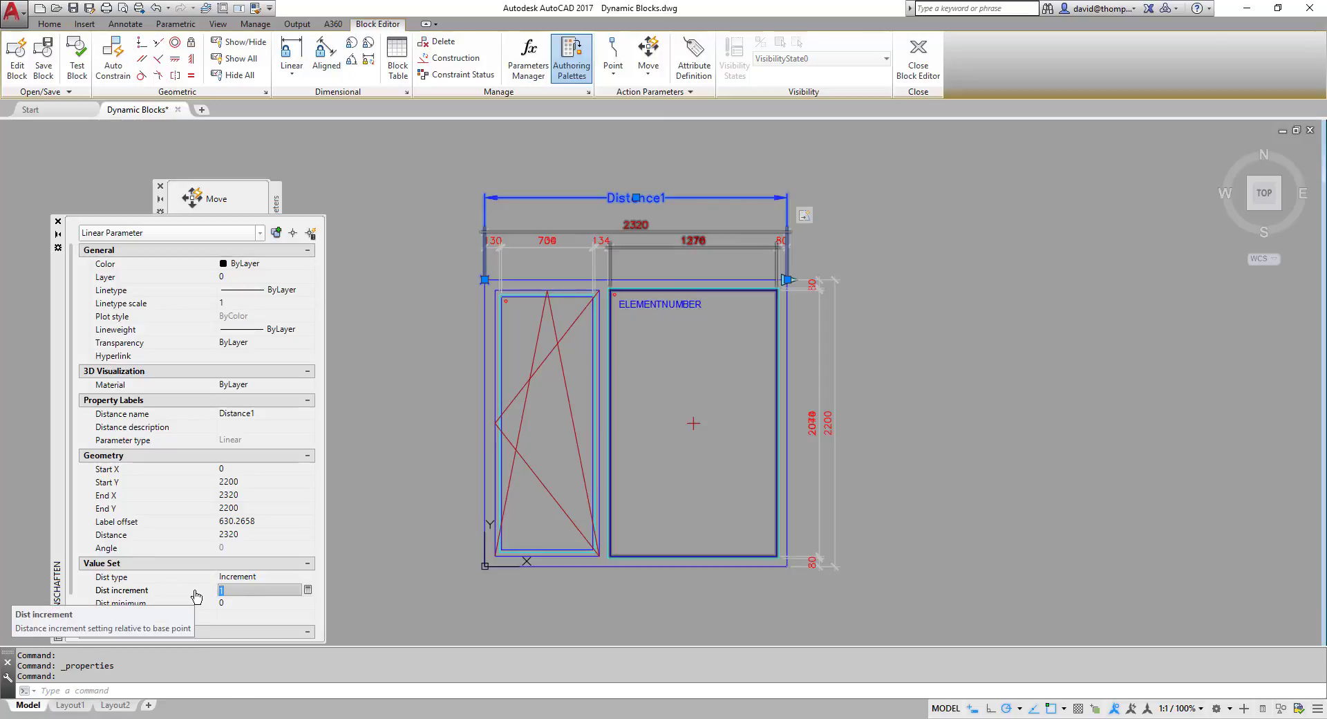
{"action": "type", "text": "10"}
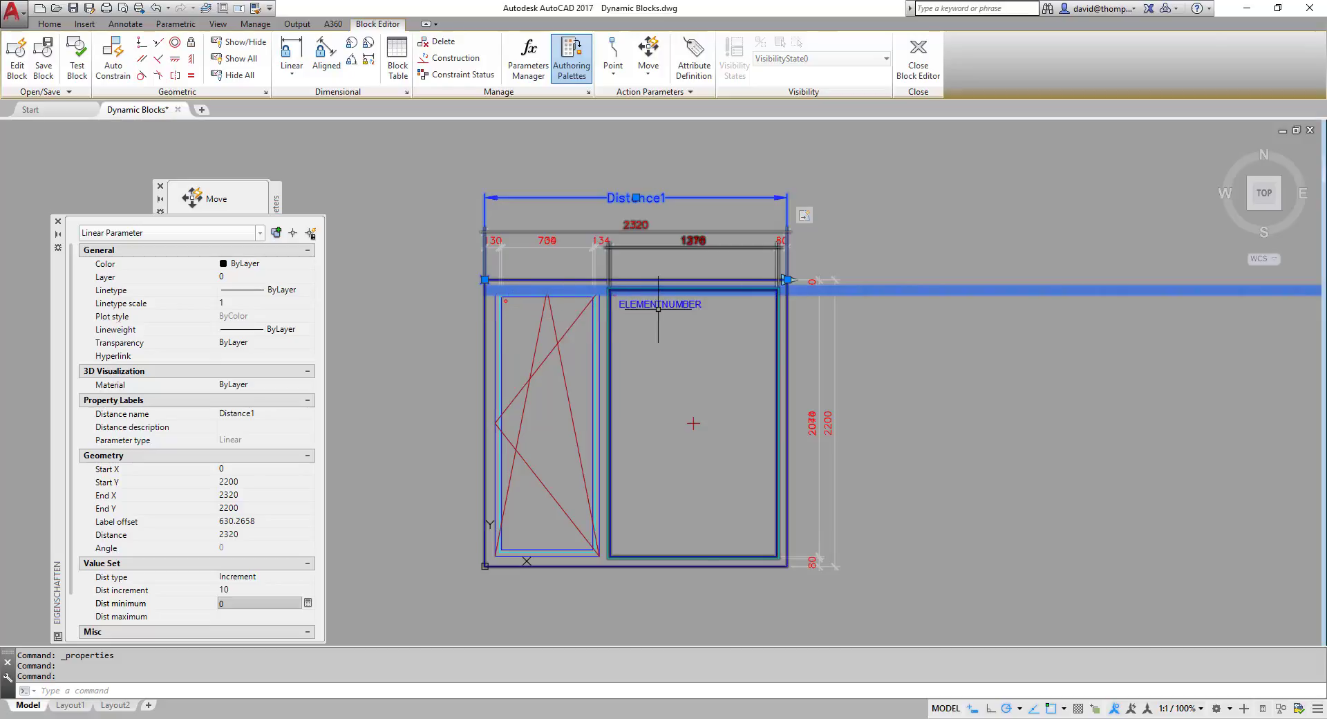
{"action": "mouse_move", "coordinate": [626, 342]}
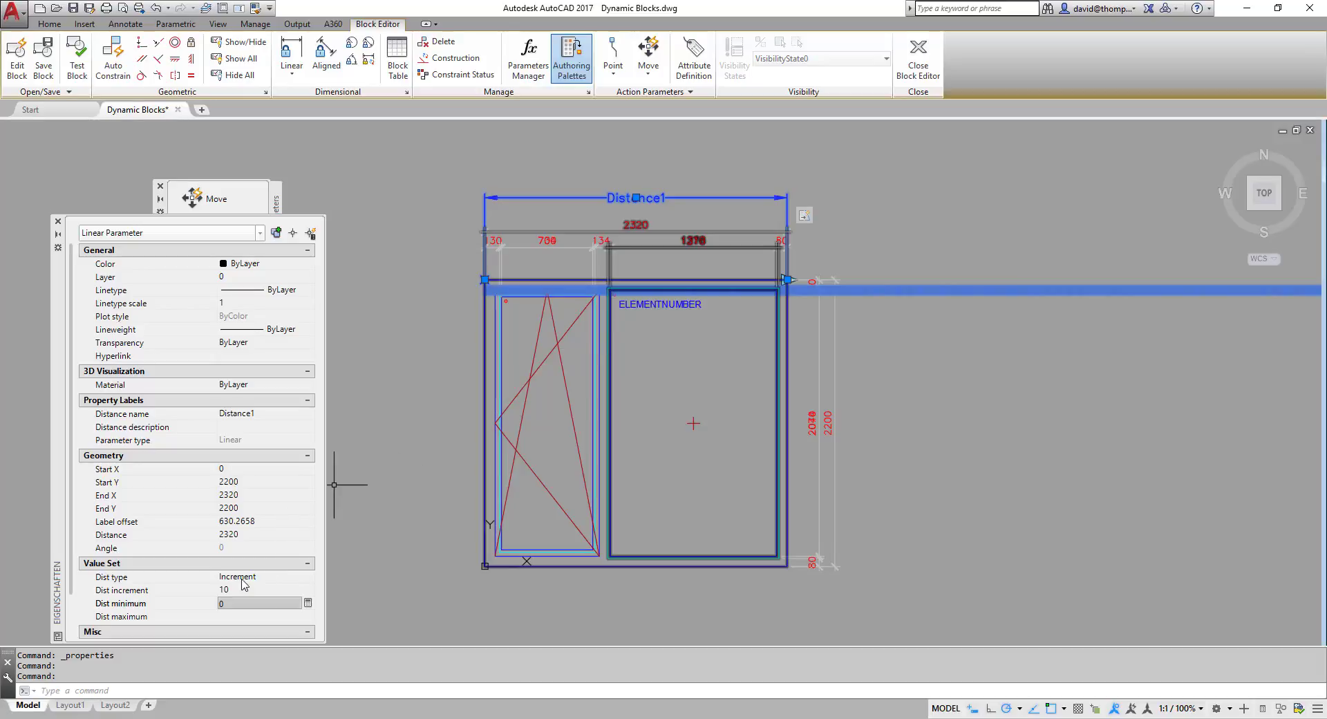
Set Distance1's minimum to 1250 and maximum to 5990.
{"action": "left_click", "coordinate": [255, 602]}
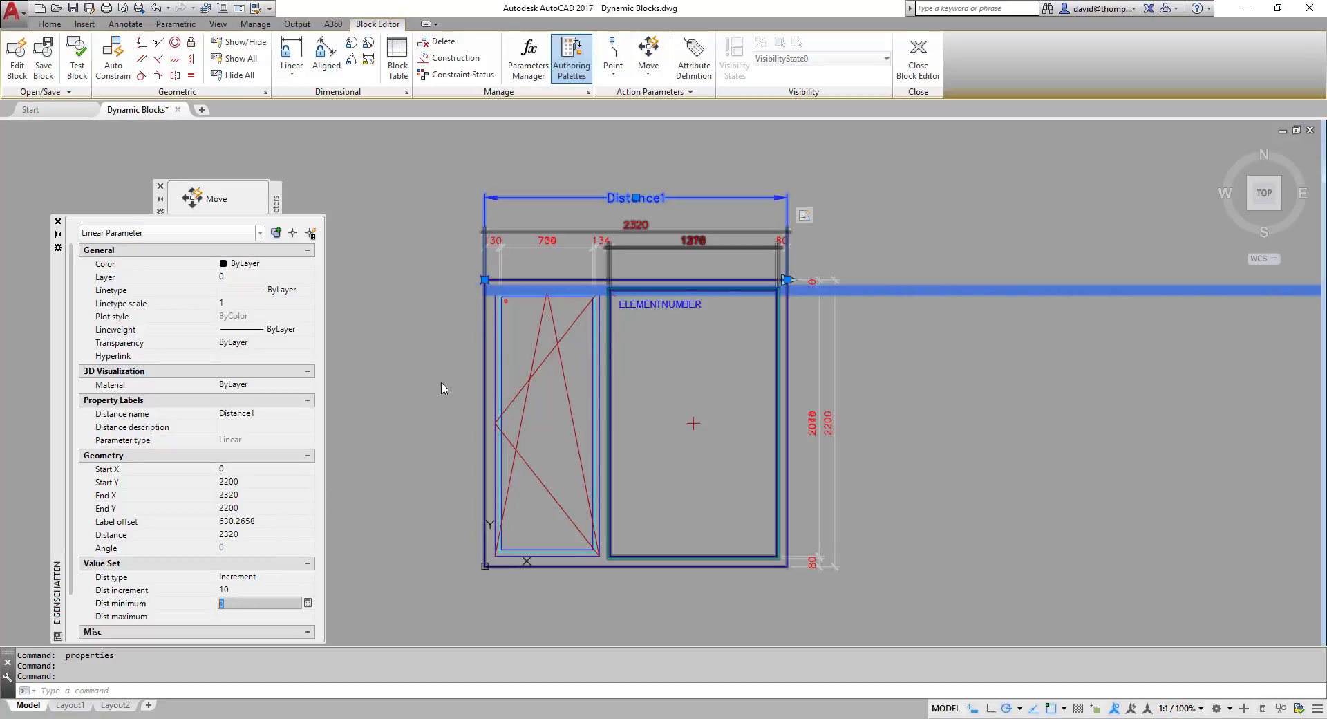
{"action": "mouse_move", "coordinate": [487, 398]}
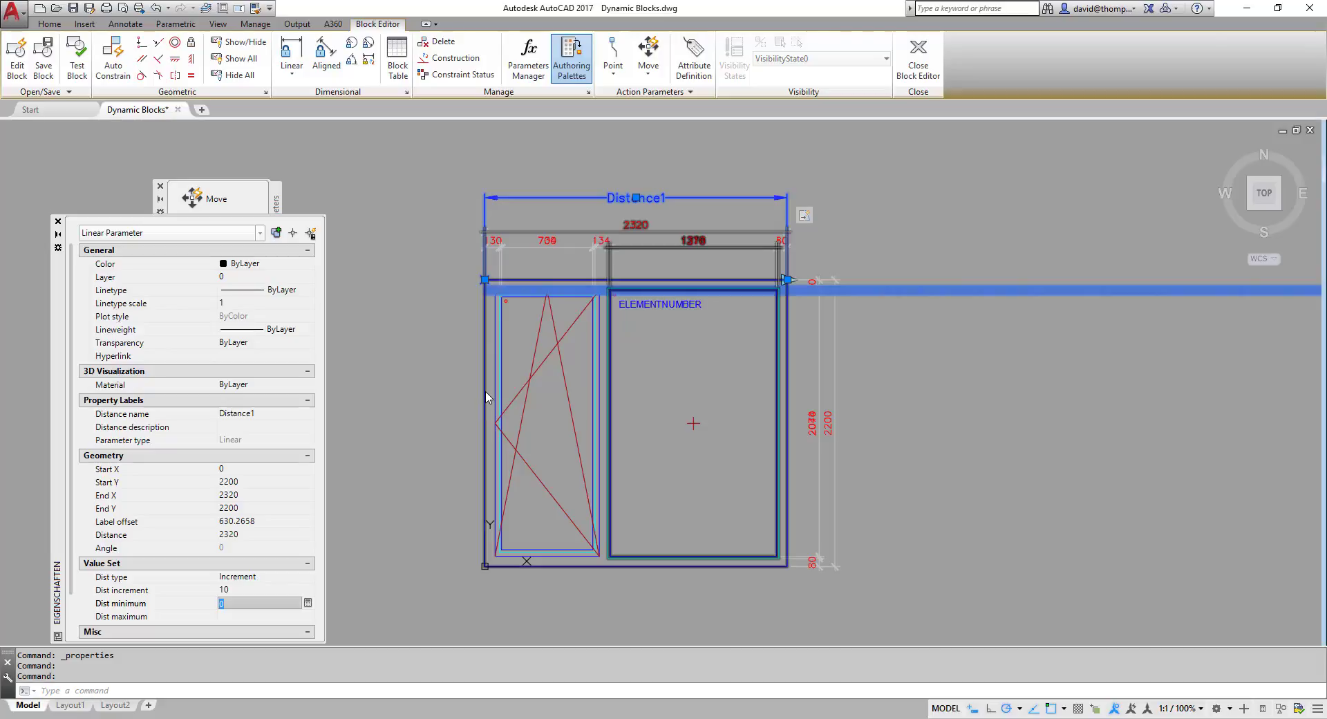
{"action": "type", "text": "1250"}
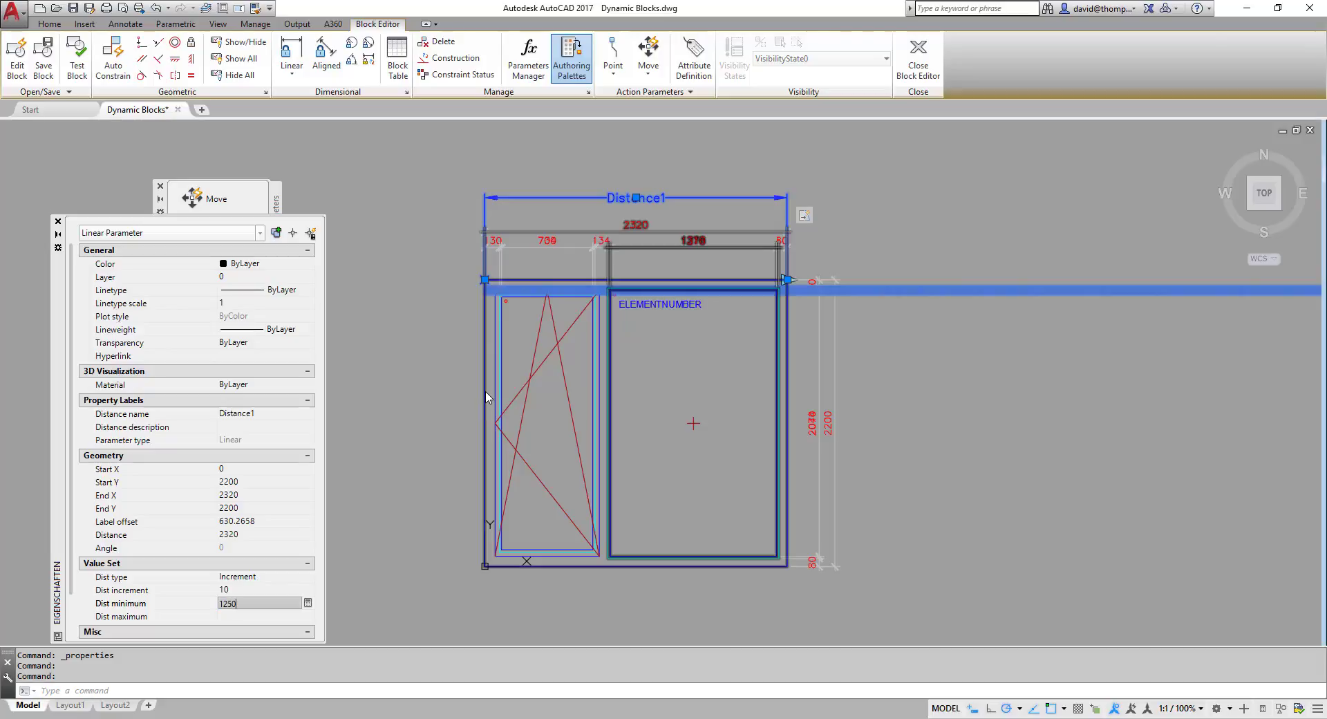
{"action": "left_click", "coordinate": [258, 615]}
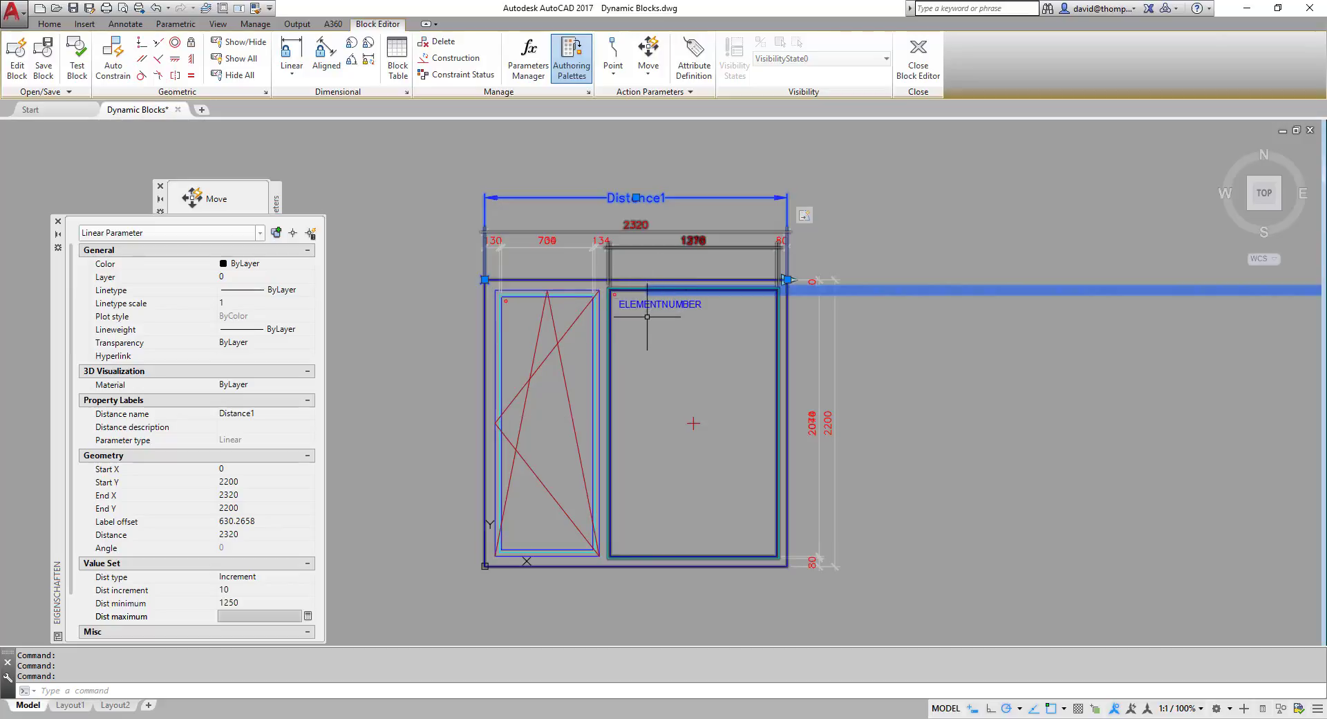
{"action": "left_click", "coordinate": [254, 615]}
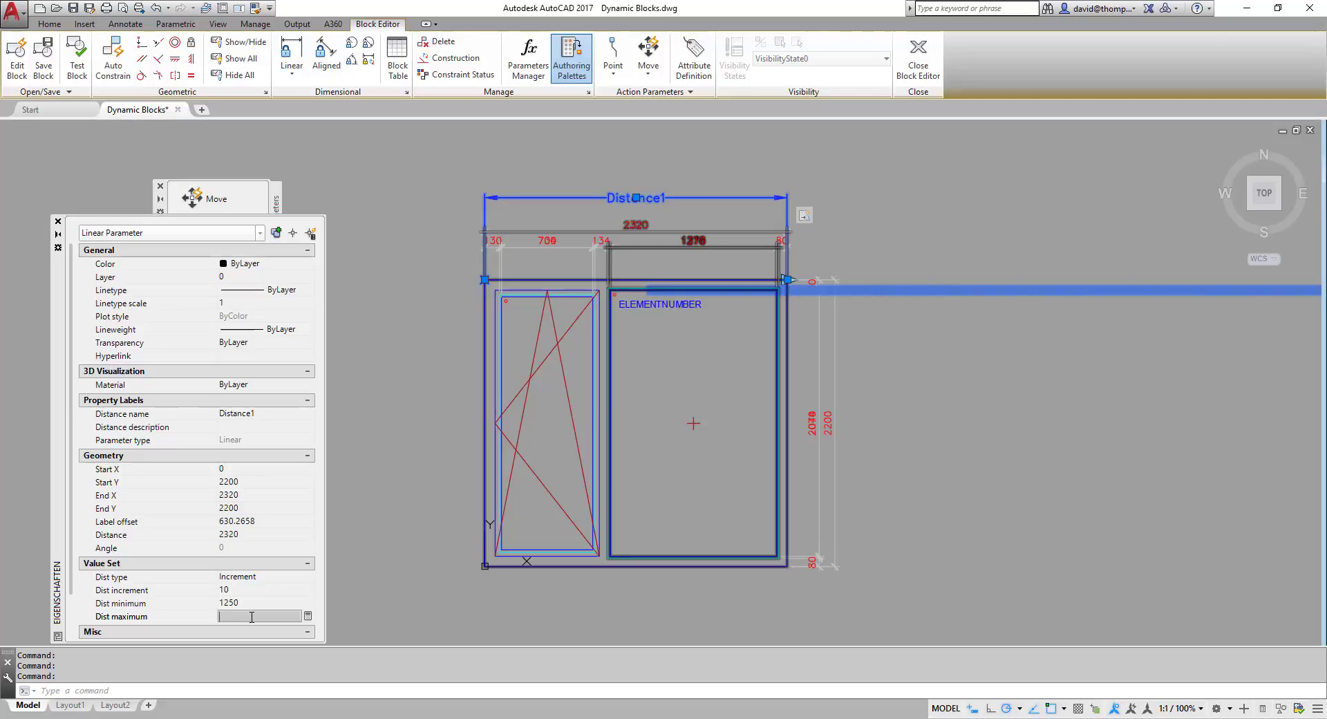
{"action": "type", "text": "5990"}
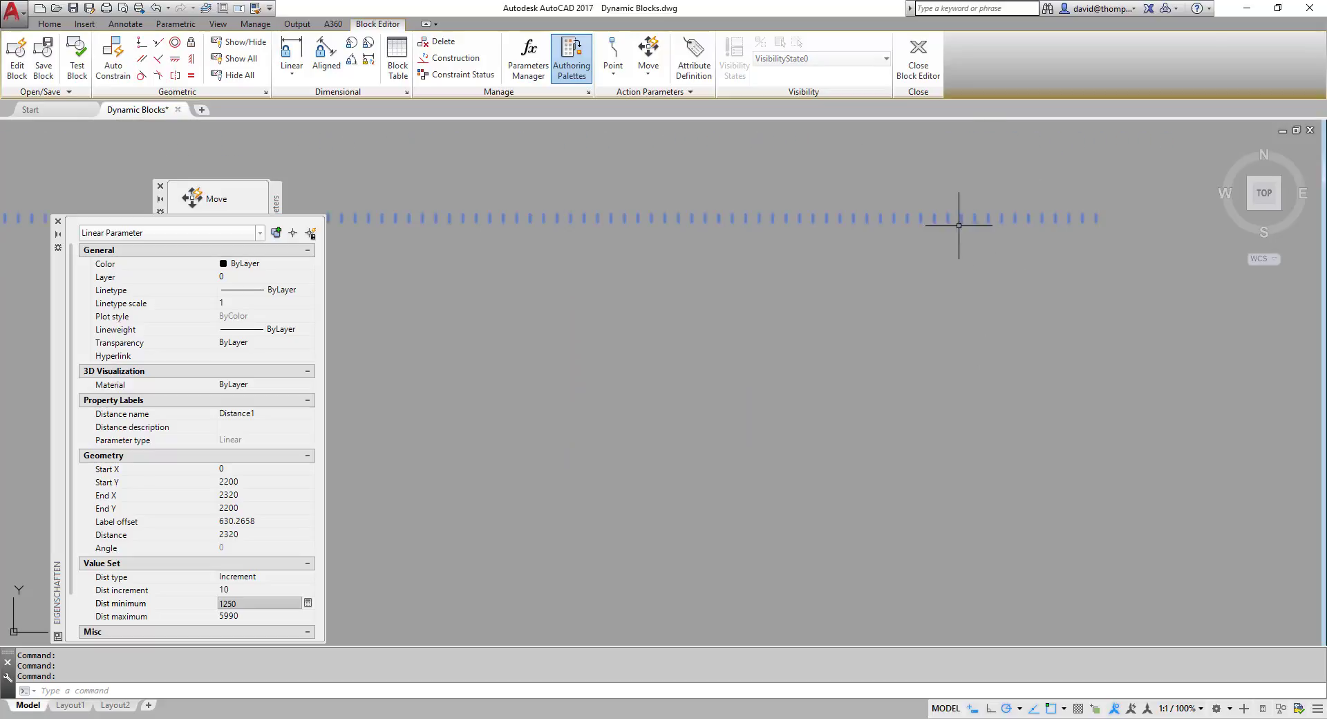
{"action": "mouse_move", "coordinate": [1012, 223]}
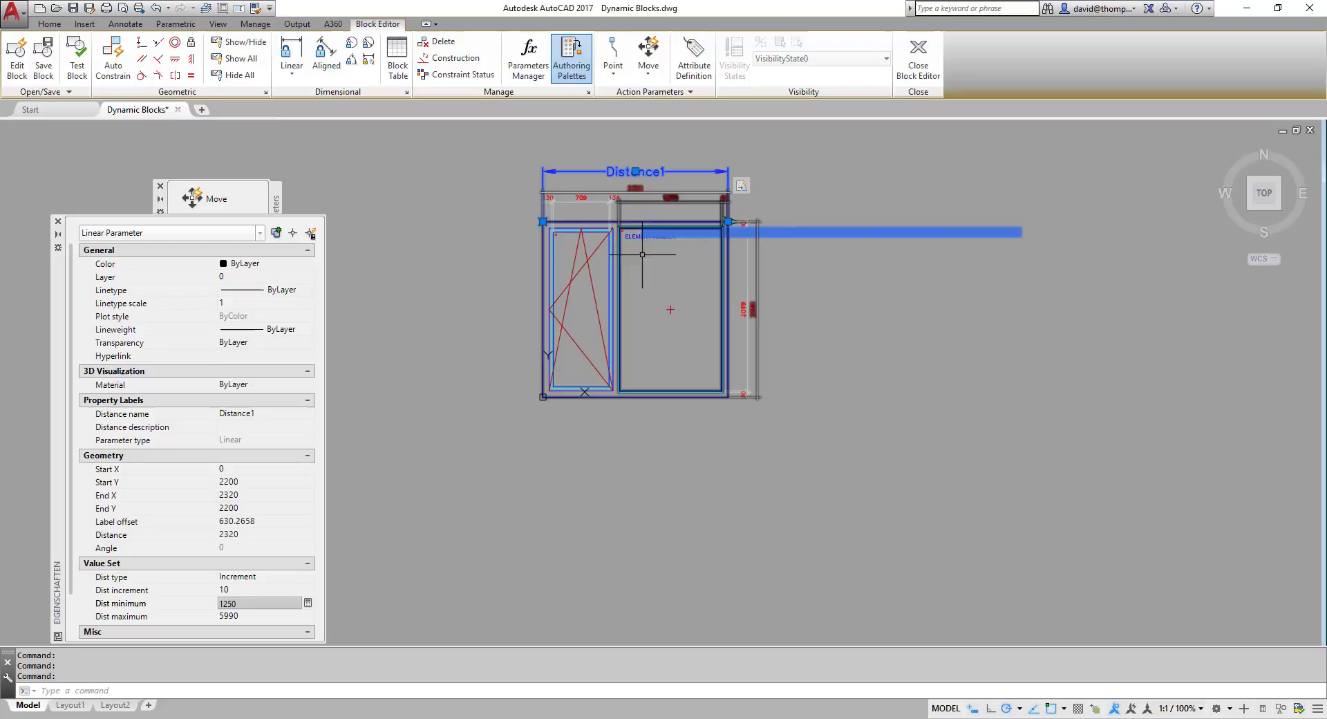
{"action": "mouse_move", "coordinate": [394, 589]}
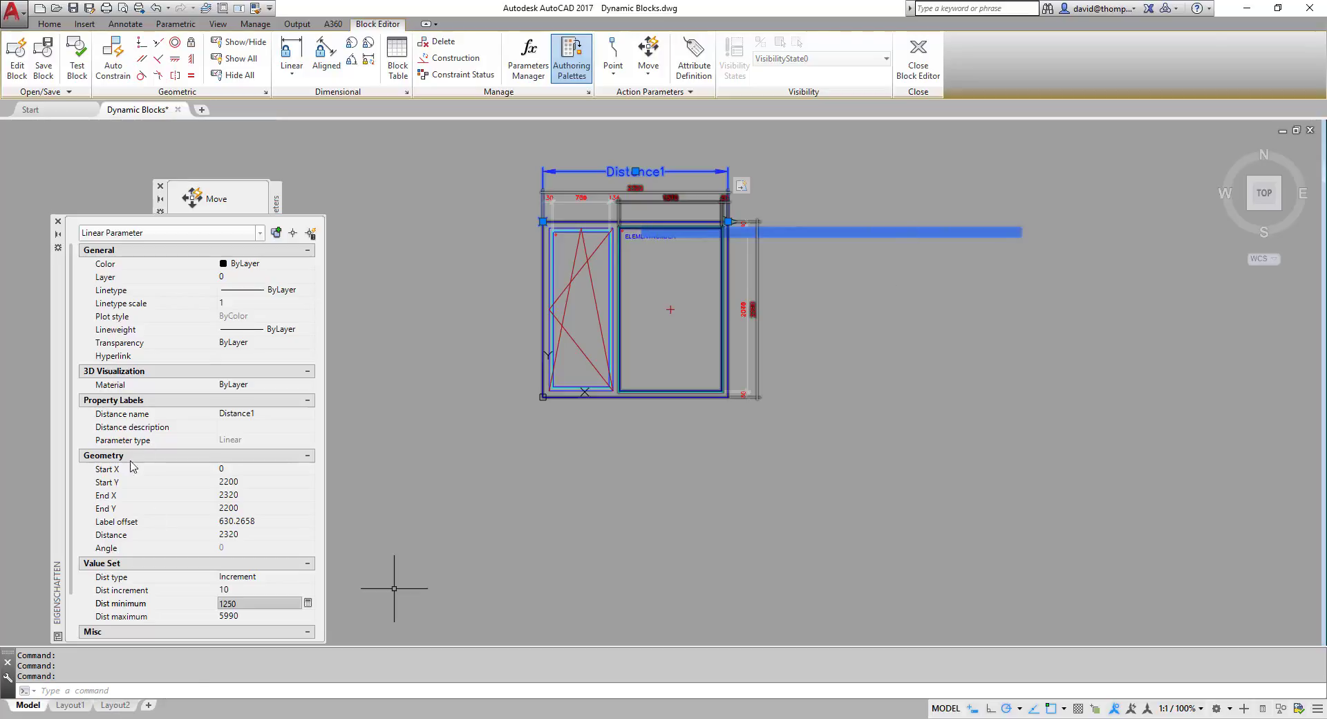
{"action": "mouse_move", "coordinate": [447, 264]}
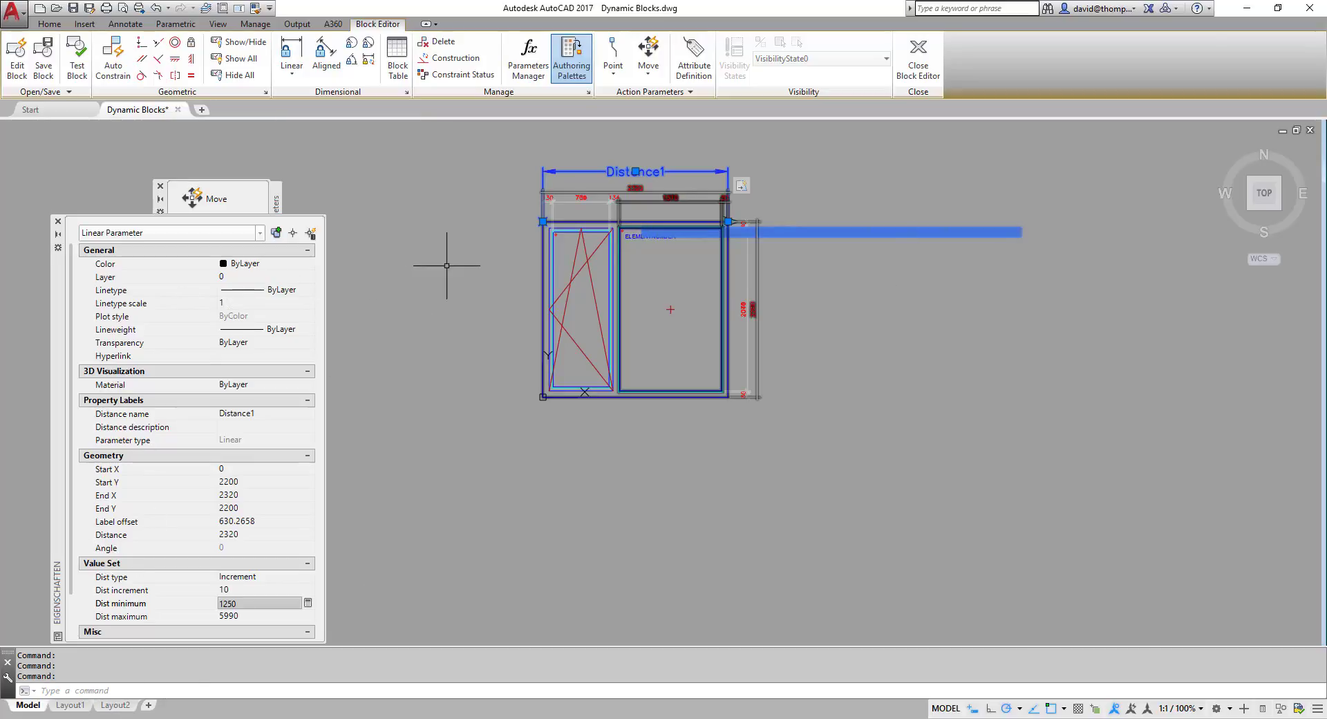
Close the block editor, keeping the Distance1 parameter changes for all three window references.
{"action": "left_click", "coordinate": [917, 53]}
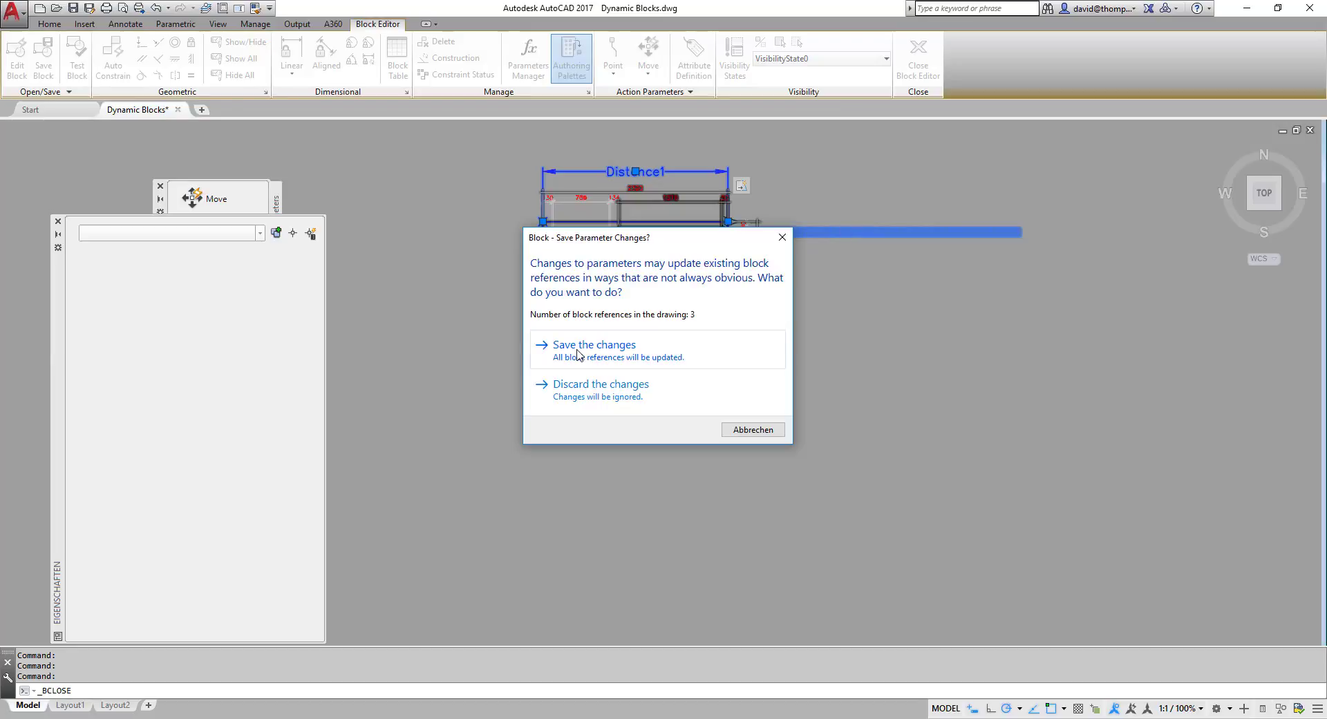
{"action": "left_click", "coordinate": [593, 344]}
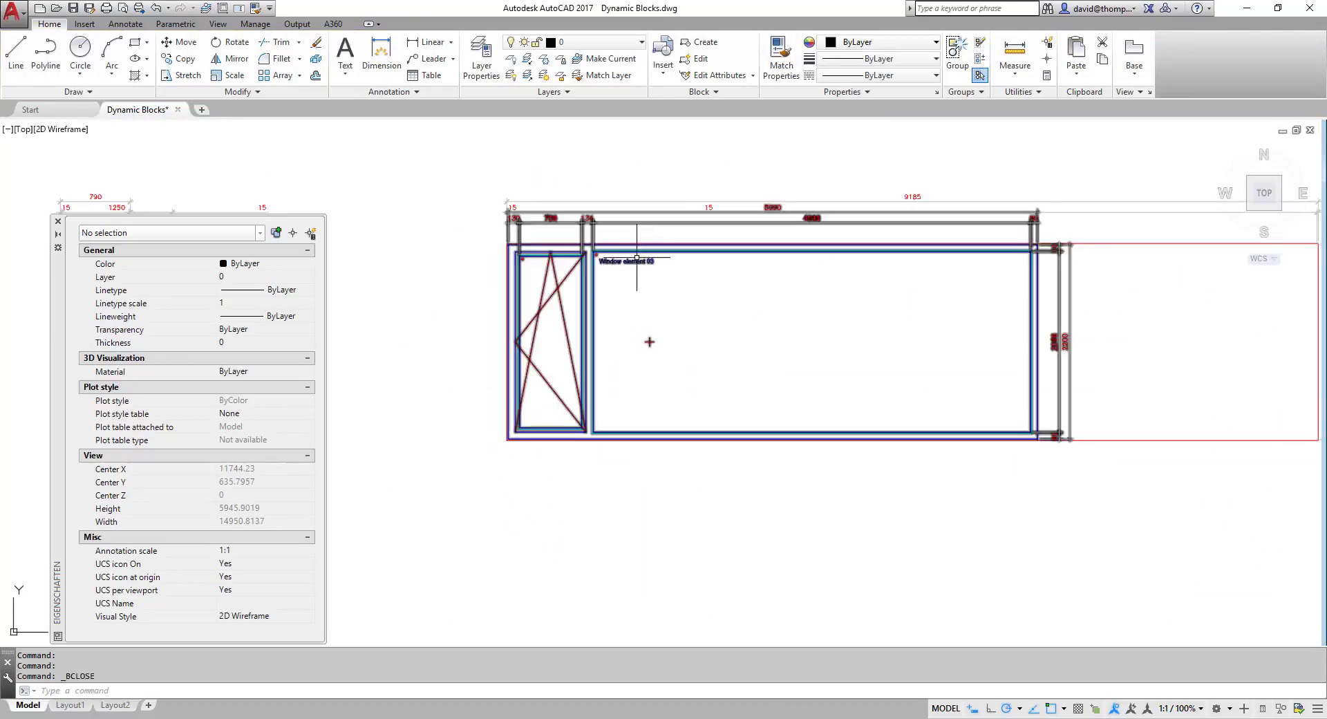
{"action": "scroll", "scroll_direction": "down", "scroll_amount": 3}
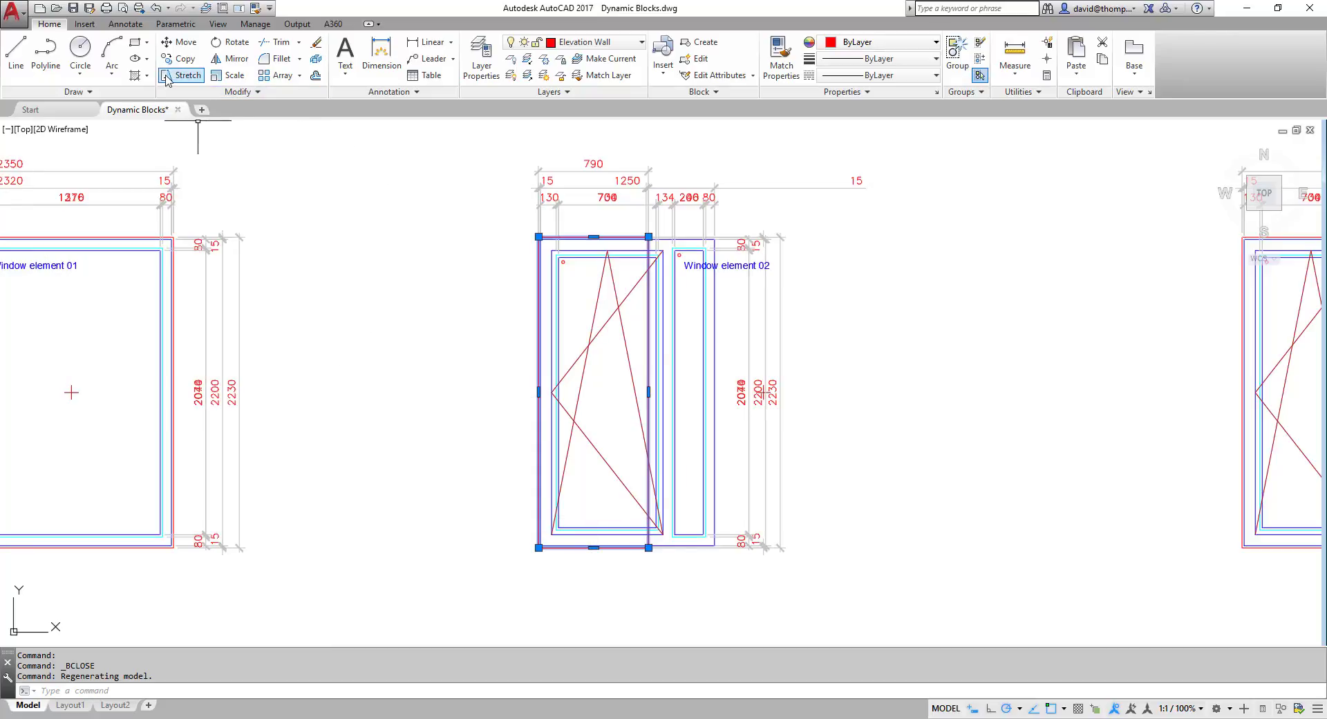
Stretch Window element 03 with an object snap to the 5990 maximum width.
{"action": "left_click", "coordinate": [188, 76]}
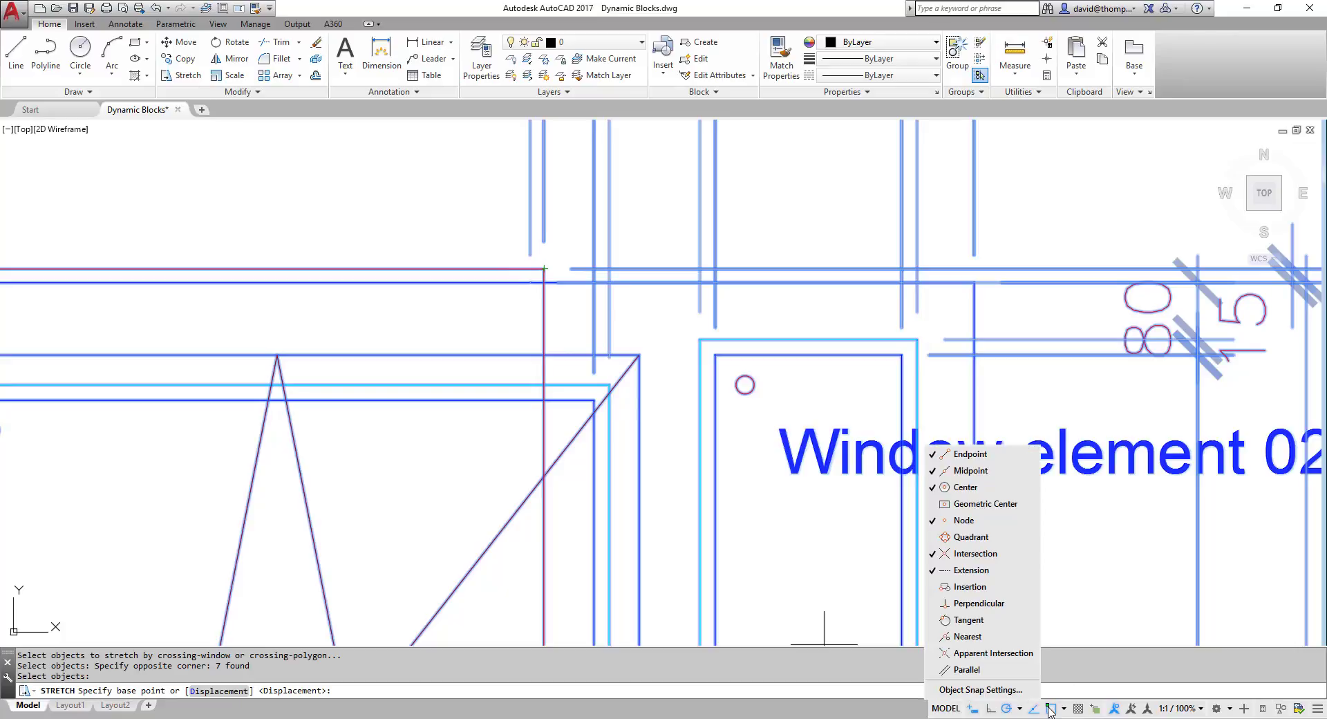
{"action": "mouse_move", "coordinate": [979, 602]}
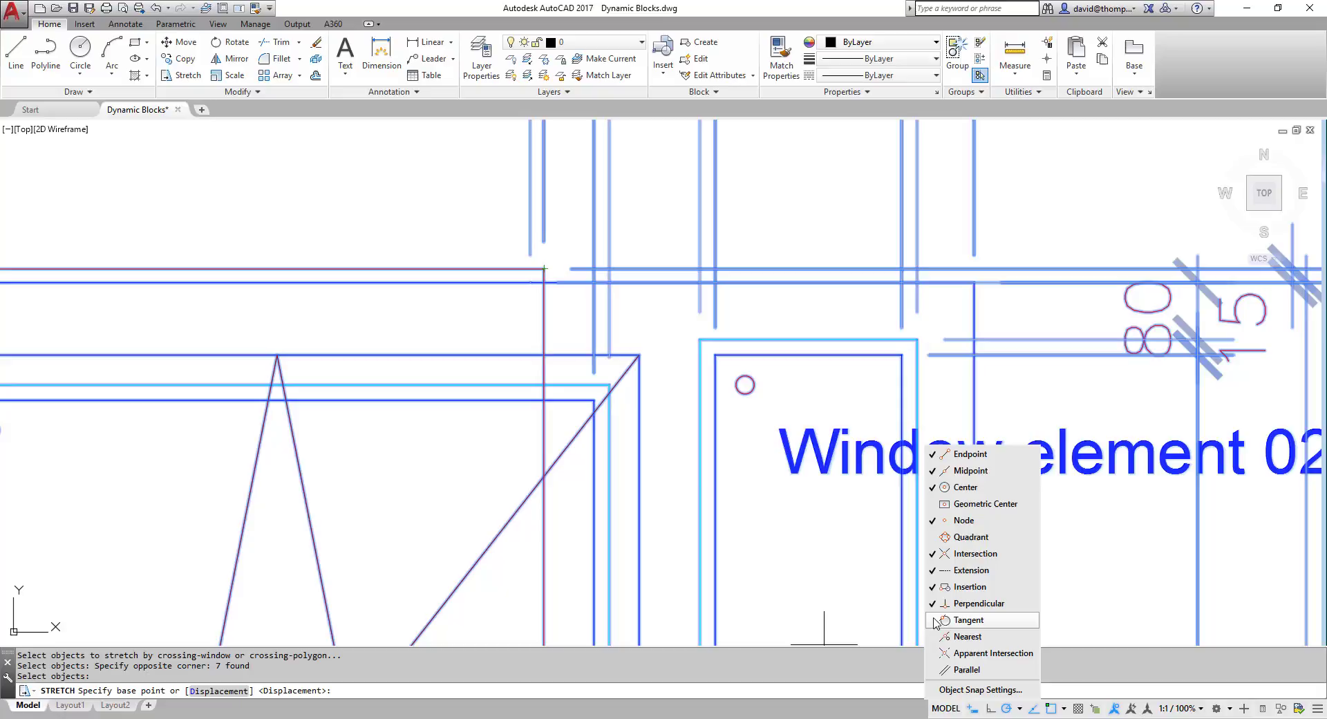
{"action": "mouse_move", "coordinate": [972, 536]}
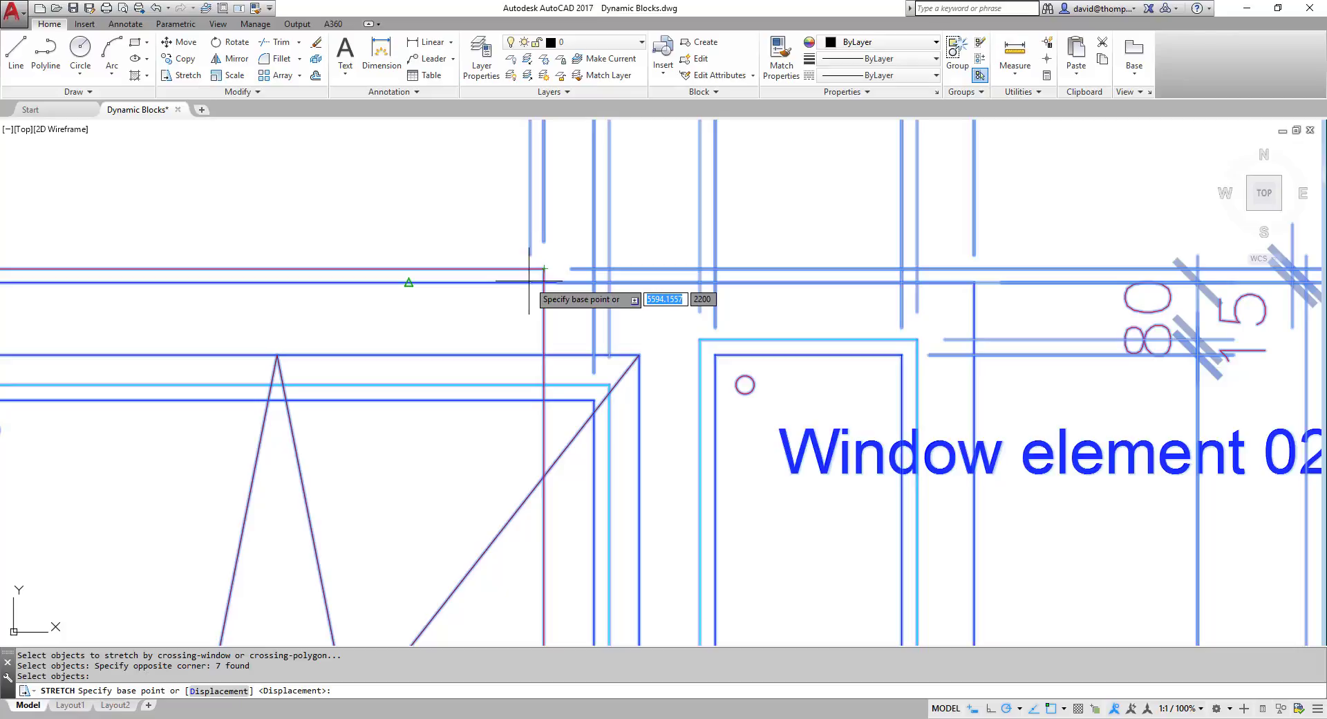
{"action": "right_click", "coordinate": [528, 285]}
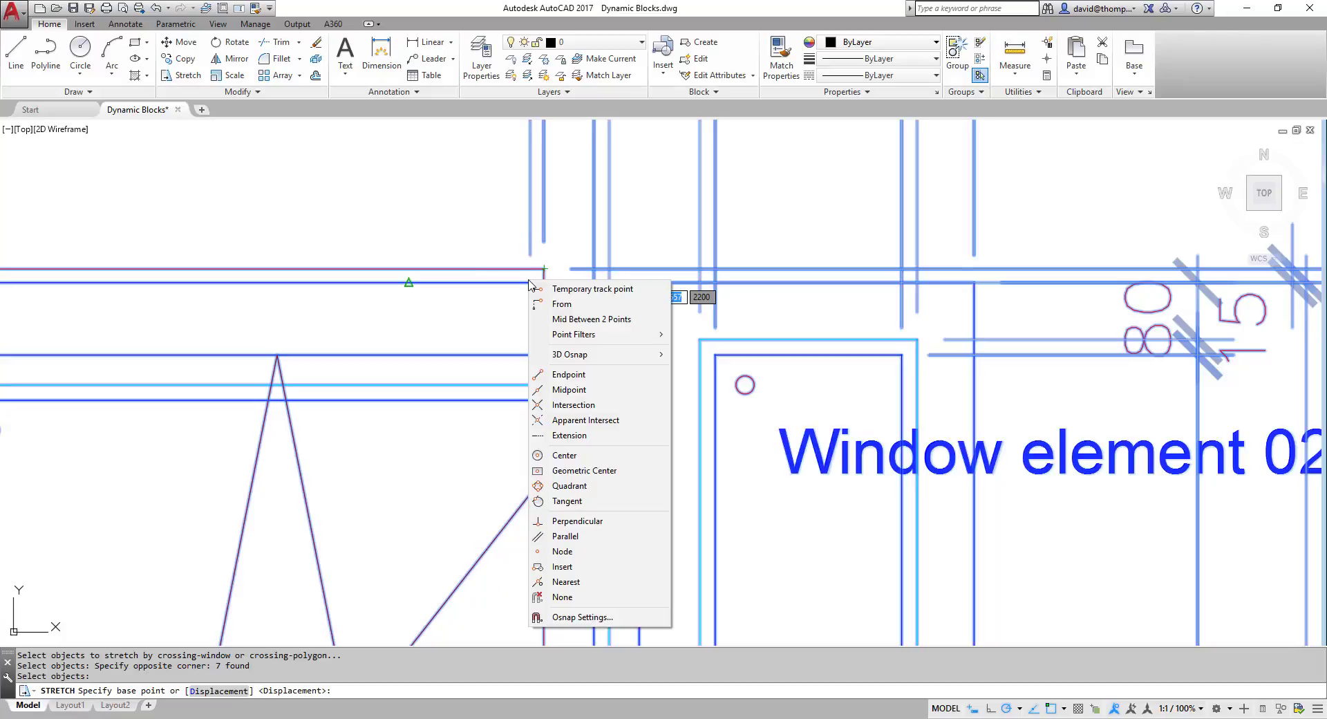
{"action": "left_click", "coordinate": [563, 552]}
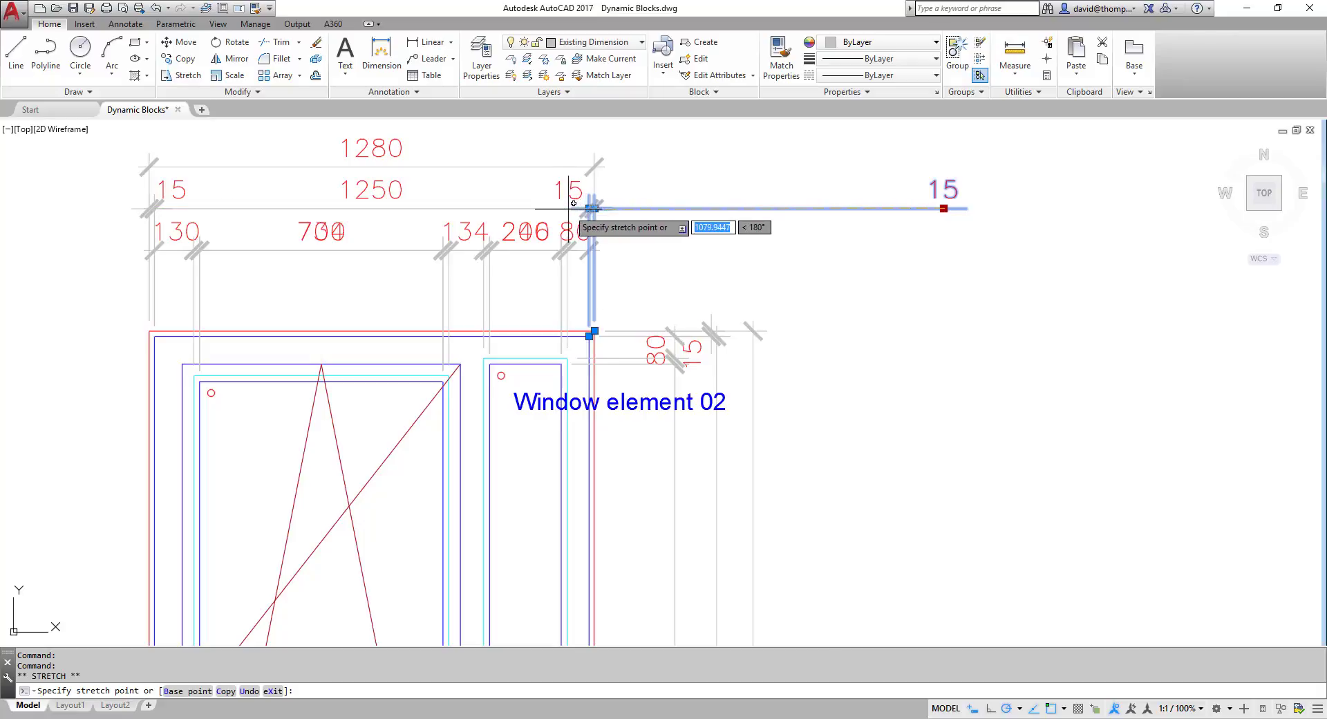
{"action": "key", "text": "Escape"}
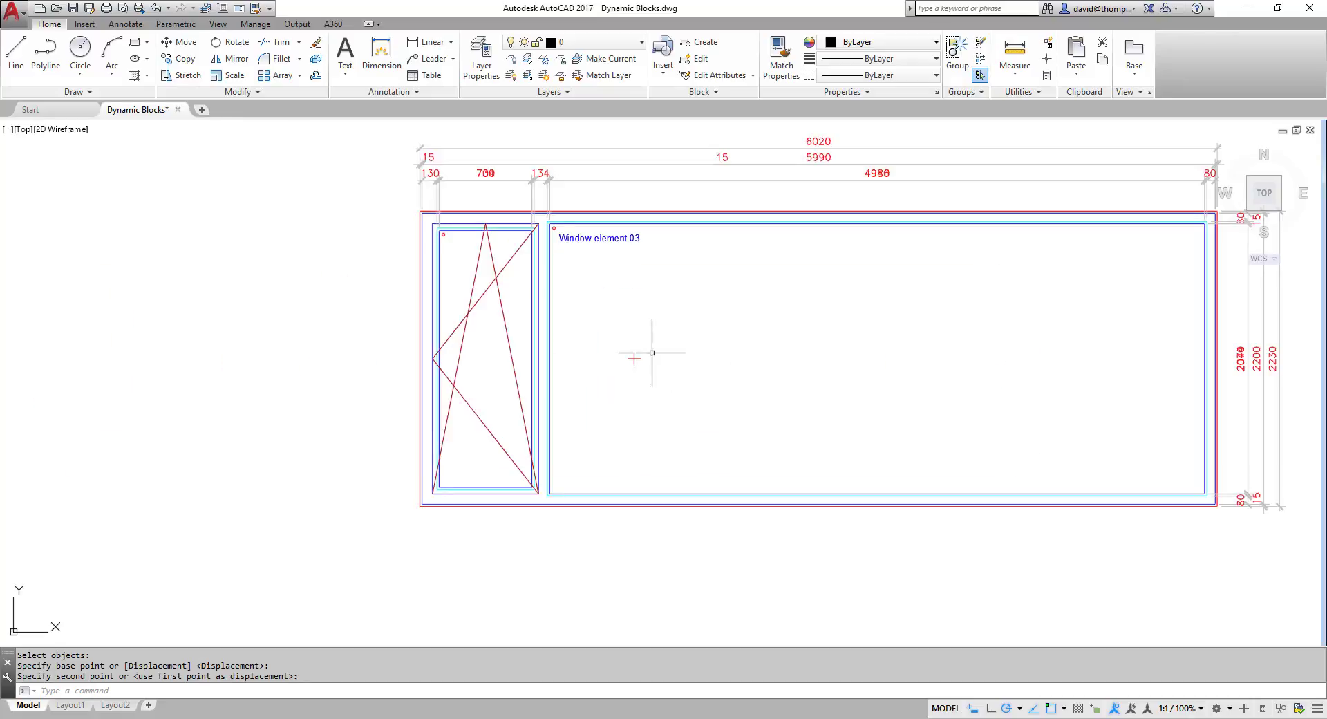
{"action": "mouse_move", "coordinate": [898, 364]}
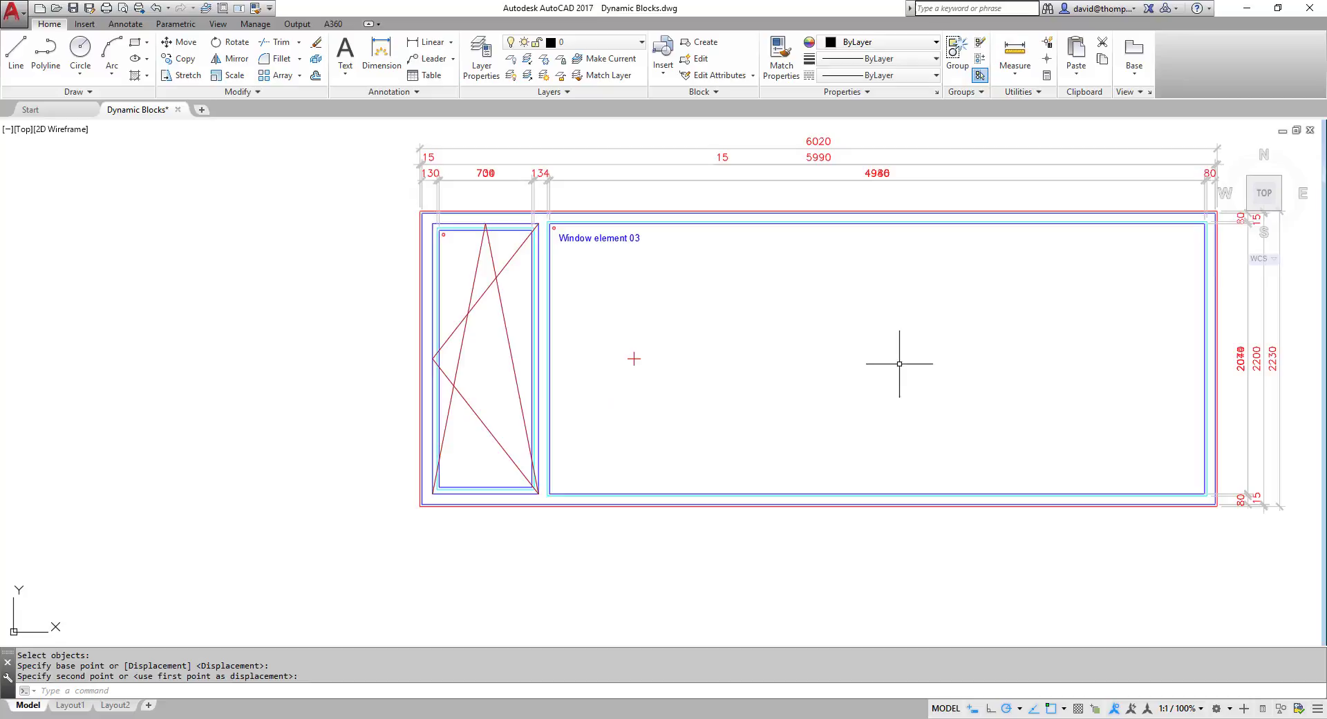
{"action": "mouse_move", "coordinate": [889, 369]}
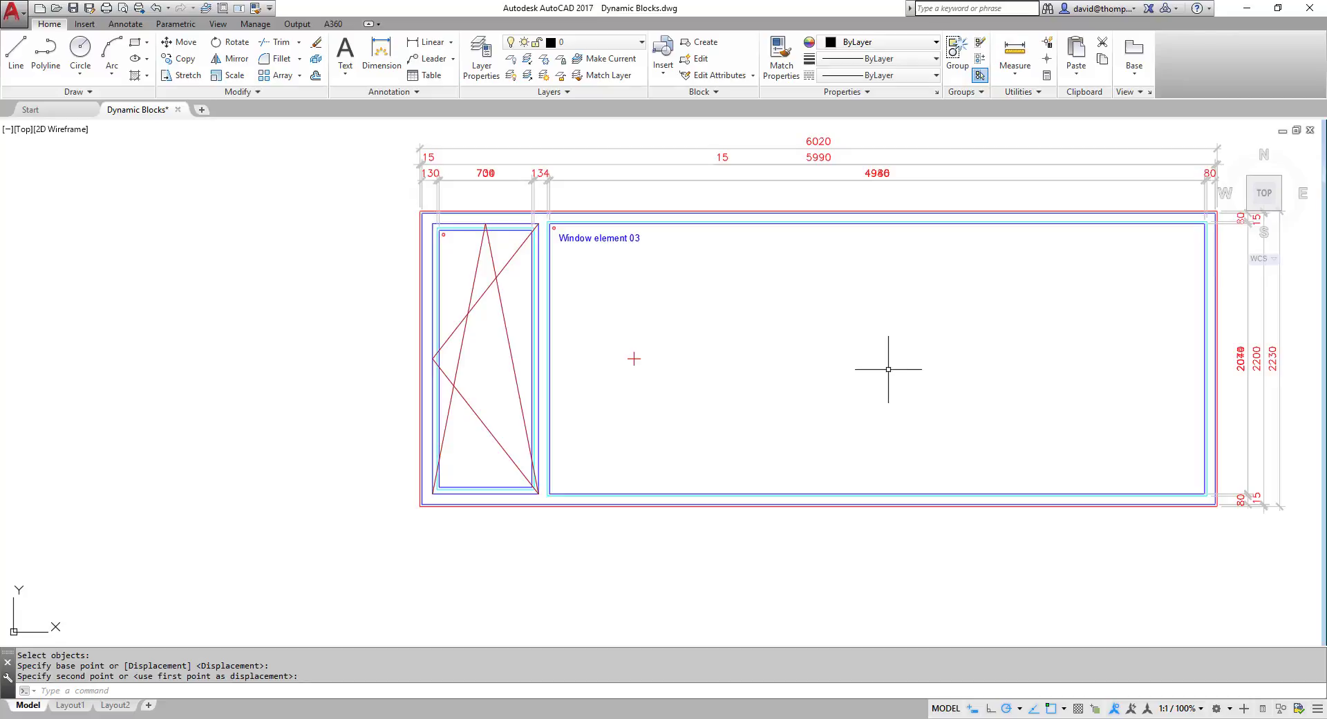
{"action": "scroll", "scroll_direction": "down", "scroll_amount": 3}
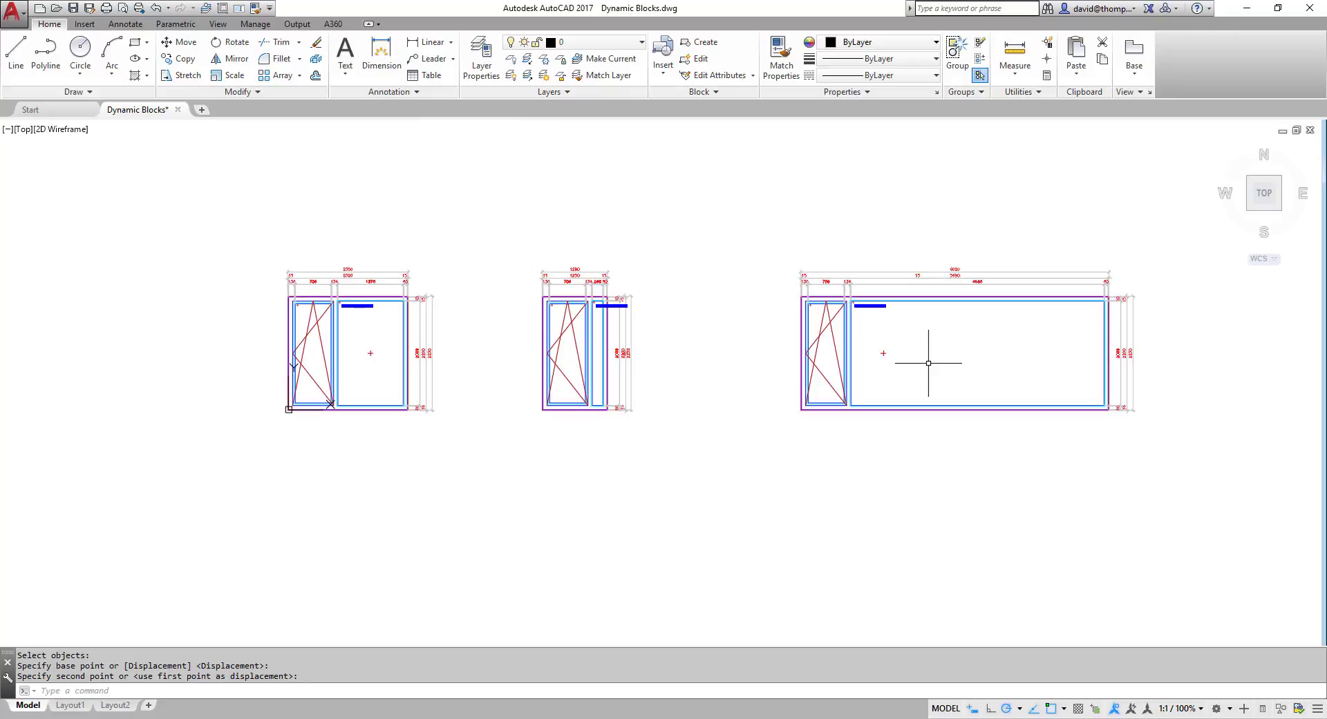
Reopen the wide window block in the block editor and draw a vertical line inside it.
{"action": "right_click", "coordinate": [928, 363]}
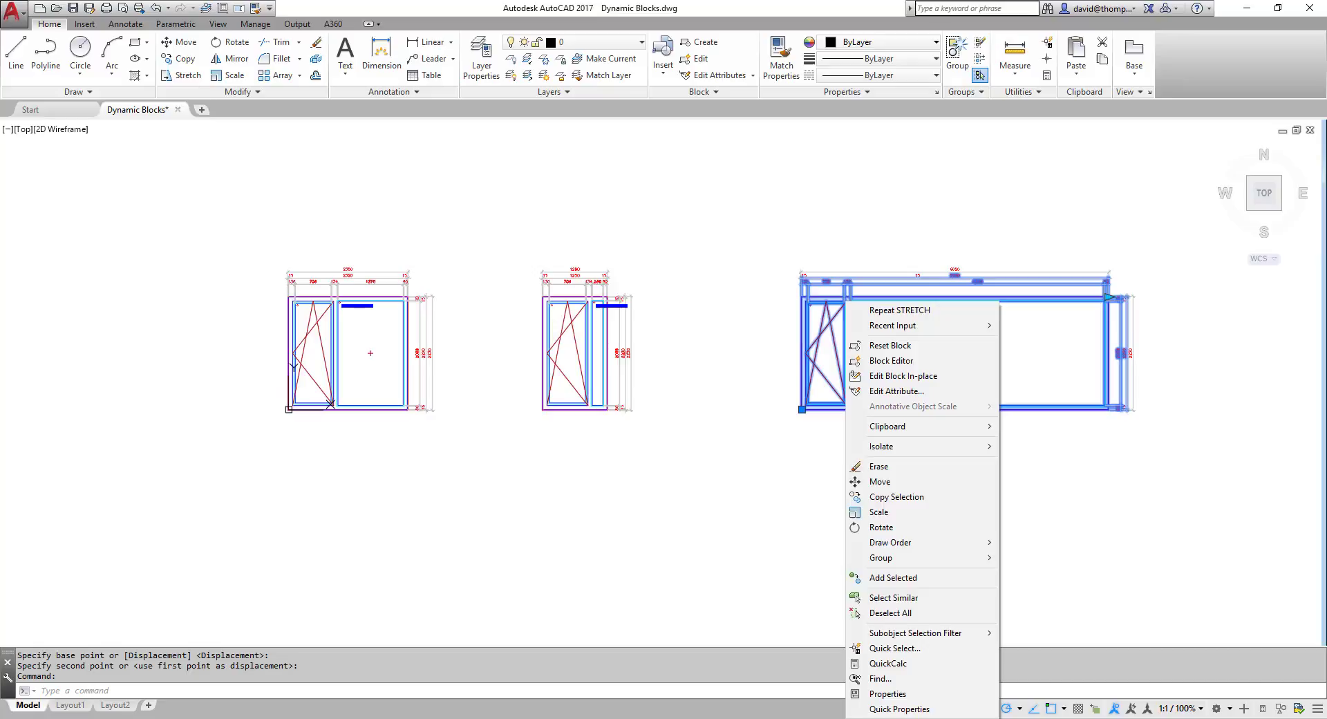
{"action": "left_click", "coordinate": [890, 359]}
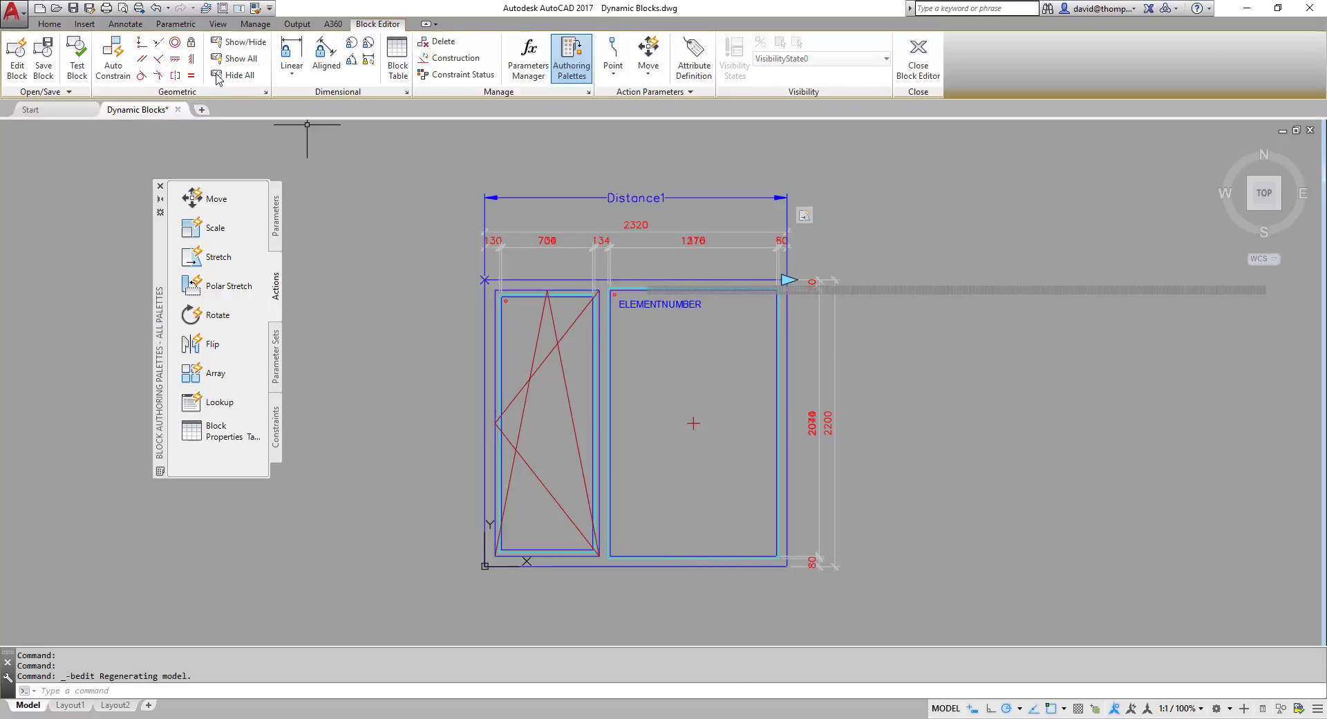
{"action": "left_click", "coordinate": [50, 23]}
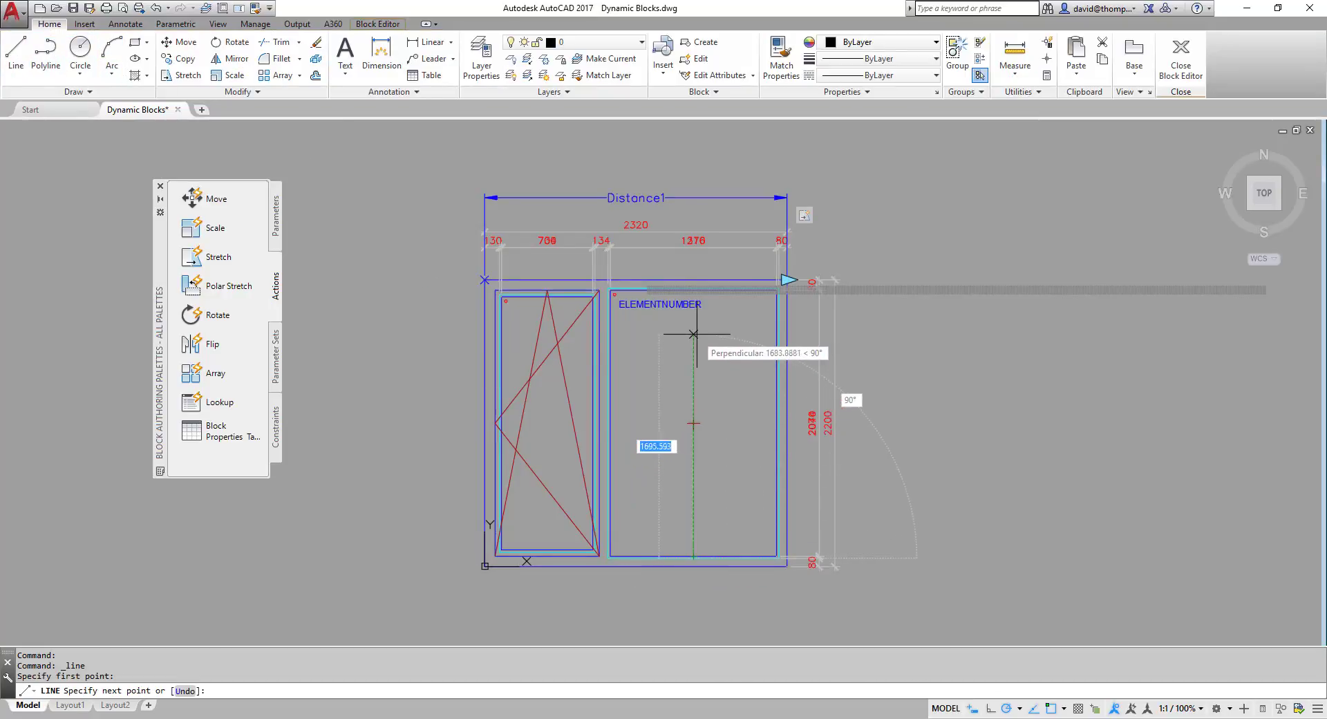
{"action": "mouse_move", "coordinate": [692, 464]}
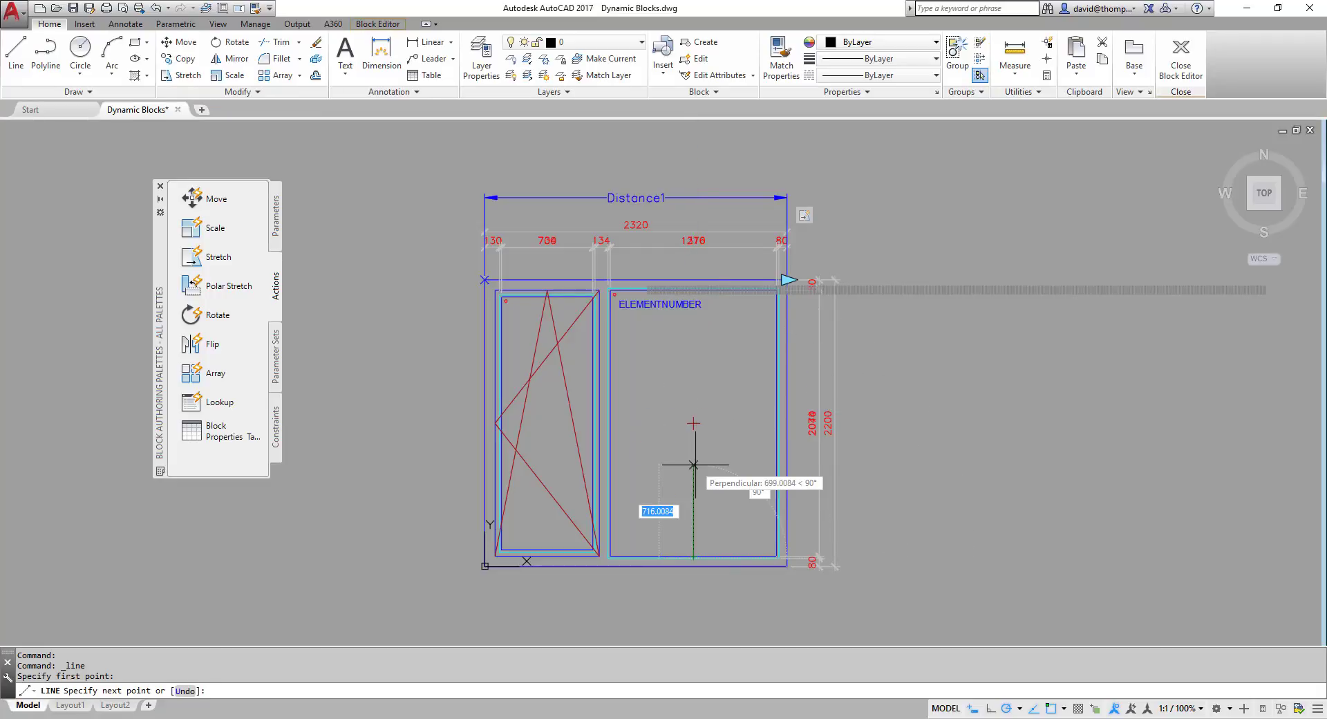
{"action": "key", "text": "Escape"}
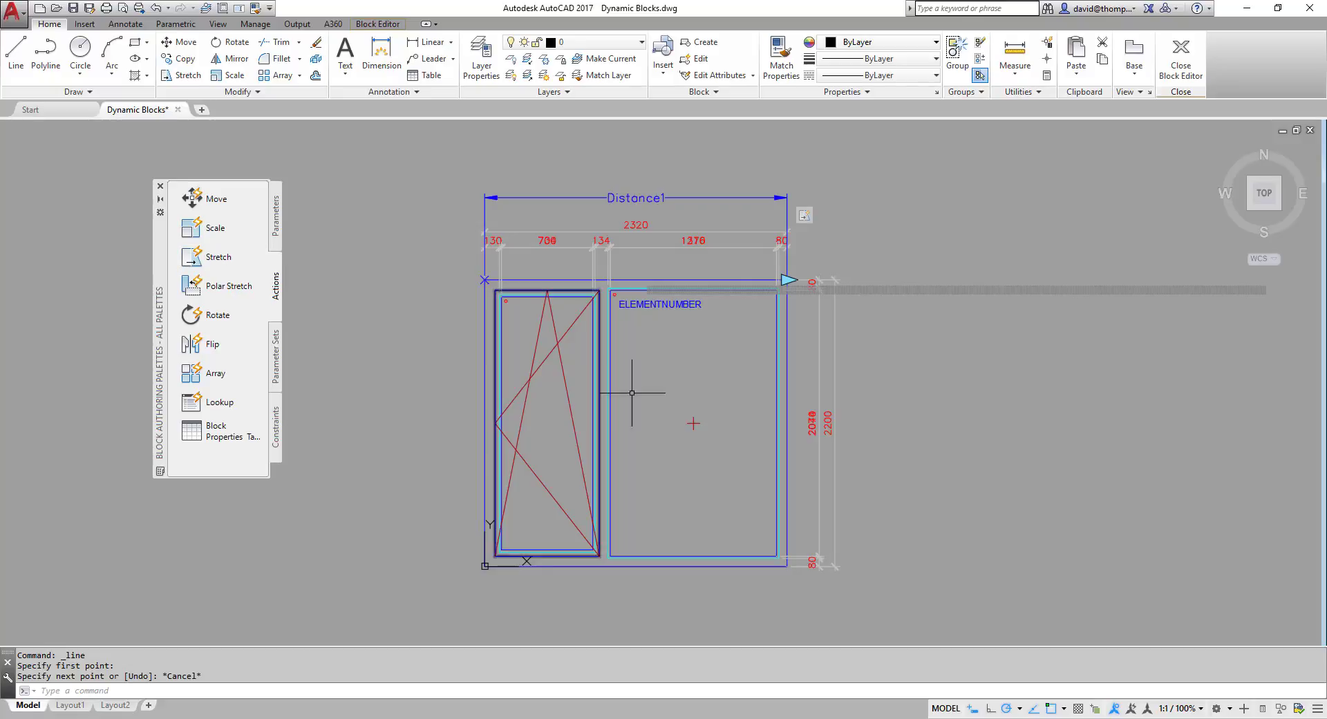
{"action": "mouse_move", "coordinate": [215, 198]}
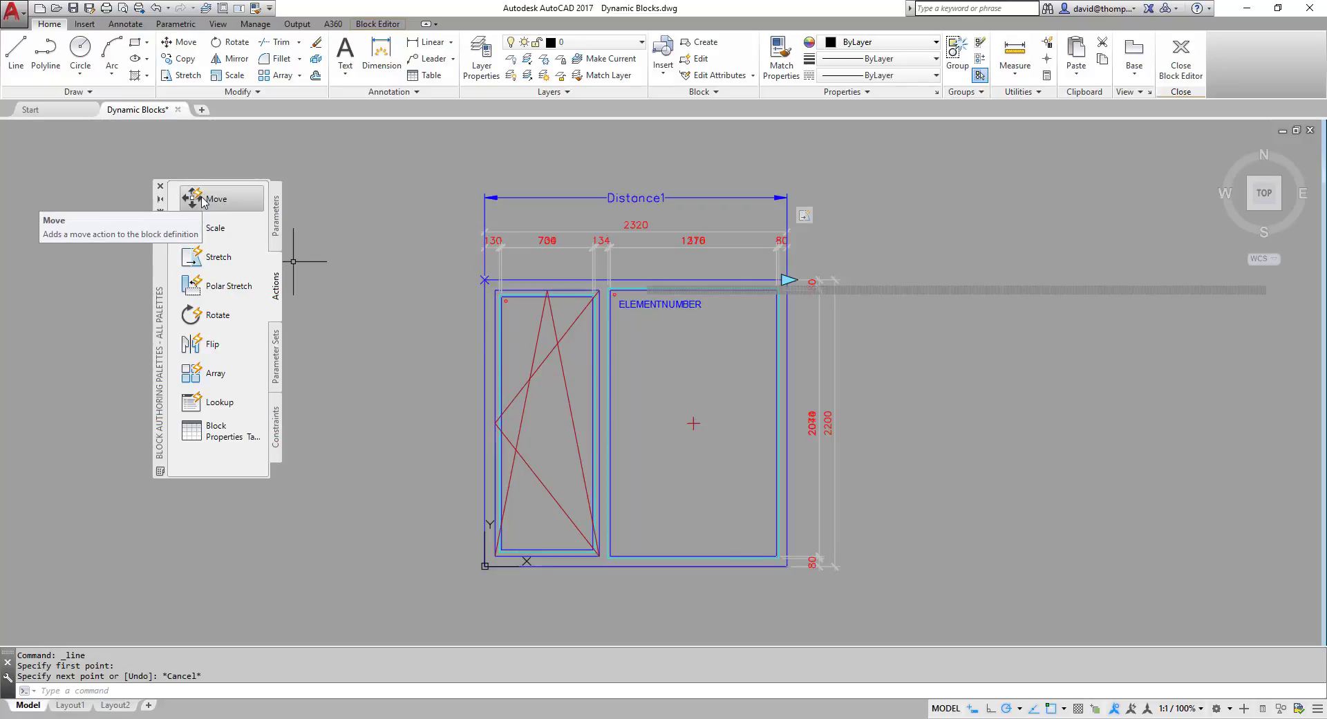
Add a move action tied to the Distance1 parameter's end point for the mark objects.
{"action": "left_click", "coordinate": [217, 198]}
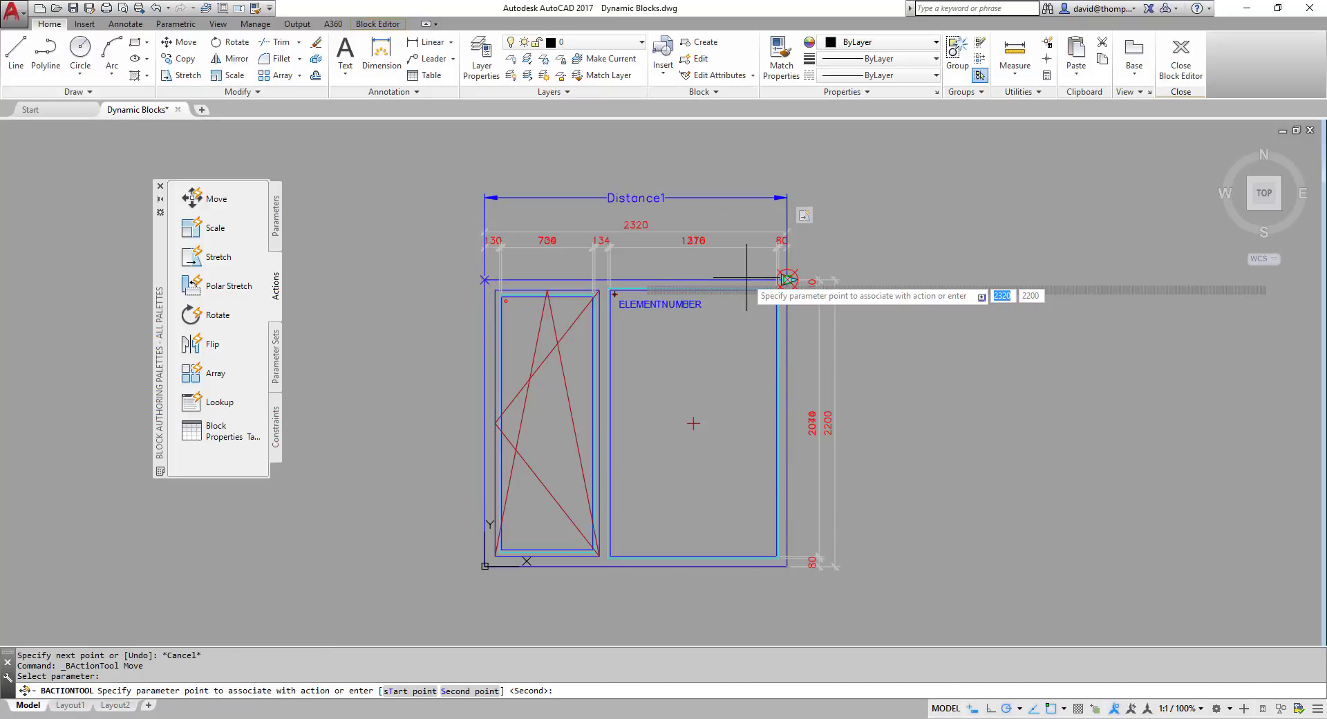
{"action": "left_click", "coordinate": [786, 281]}
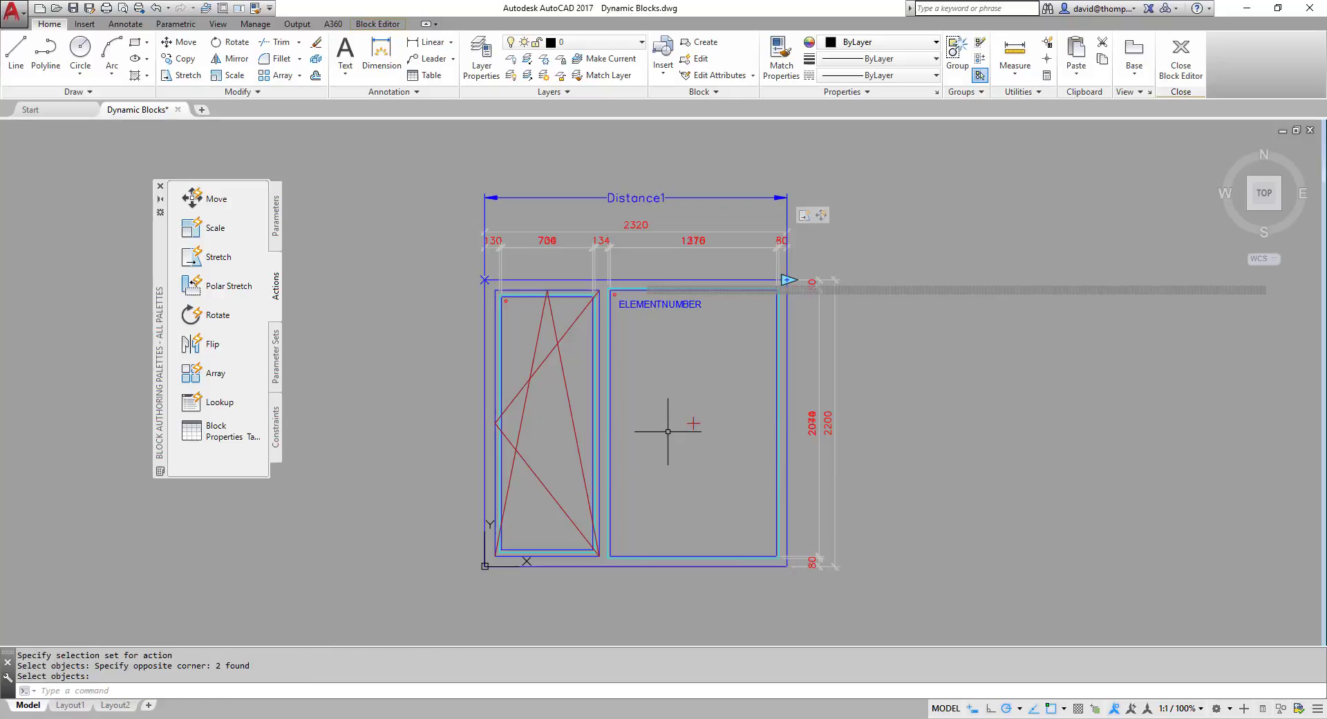
{"action": "mouse_move", "coordinate": [1179, 52]}
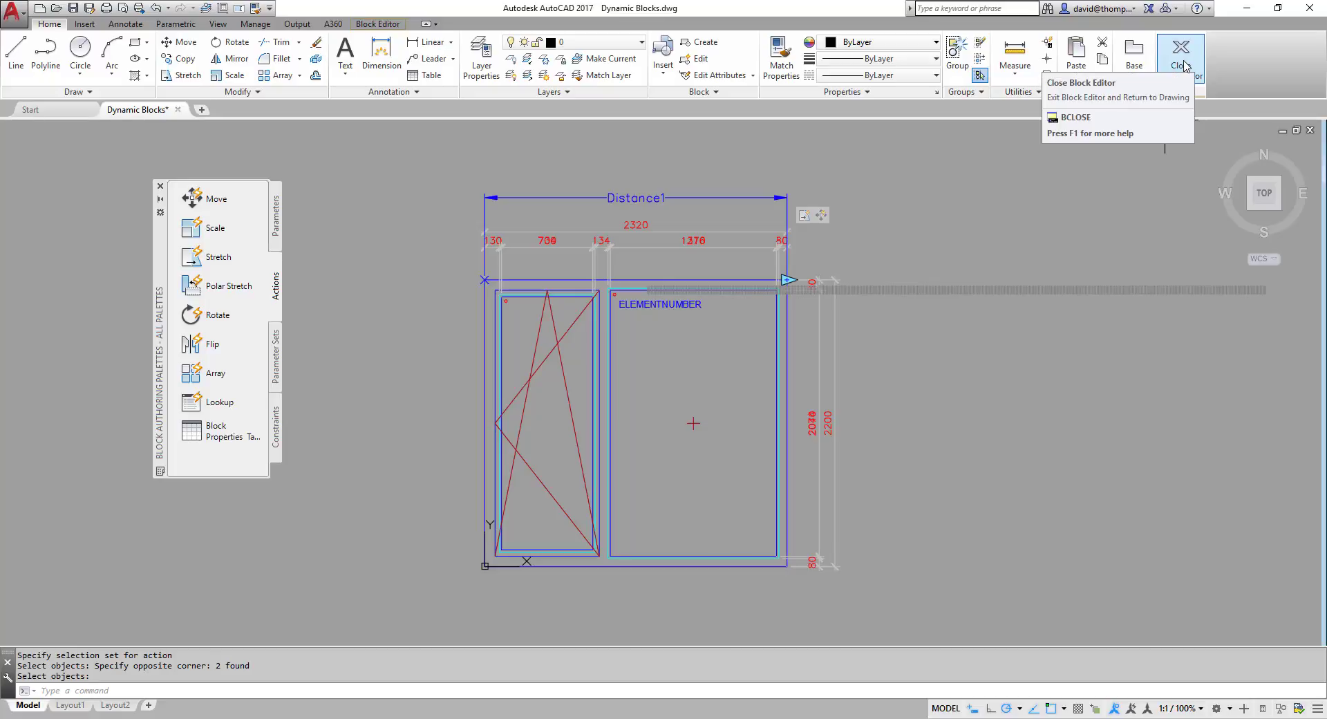
Exit the block editor, deselect the wide window and bring up the middle window block's options.
{"action": "left_click", "coordinate": [1179, 53]}
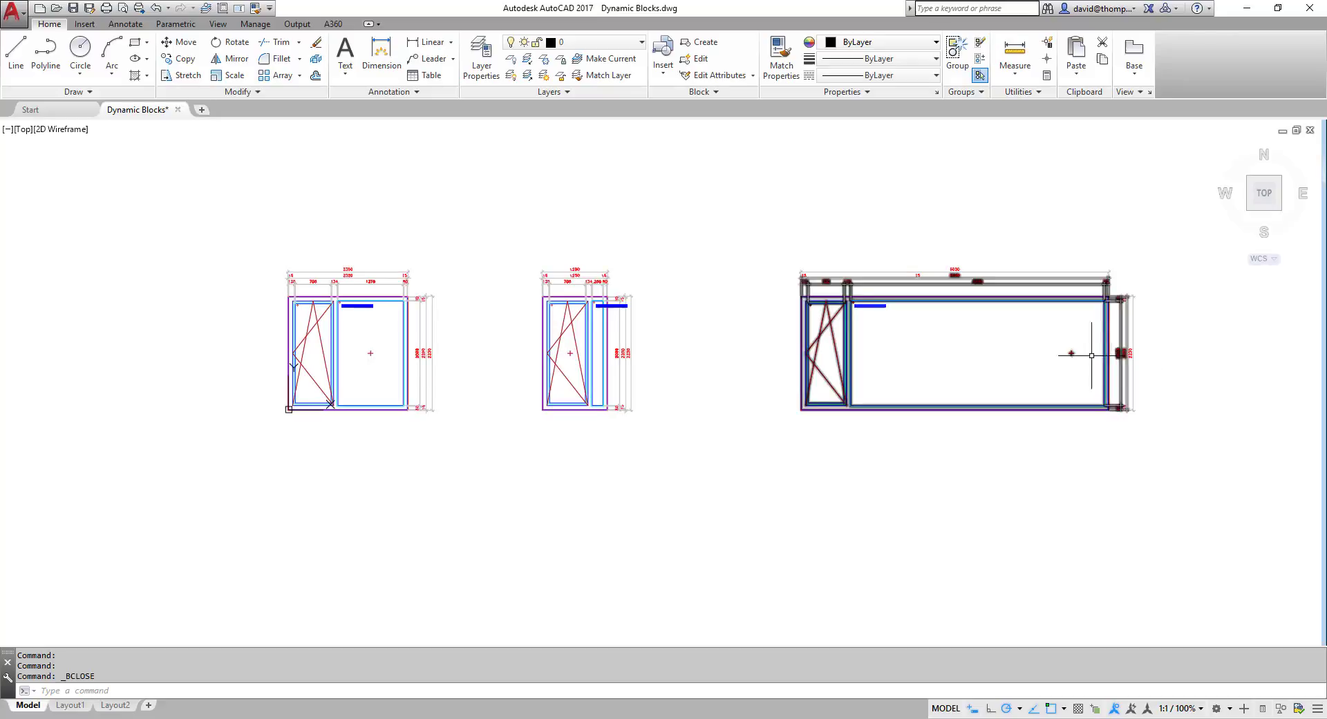
{"action": "left_click", "coordinate": [931, 528]}
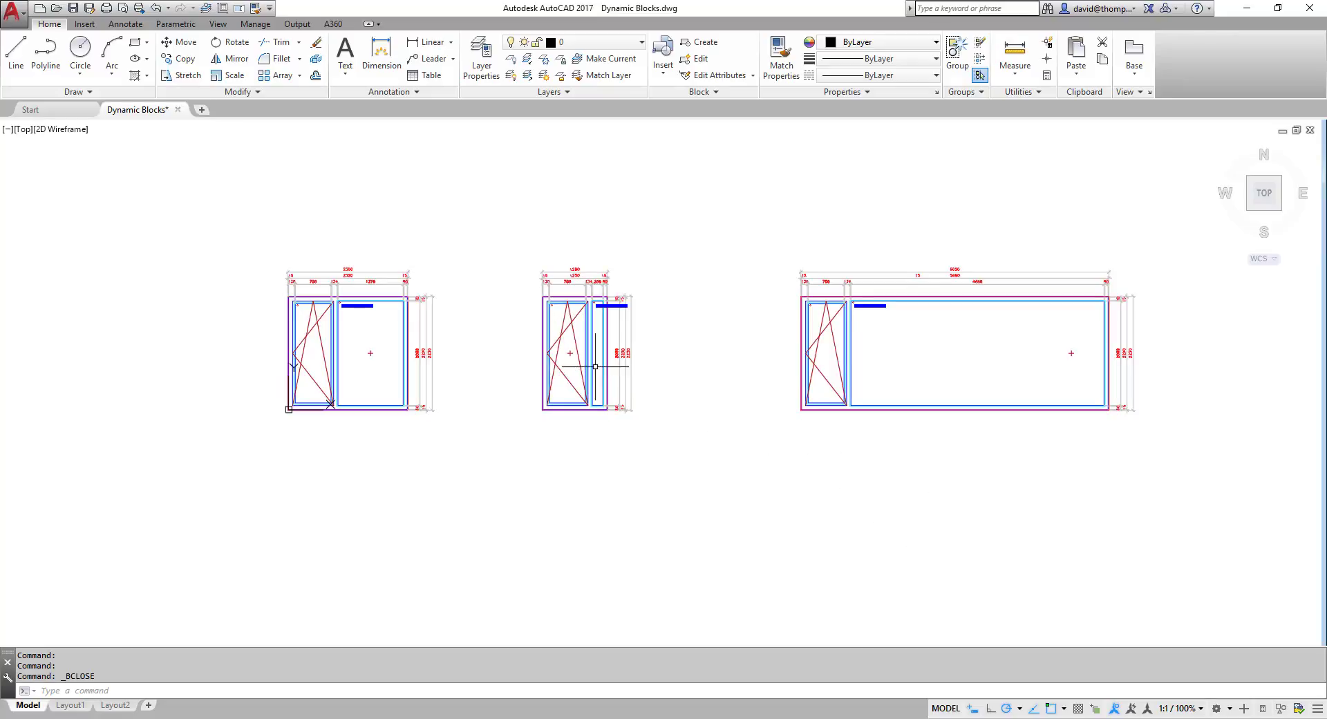
{"action": "right_click", "coordinate": [595, 367]}
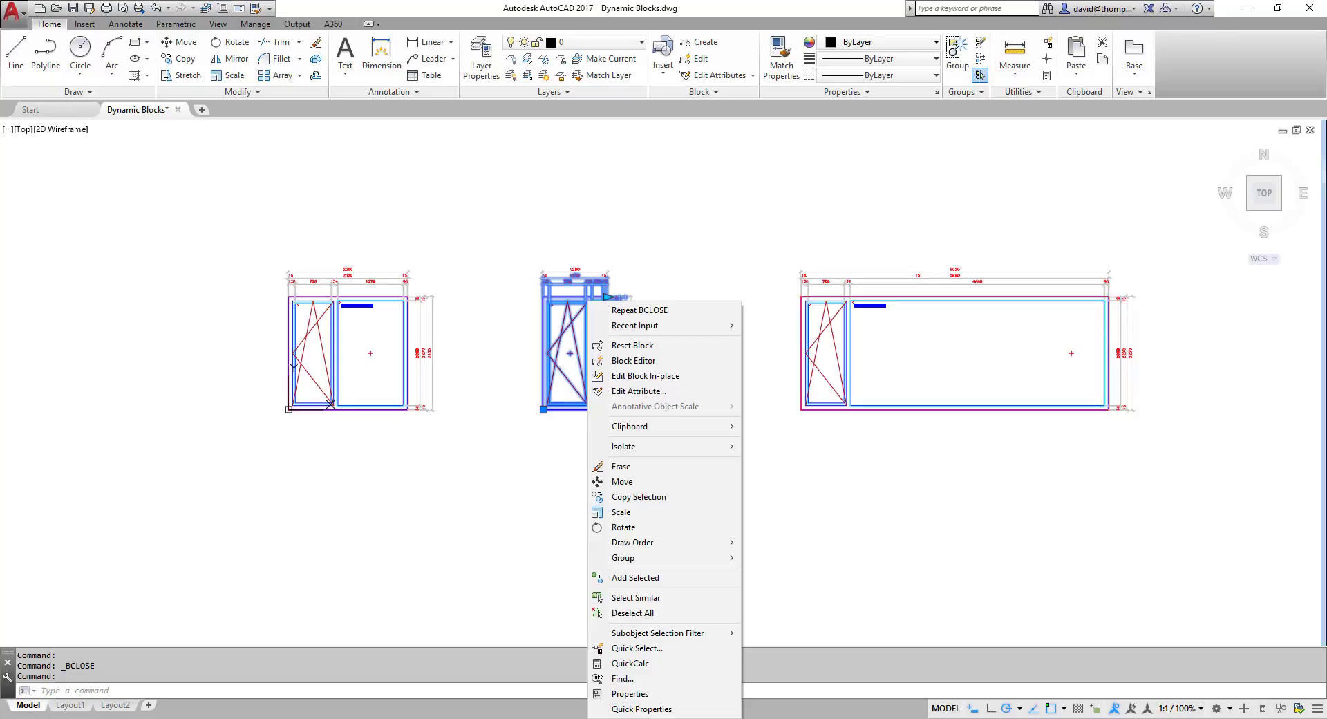
Reopen the window block and set the move action's distance multiplier to 0.5 in Properties.
{"action": "left_click", "coordinate": [633, 359]}
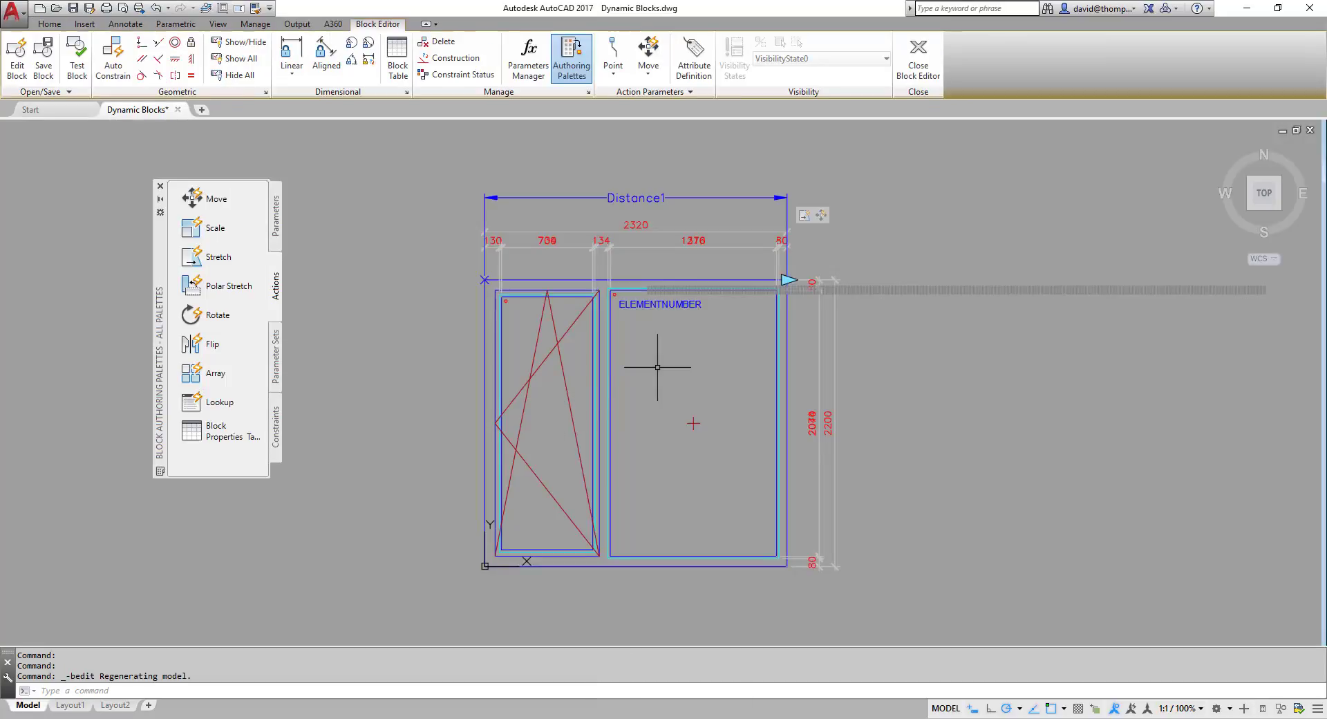
{"action": "mouse_move", "coordinate": [431, 324]}
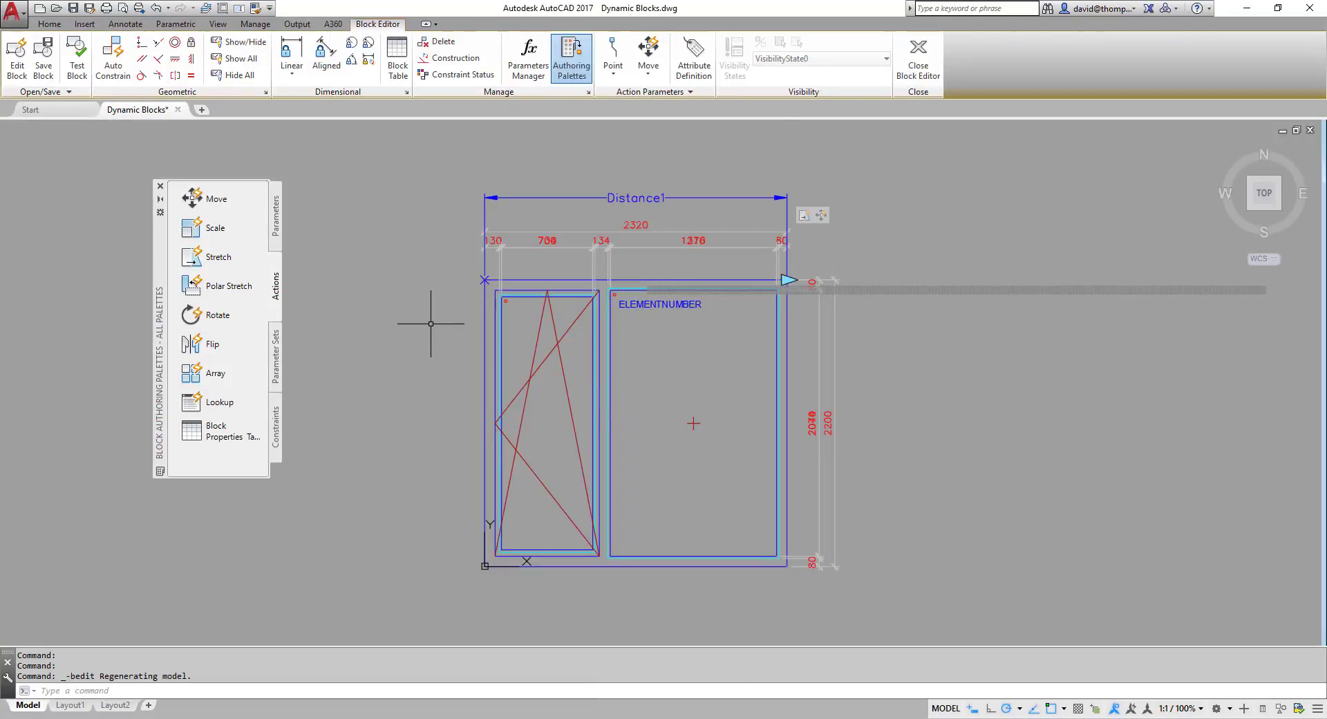
{"action": "left_click", "coordinate": [49, 23]}
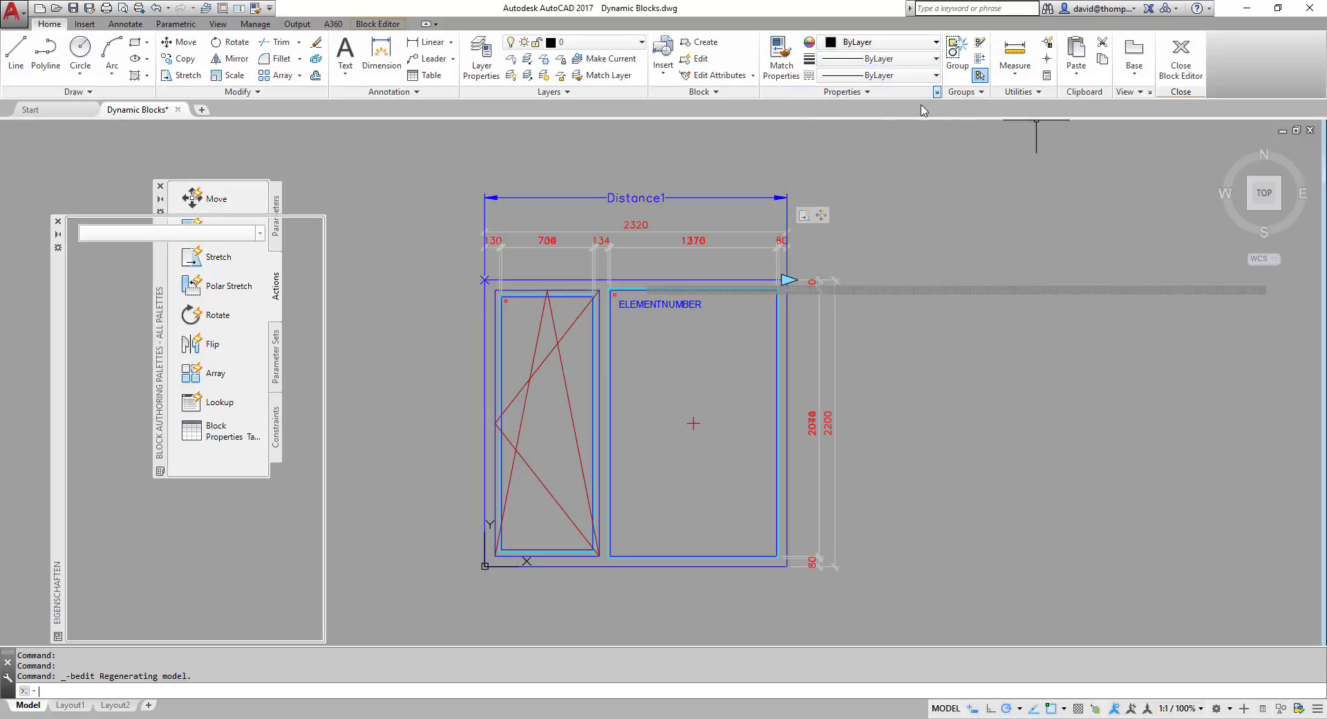
{"action": "left_click", "coordinate": [820, 217]}
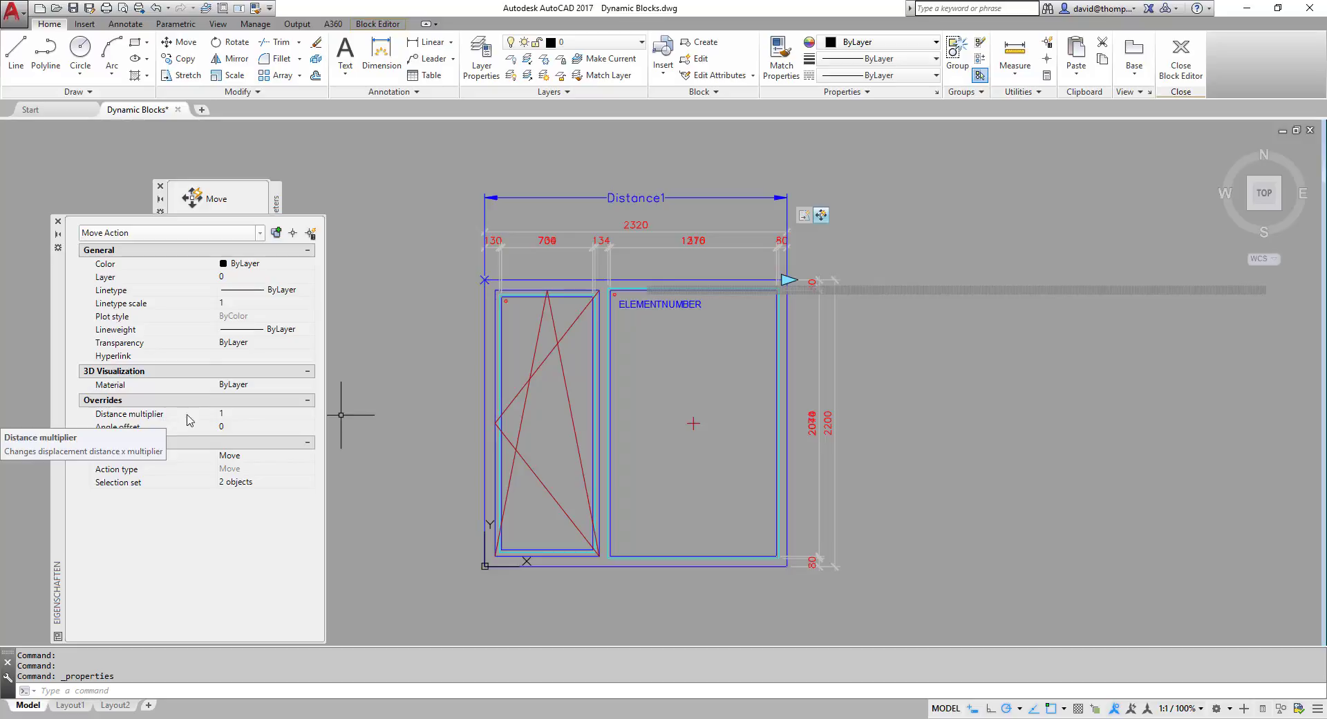
{"action": "left_click", "coordinate": [254, 414]}
{"action": "type", "text": "0.5"}
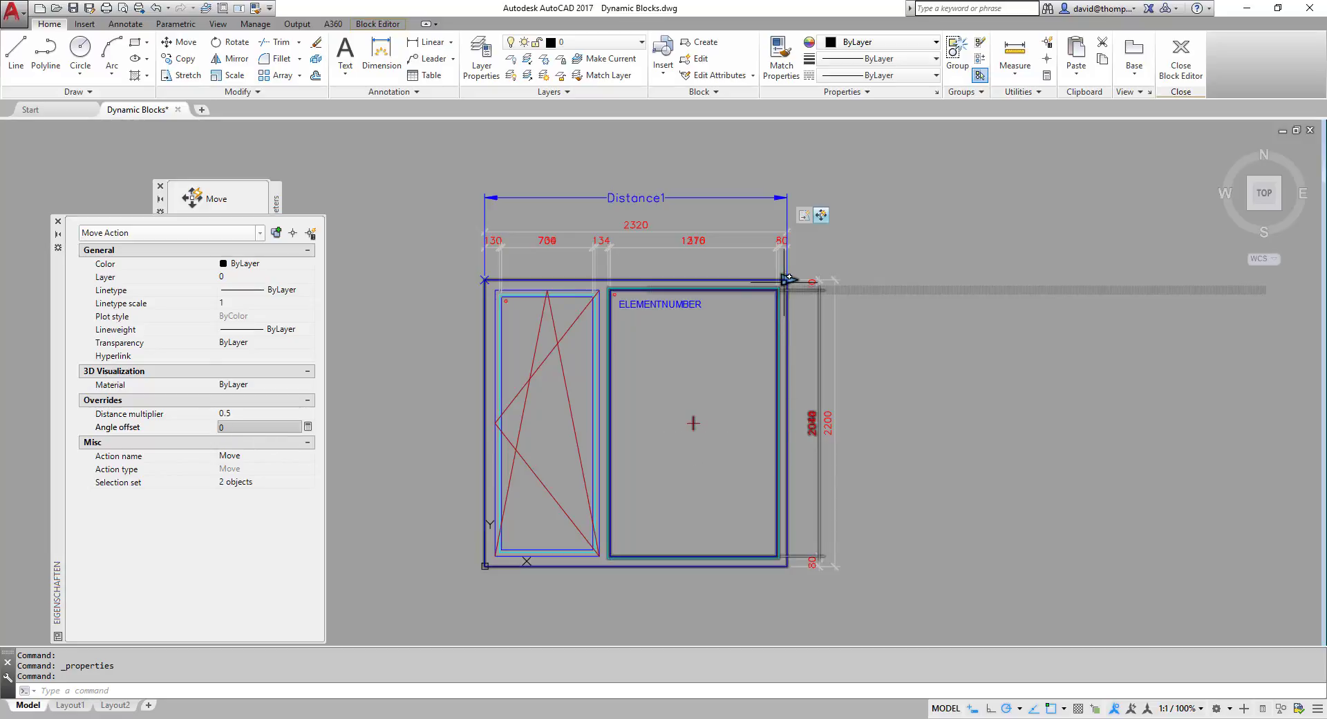
{"action": "mouse_move", "coordinate": [627, 469]}
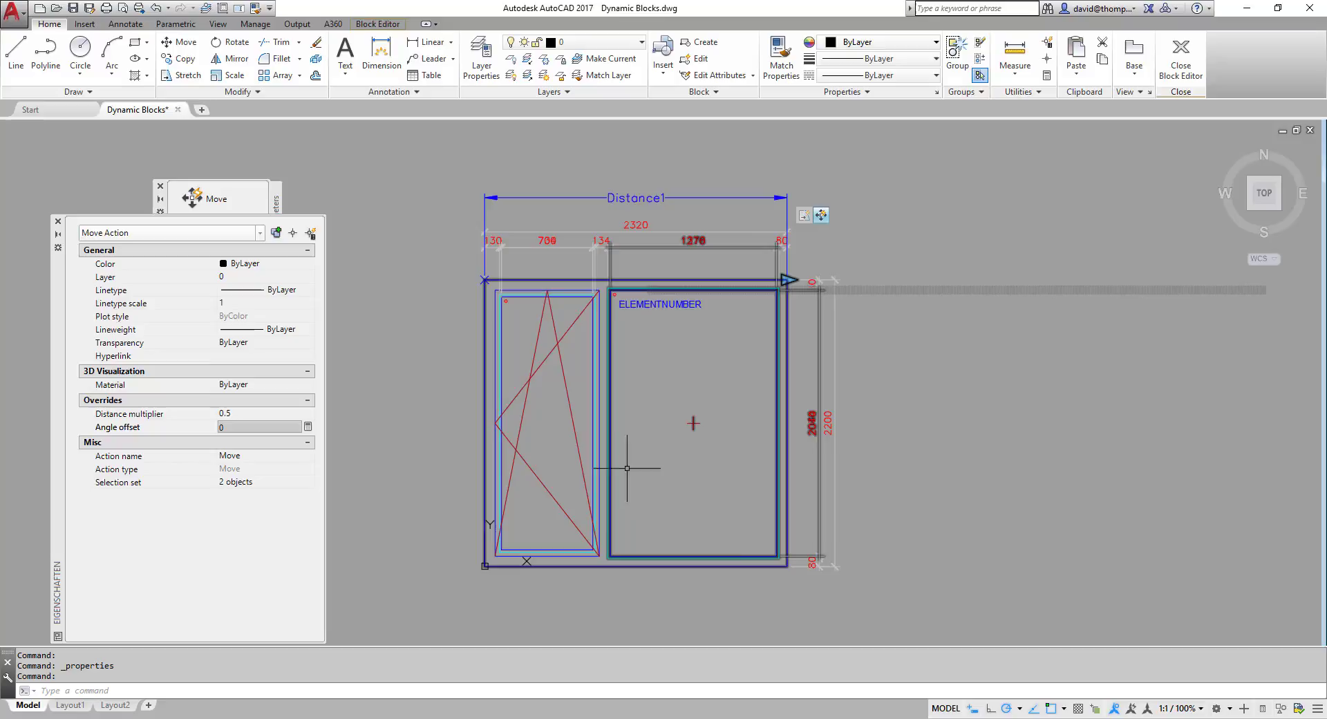
{"action": "mouse_move", "coordinate": [714, 387]}
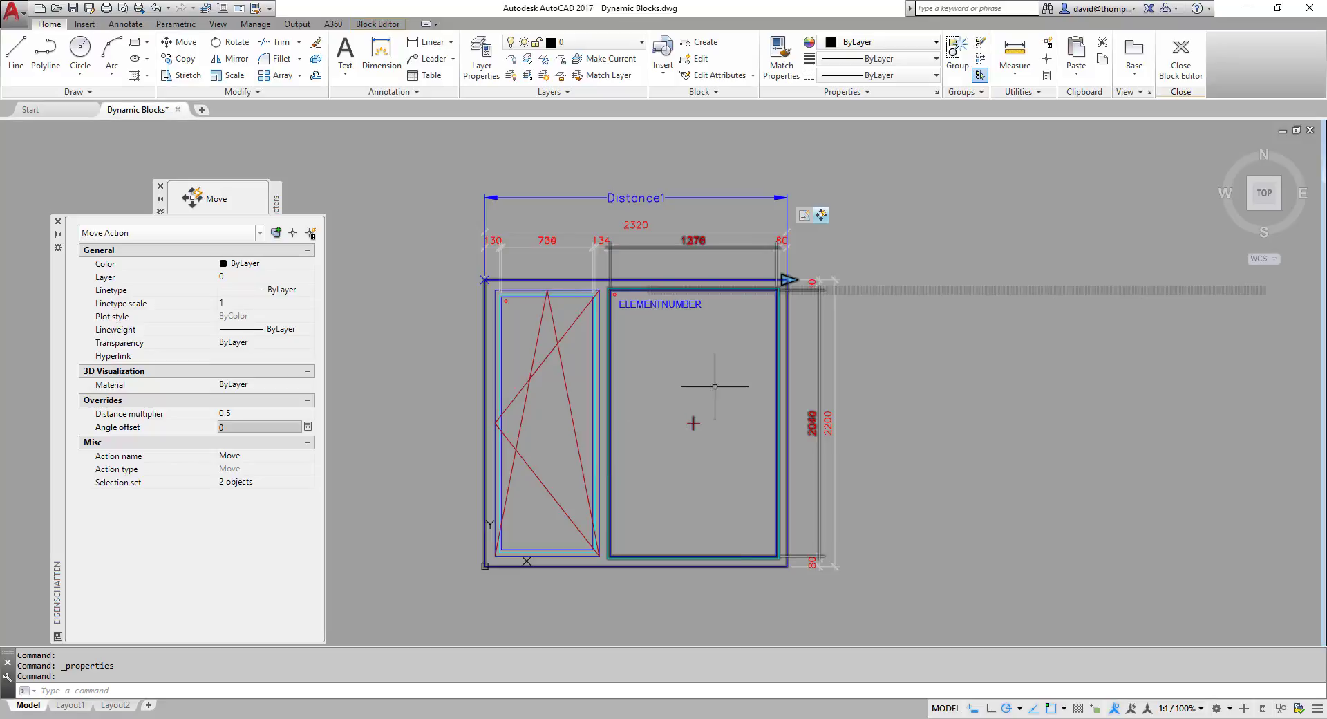
{"action": "mouse_move", "coordinate": [631, 345]}
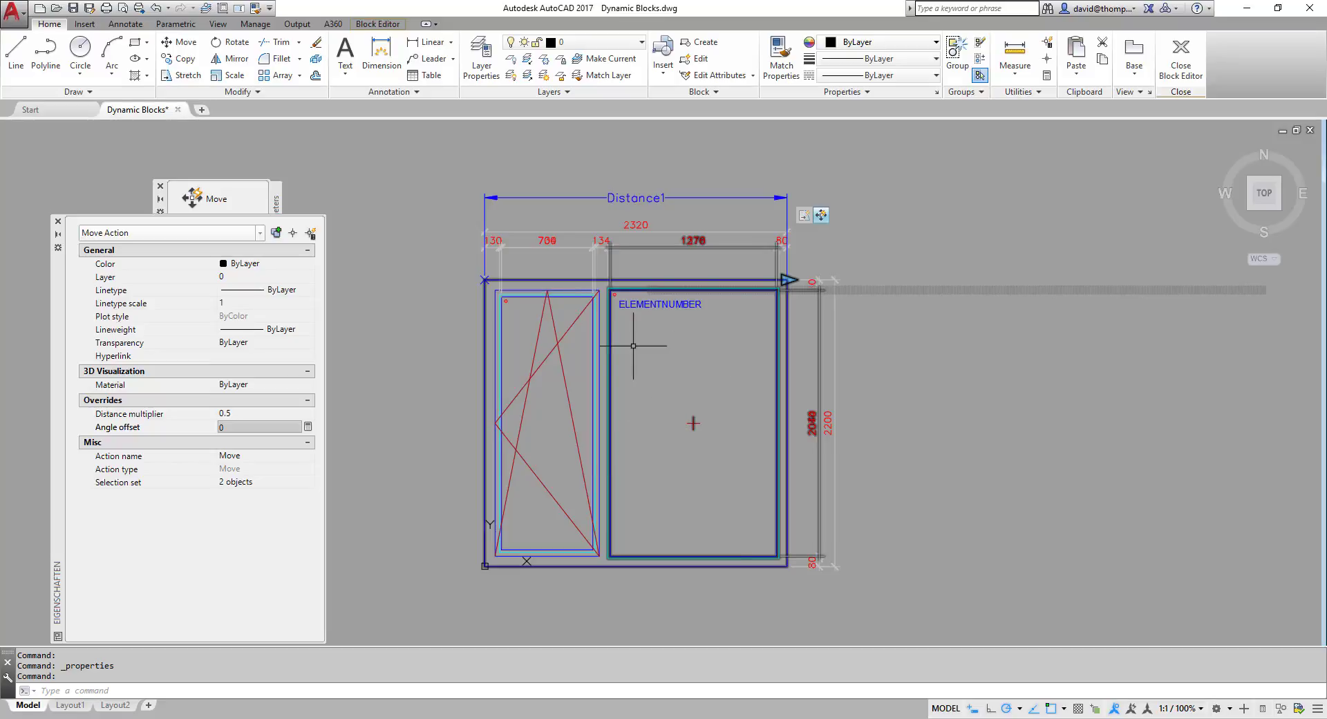
{"action": "mouse_move", "coordinate": [350, 434]}
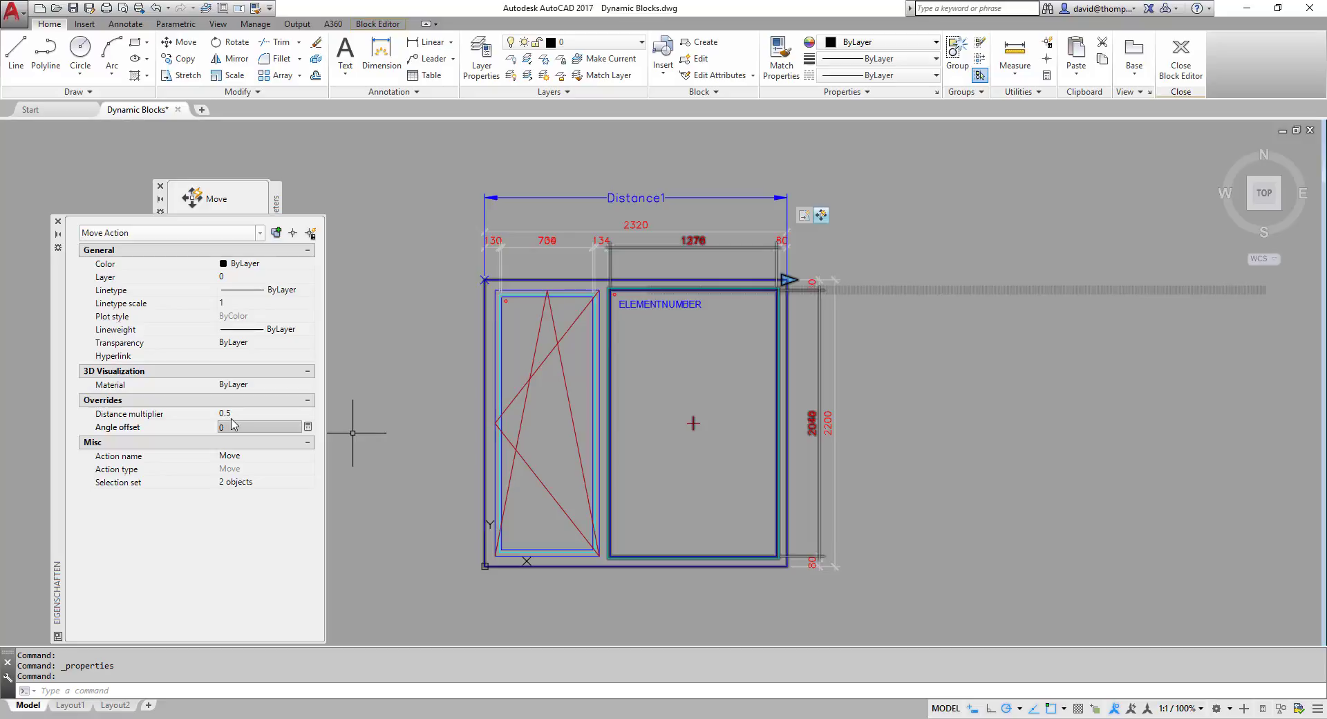
{"action": "mouse_move", "coordinate": [737, 470]}
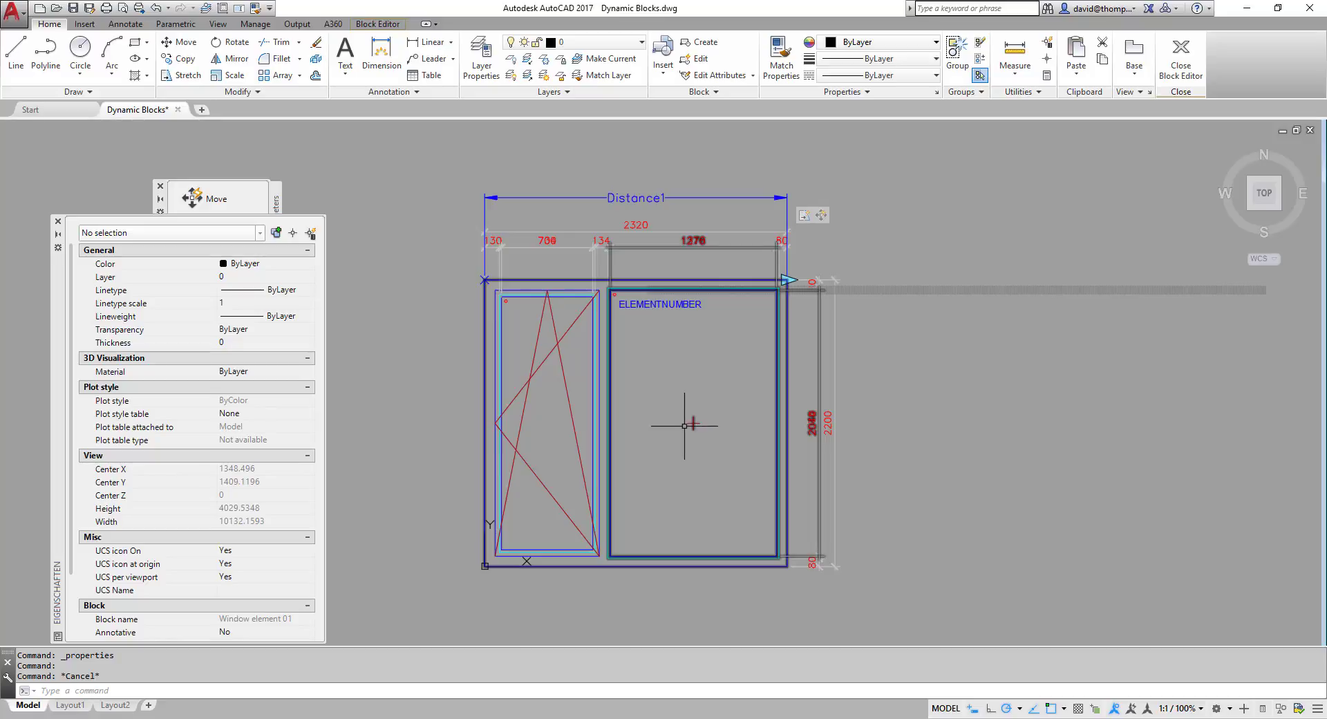
Exit the block editor, close Properties and bring up Window element 02's block options.
{"action": "left_click", "coordinate": [1179, 56]}
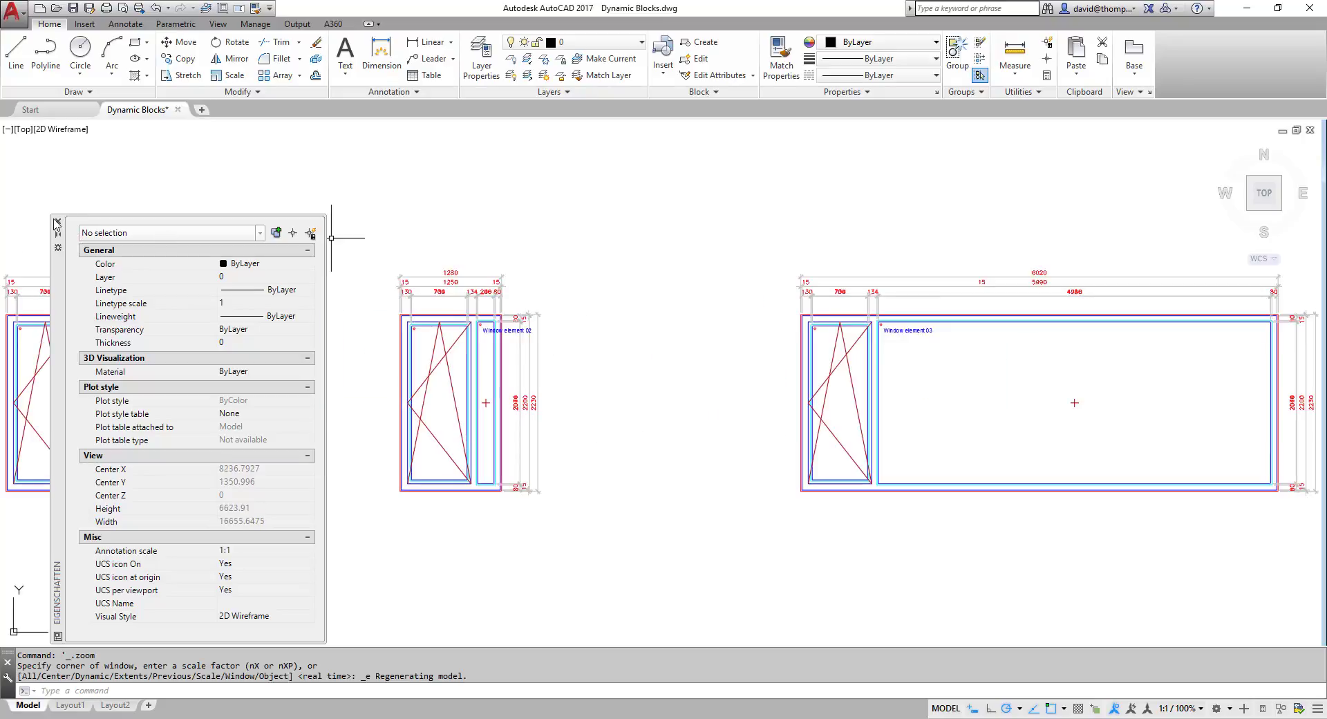
{"action": "left_click", "coordinate": [55, 222]}
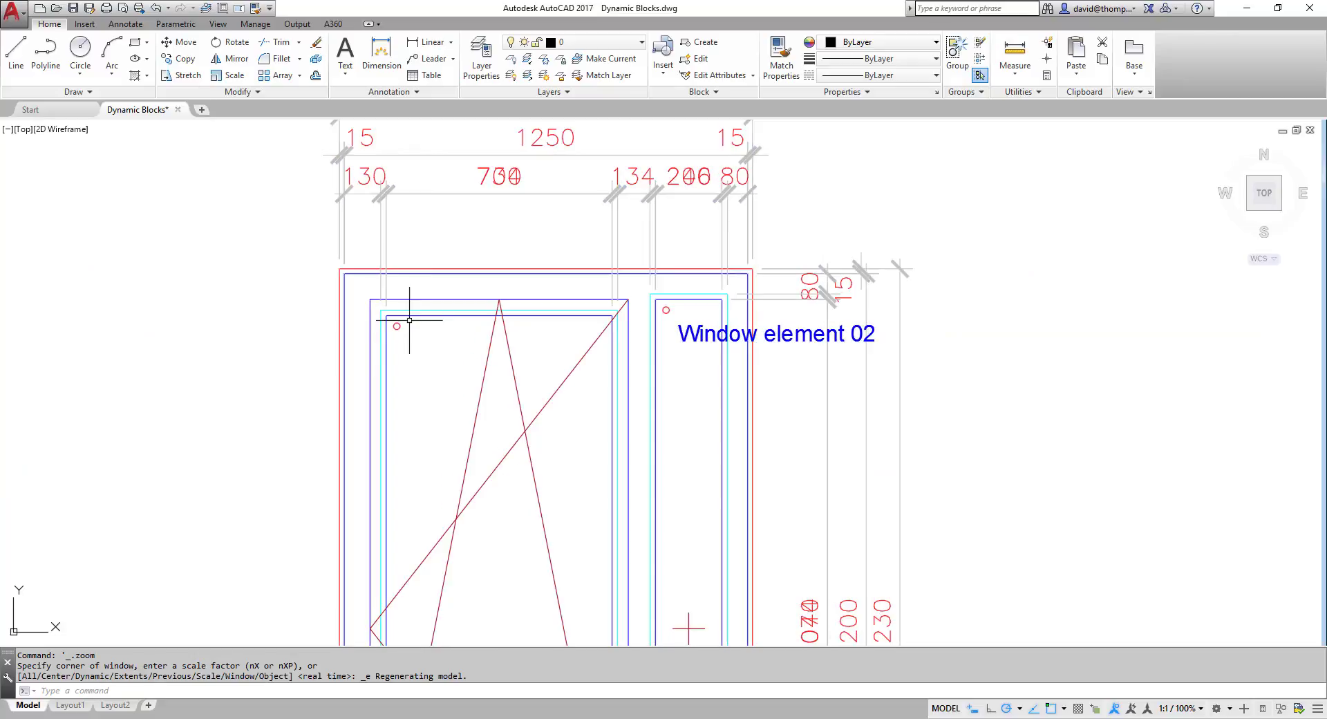
{"action": "mouse_move", "coordinate": [636, 331]}
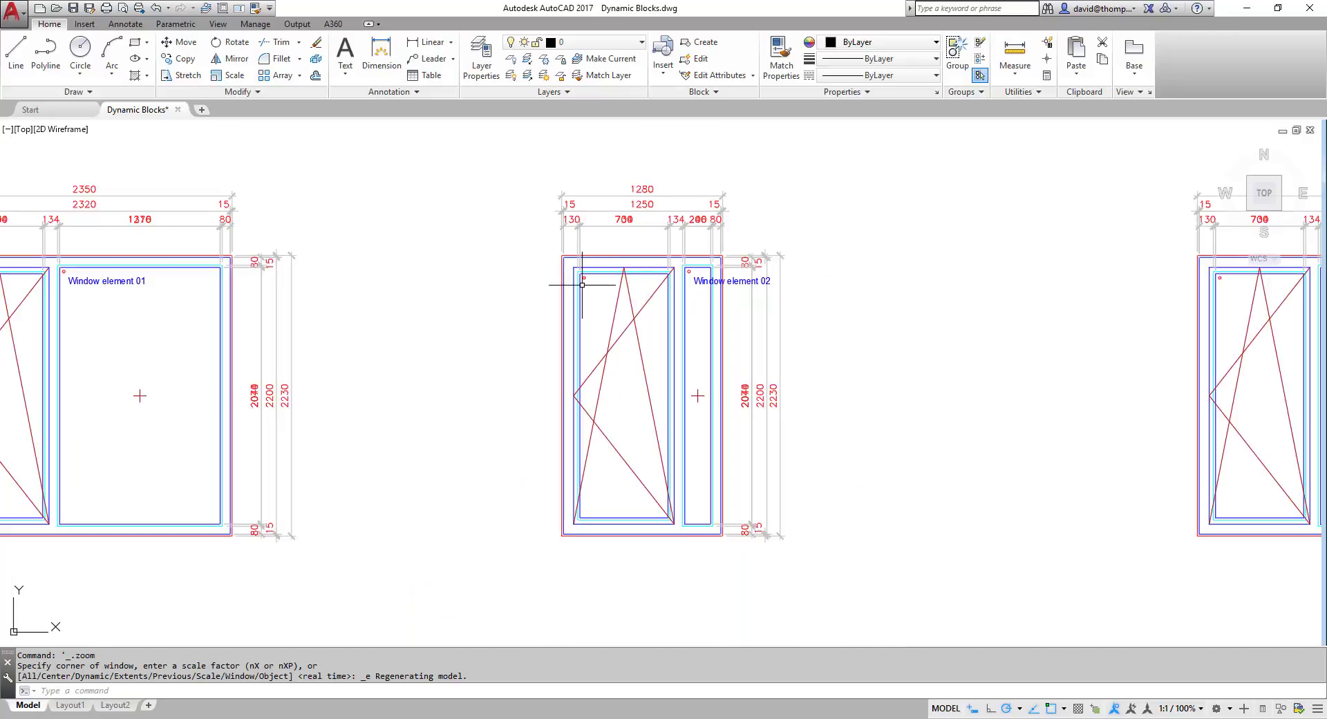
{"action": "mouse_move", "coordinate": [599, 451]}
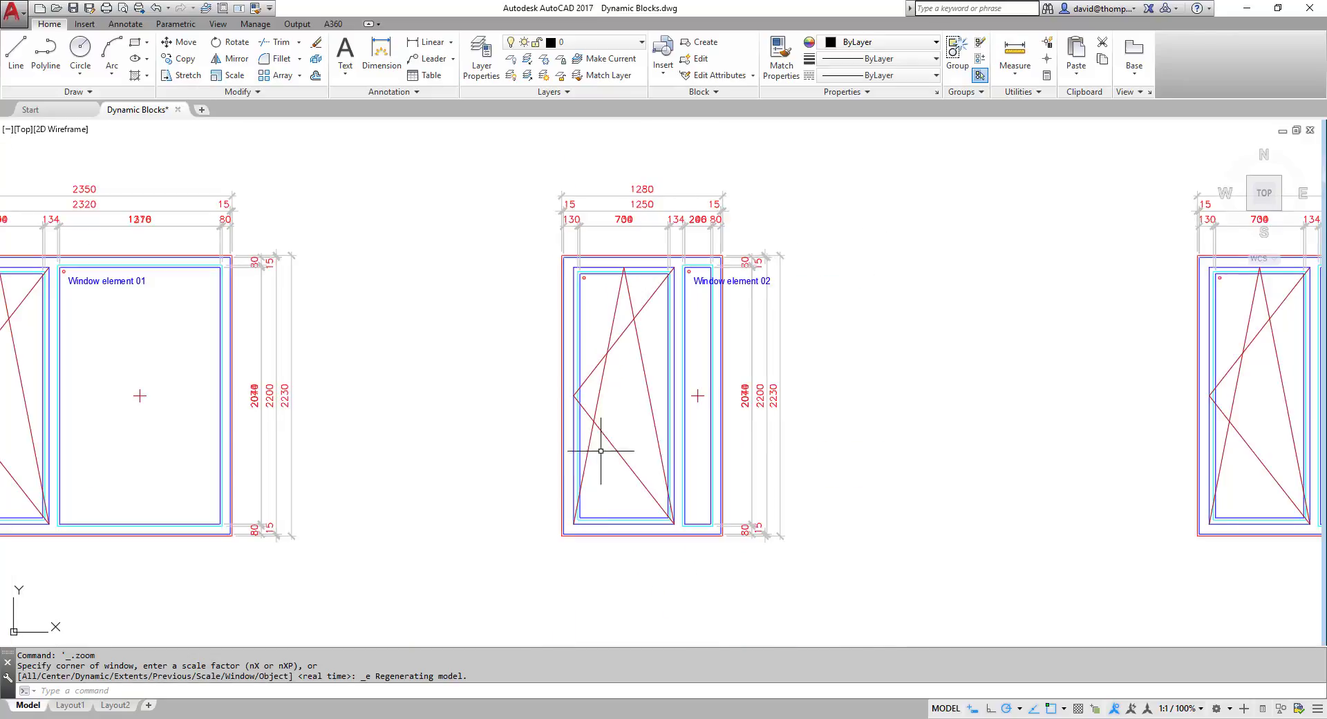
{"action": "mouse_move", "coordinate": [604, 260]}
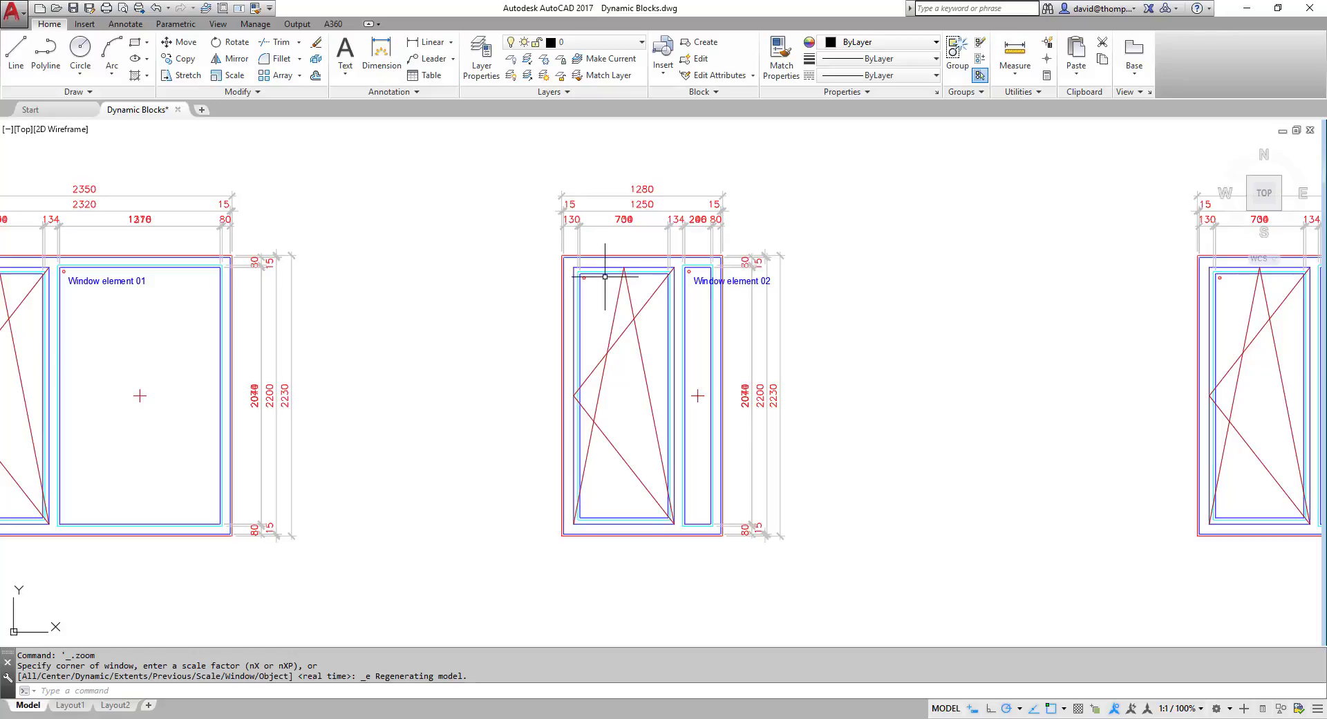
{"action": "left_click", "coordinate": [622, 398]}
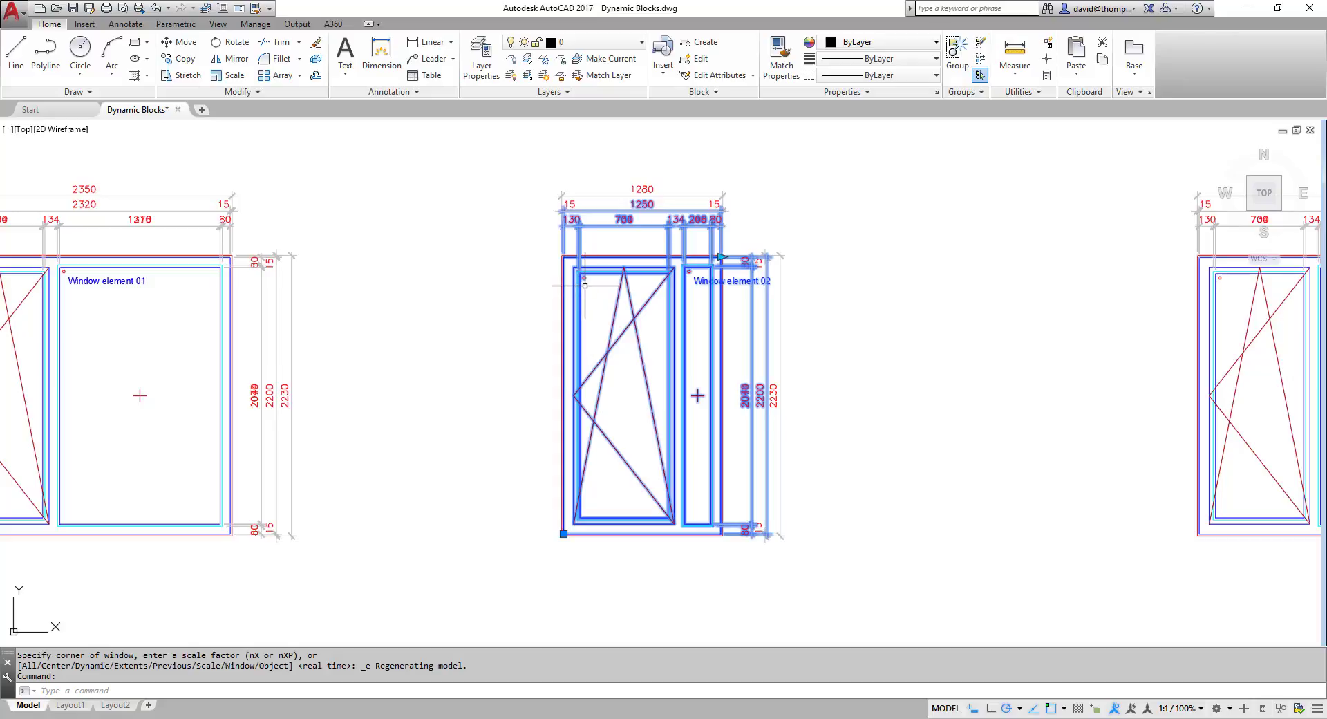
{"action": "mouse_move", "coordinate": [596, 289]}
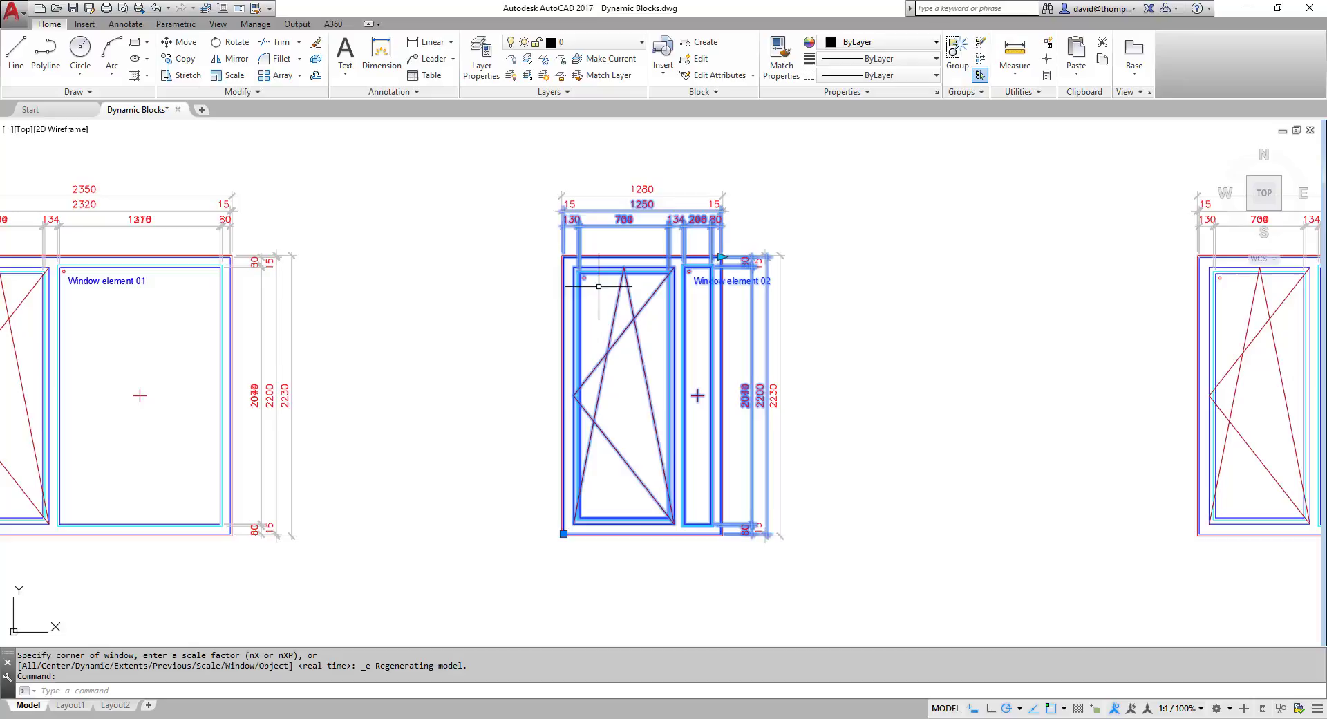
{"action": "mouse_move", "coordinate": [597, 292]}
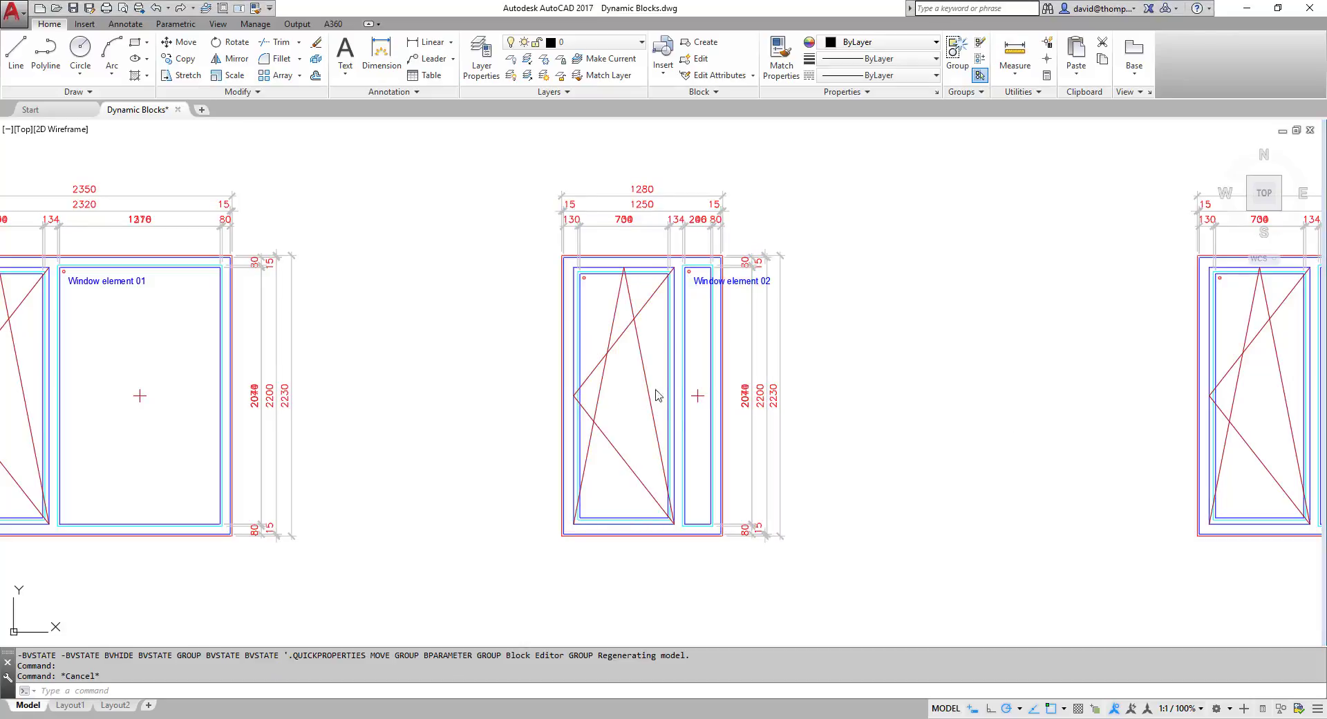
{"action": "right_click", "coordinate": [658, 395]}
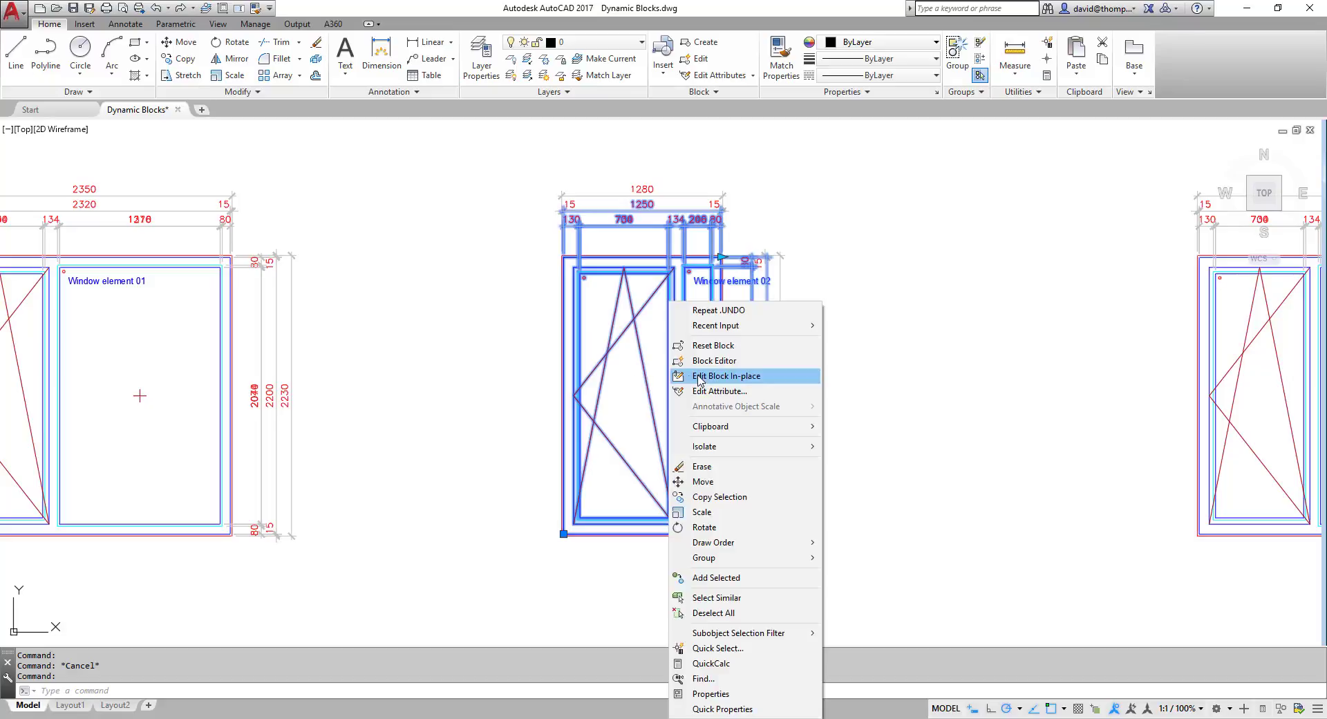
Reopen the window block, place a Visibility1 parameter at the left sash top and bring up its visibility states.
{"action": "left_click", "coordinate": [726, 374]}
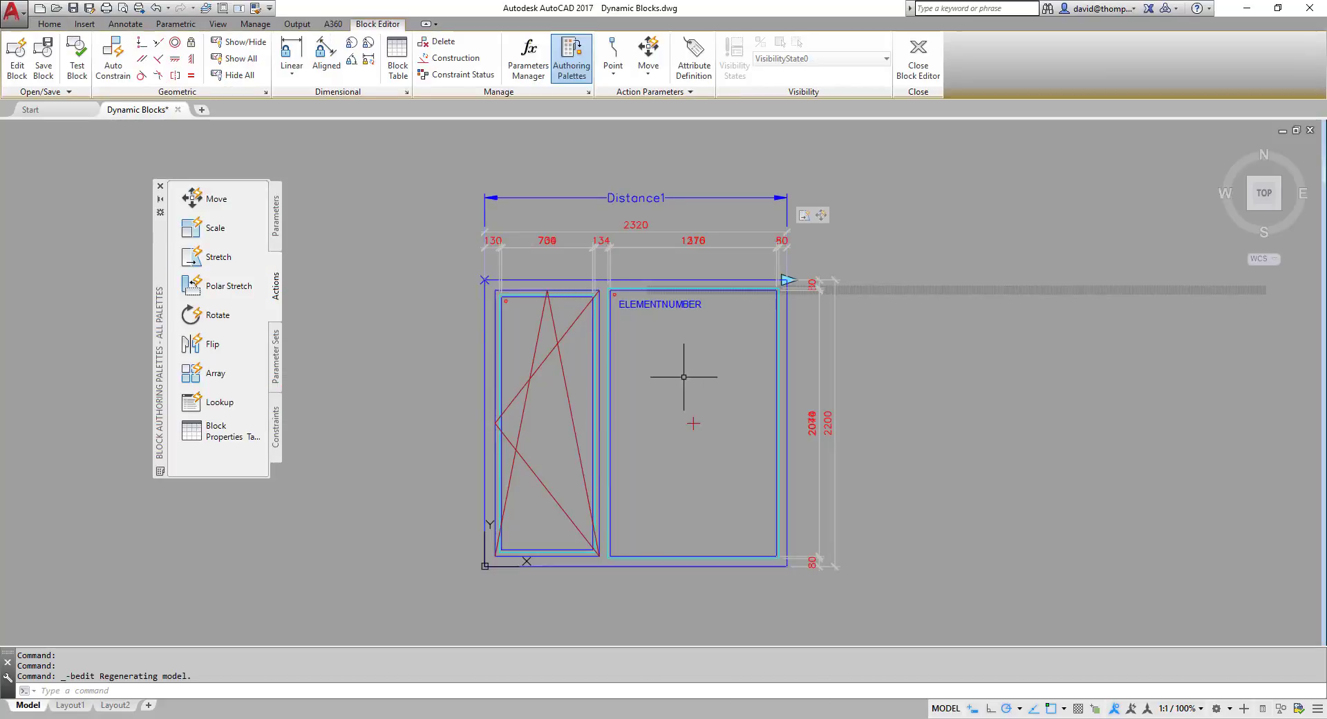
{"action": "left_click", "coordinate": [274, 211]}
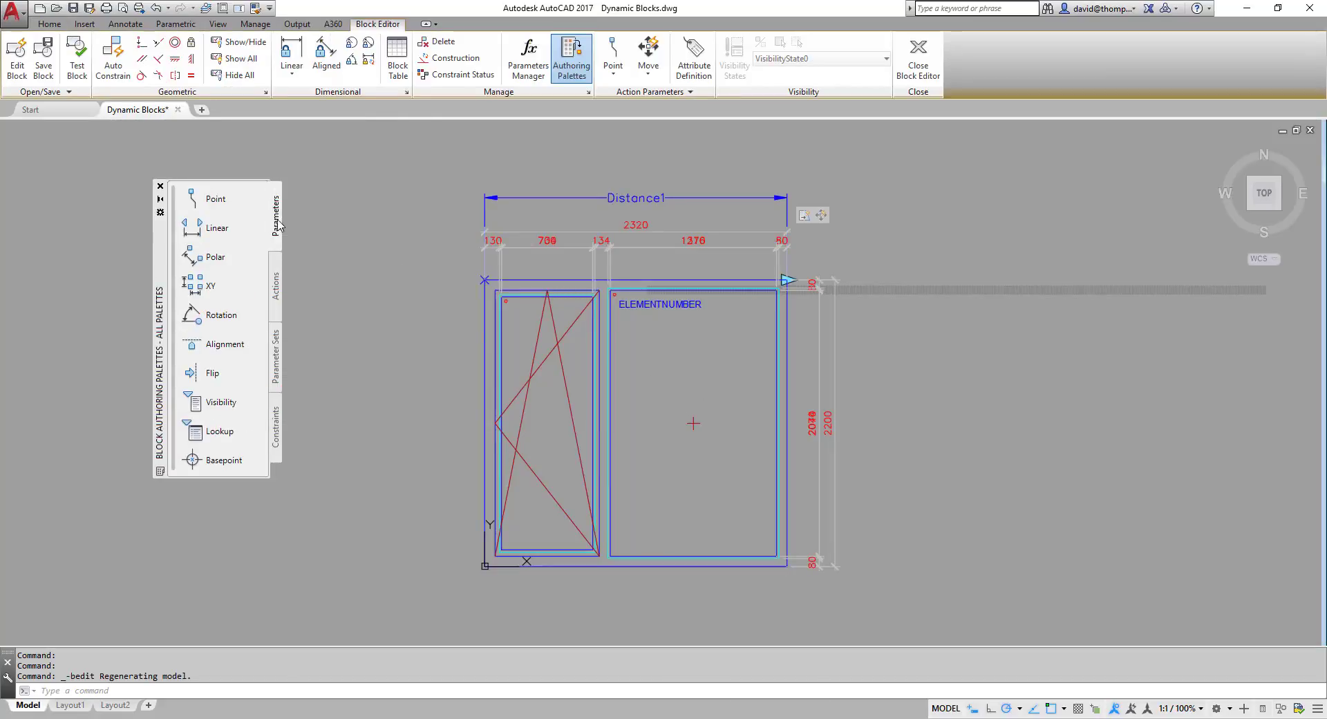
{"action": "mouse_move", "coordinate": [221, 402]}
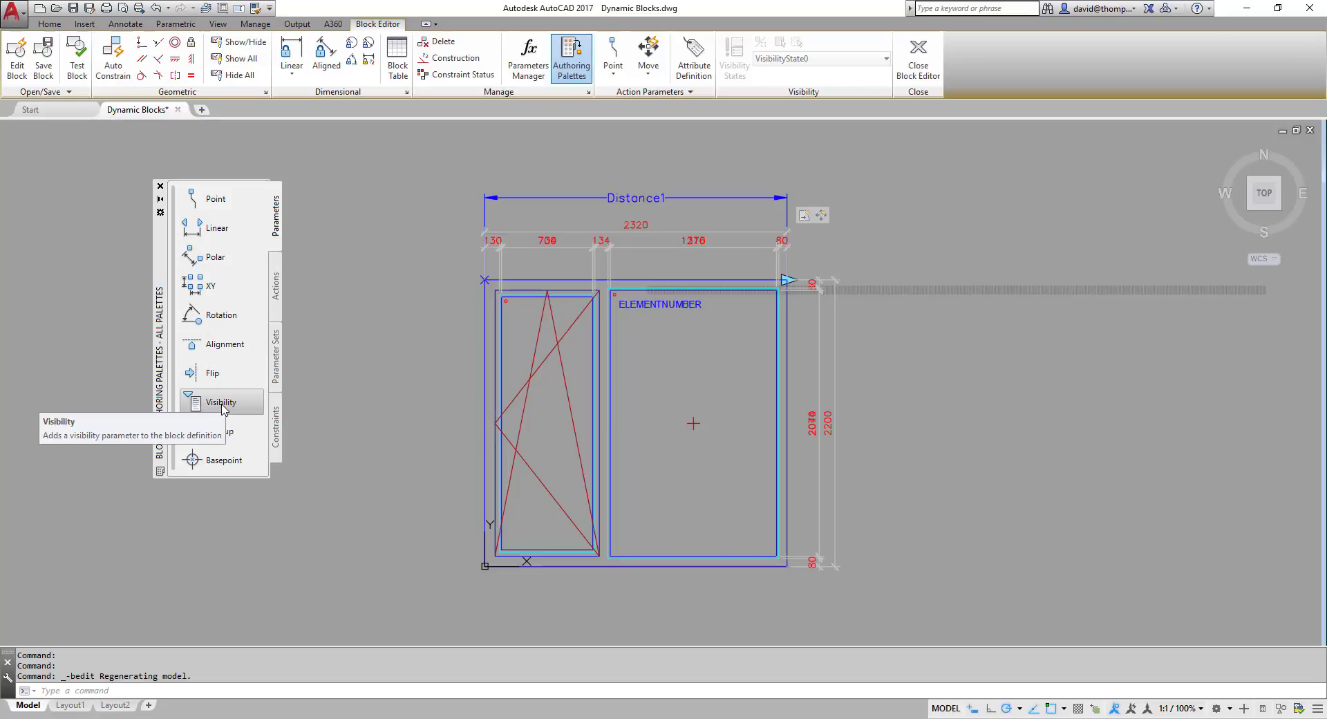
{"action": "left_click", "coordinate": [221, 401]}
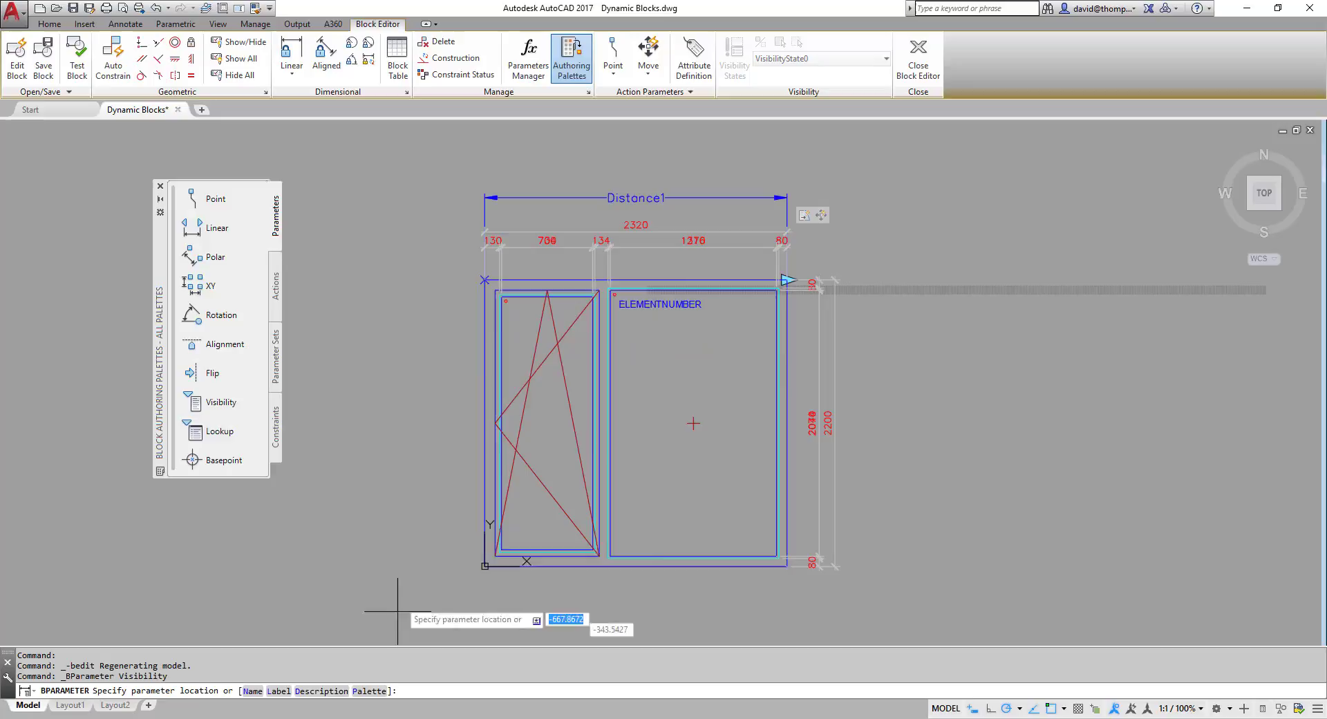
{"action": "mouse_move", "coordinate": [506, 300]}
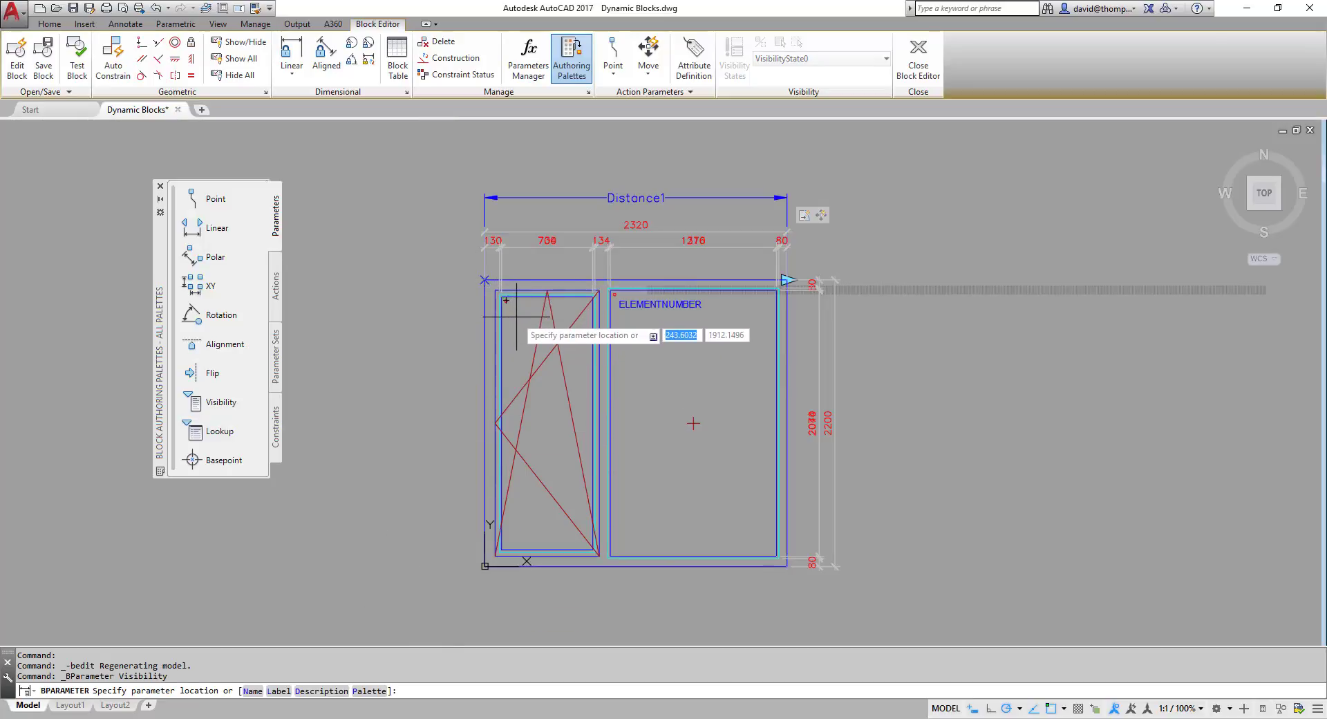
{"action": "left_click", "coordinate": [515, 343]}
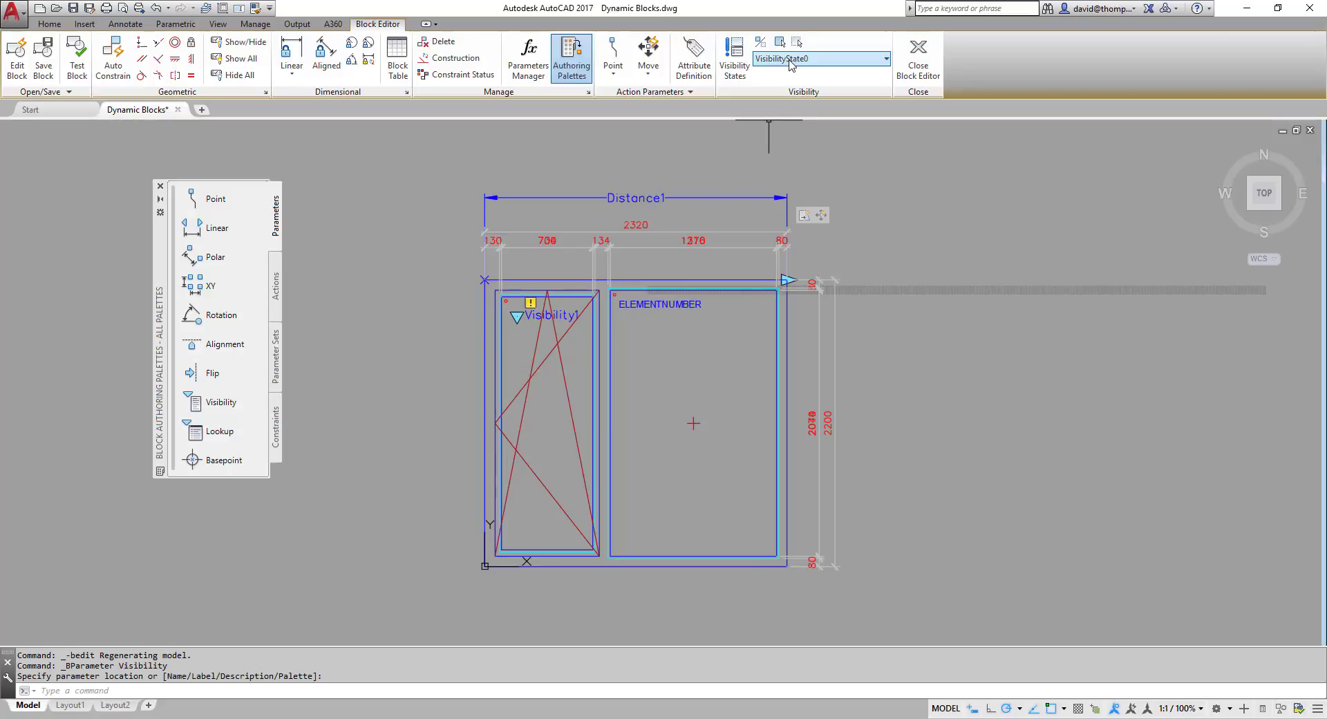
{"action": "left_click", "coordinate": [732, 58]}
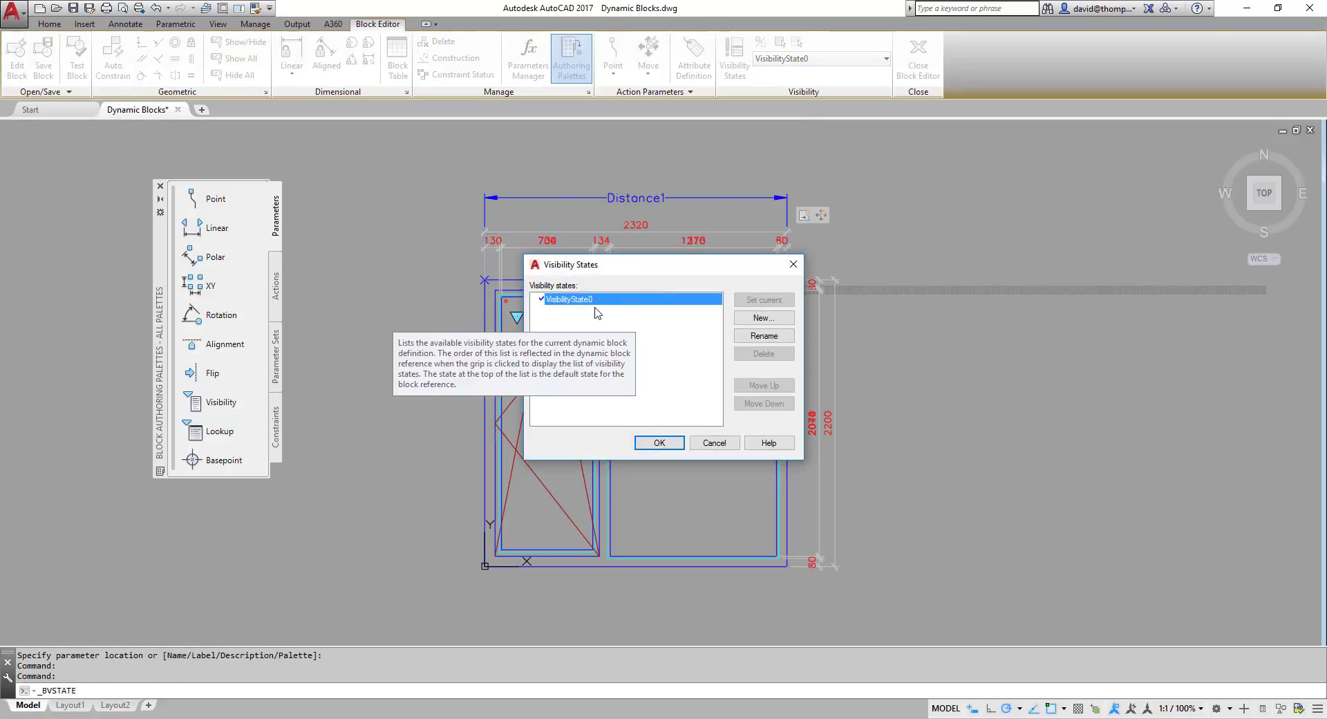
Rename the default visibility state to 'alarm coil: yes'.
{"action": "double_click", "coordinate": [567, 299]}
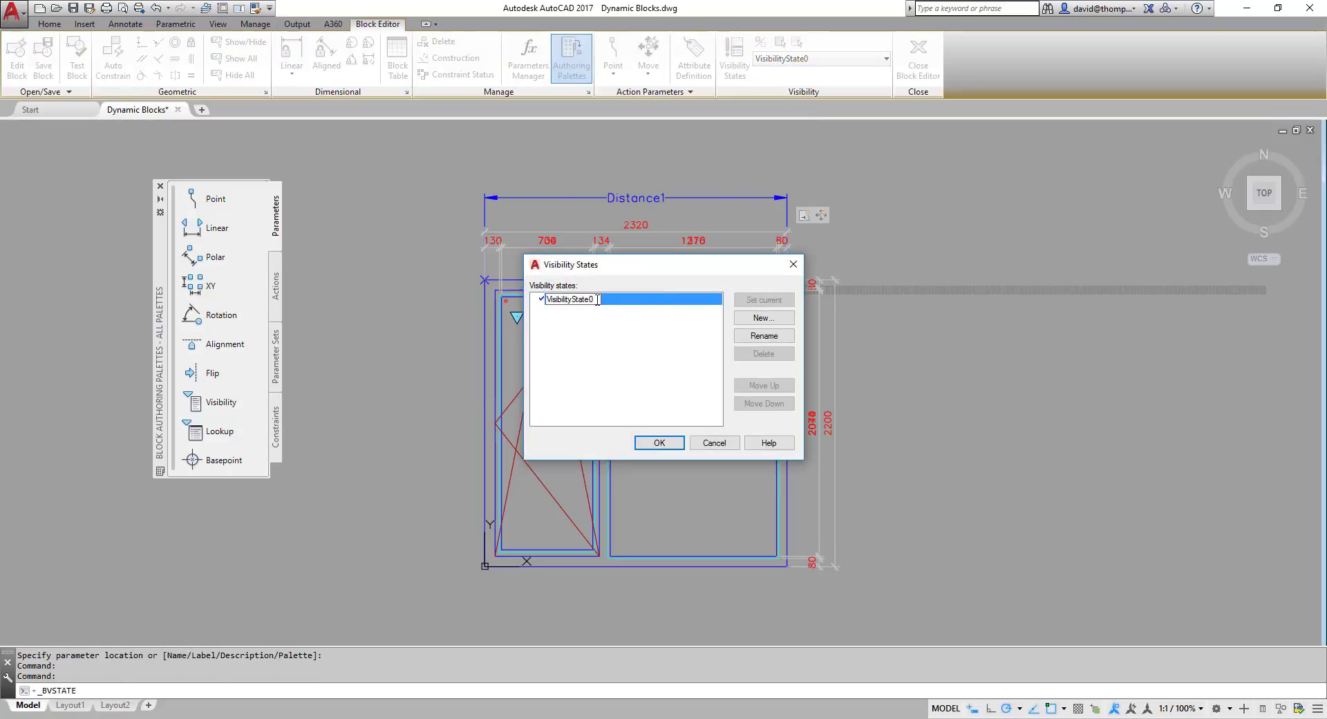
{"action": "type", "text": "alarm"}
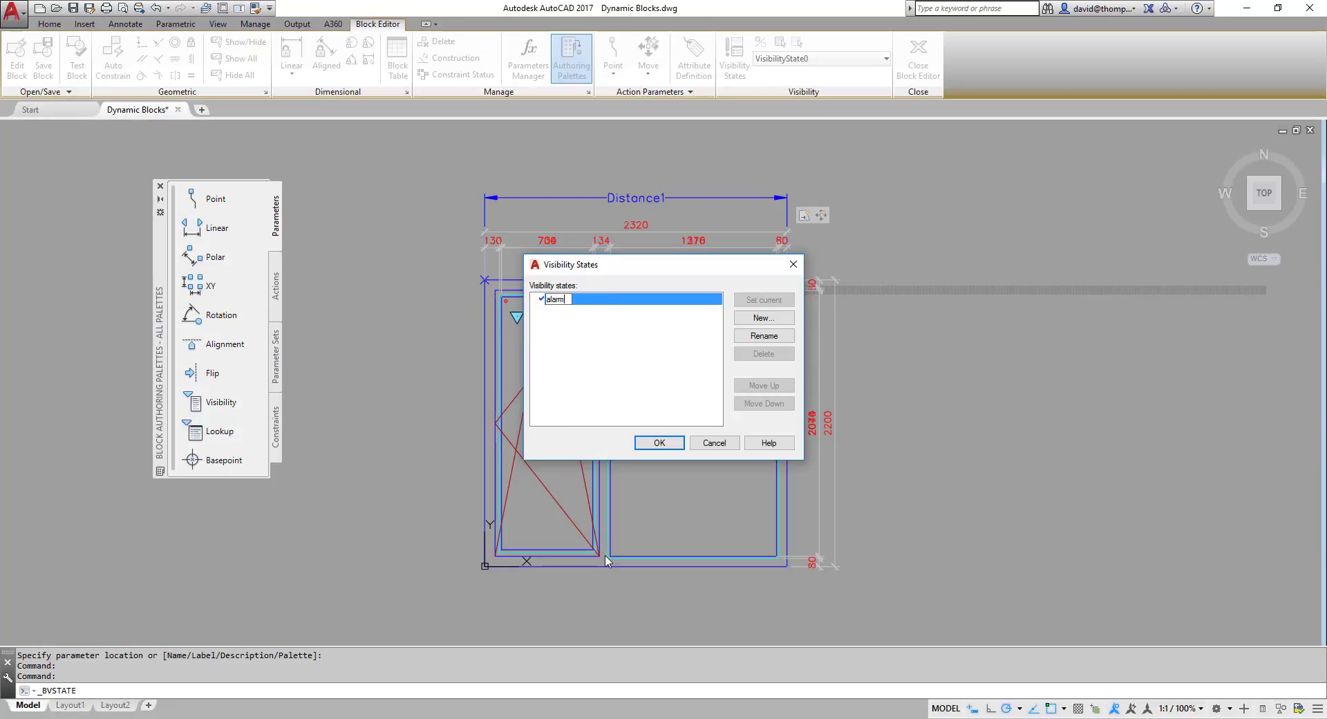
{"action": "type", "text": "coil: y"}
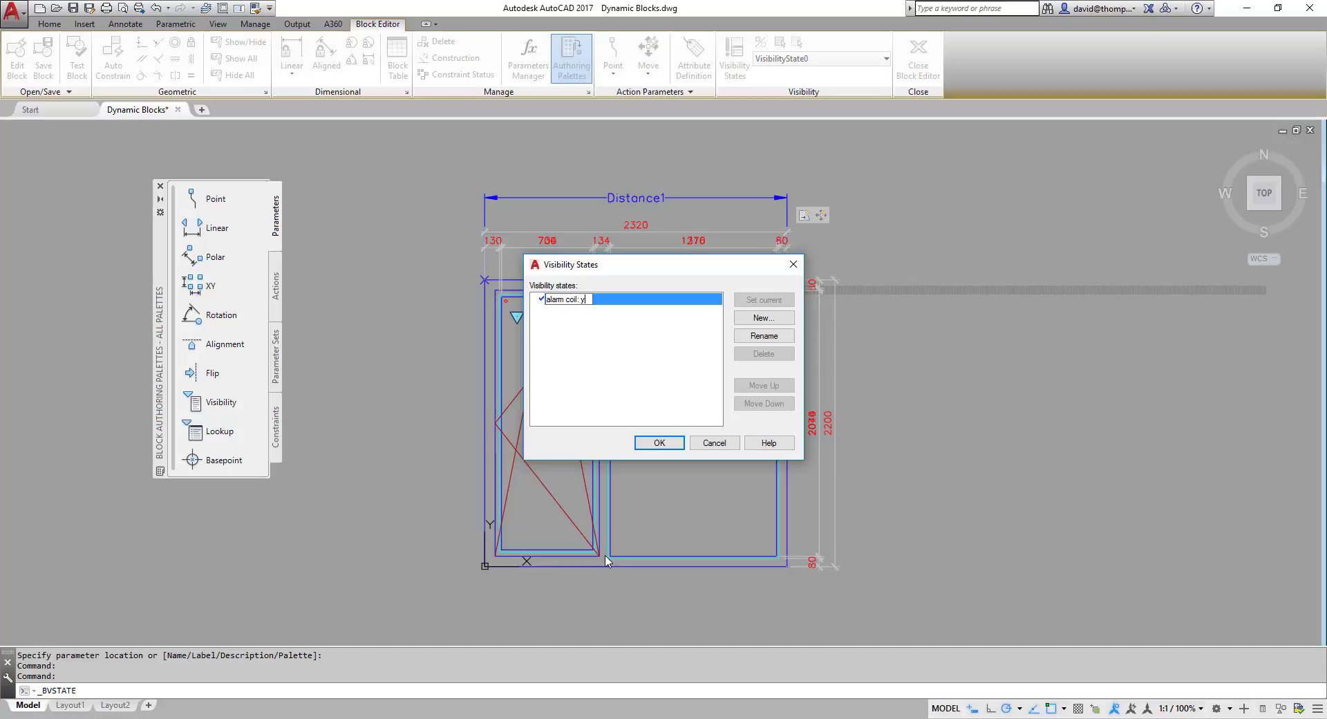
{"action": "type", "text": "es"}
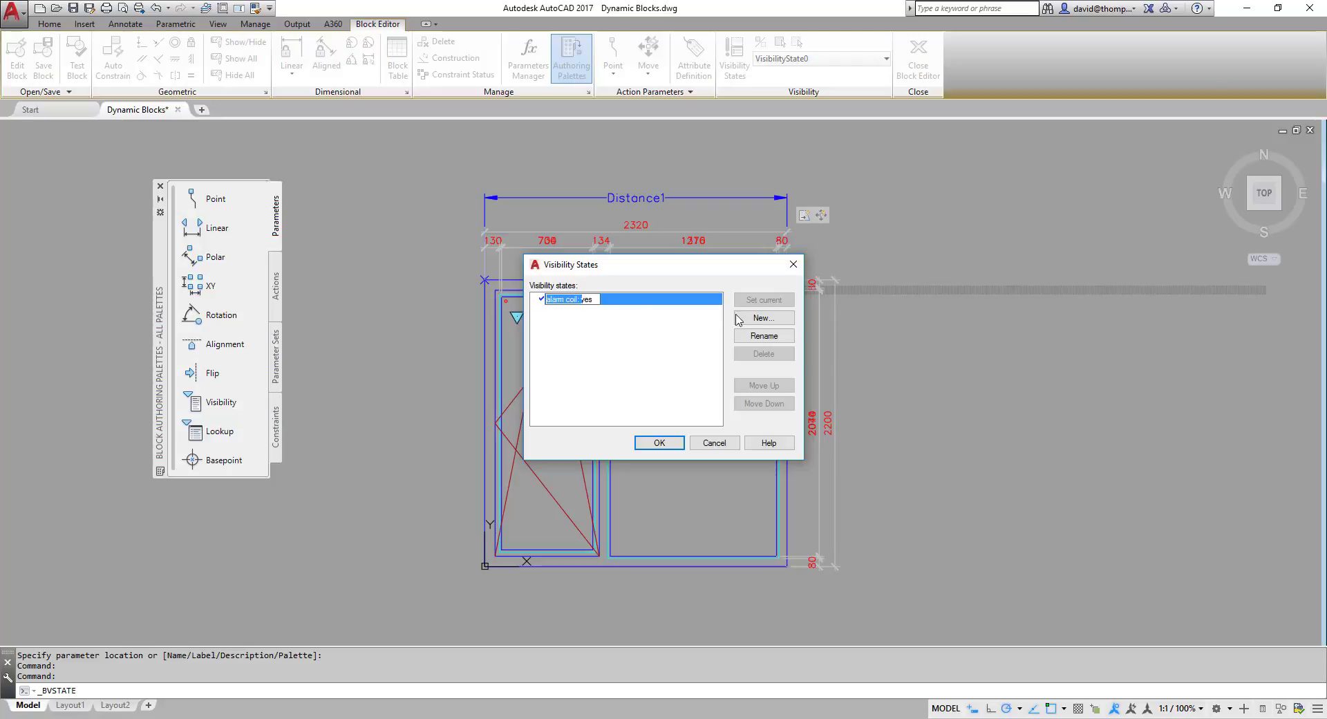
Add a second visibility state named 'alarm coil: no' and confirm it.
{"action": "left_click", "coordinate": [763, 318]}
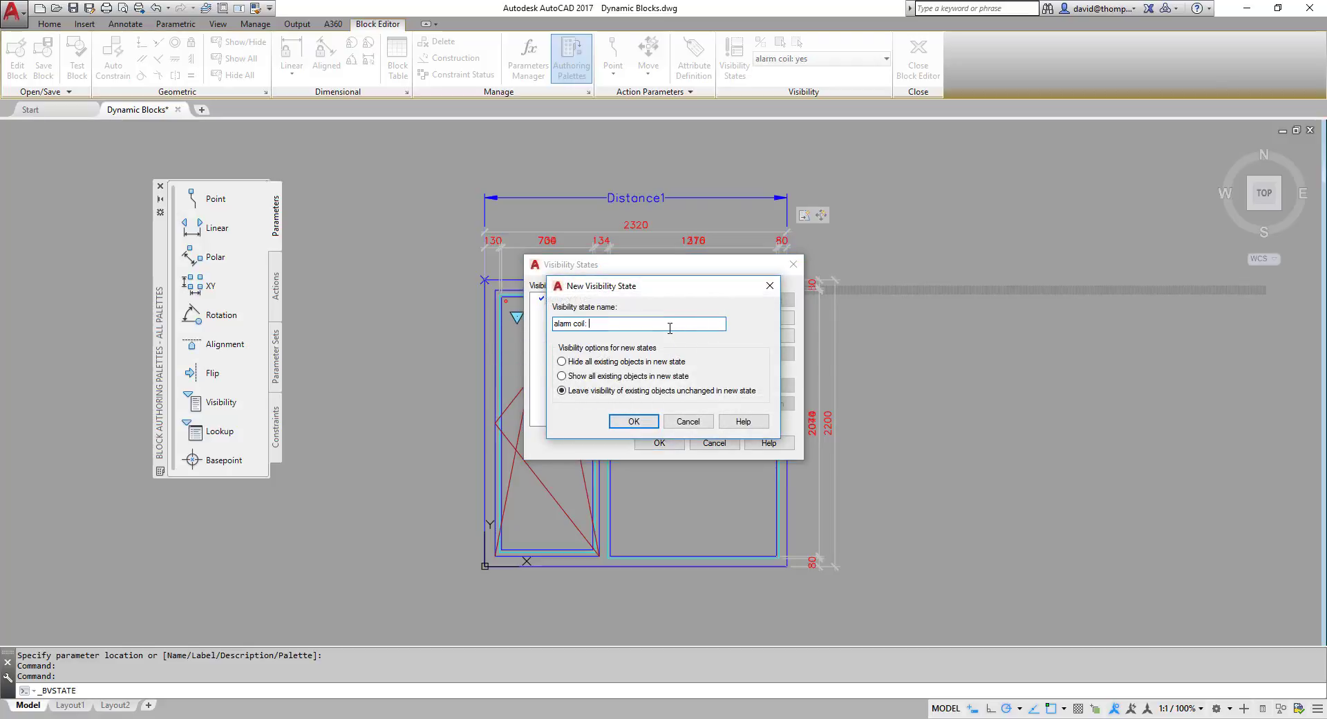
{"action": "type", "text": "no"}
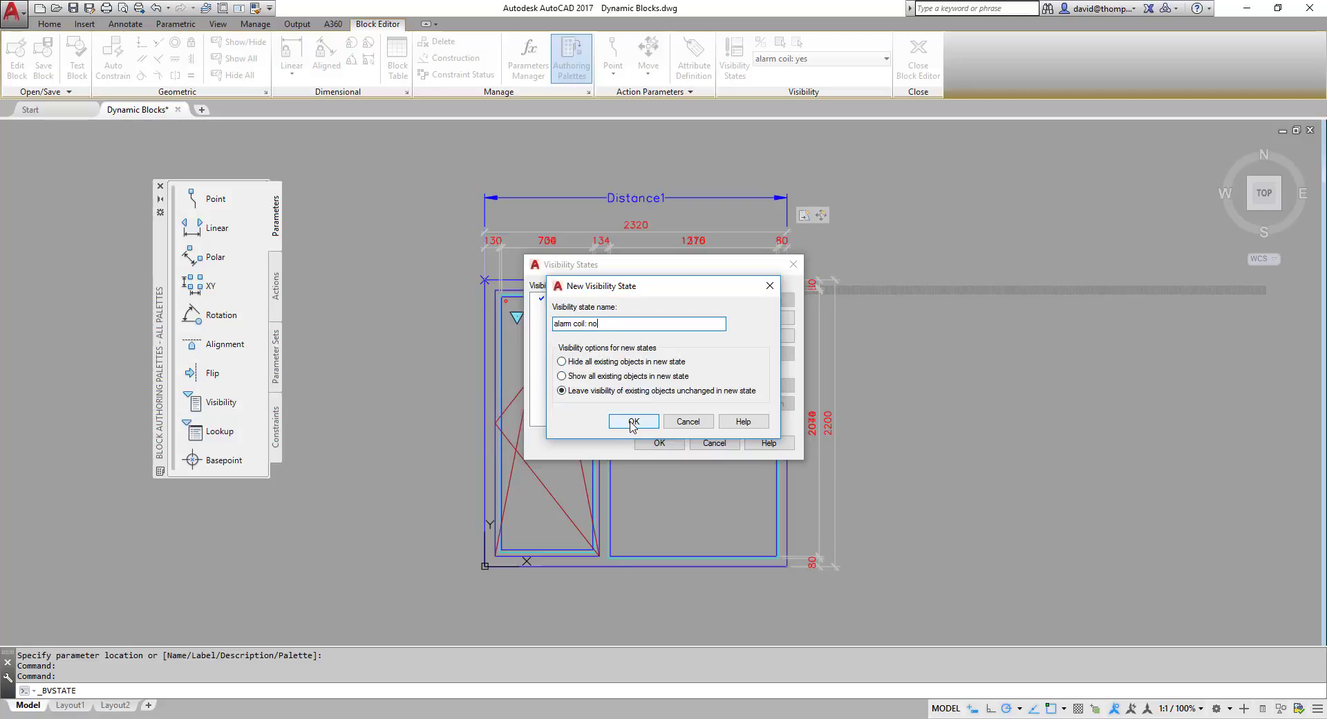
{"action": "left_click", "coordinate": [633, 422]}
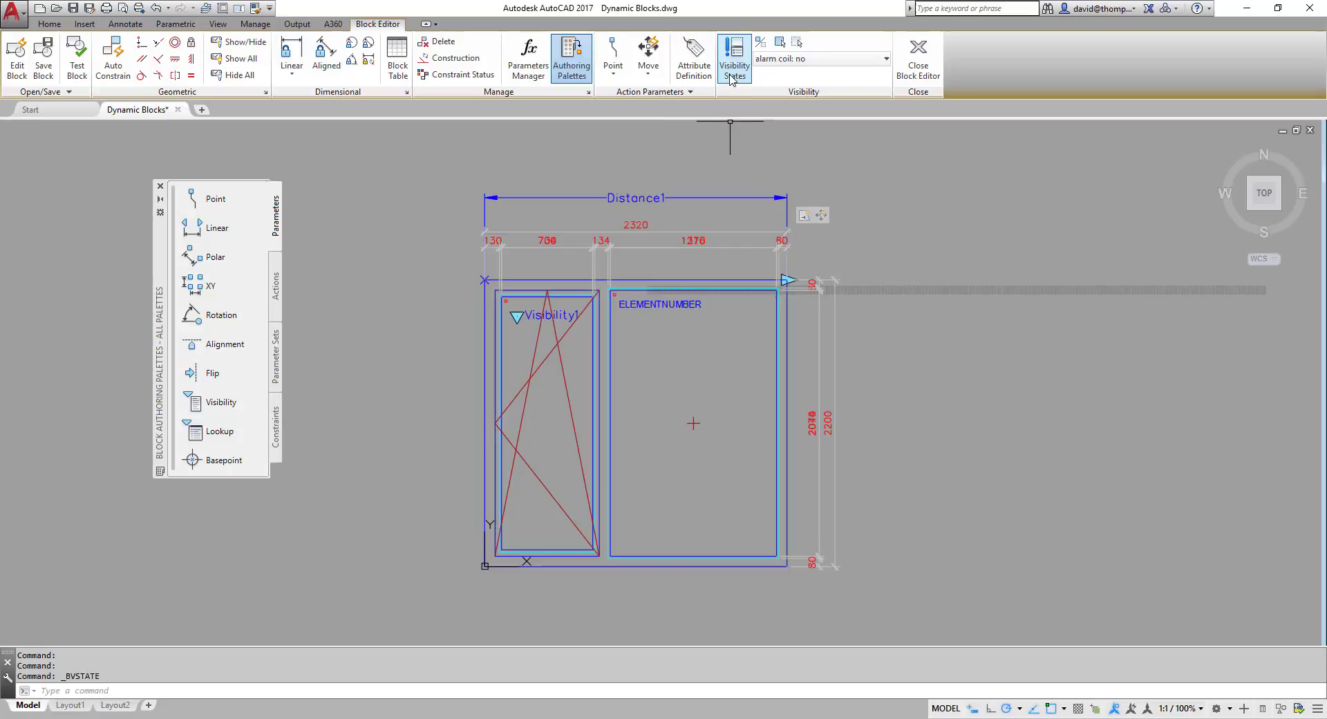
With 'alarm coil: no' current, make the chosen coil objects invisible in that state.
{"action": "left_click", "coordinate": [886, 58]}
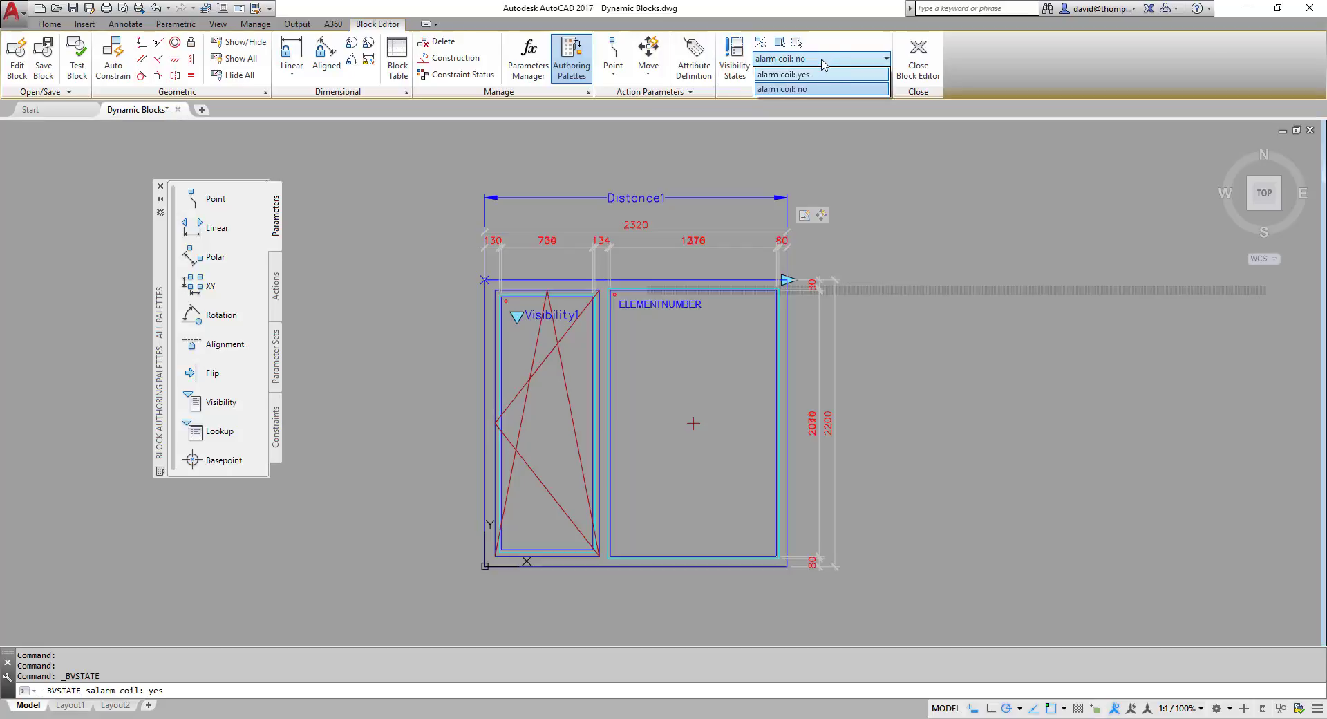
{"action": "left_click", "coordinate": [793, 88]}
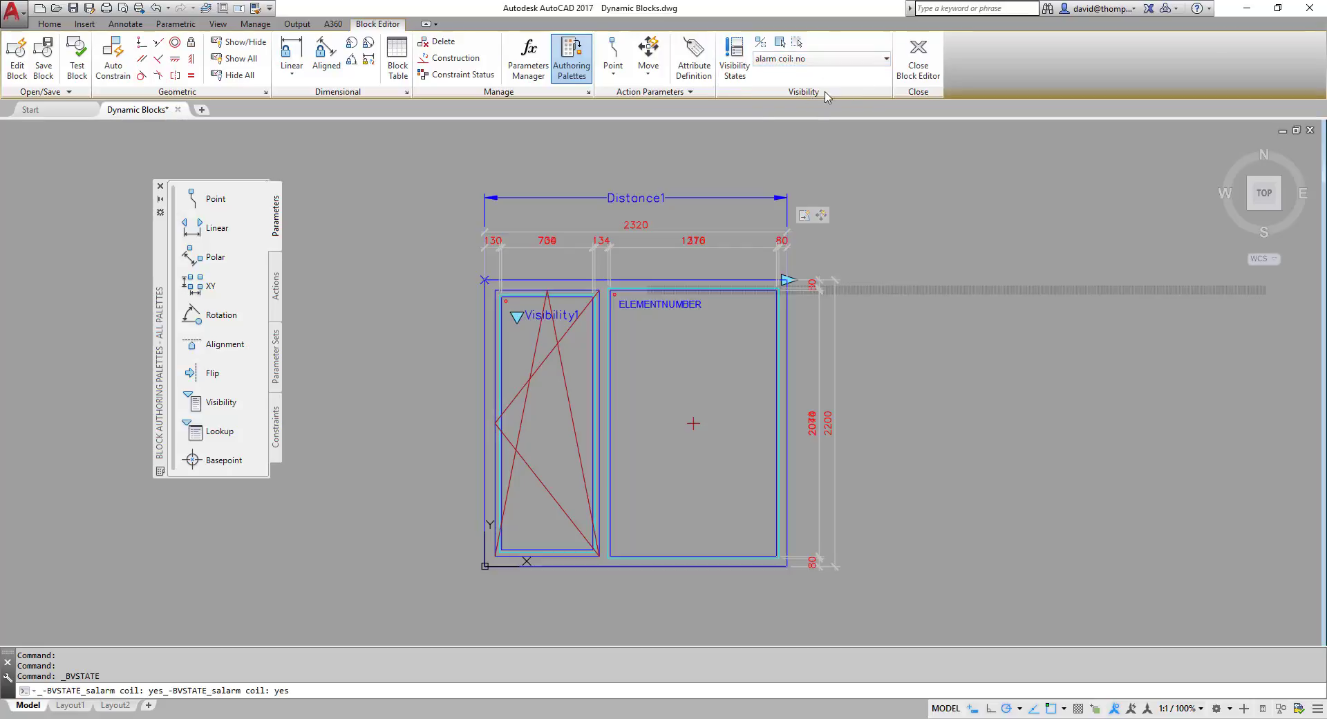
{"action": "mouse_move", "coordinate": [796, 43]}
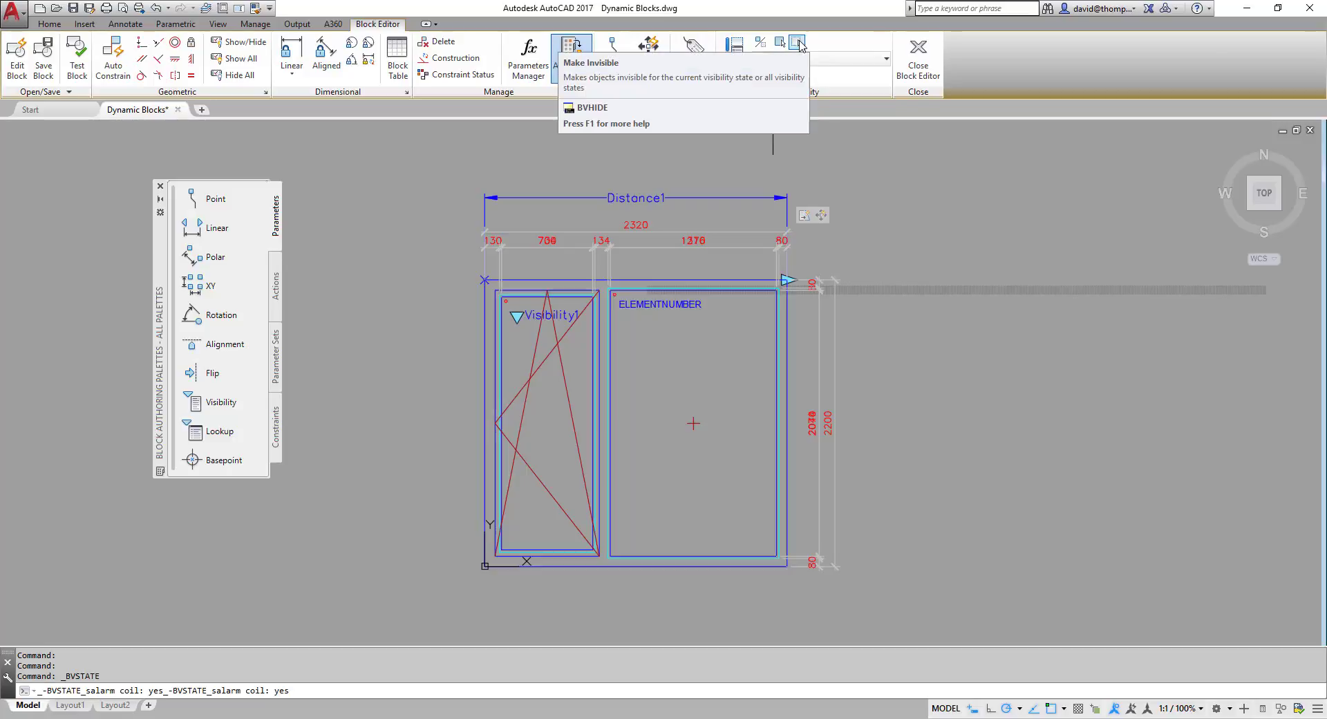
{"action": "left_click", "coordinate": [798, 42]}
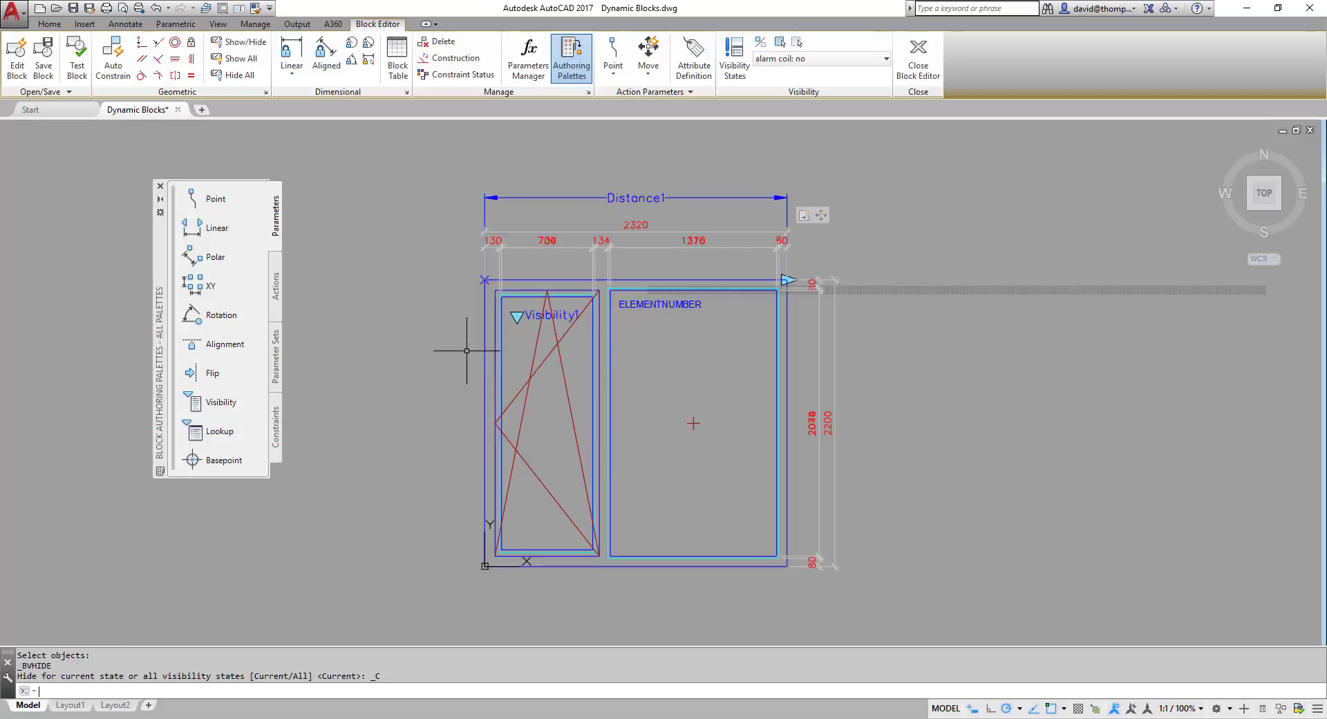
Switch the block back to the 'alarm coil: yes' visibility state.
{"action": "left_click", "coordinate": [885, 58]}
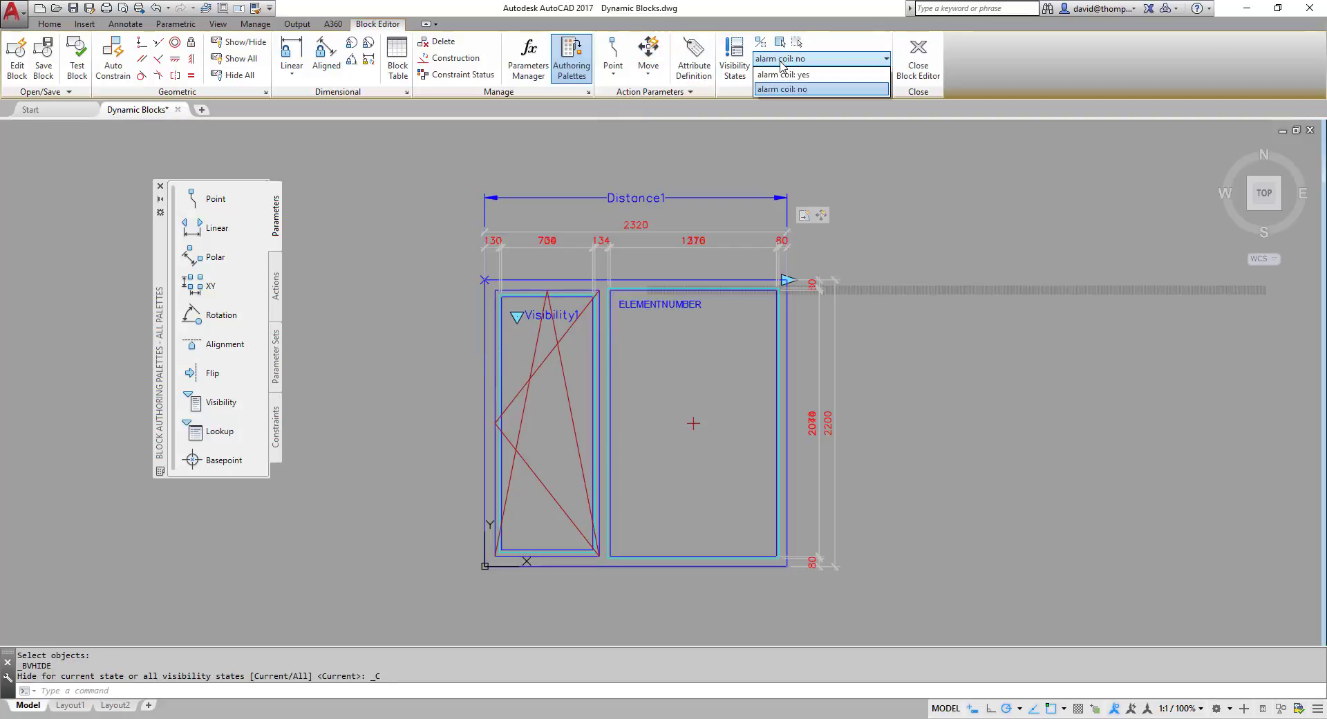
{"action": "left_click", "coordinate": [782, 73]}
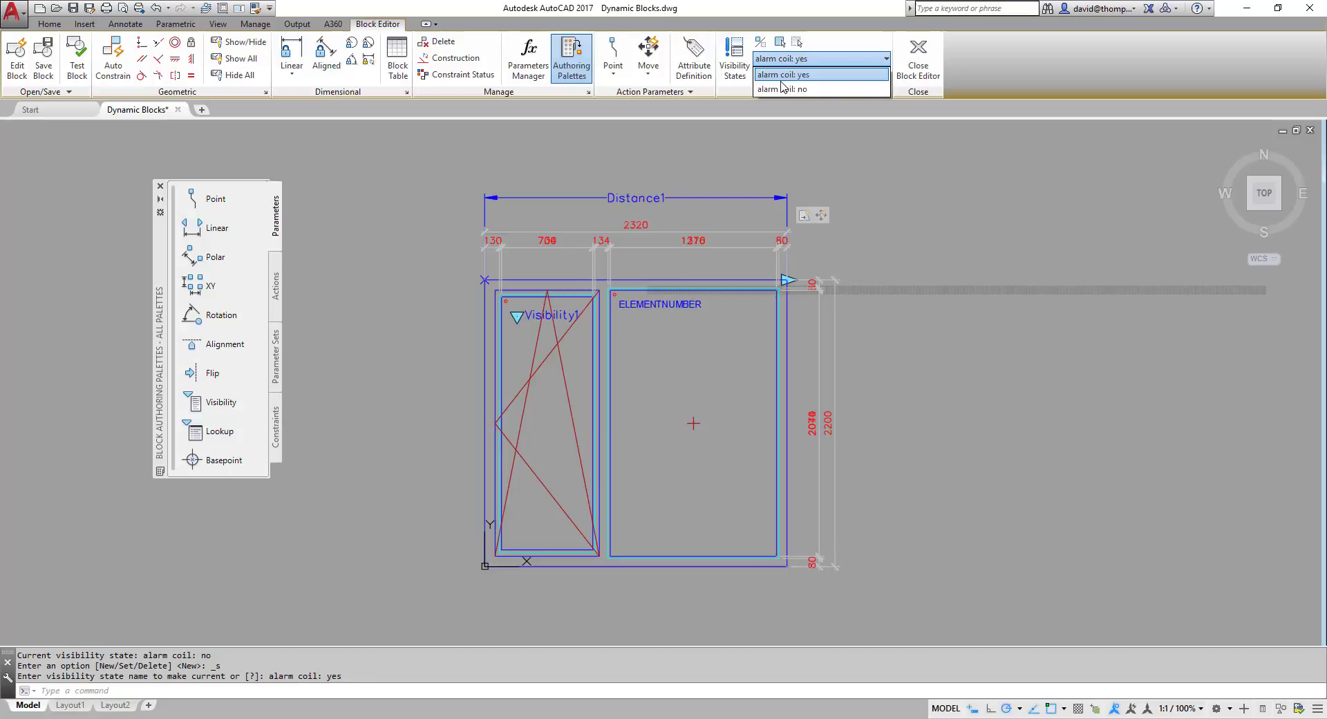
{"action": "left_click", "coordinate": [786, 89]}
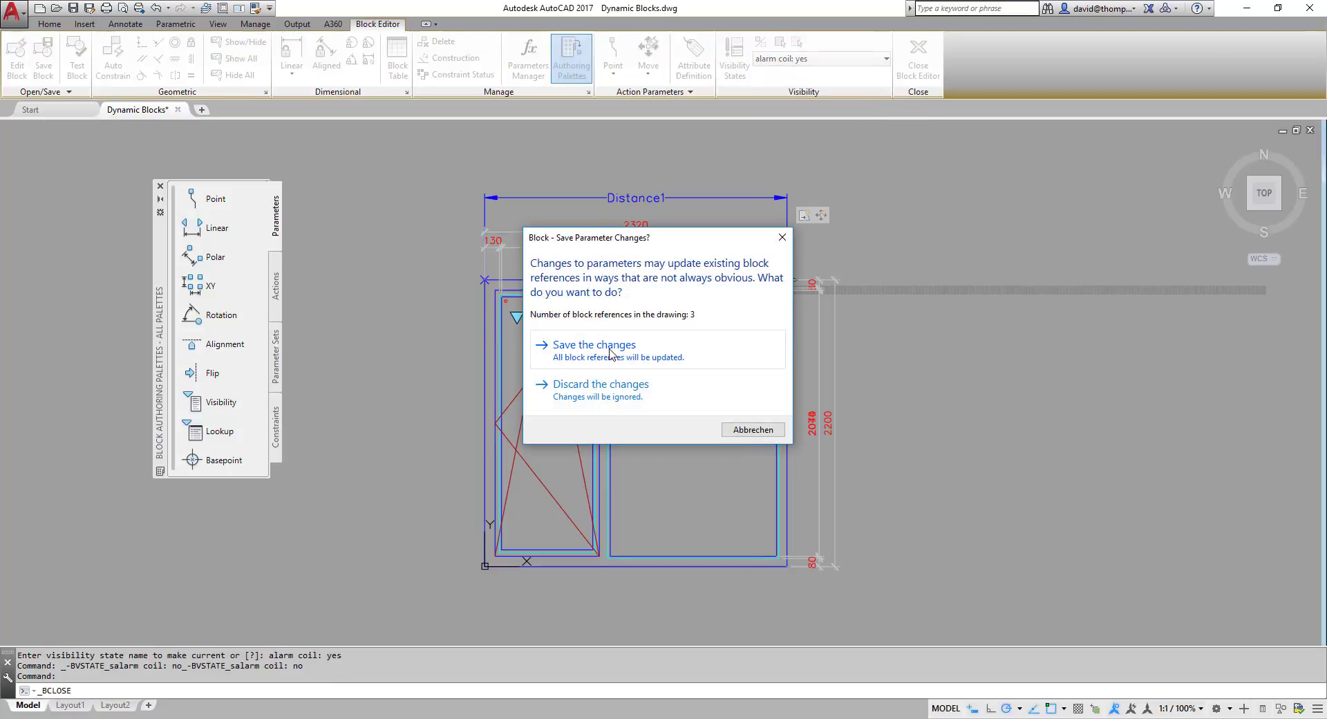
Save the block changes to all references and try Window element 02's alarm coil visibility grip in the drawing.
{"action": "left_click", "coordinate": [593, 344]}
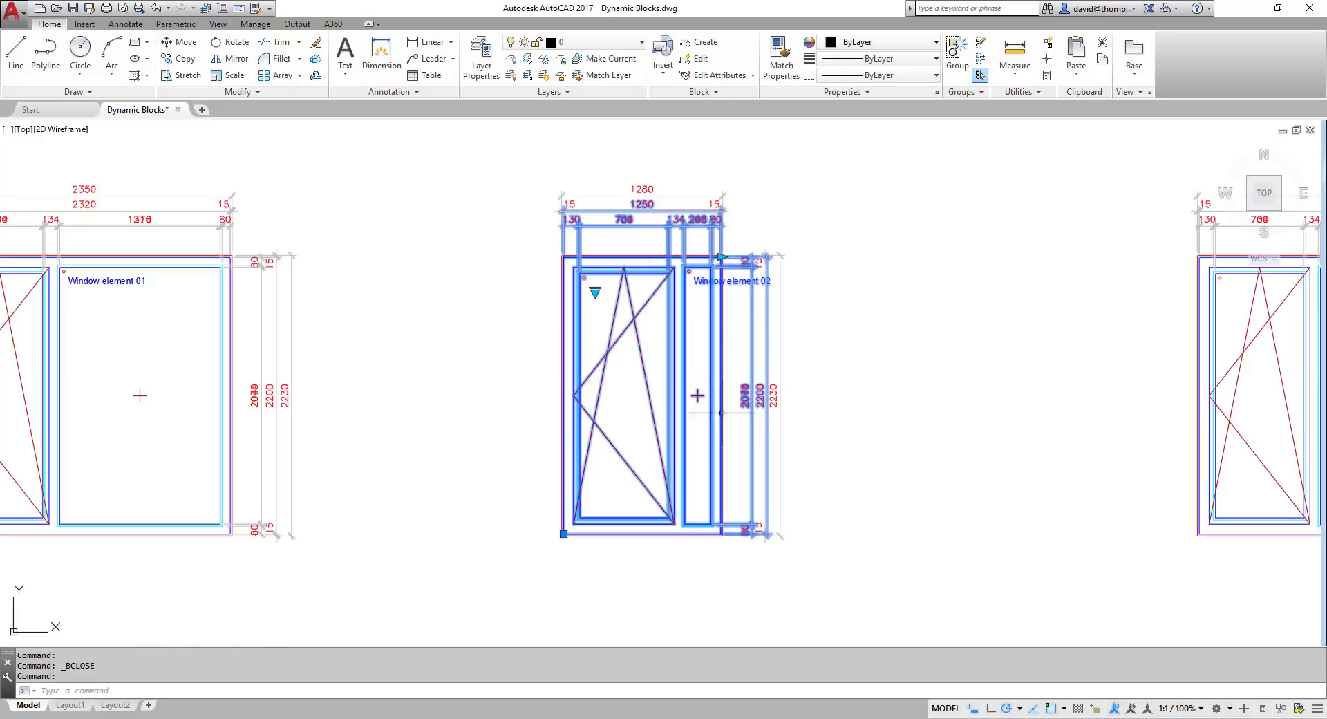
{"action": "left_click", "coordinate": [720, 257]}
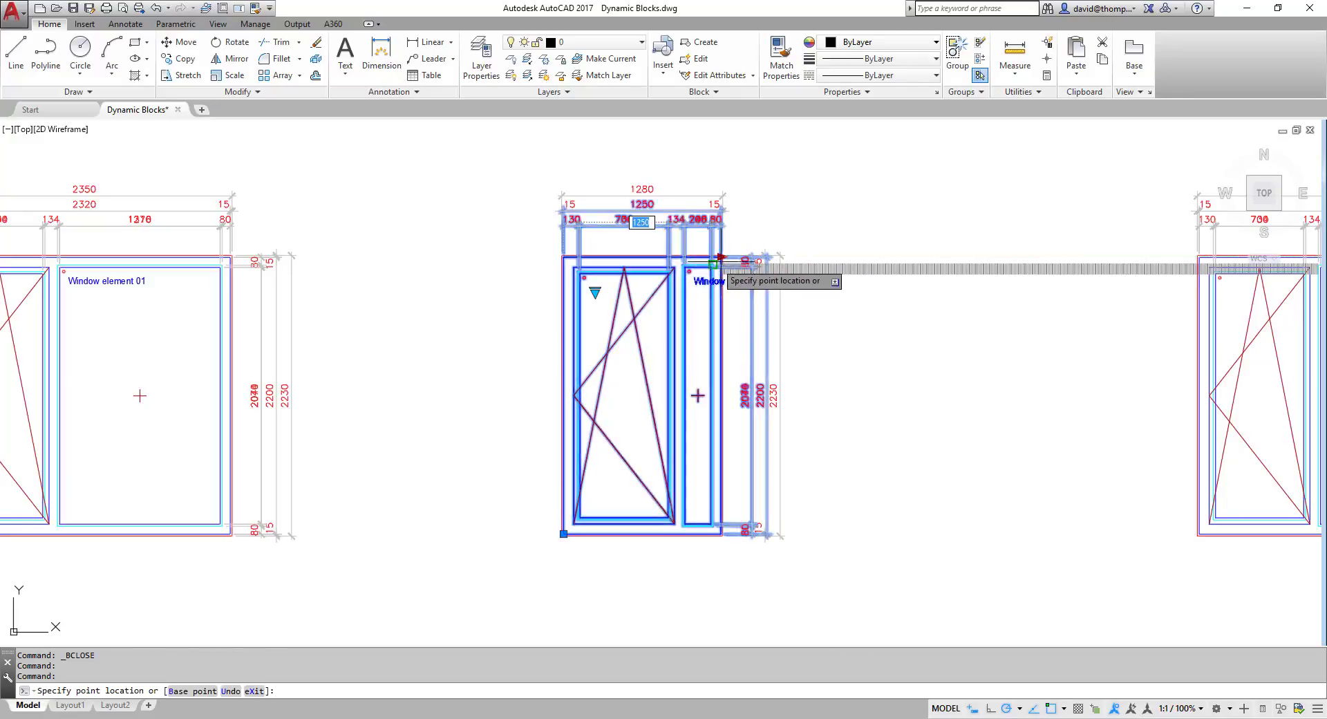
{"action": "mouse_move", "coordinate": [1109, 642]}
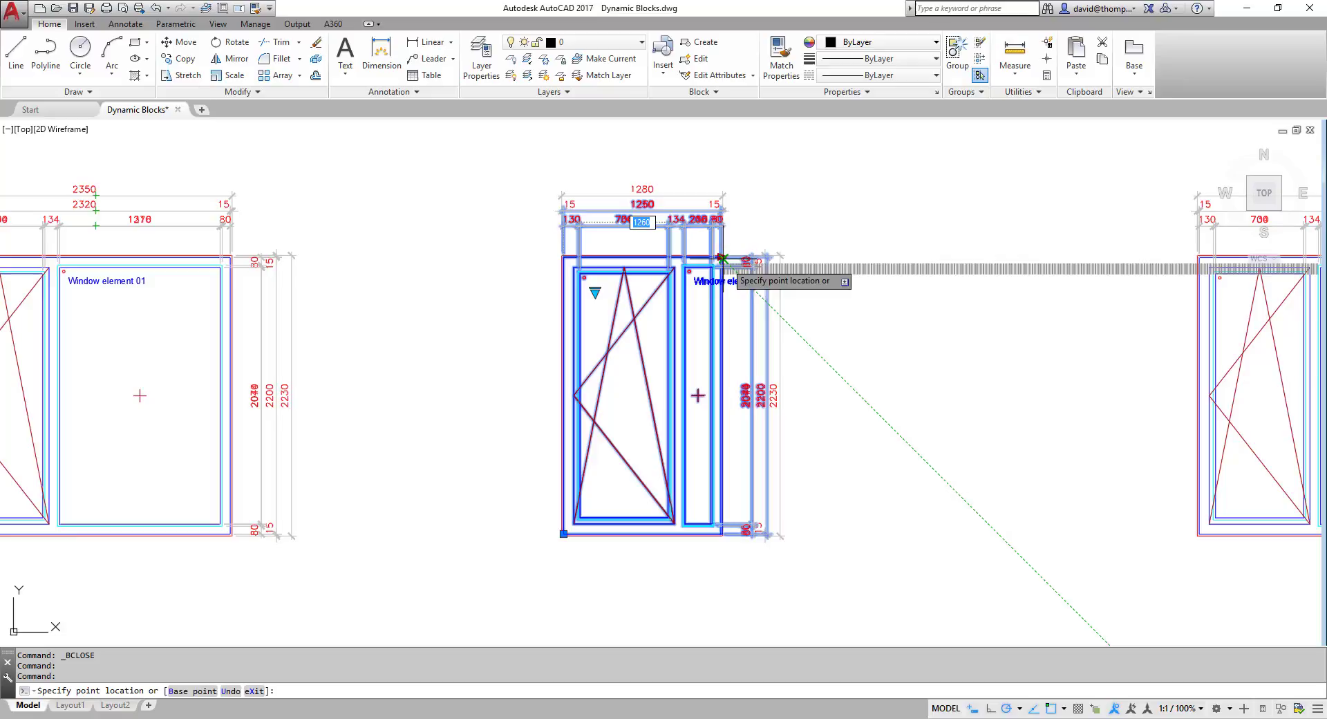
{"action": "left_click", "coordinate": [594, 291]}
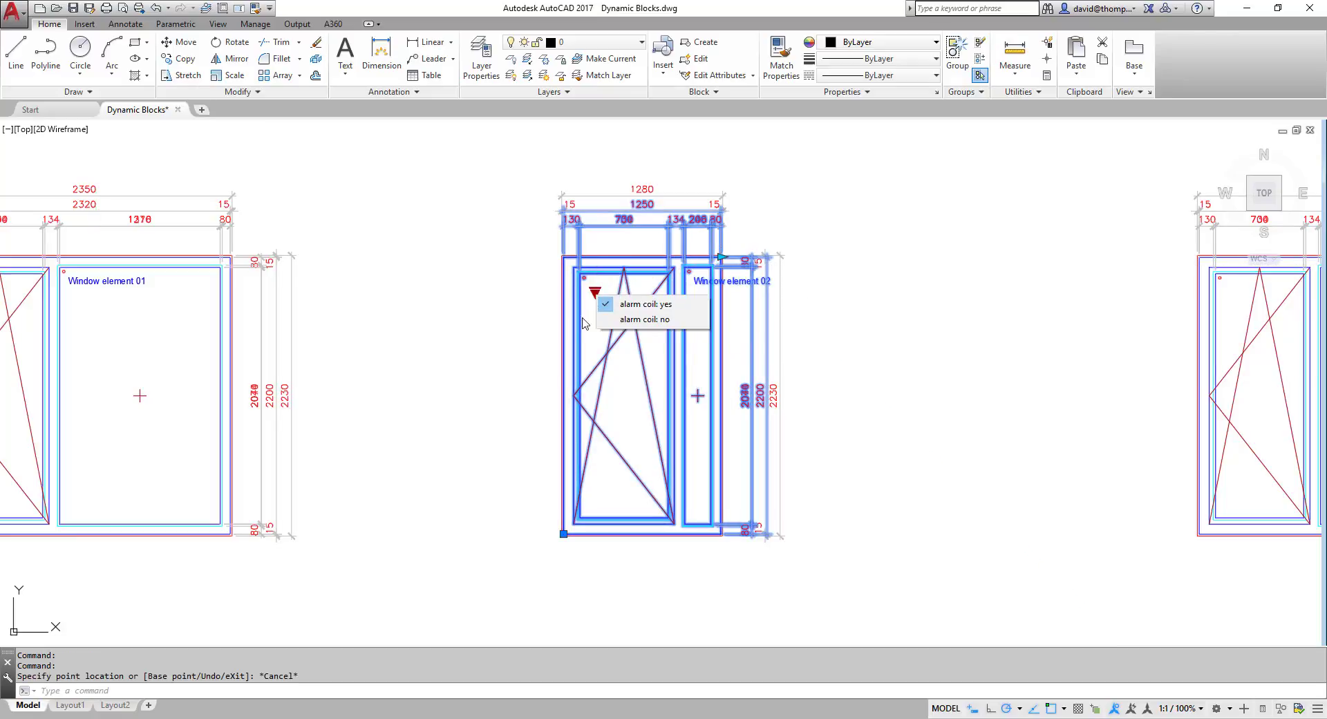
{"action": "left_click", "coordinate": [644, 302]}
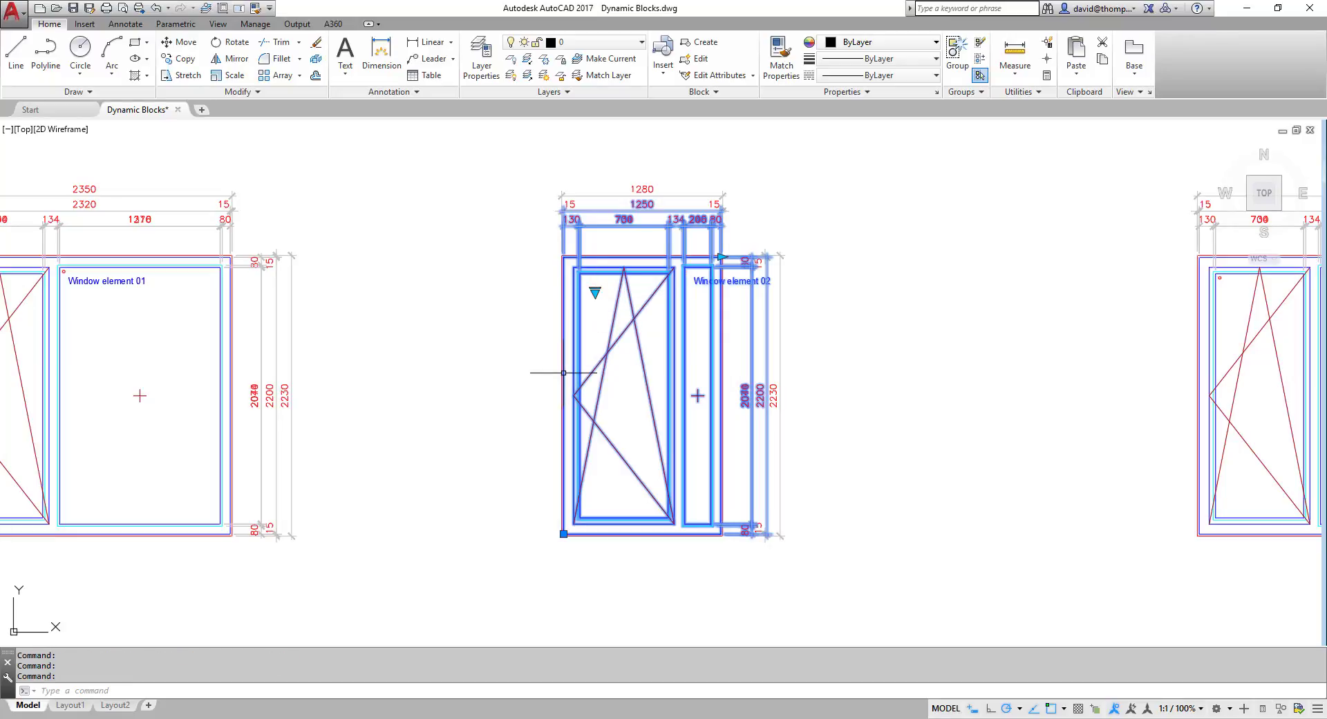
{"action": "key", "text": "Escape"}
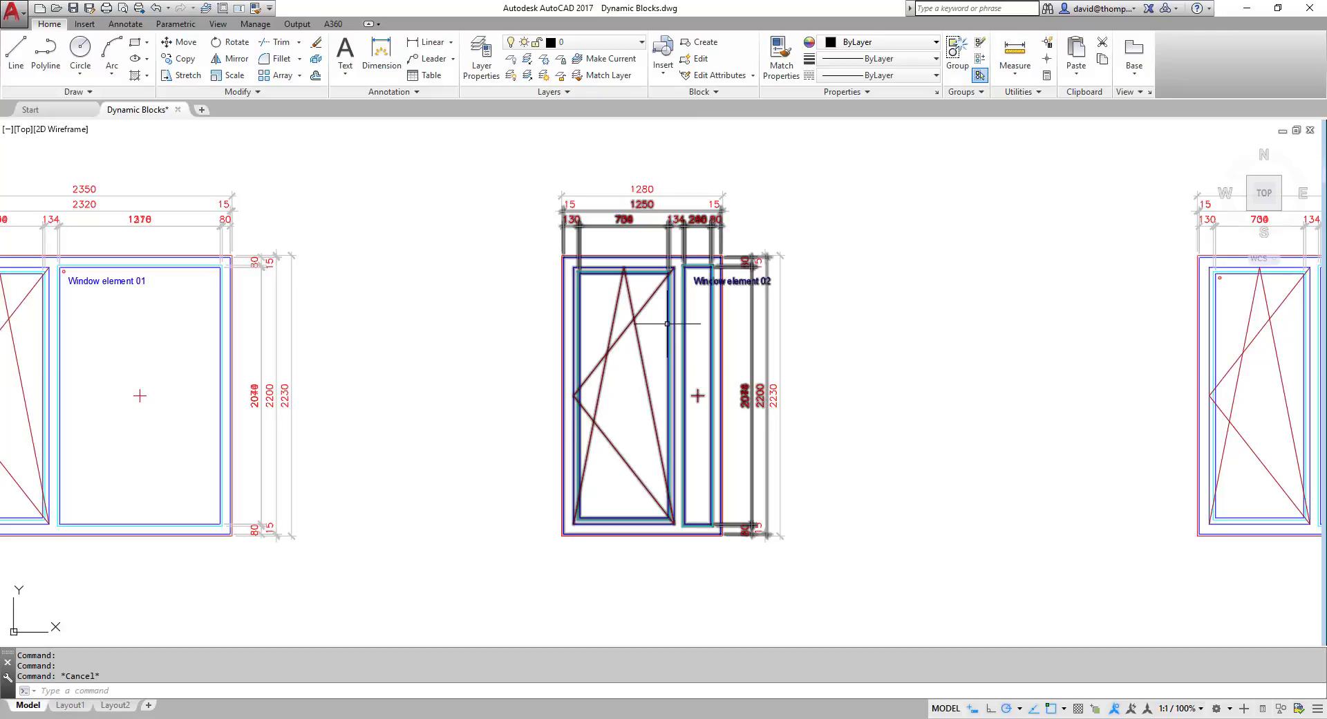
{"action": "mouse_move", "coordinate": [666, 325]}
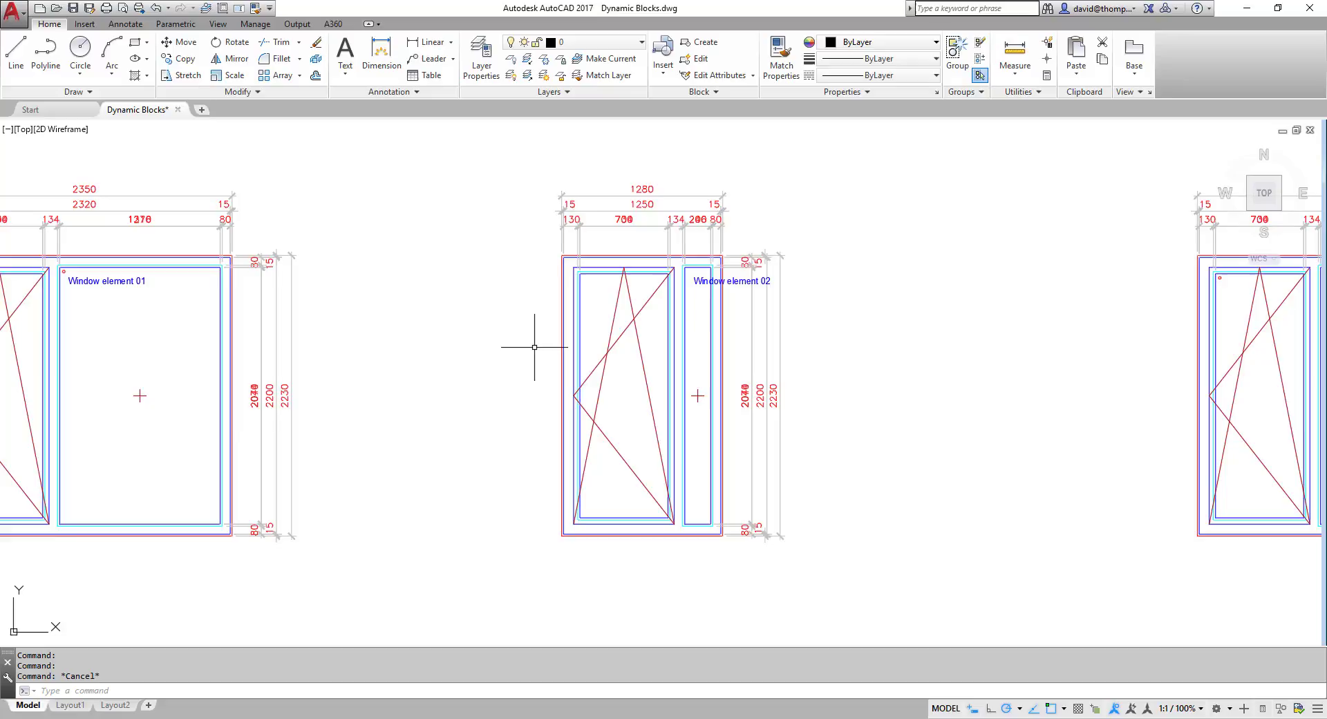
{"action": "mouse_move", "coordinate": [673, 325]}
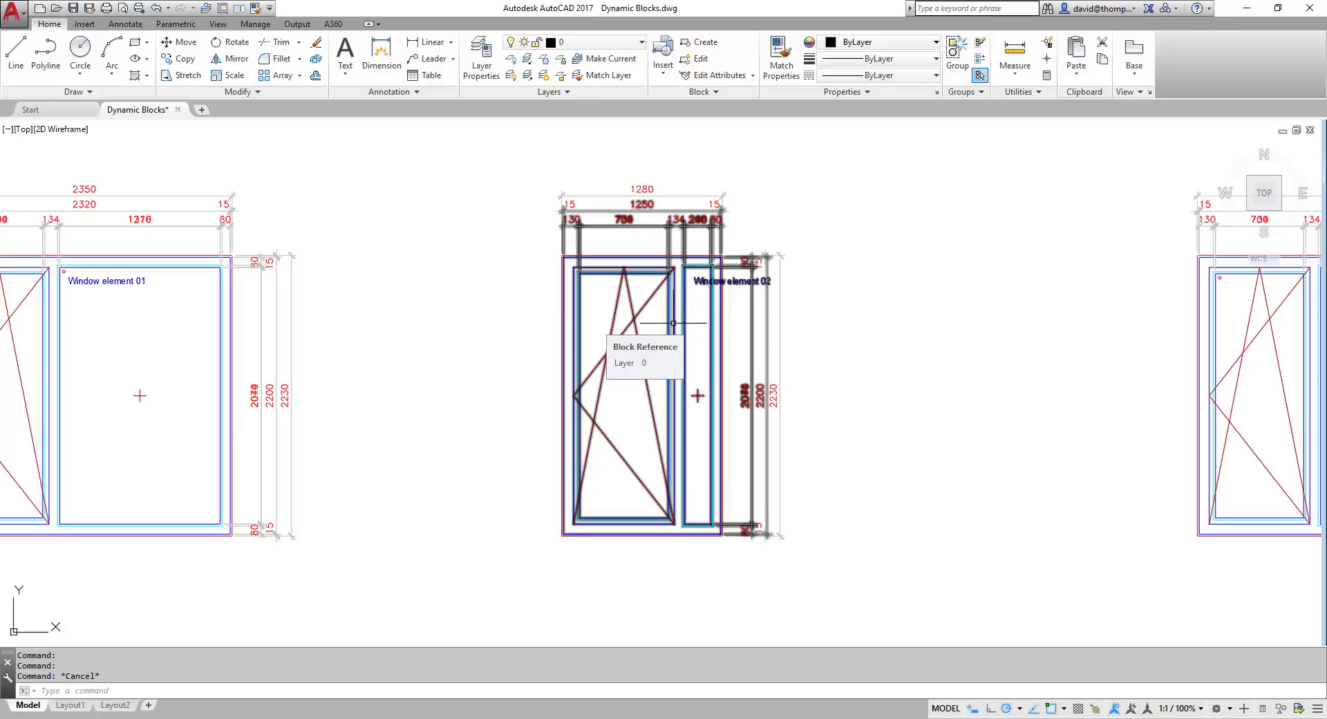